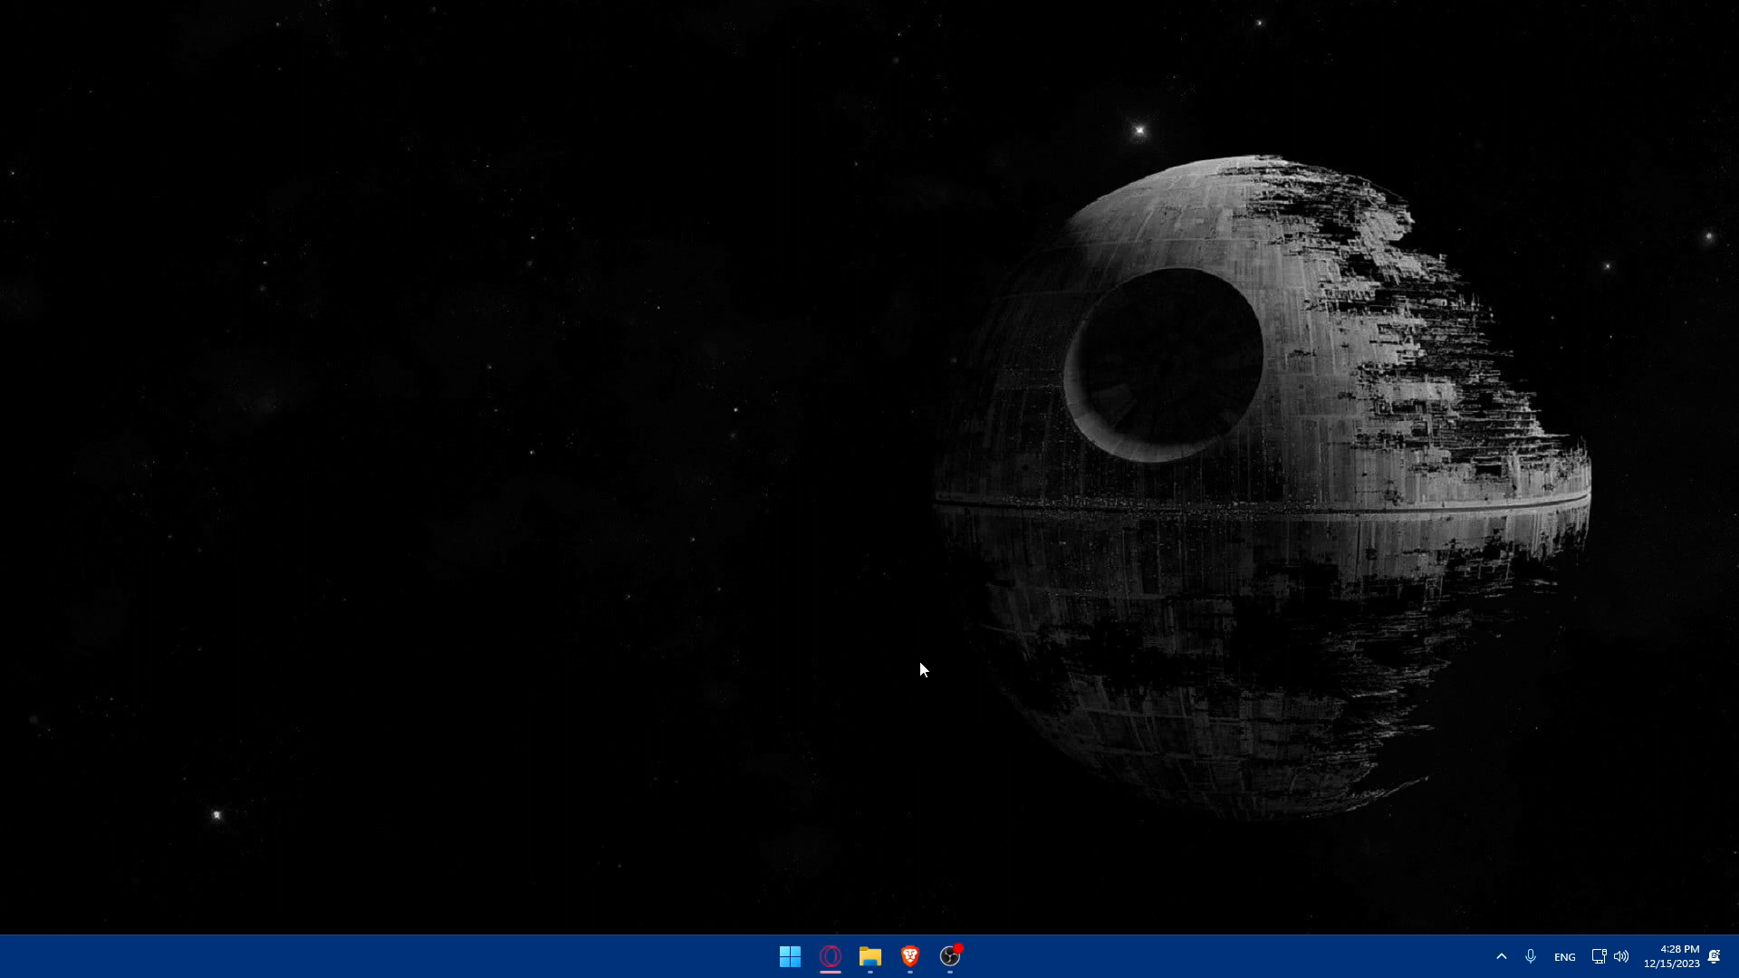
mouse_move(880, 757)
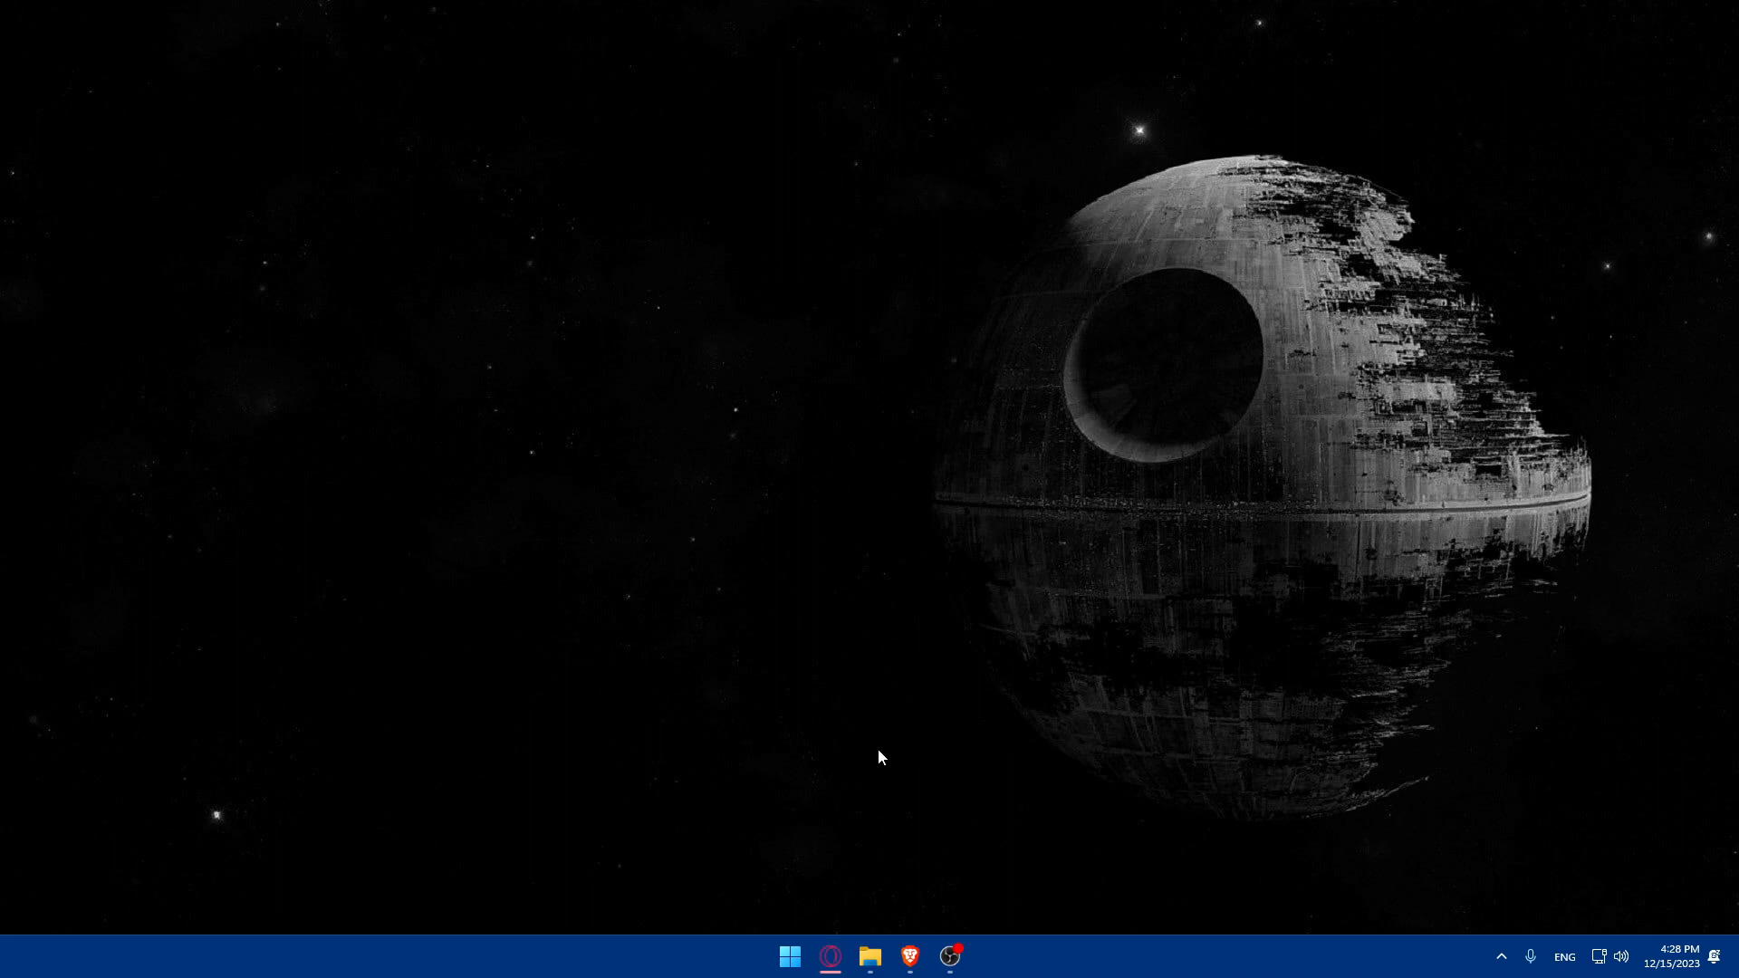
- Launch Brave, type 'quickbooks' in the address bar and go to quickbooks.intuit.com
left_click(909, 956)
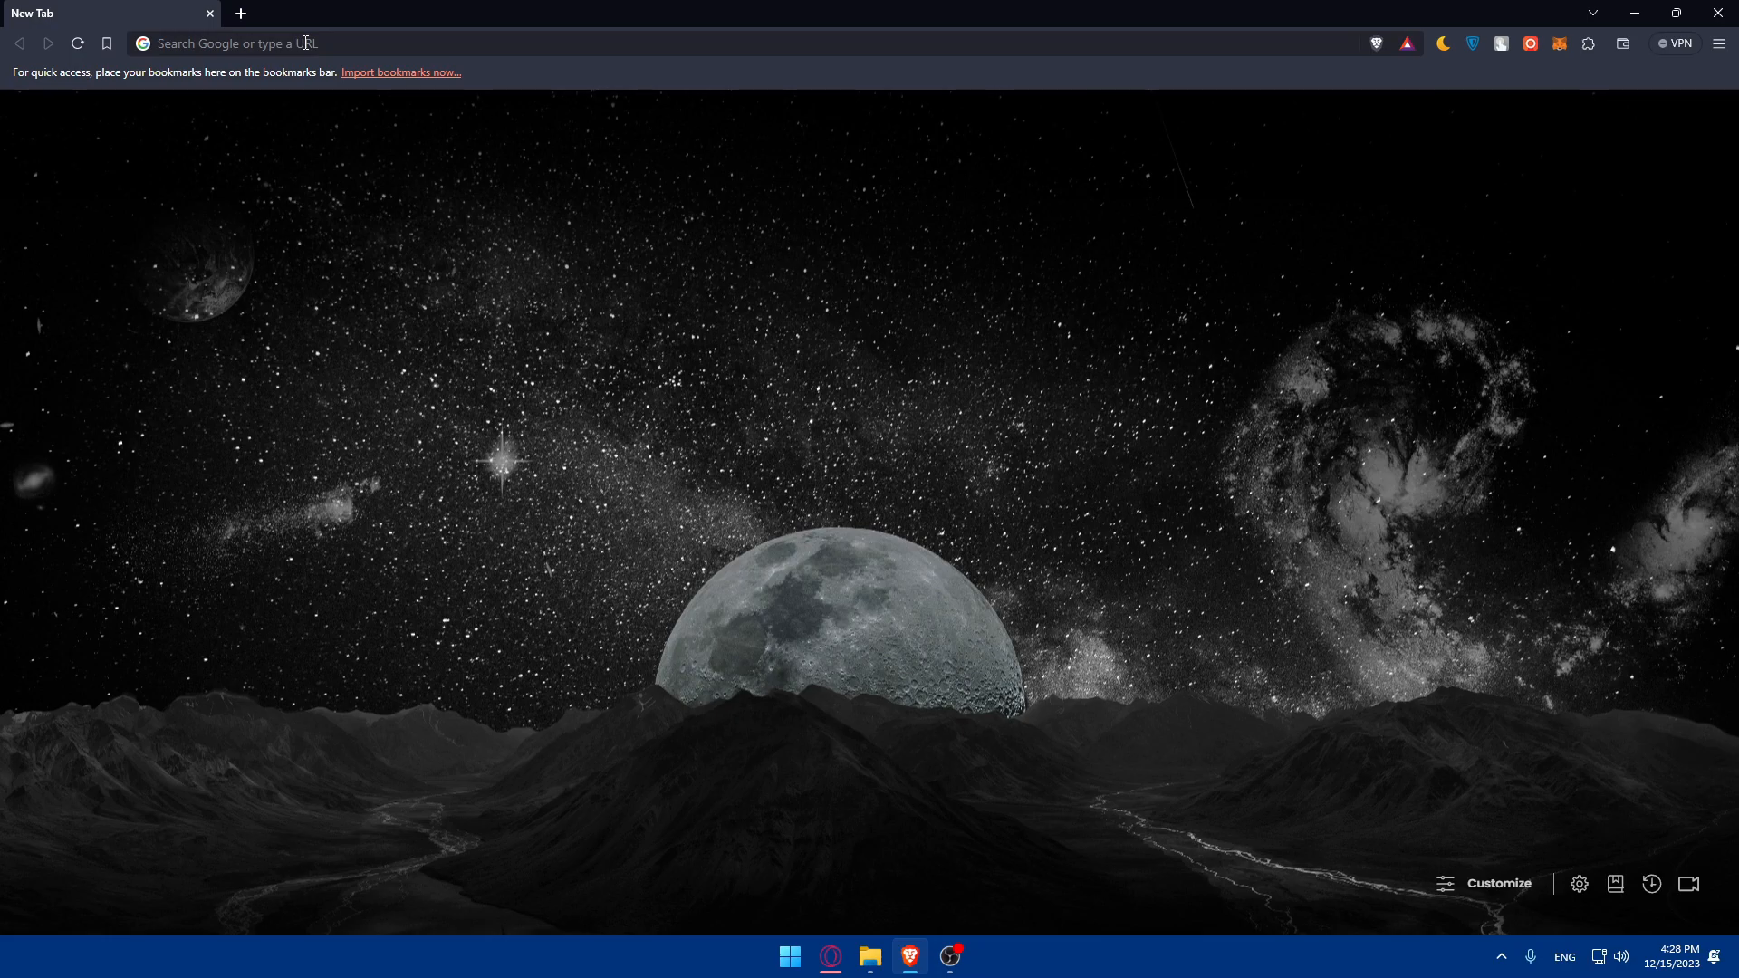
type("wui")
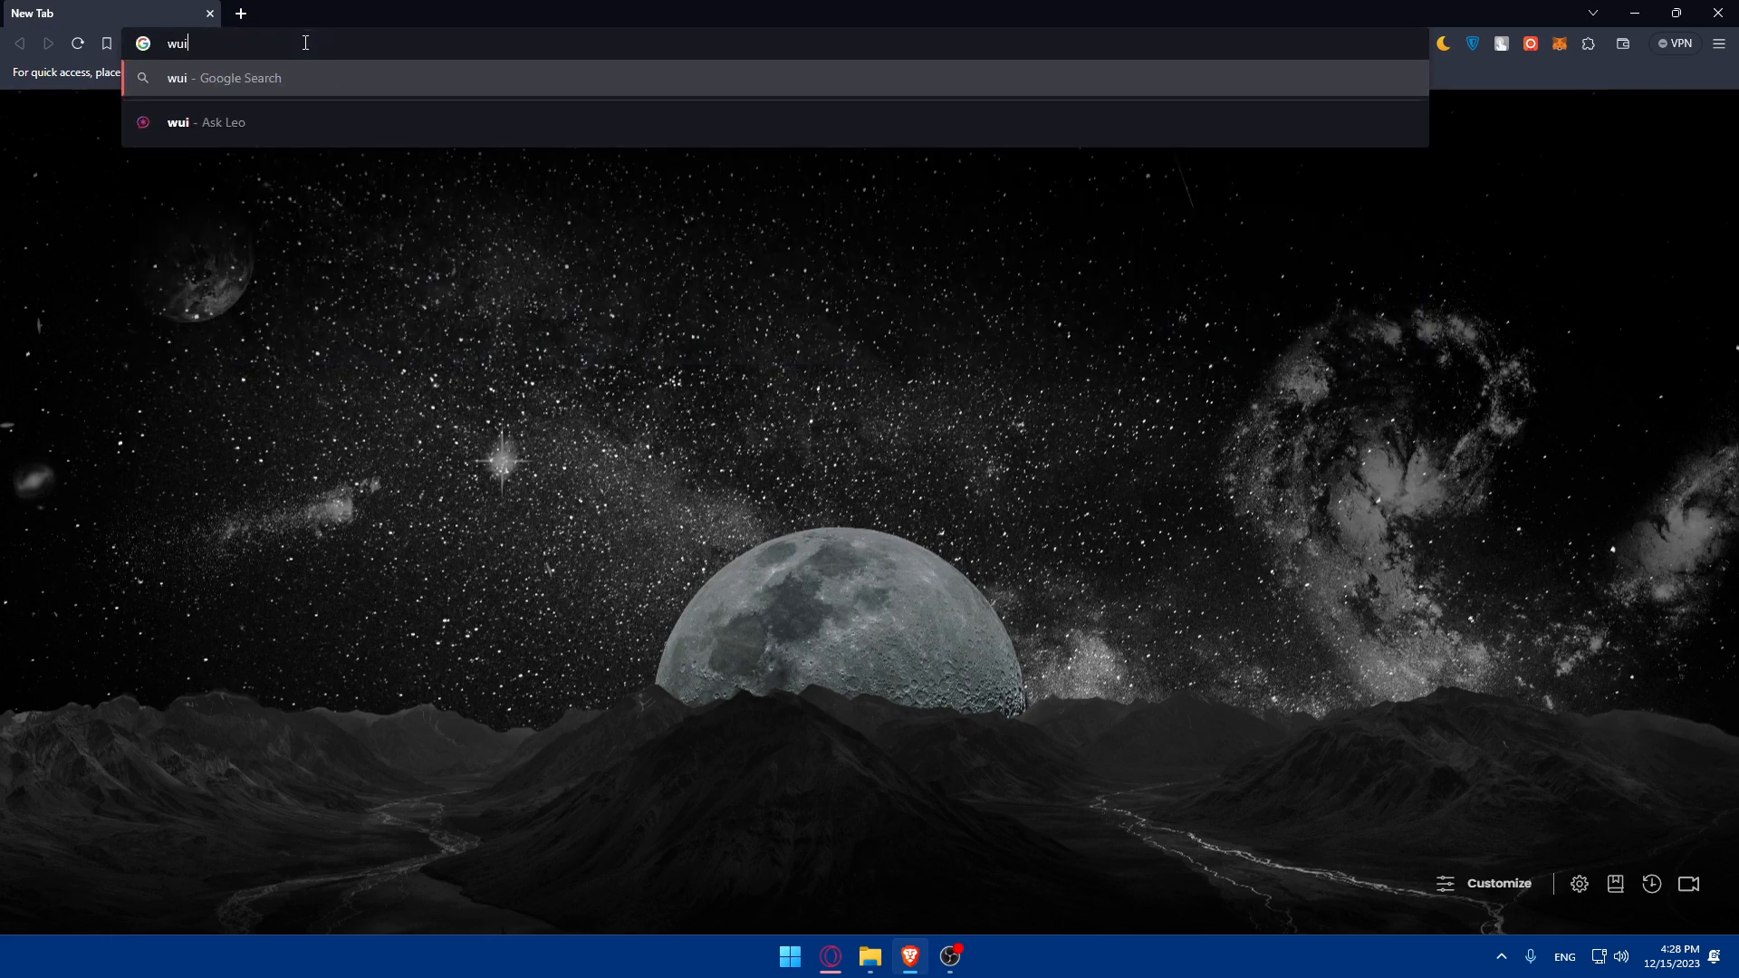
type("quie")
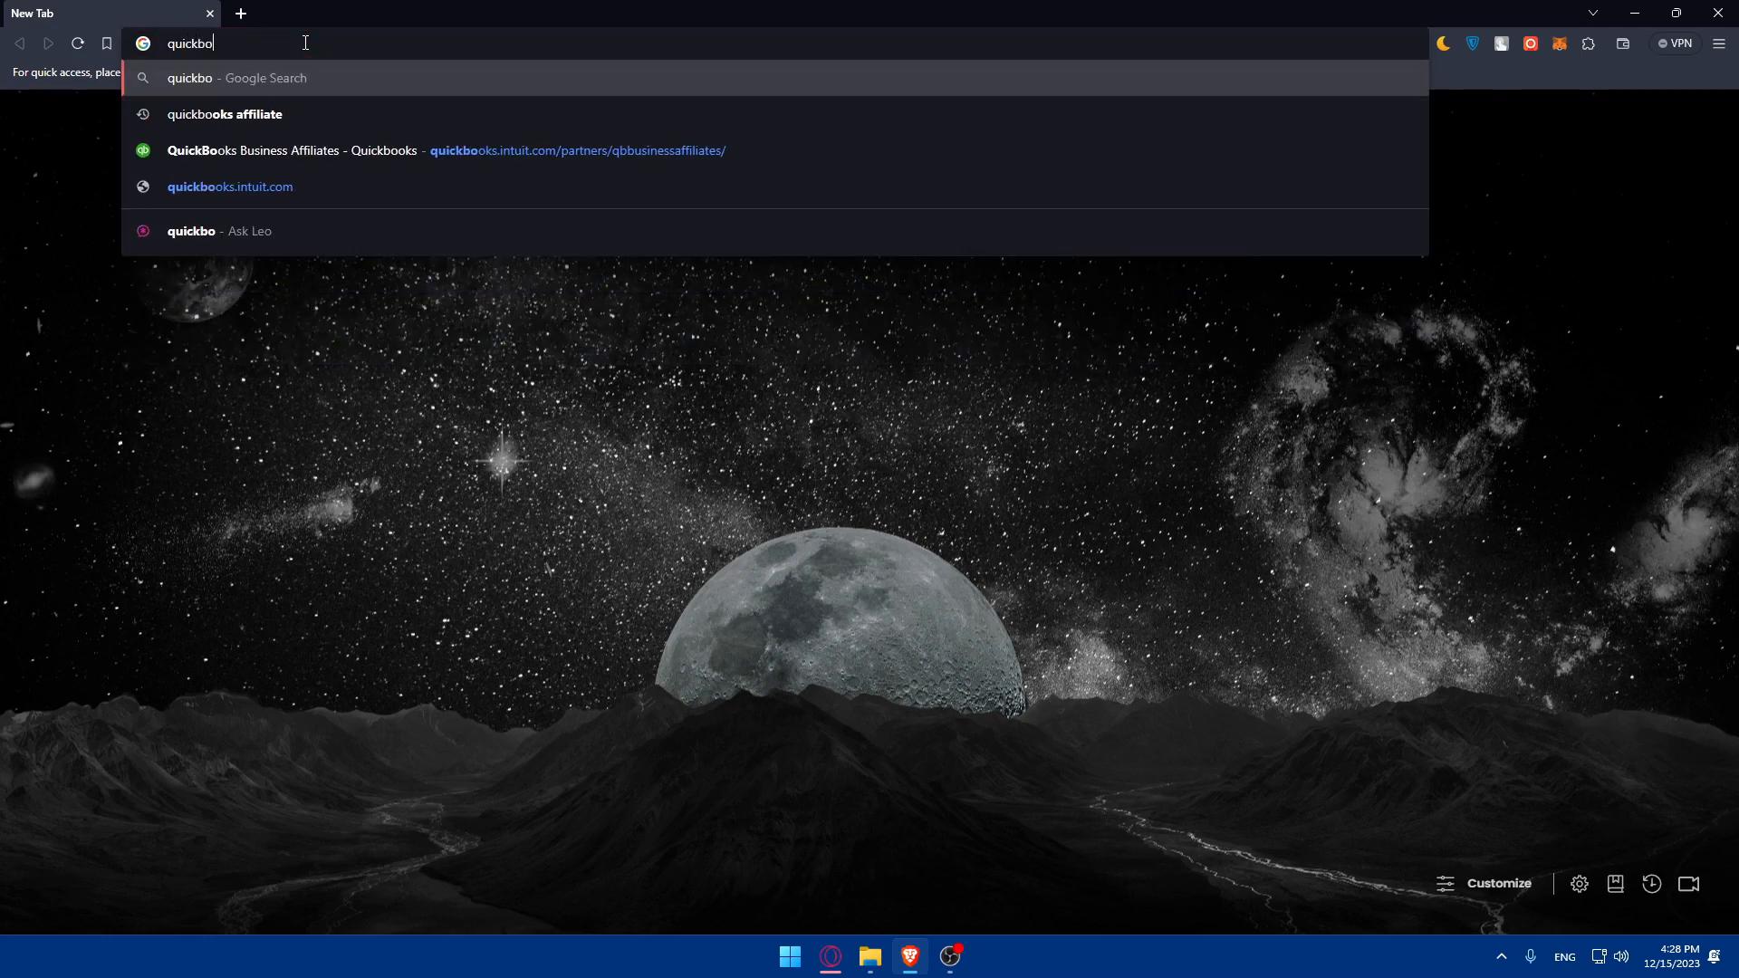
type("ks")
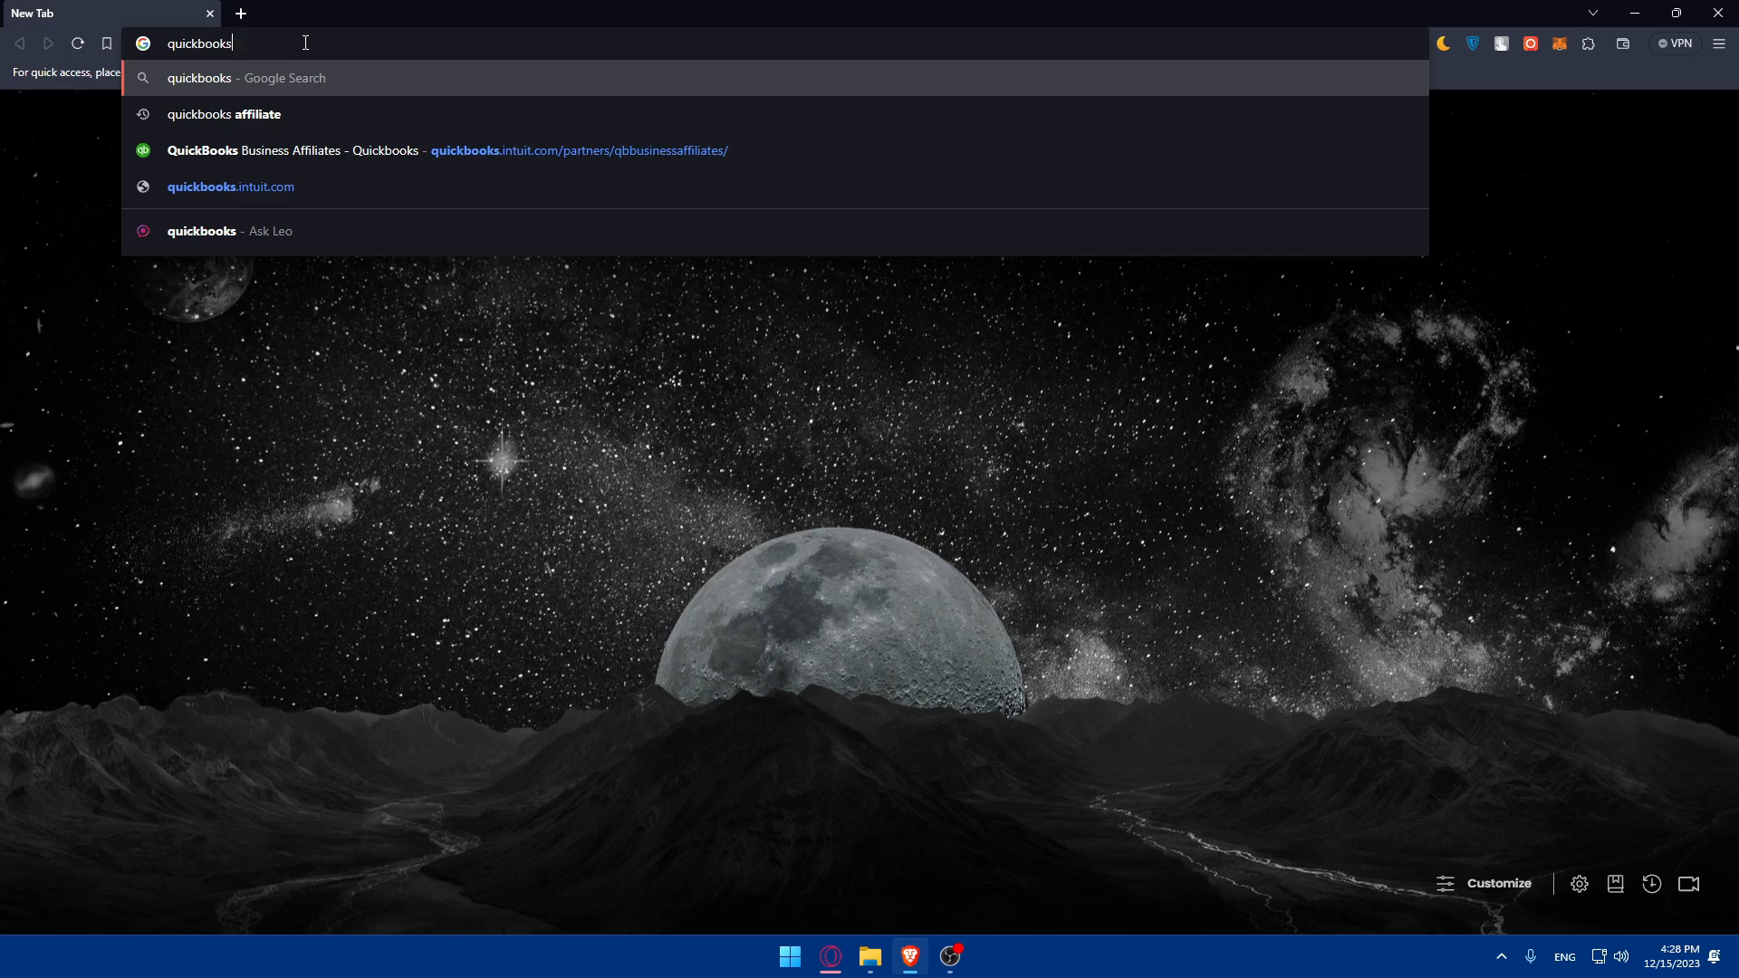
left_click(231, 187)
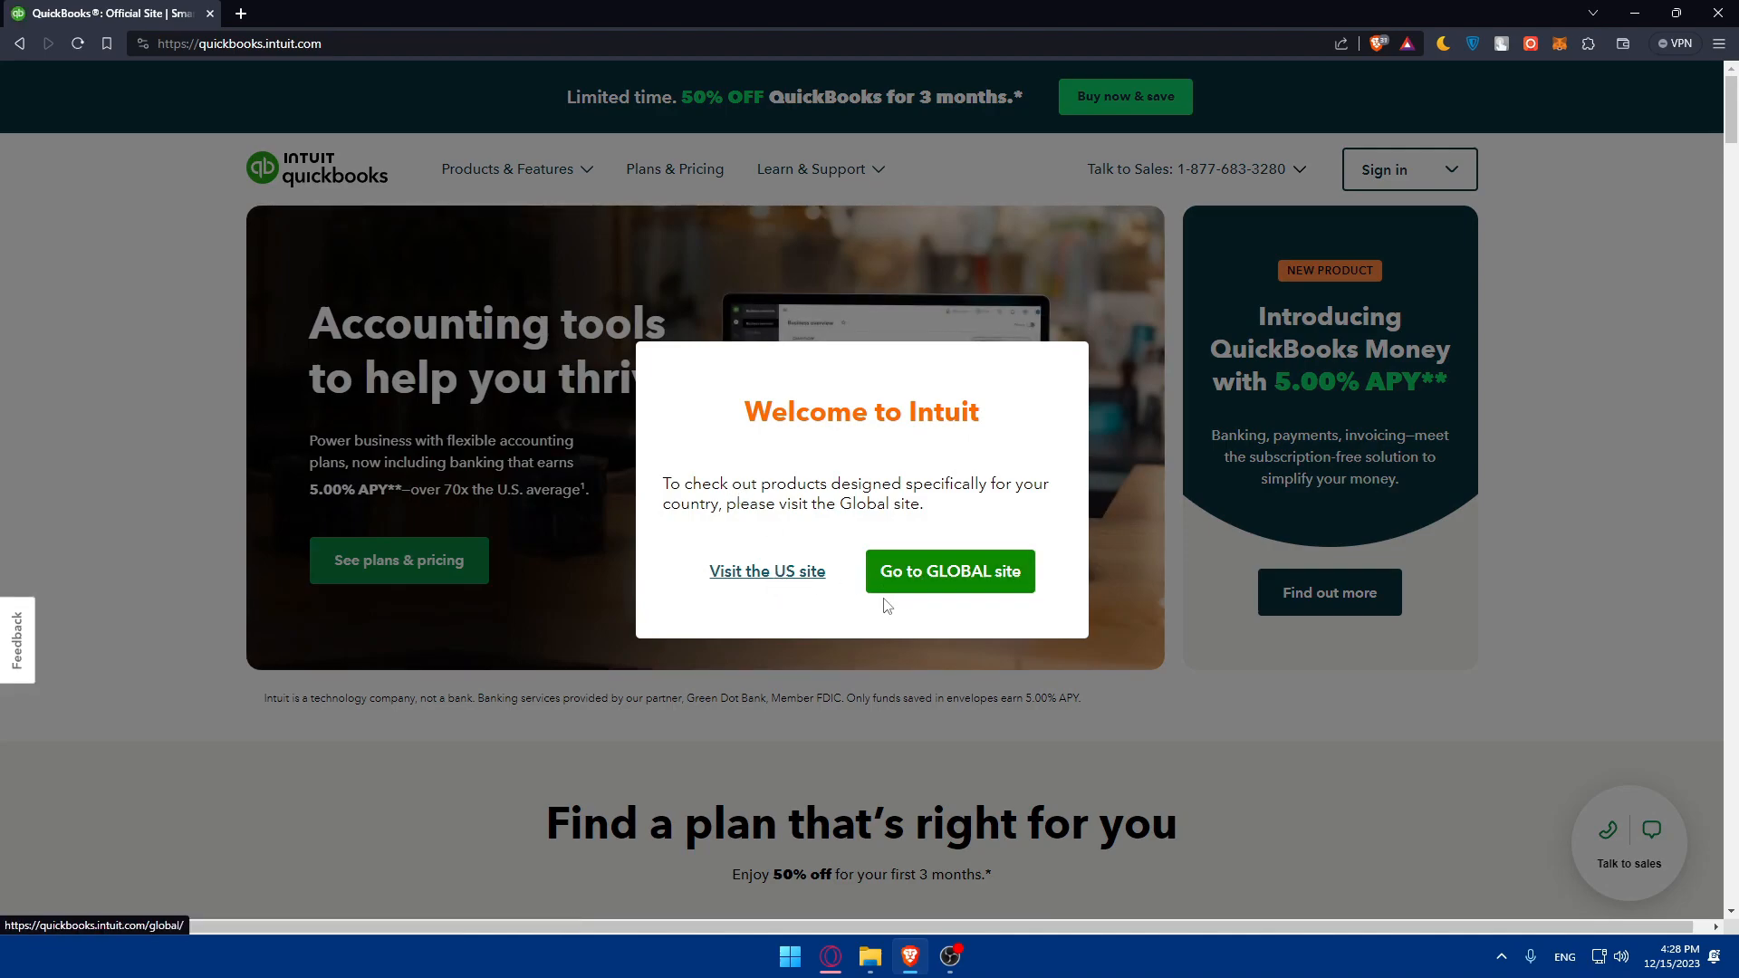
mouse_move(1011, 433)
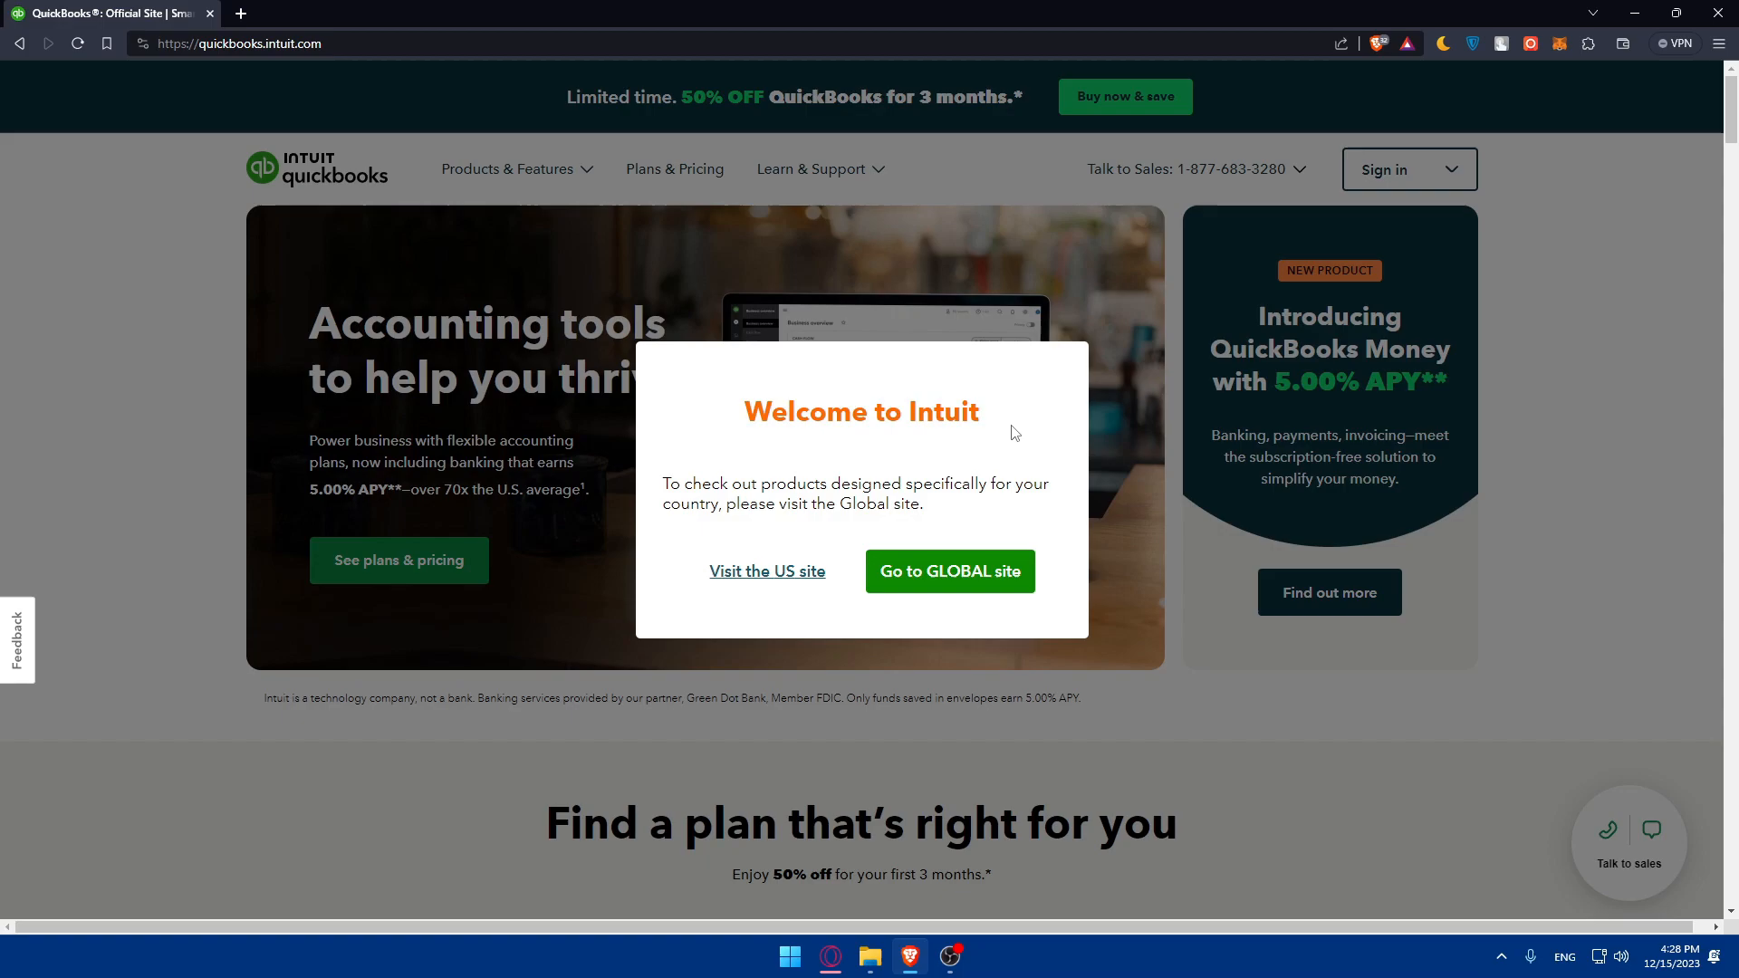
mouse_move(886, 480)
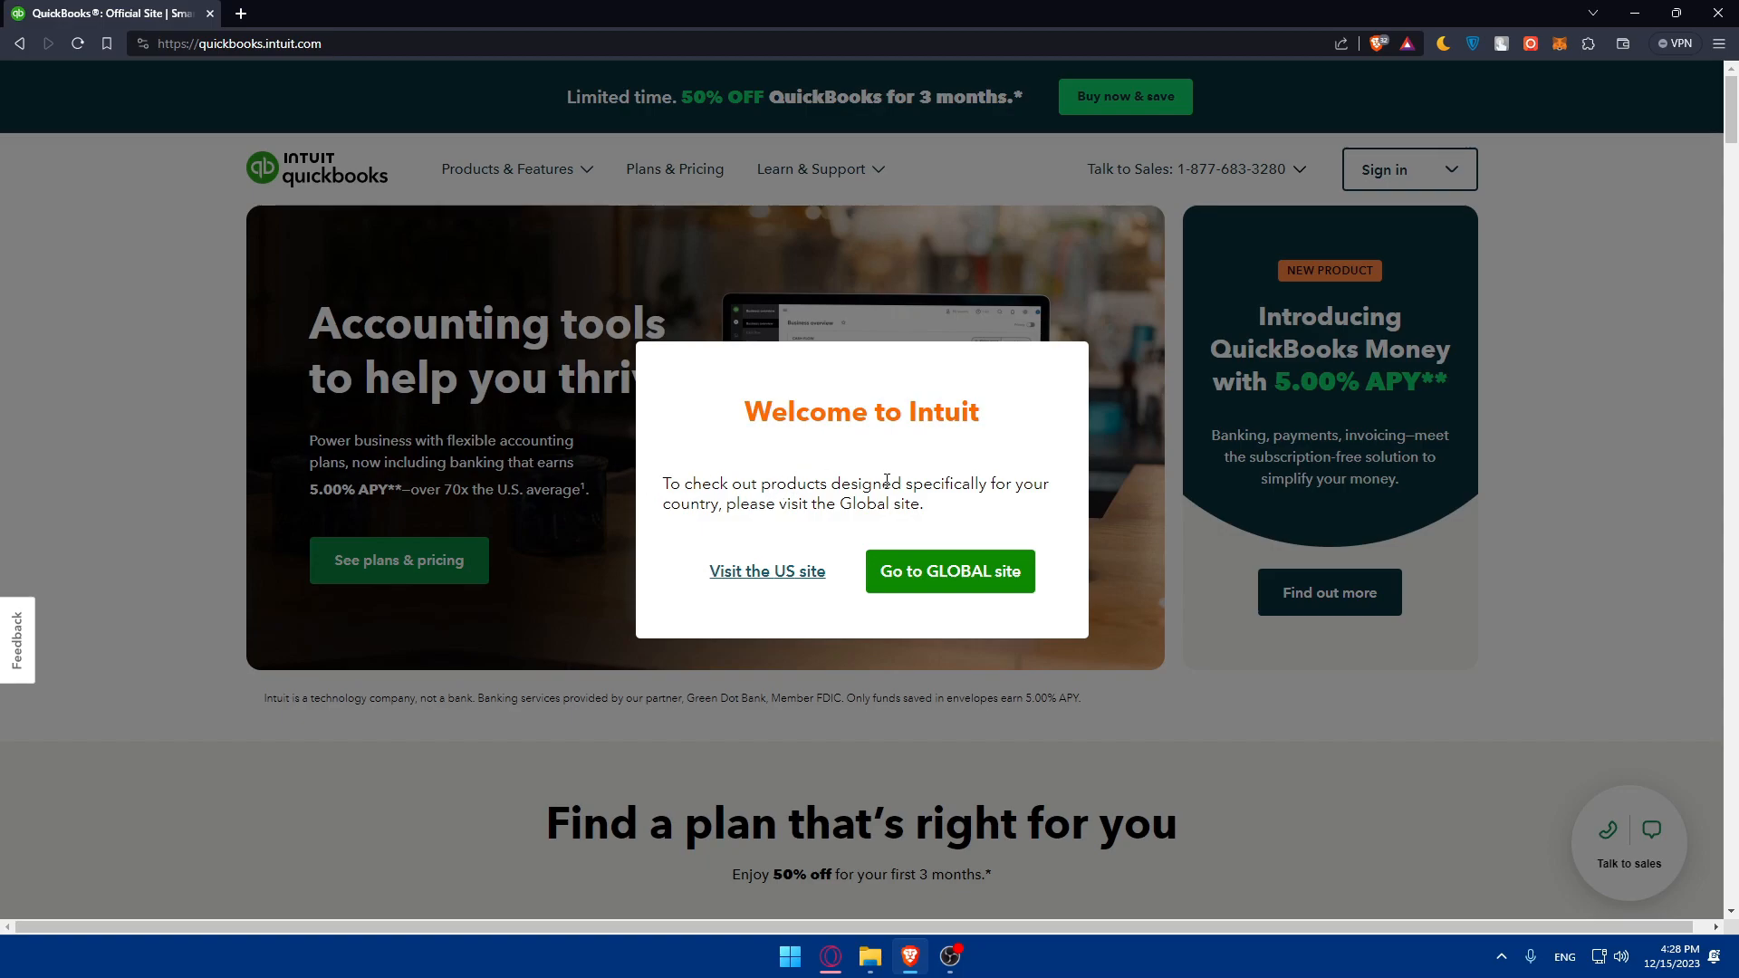
mouse_move(767, 506)
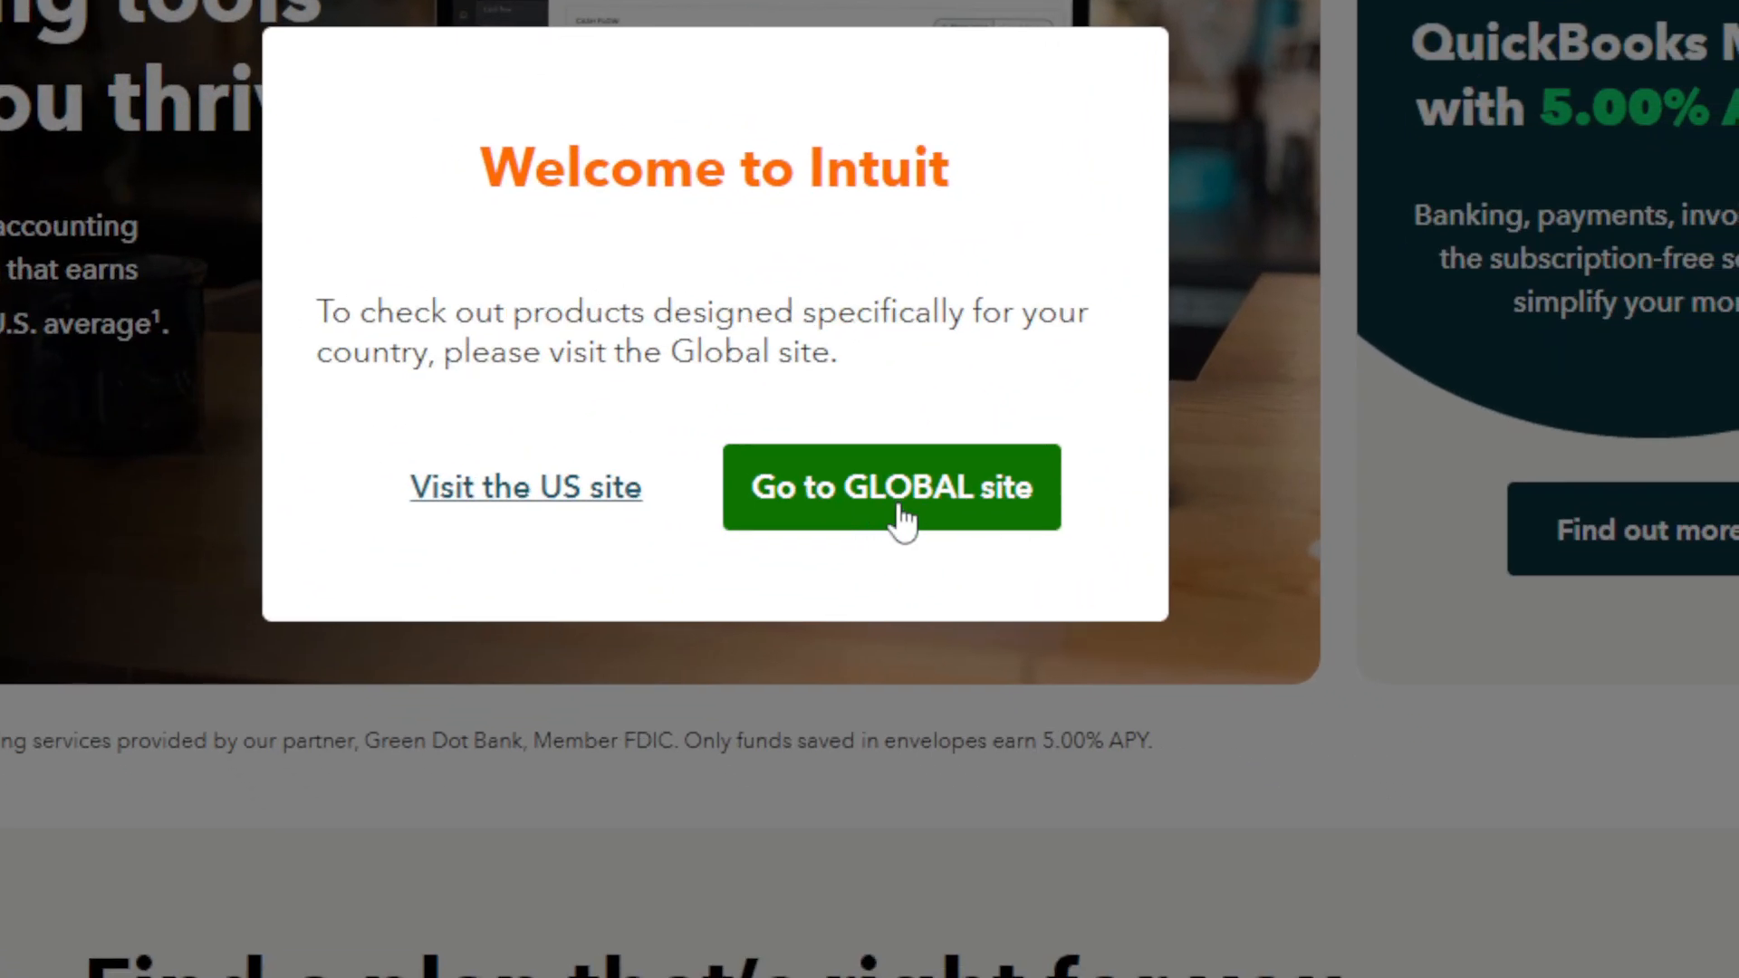
mouse_move(693, 560)
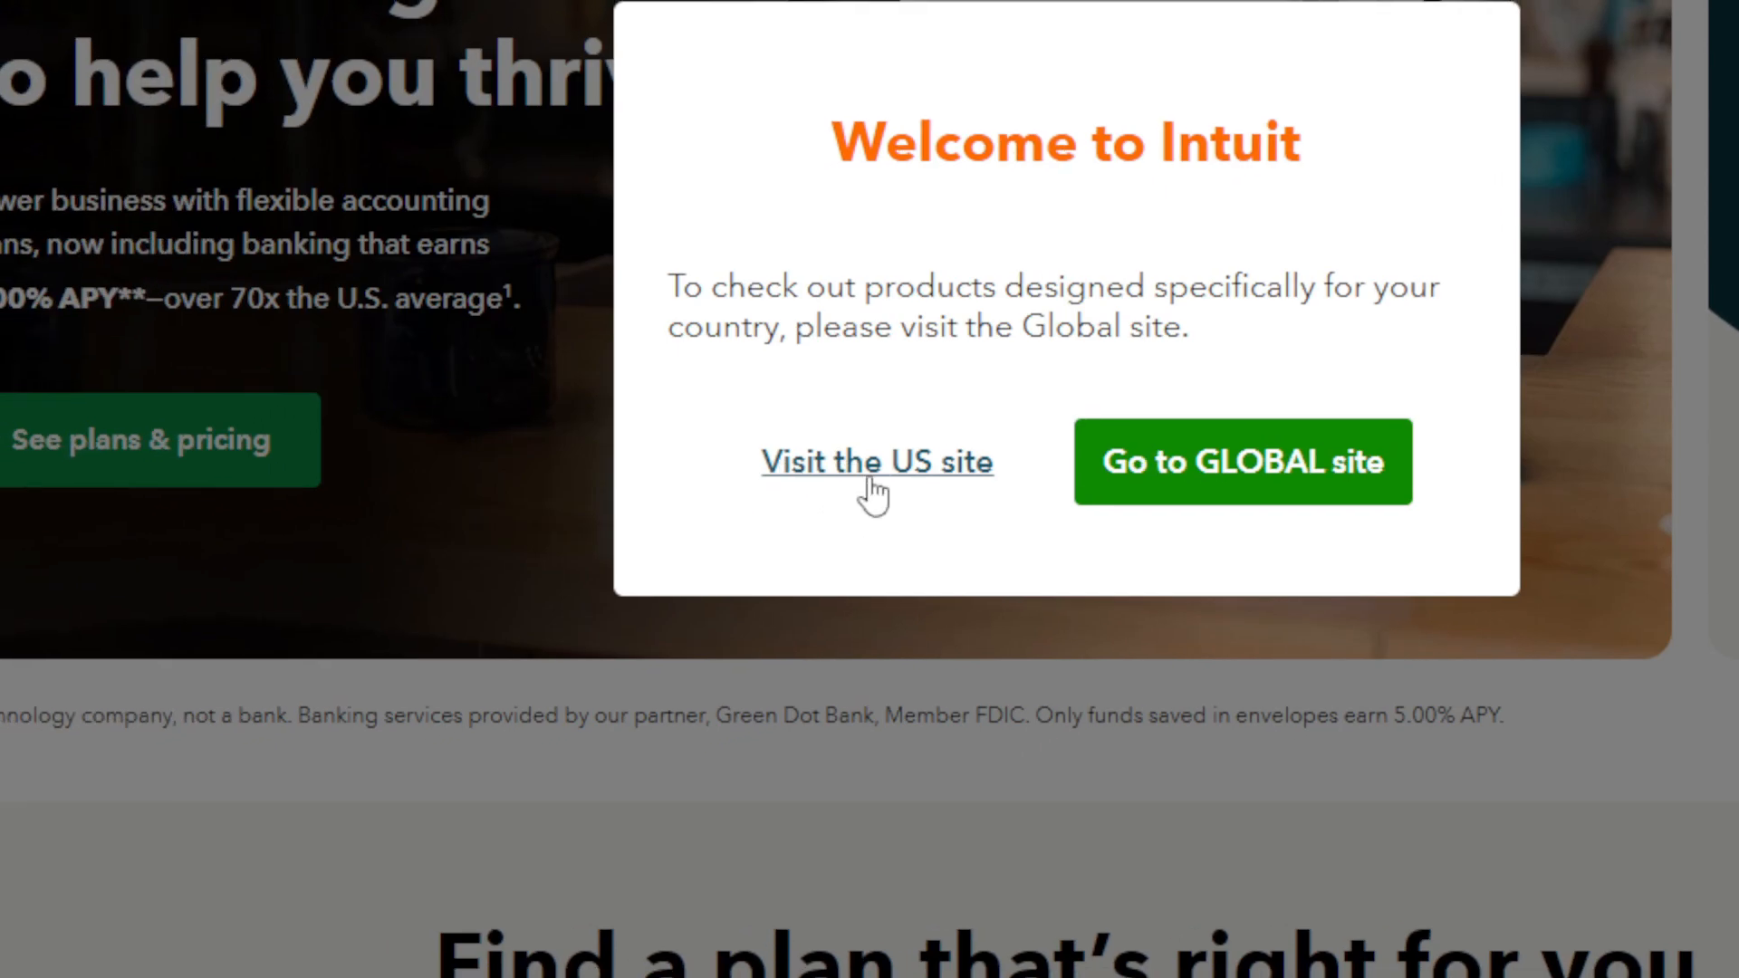
mouse_move(876, 499)
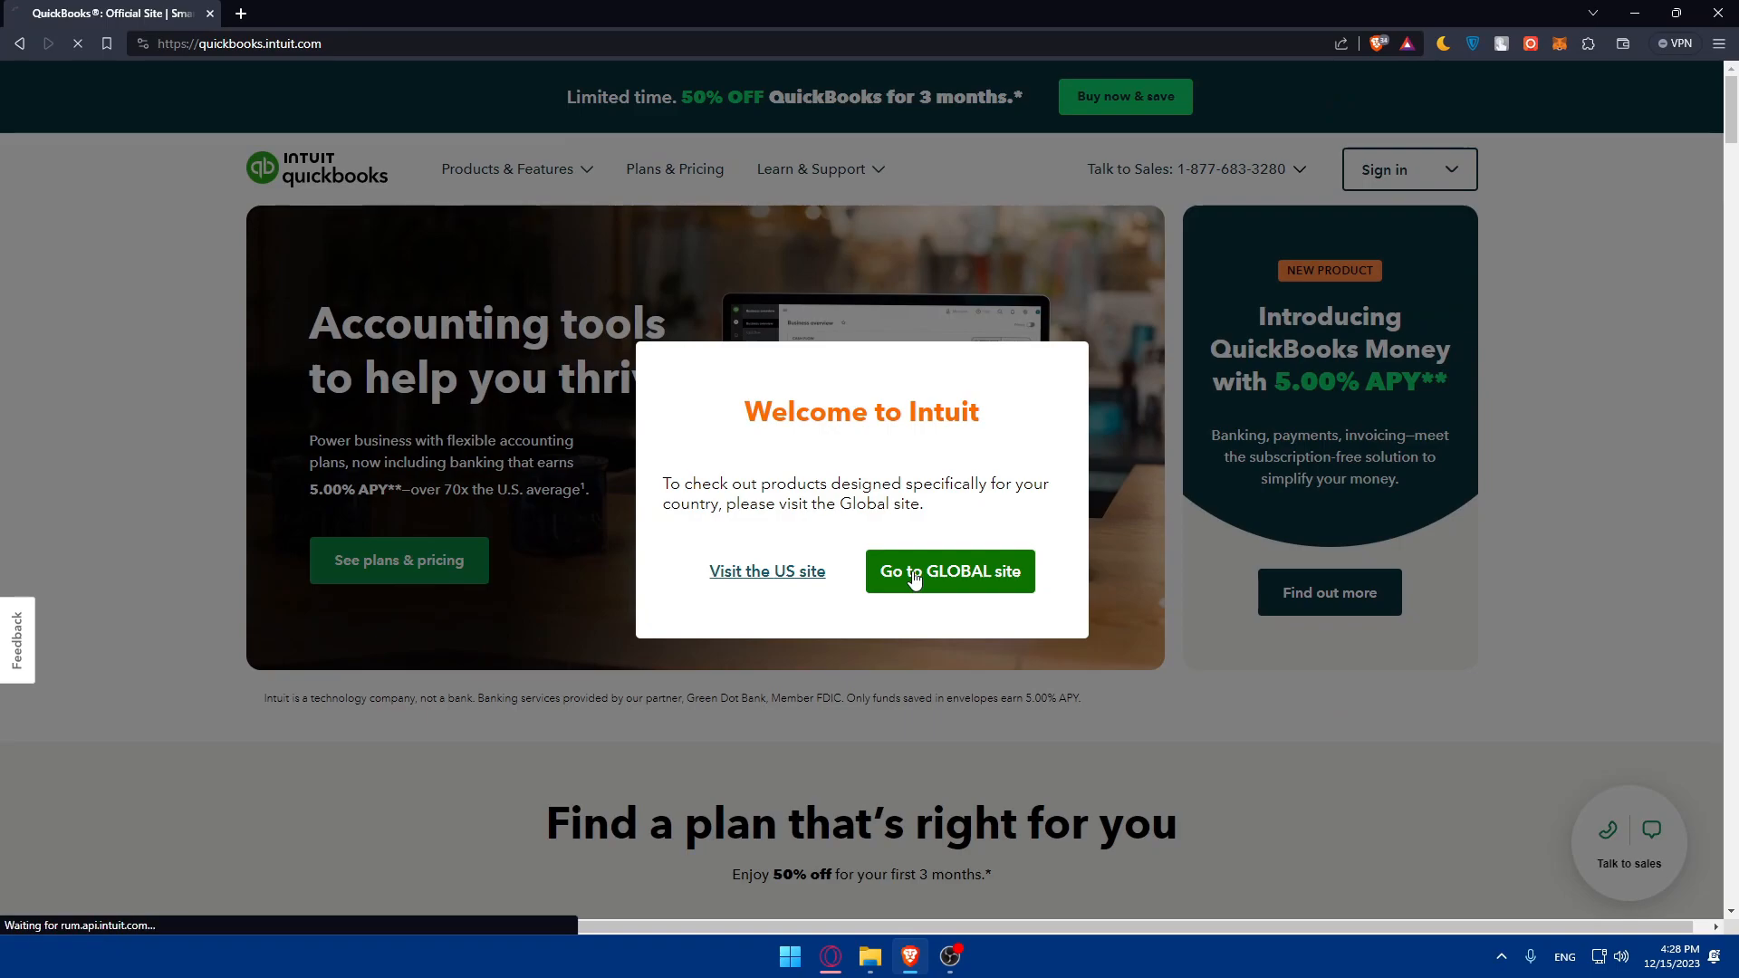
- Go to the global site and check Simple Start, Essentials and Plus monthly prices (US$1/month)
left_click(948, 572)
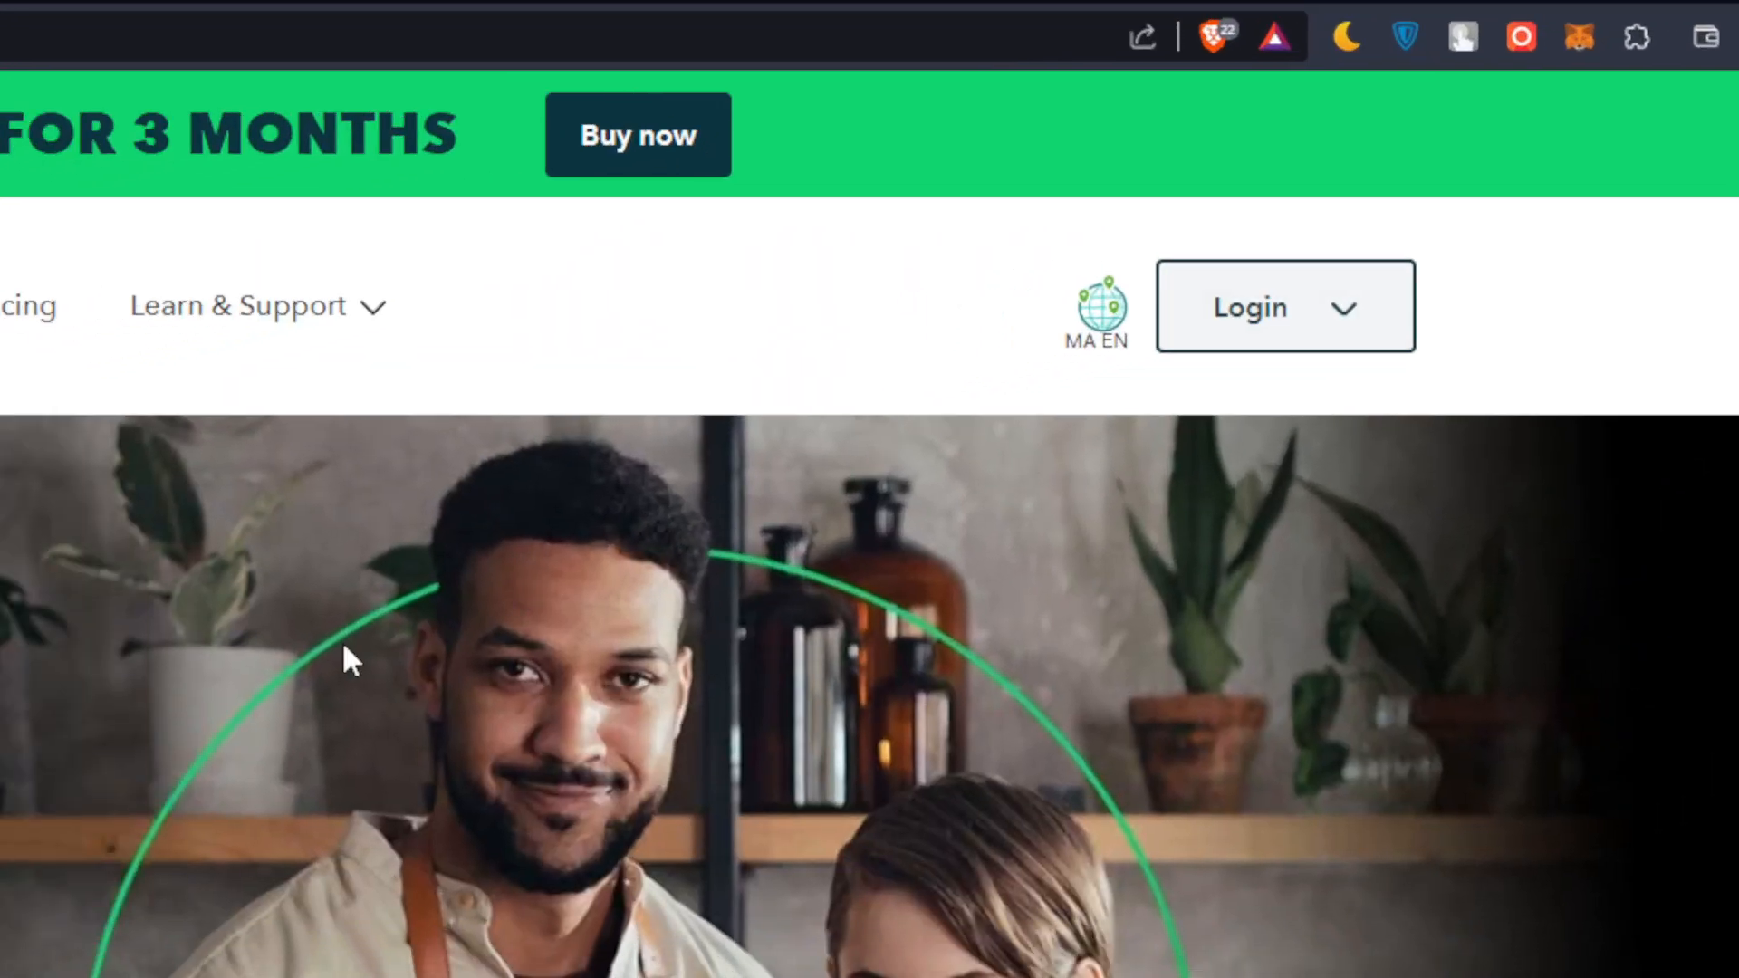
scroll("down", 3)
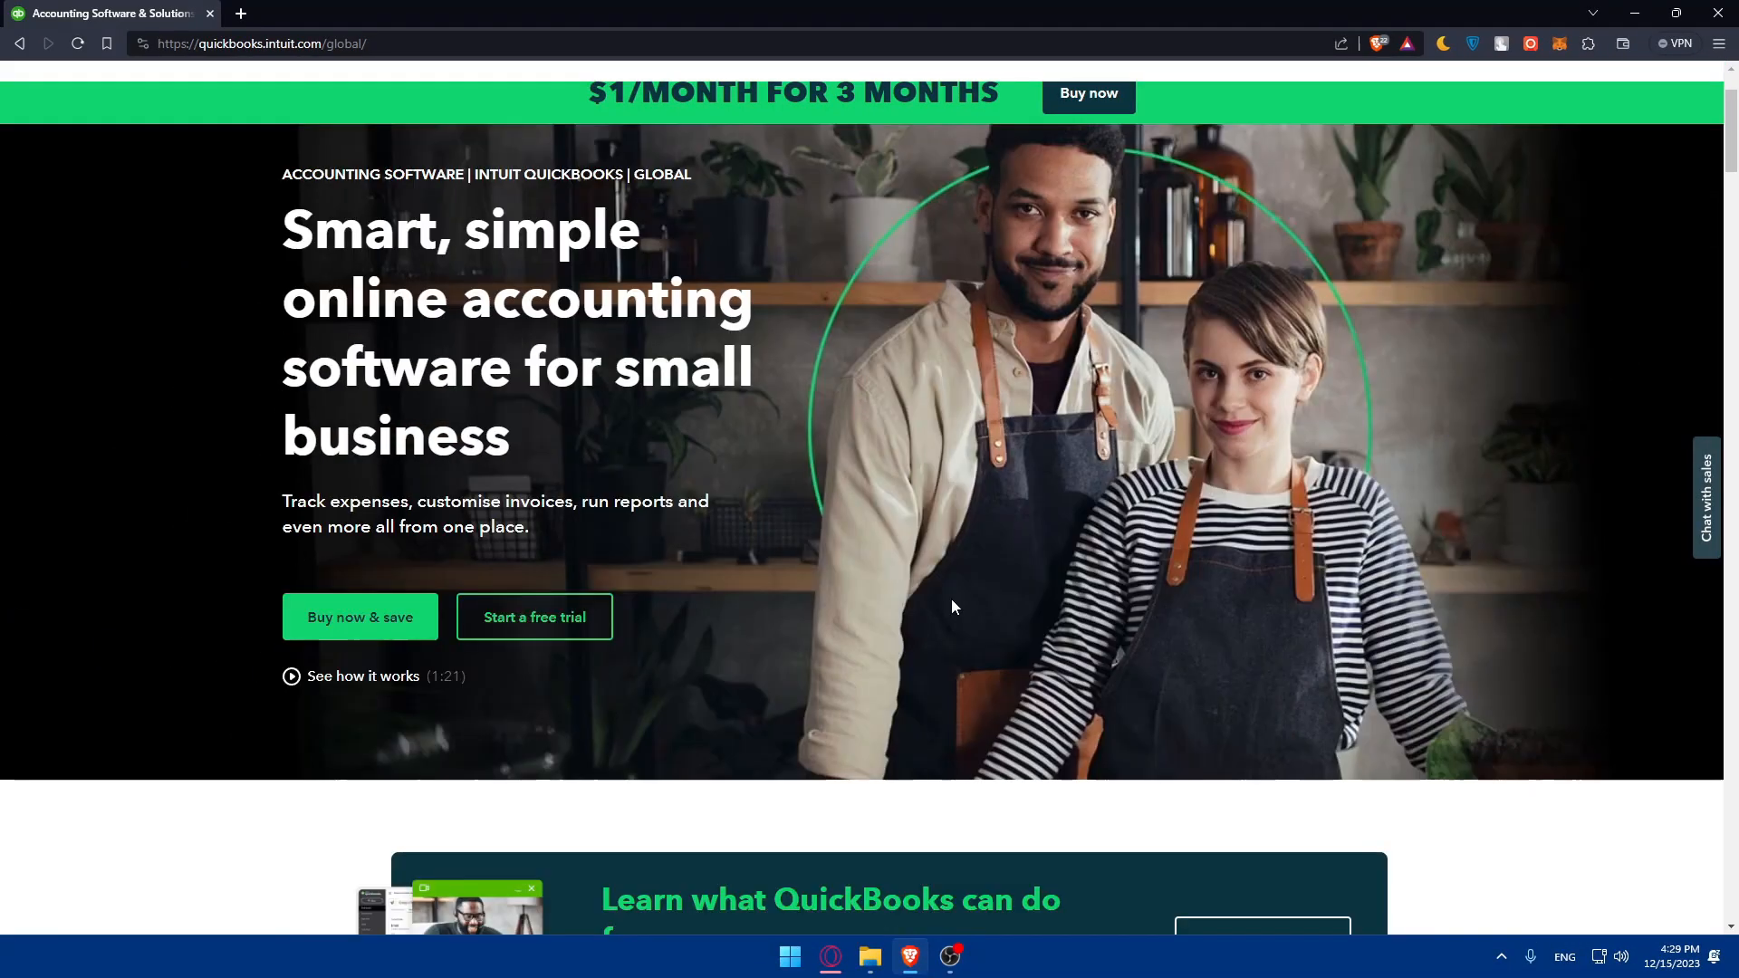
scroll("down", 3)
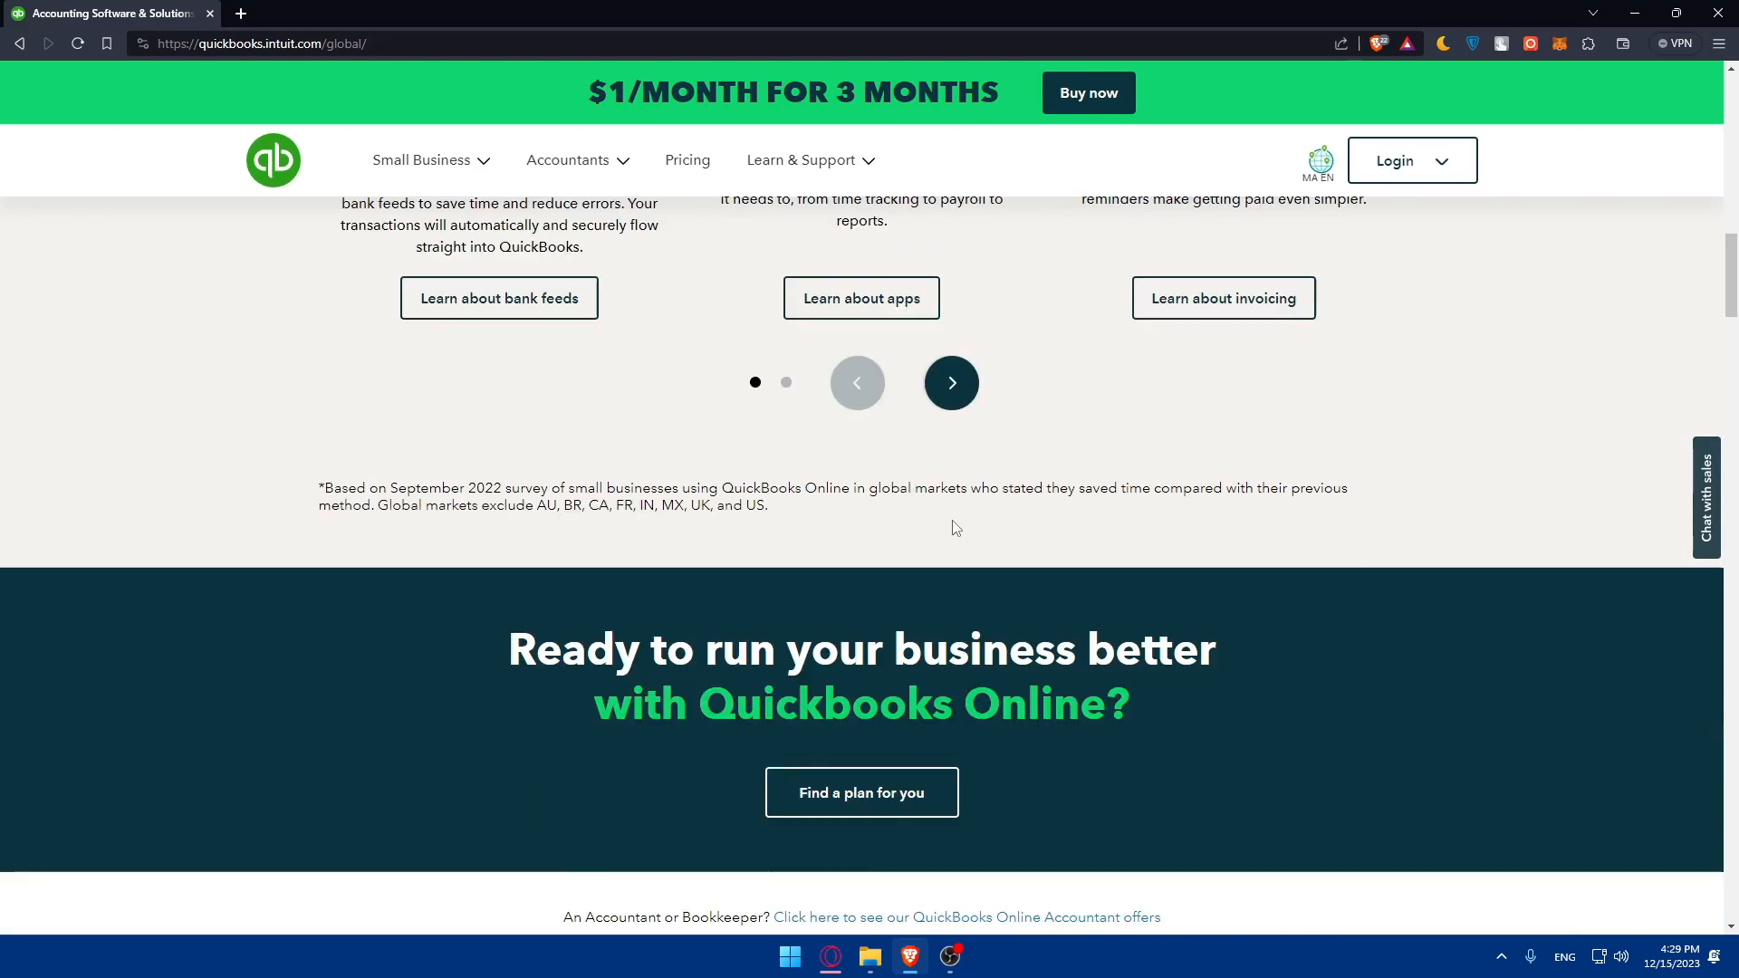
scroll("down", 3)
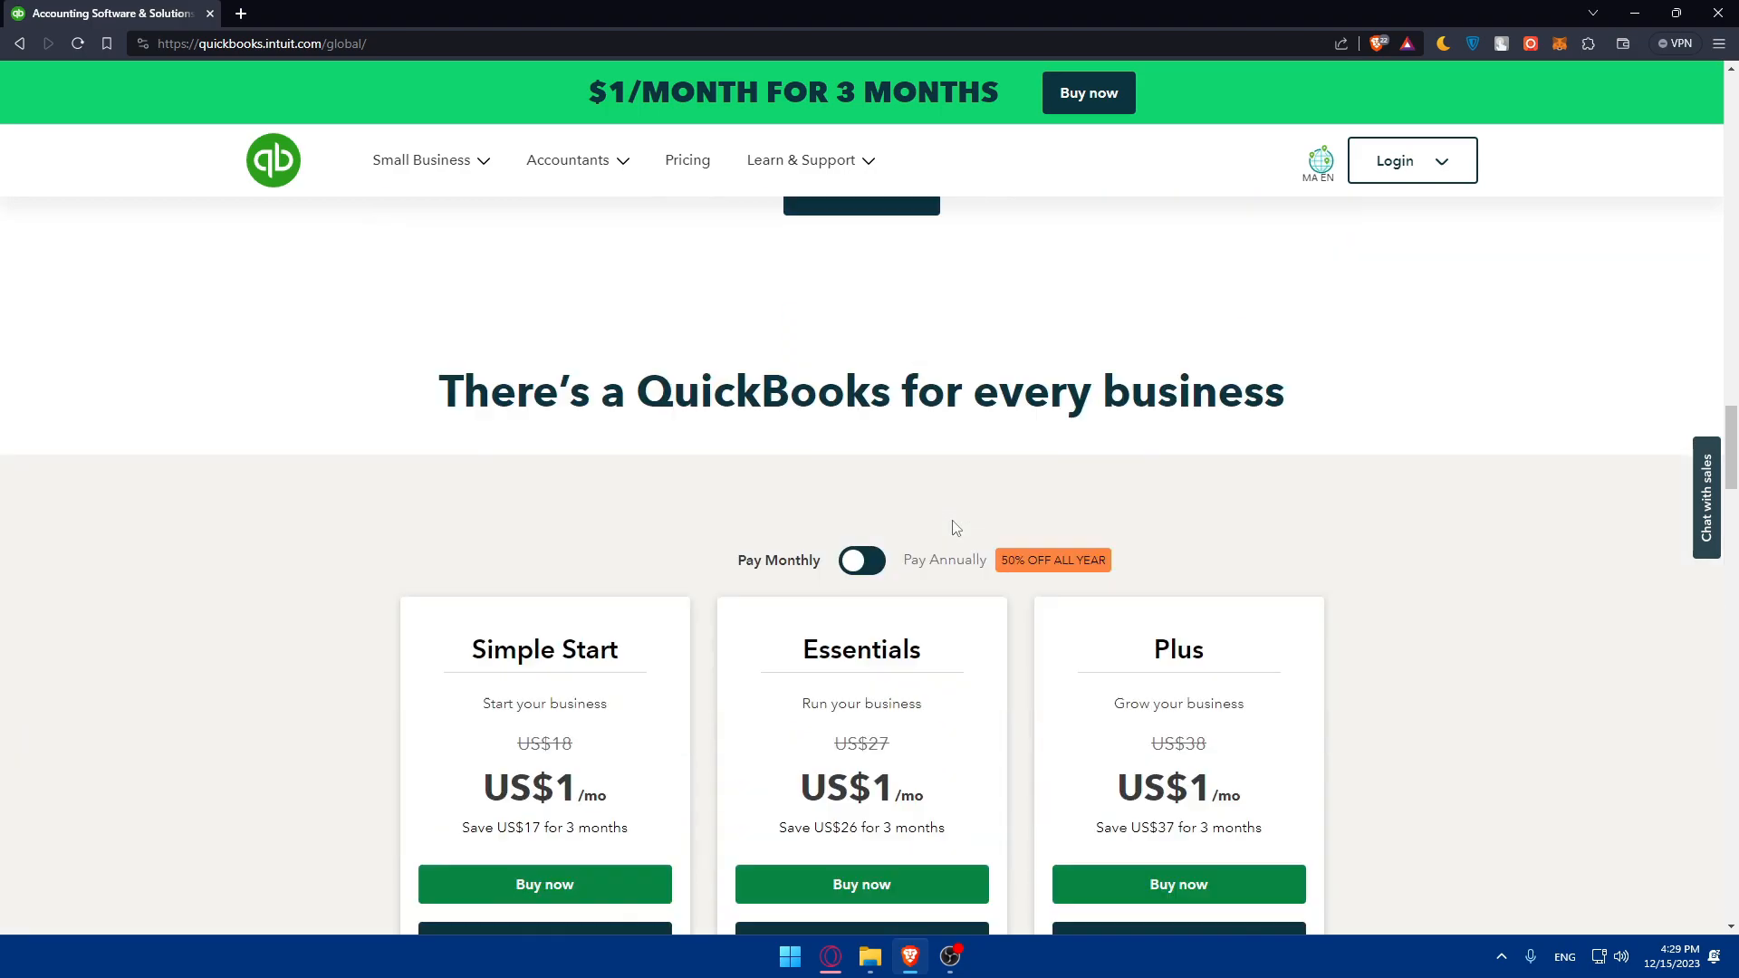
scroll("down", 3)
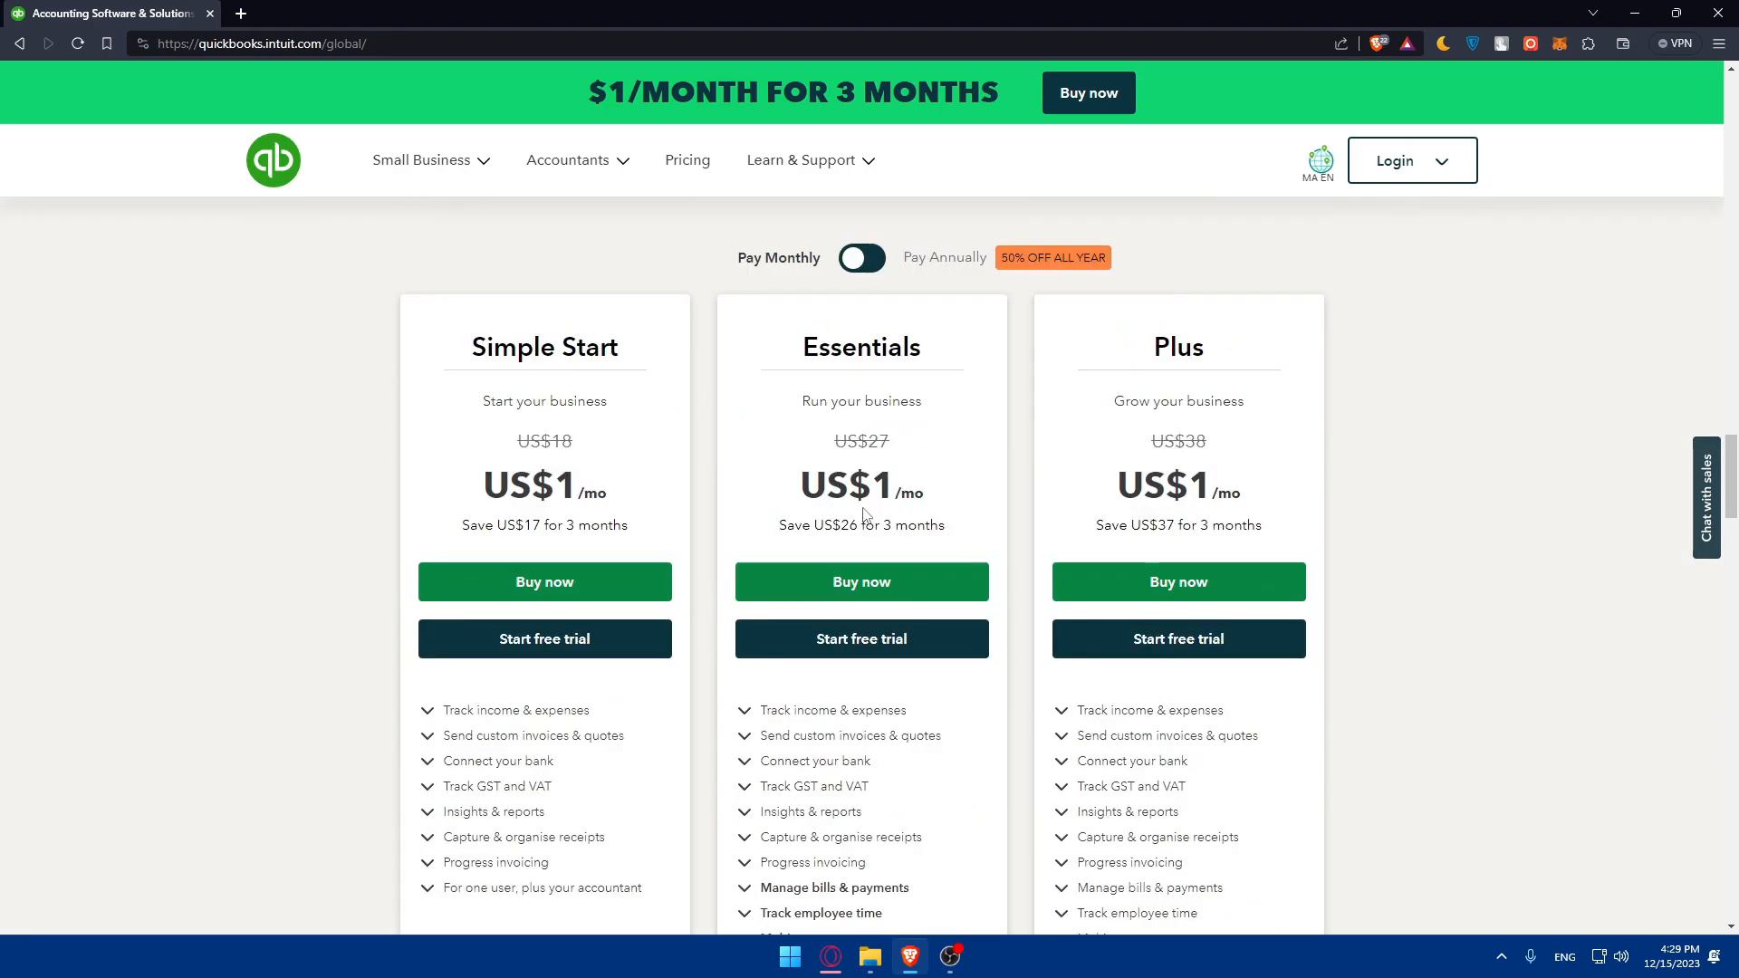
scroll("down", 3)
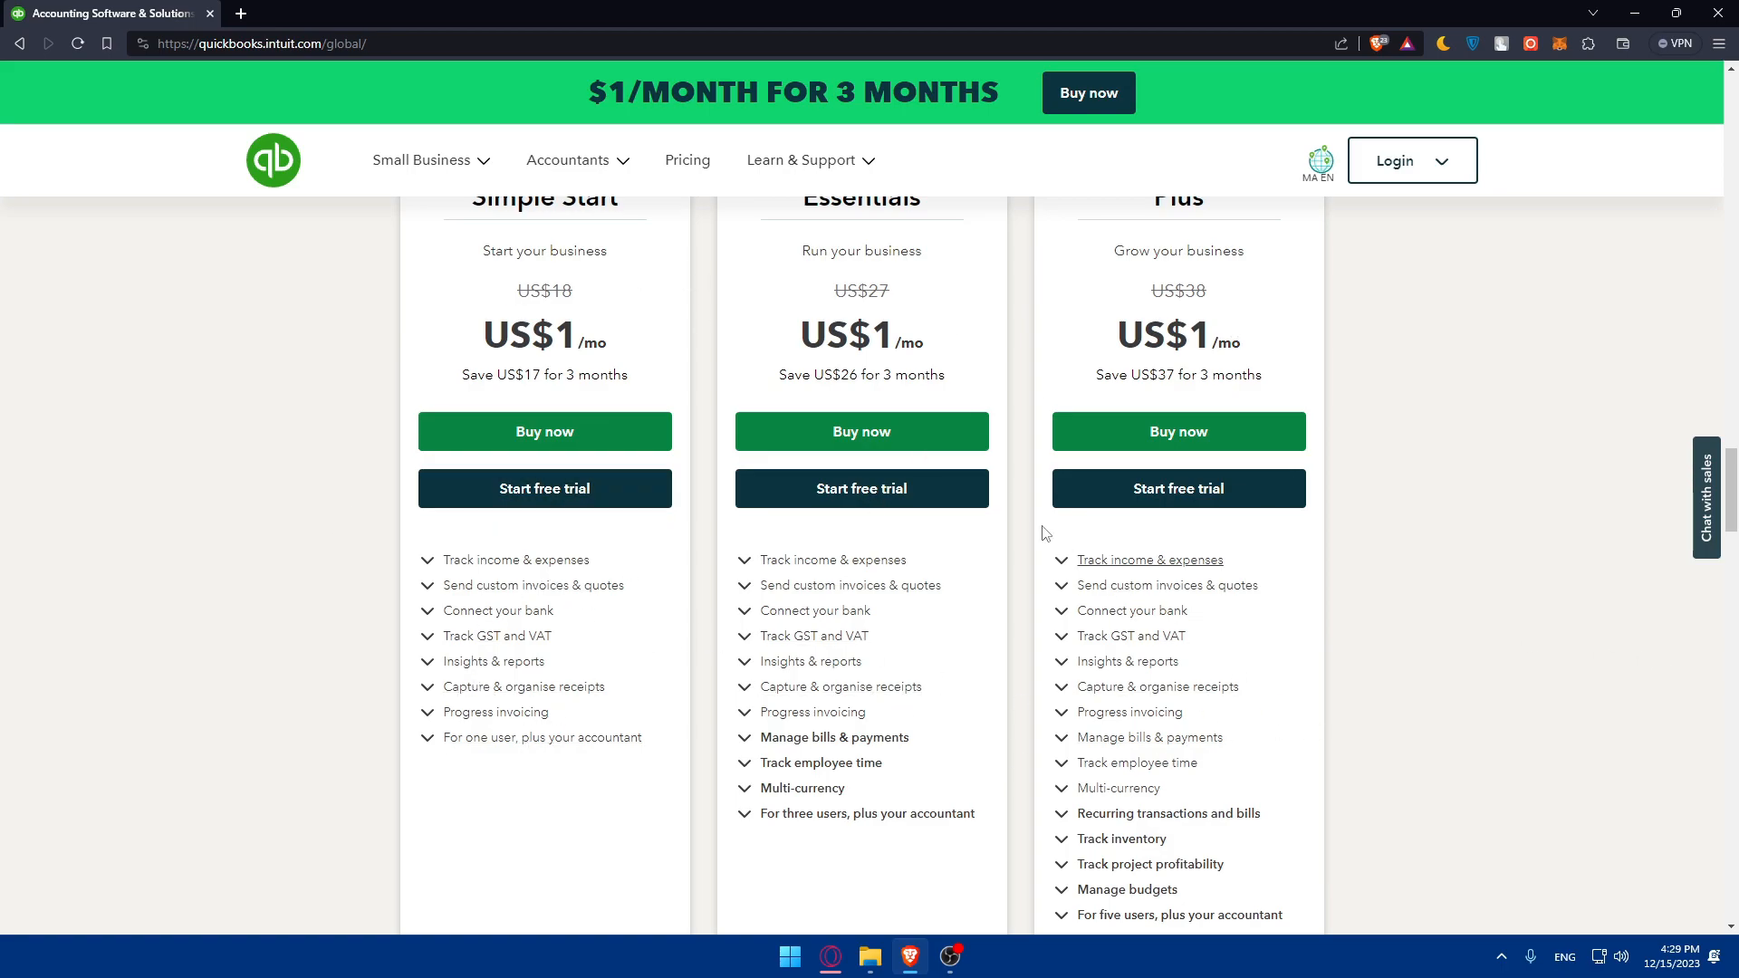
mouse_move(616, 345)
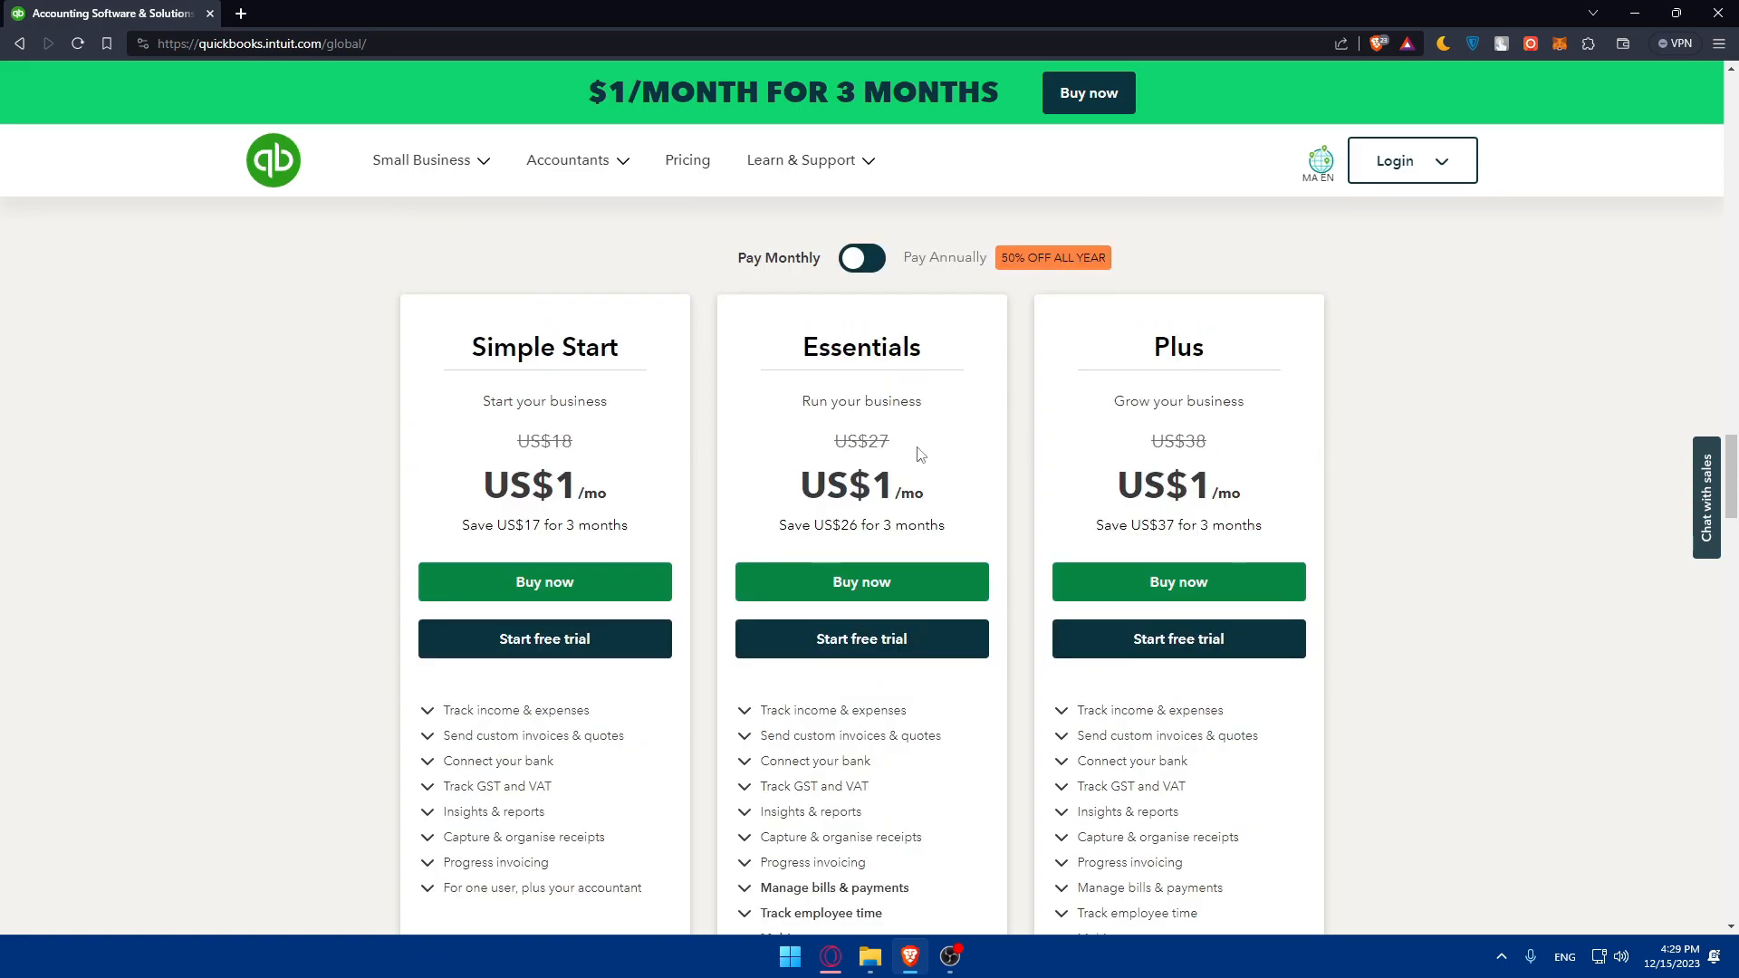
mouse_move(1164, 464)
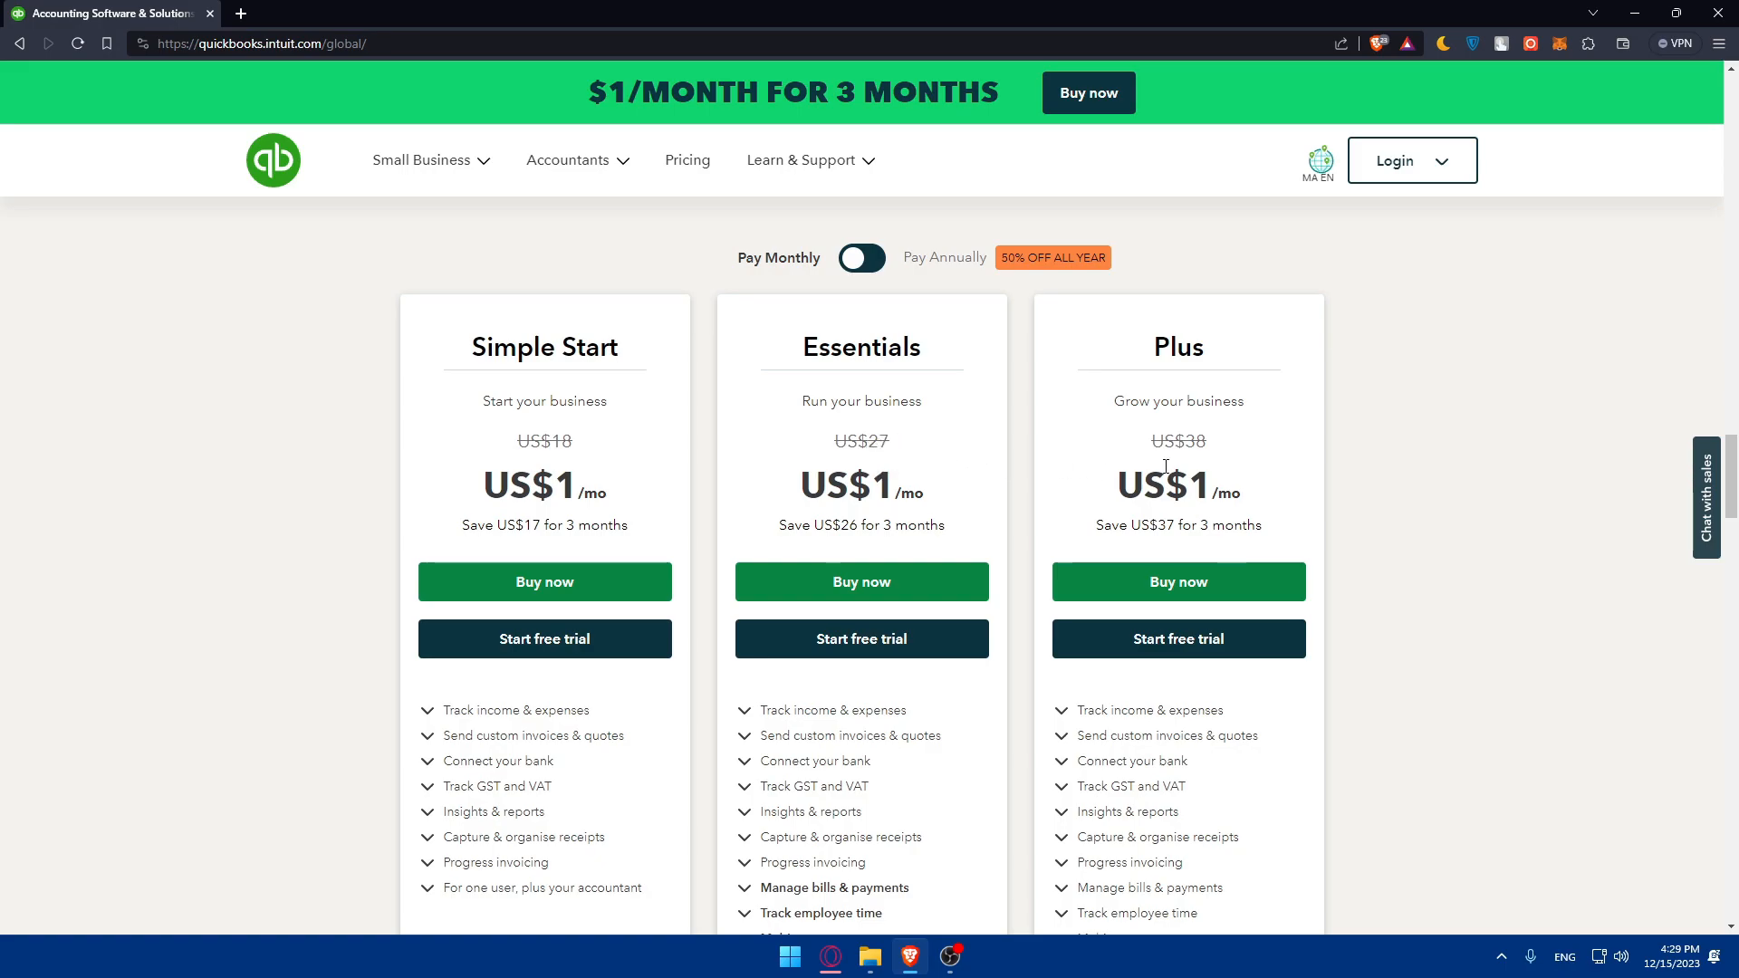
mouse_move(1228, 465)
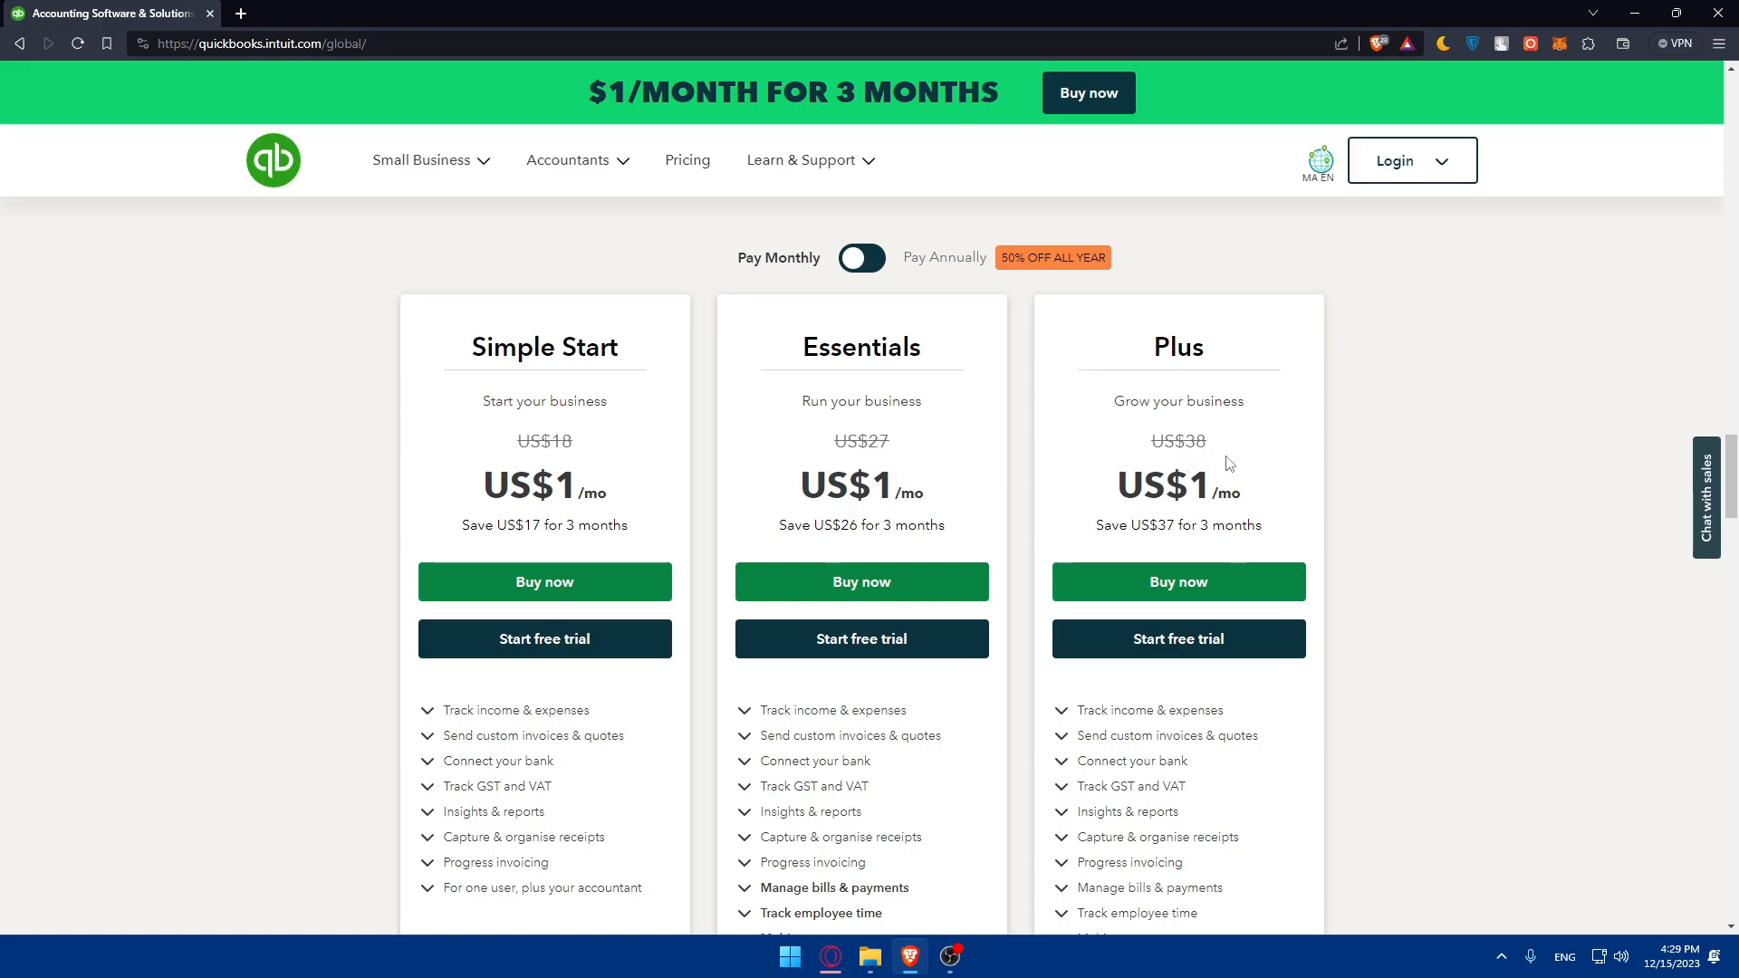
left_click(862, 257)
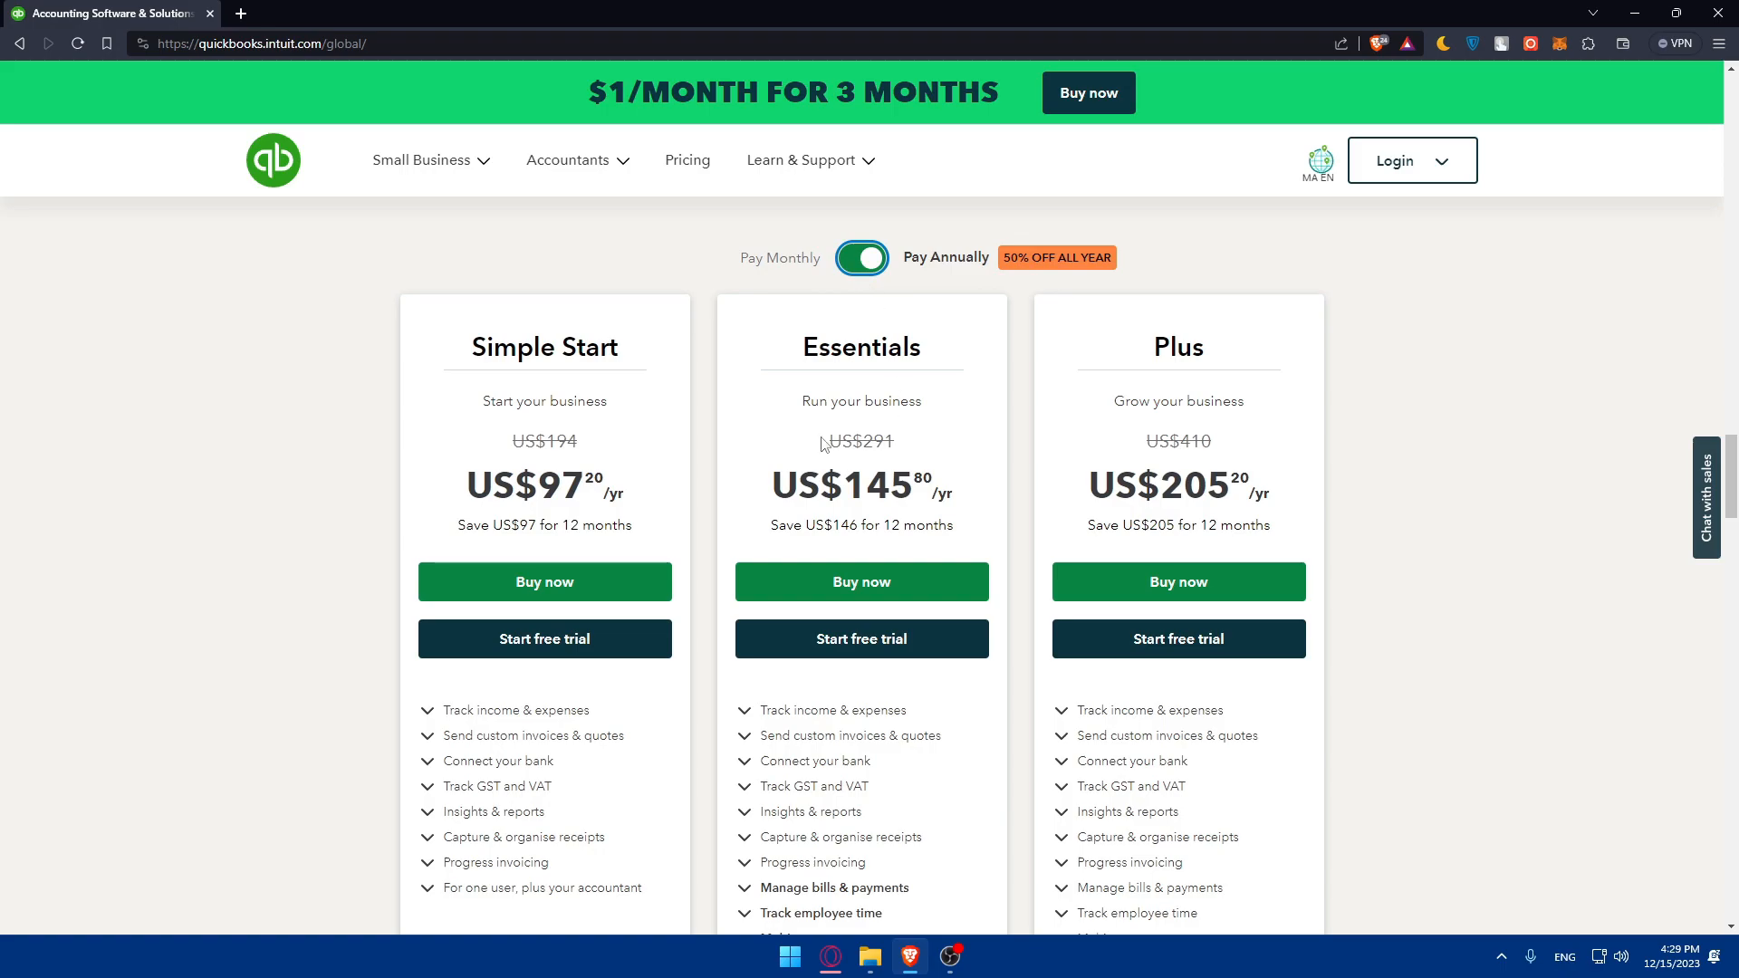
mouse_move(860, 300)
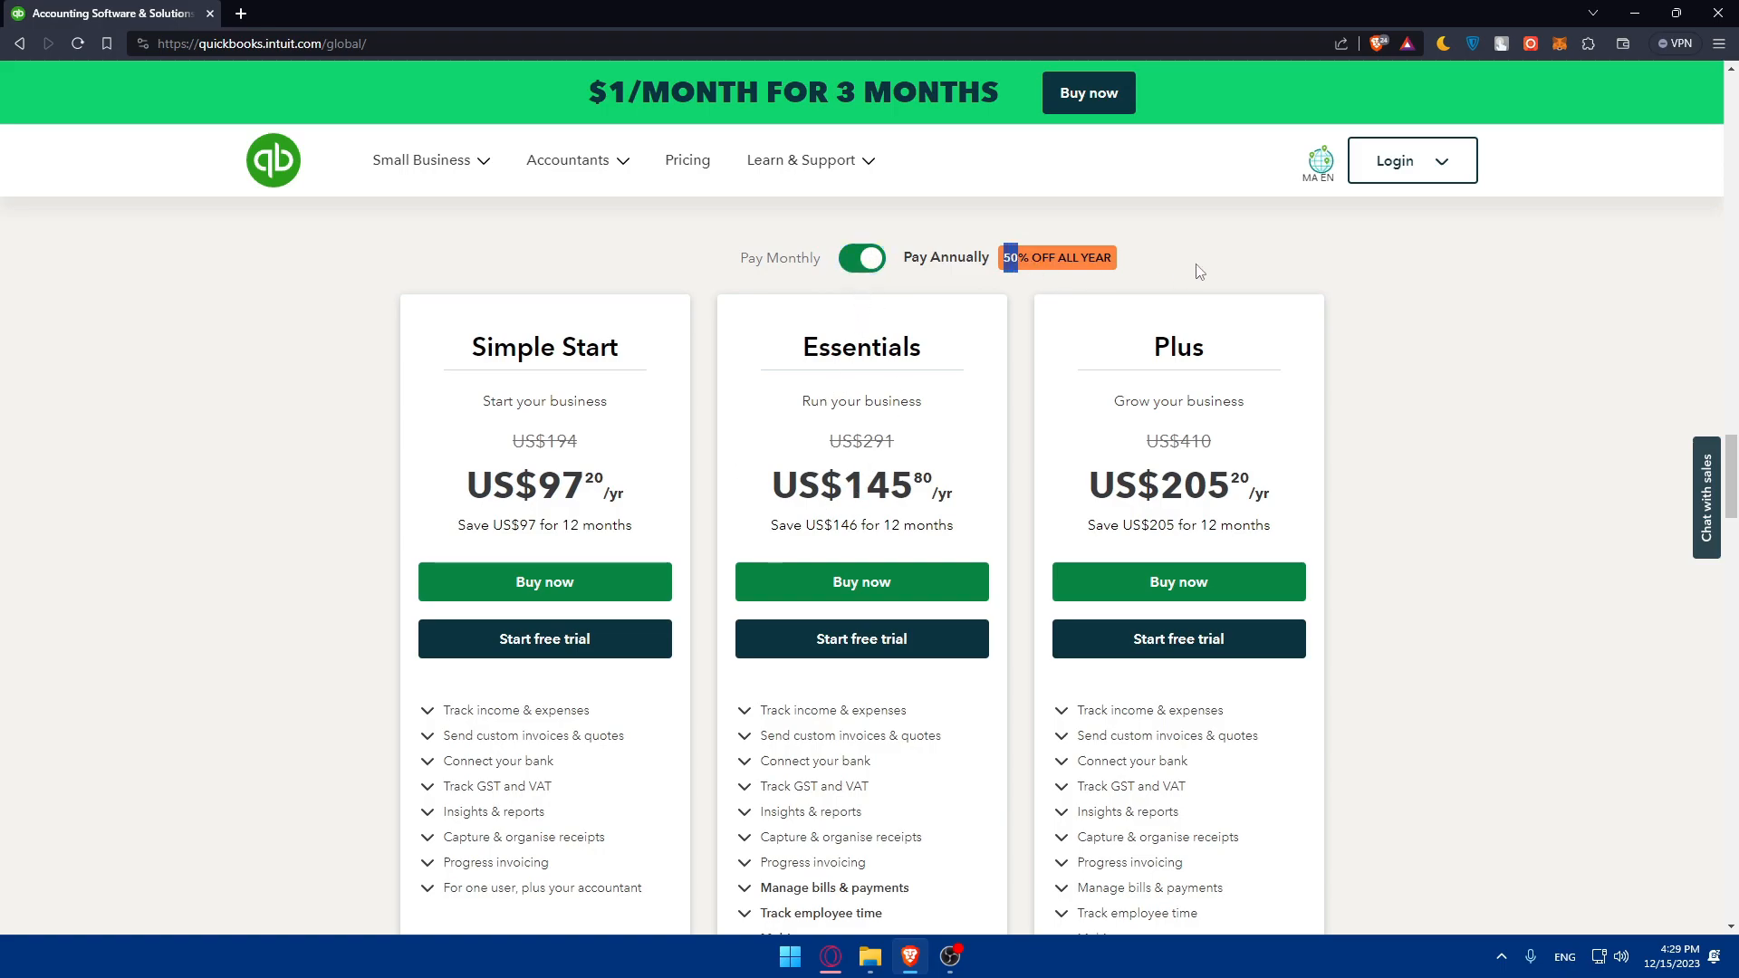
scroll("down", 3)
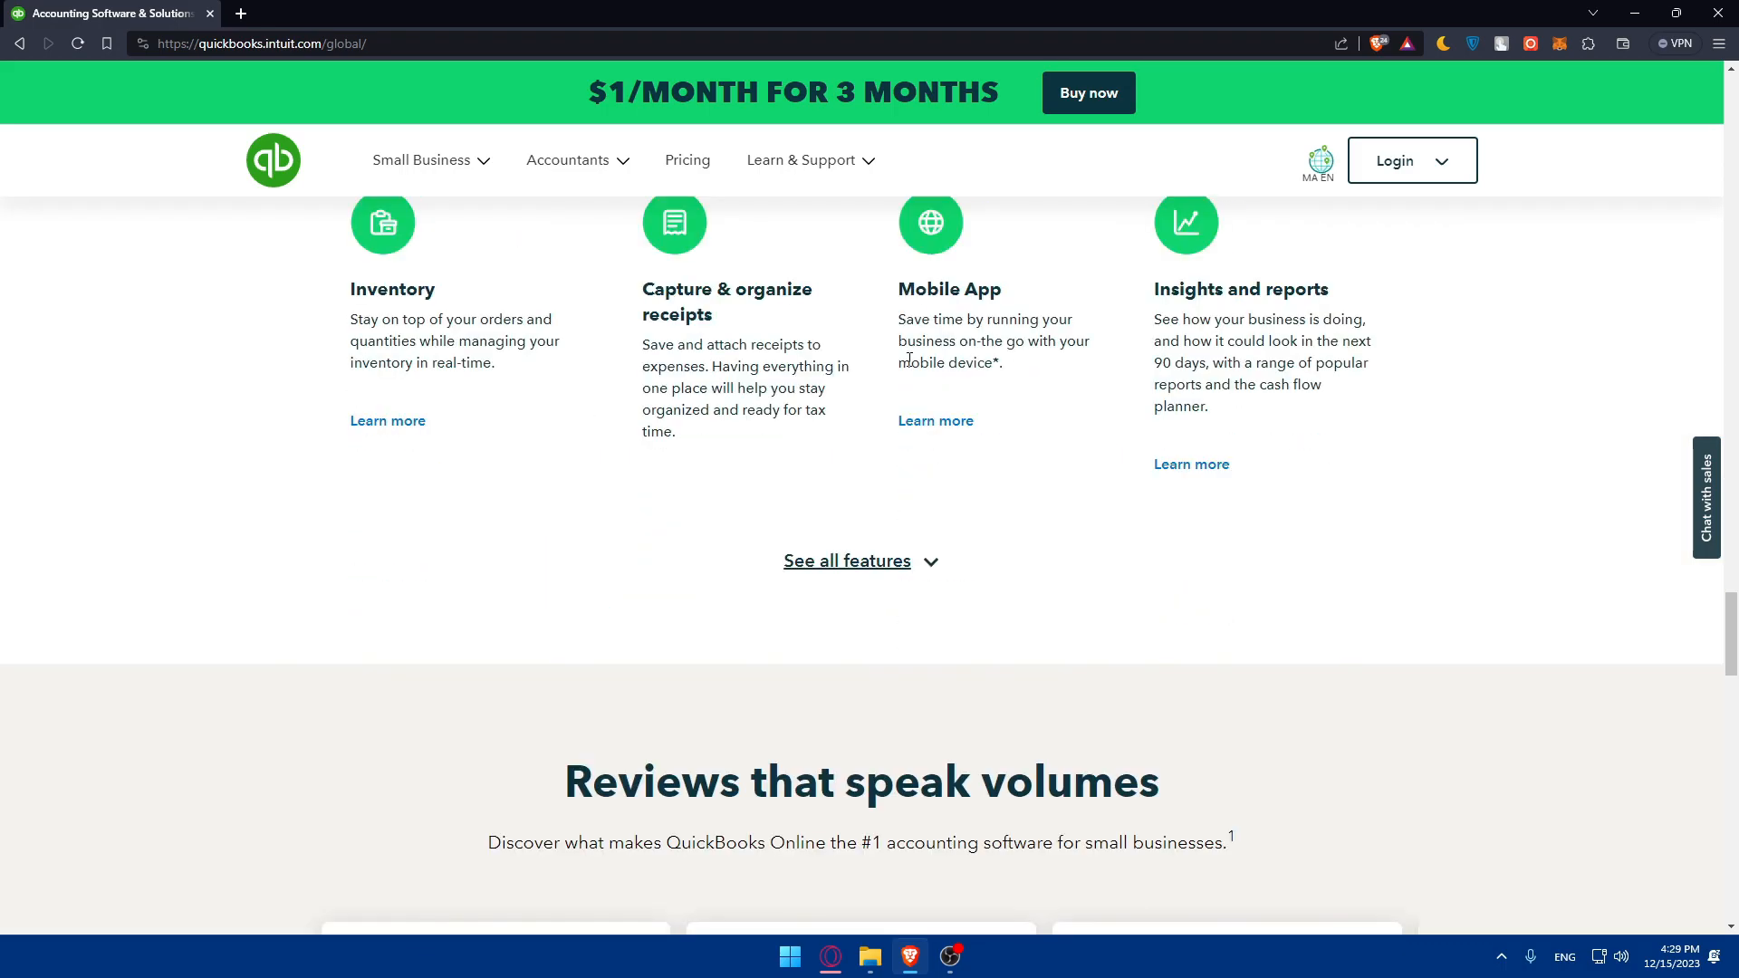
scroll("down", 3)
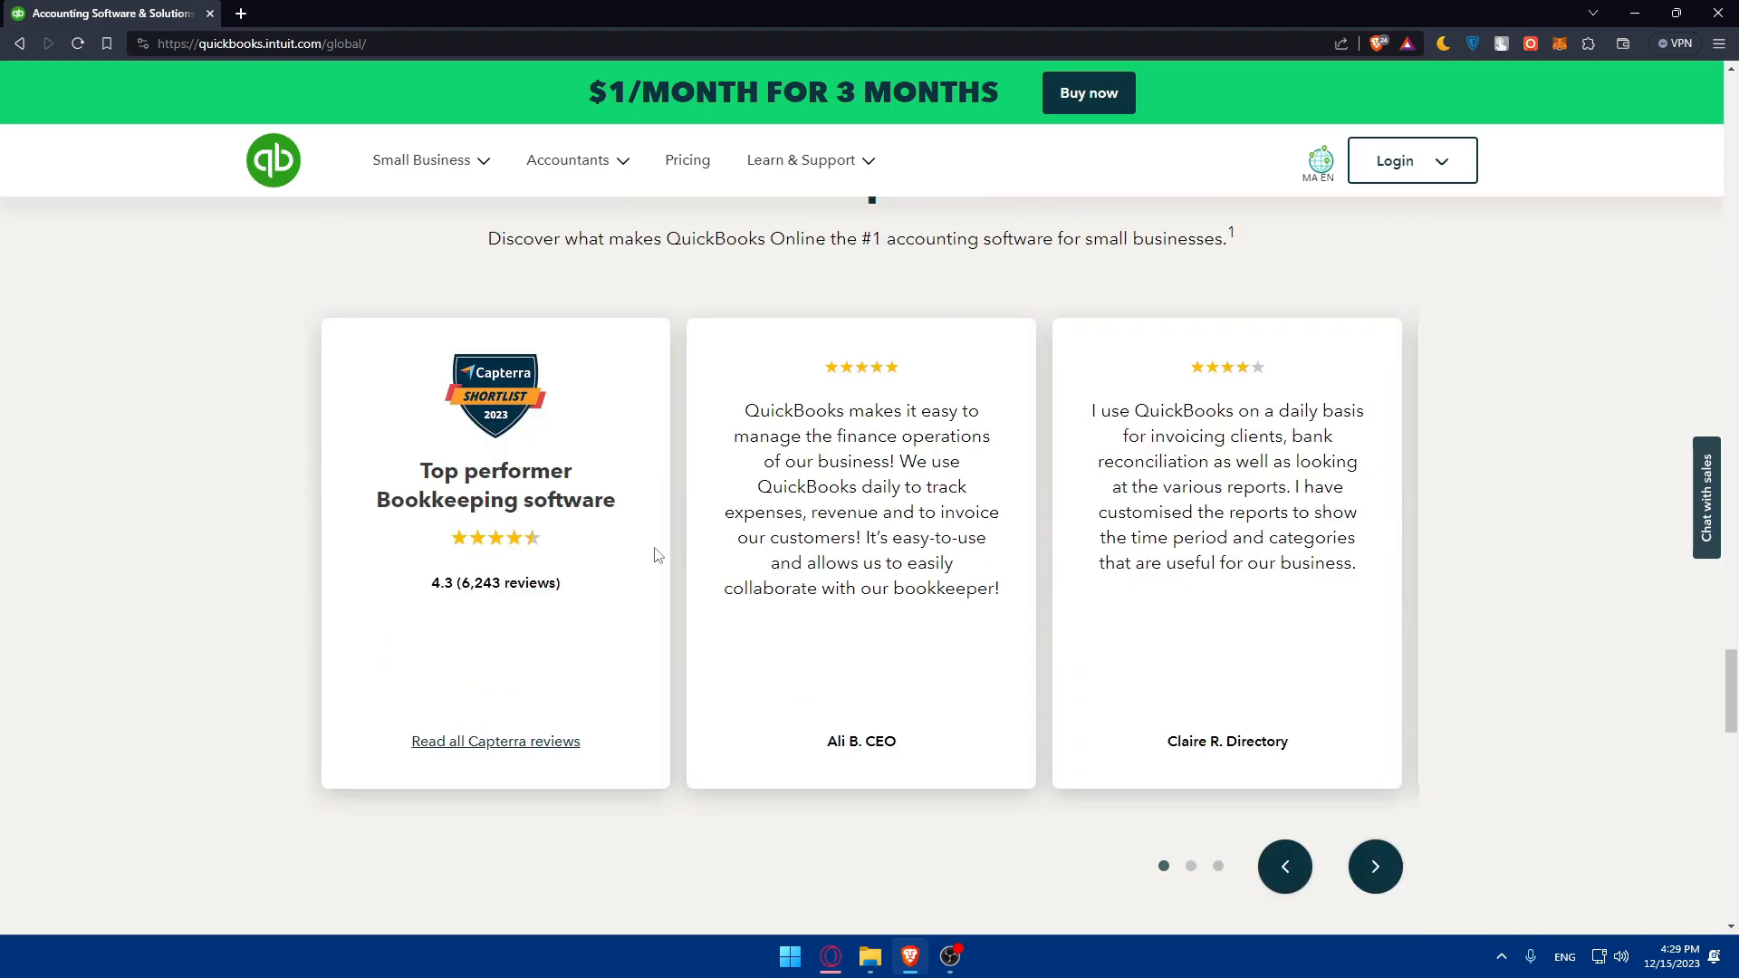
scroll("down", 3)
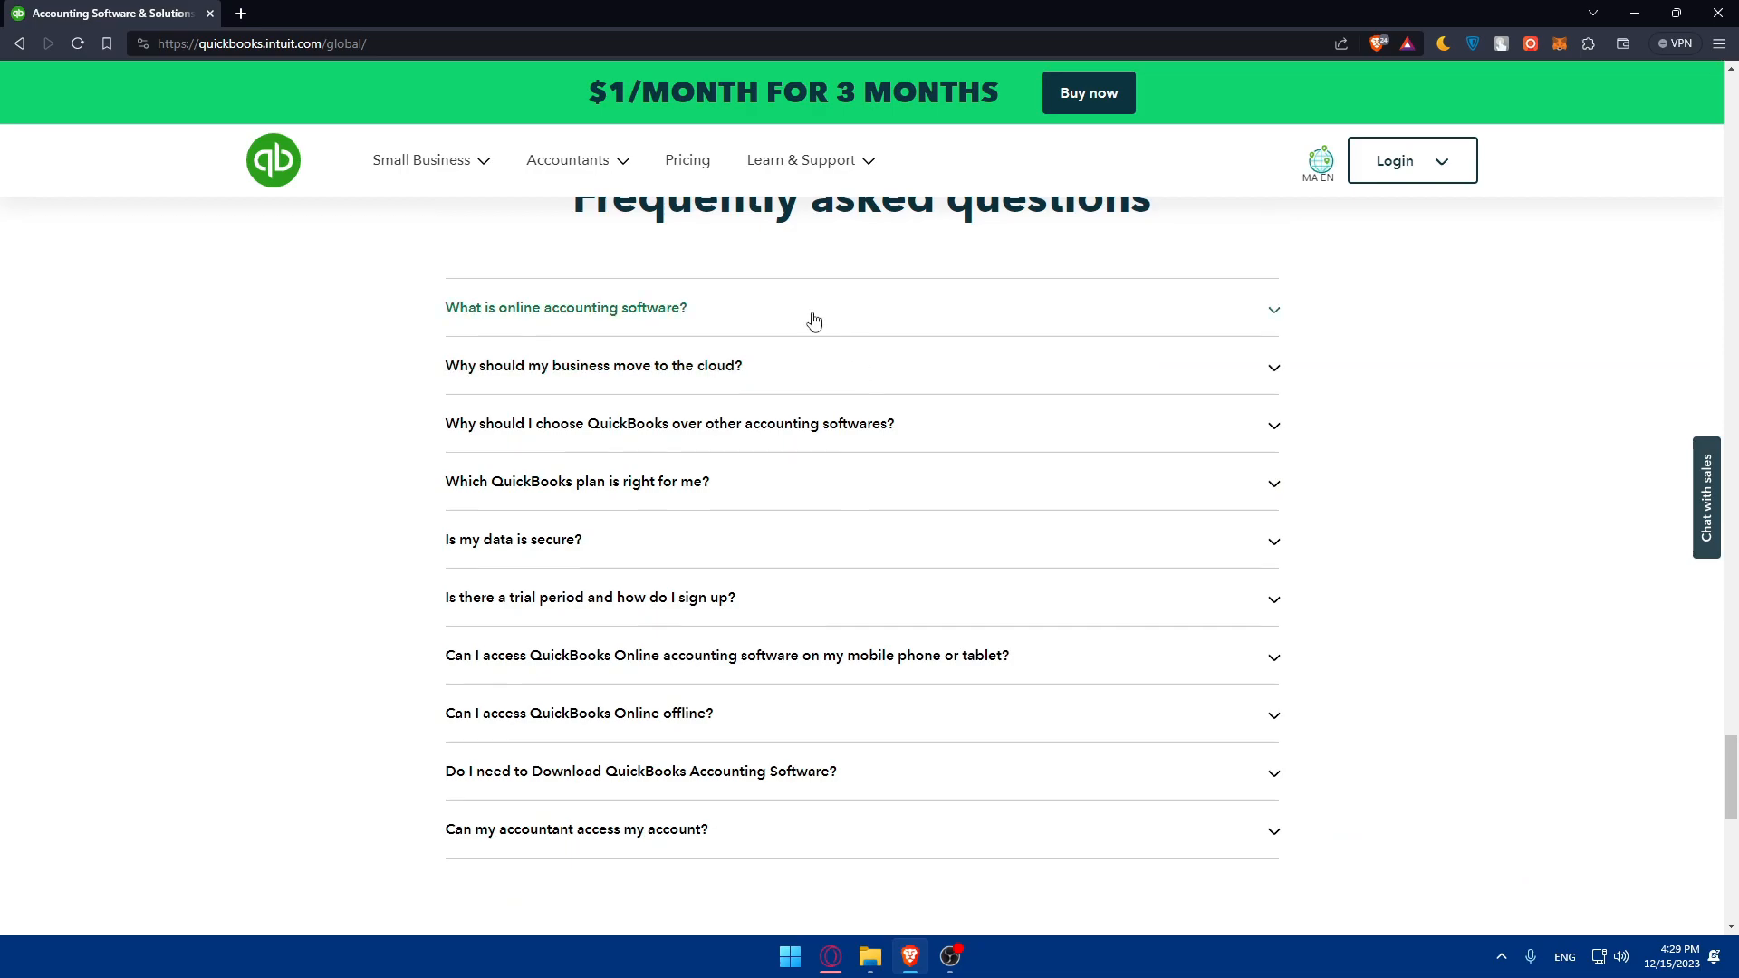
left_click(565, 307)
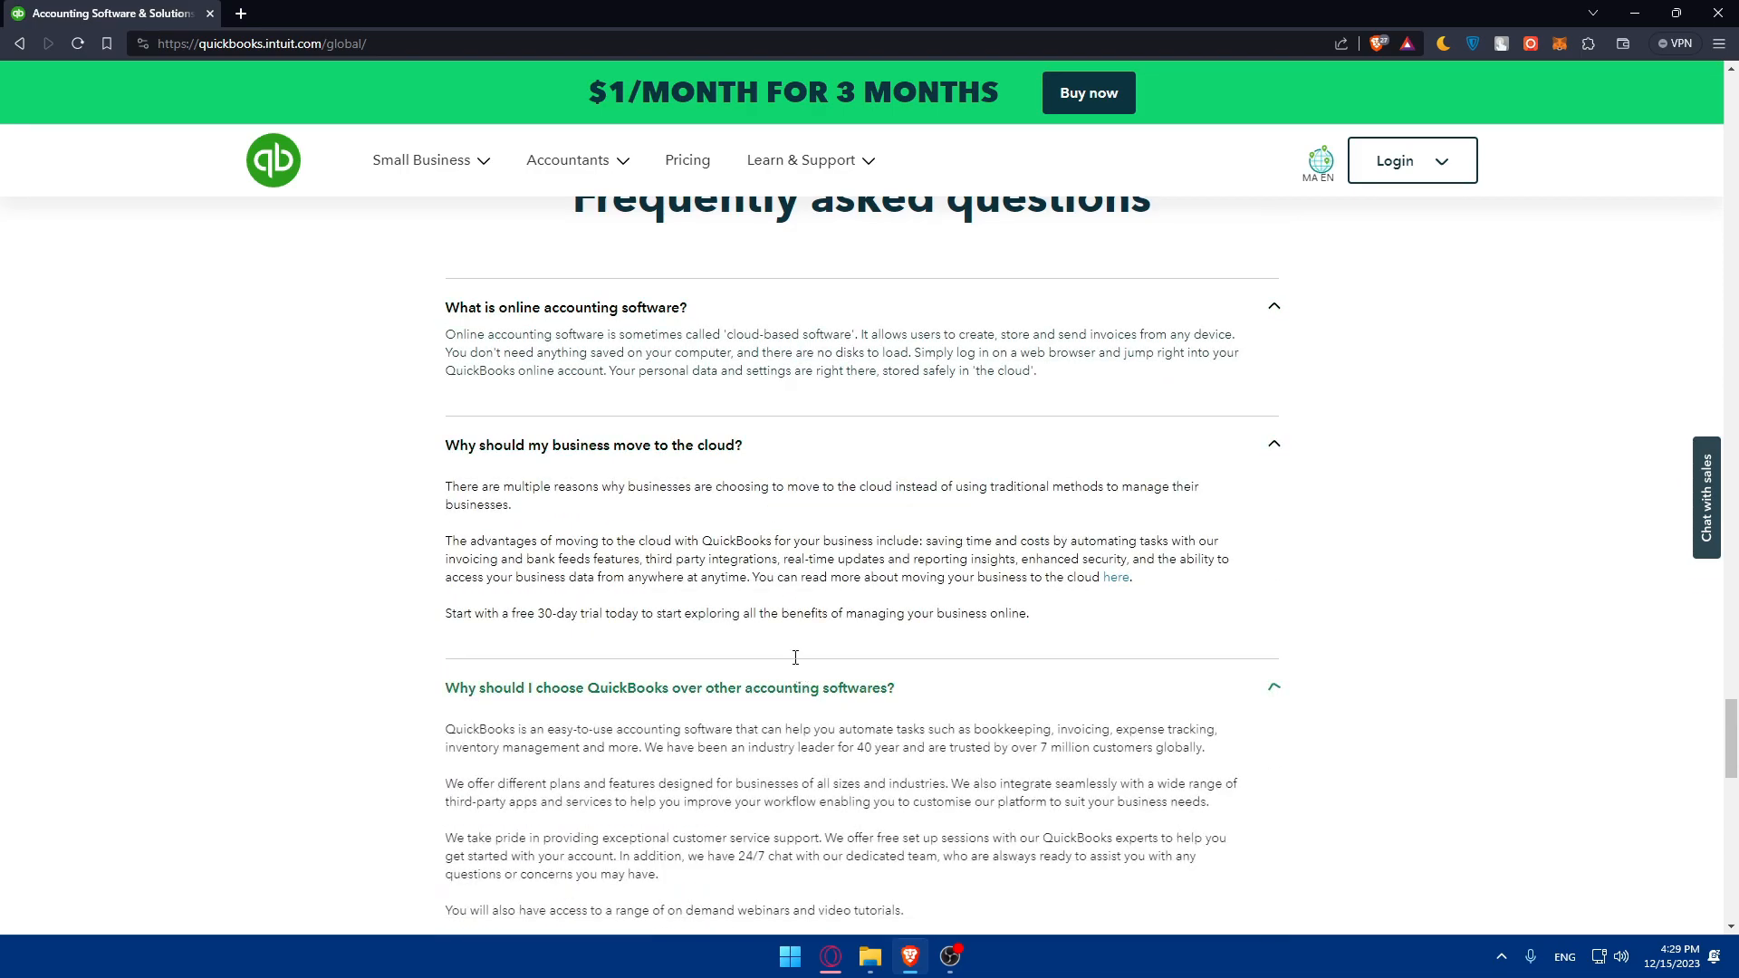
scroll("down", 3)
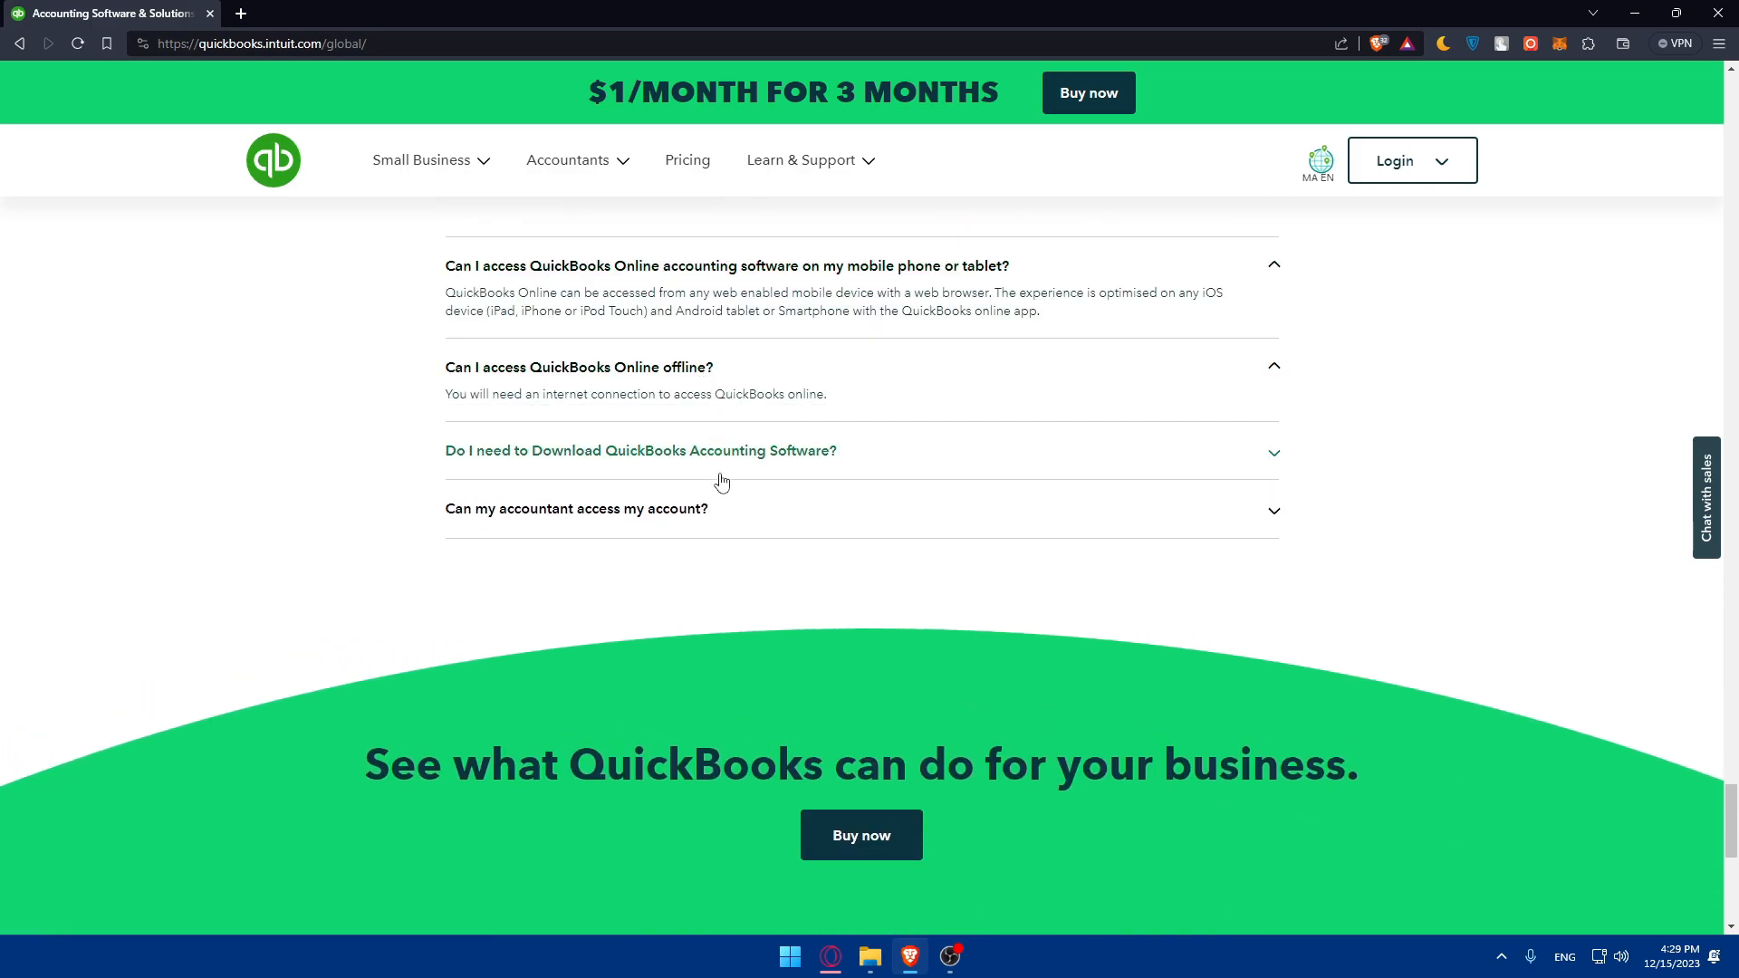
scroll("up", 3)
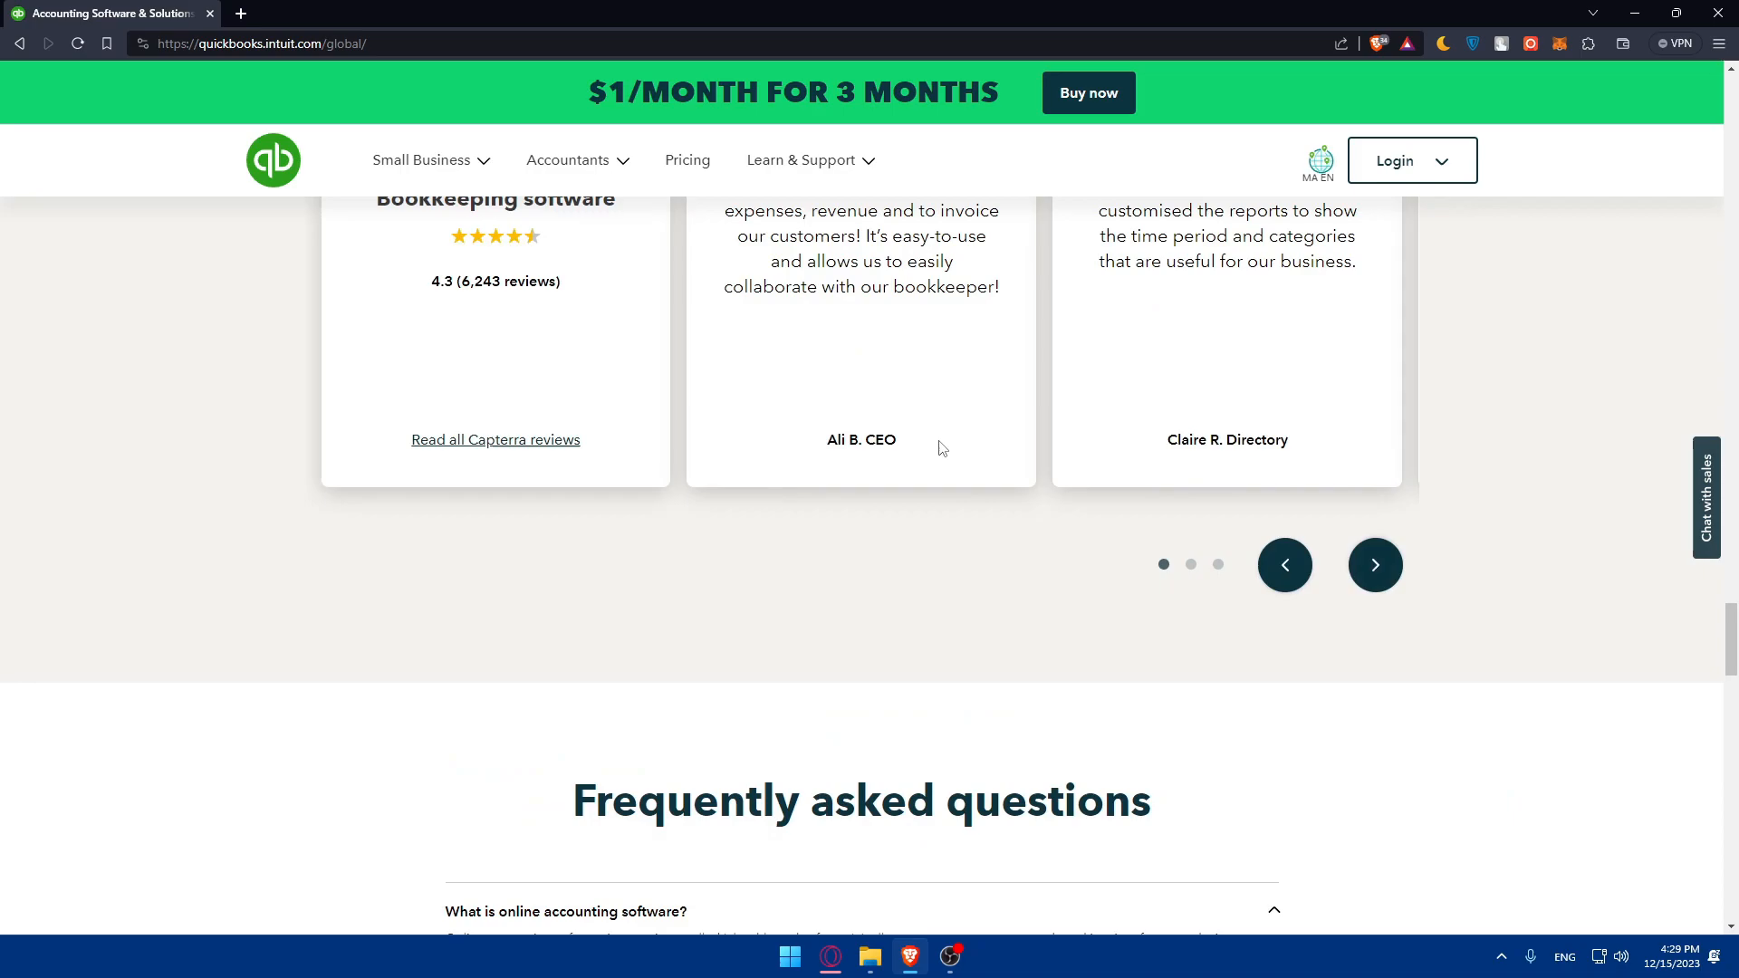
- Choose Login > QuickBooks Online, continue with the saved Intuit account and enter the password
left_click(1411, 159)
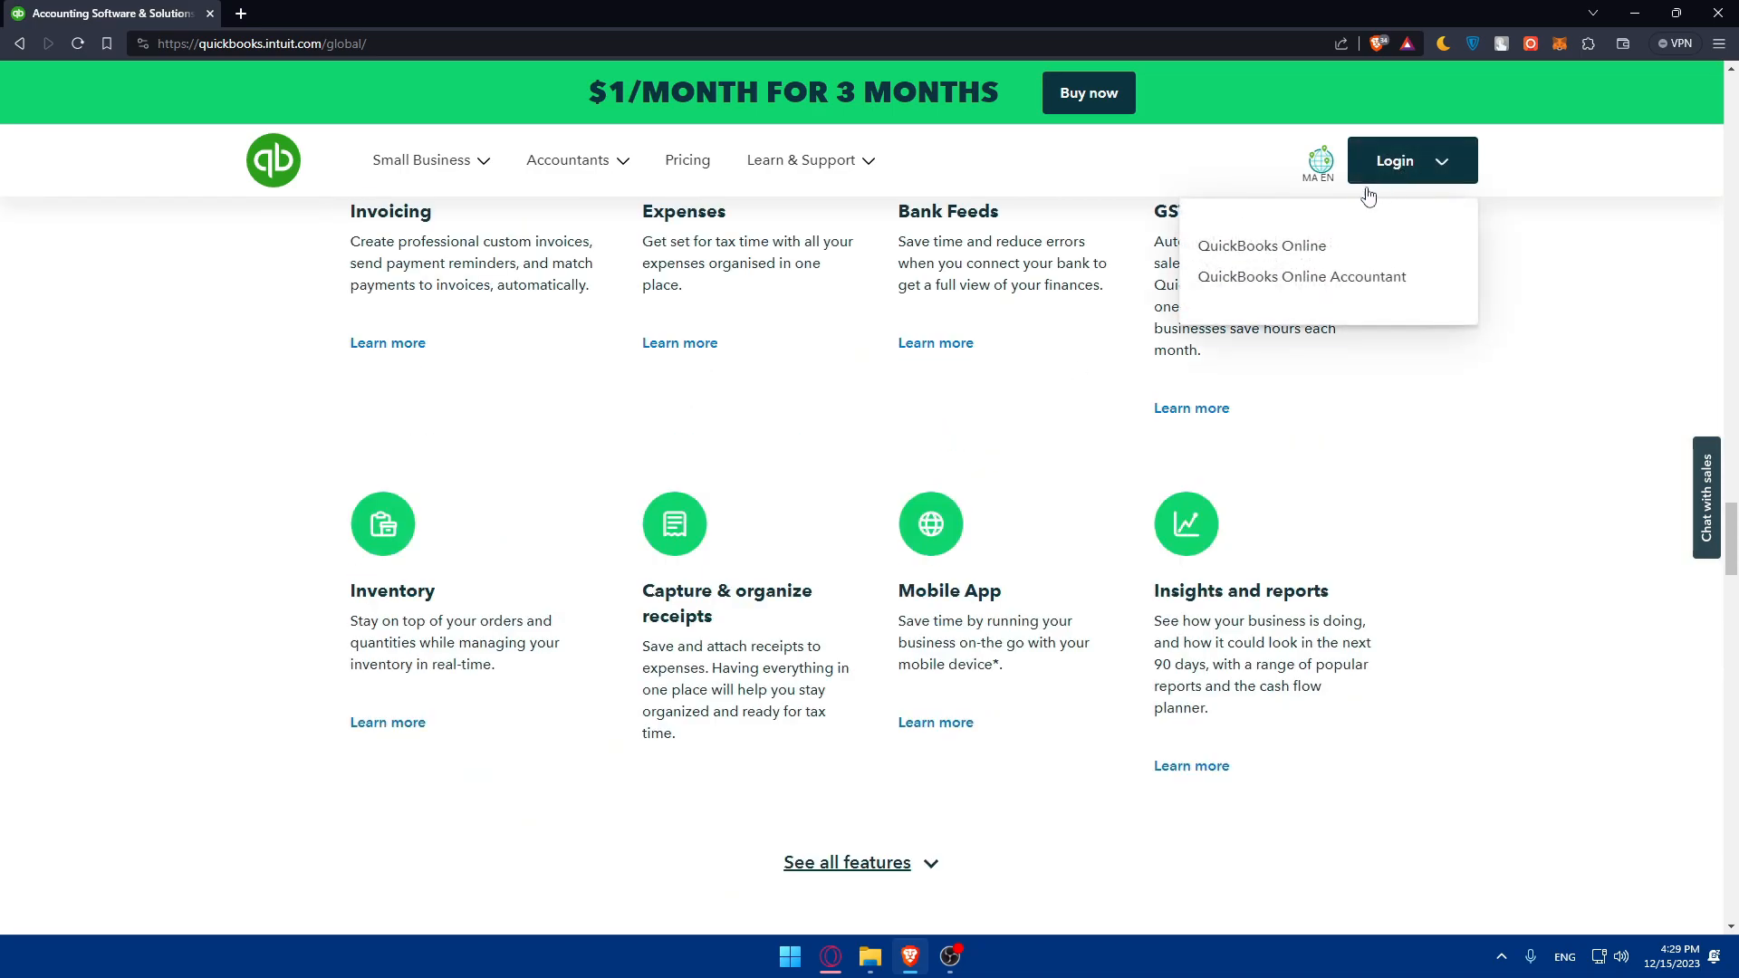
left_click(1261, 245)
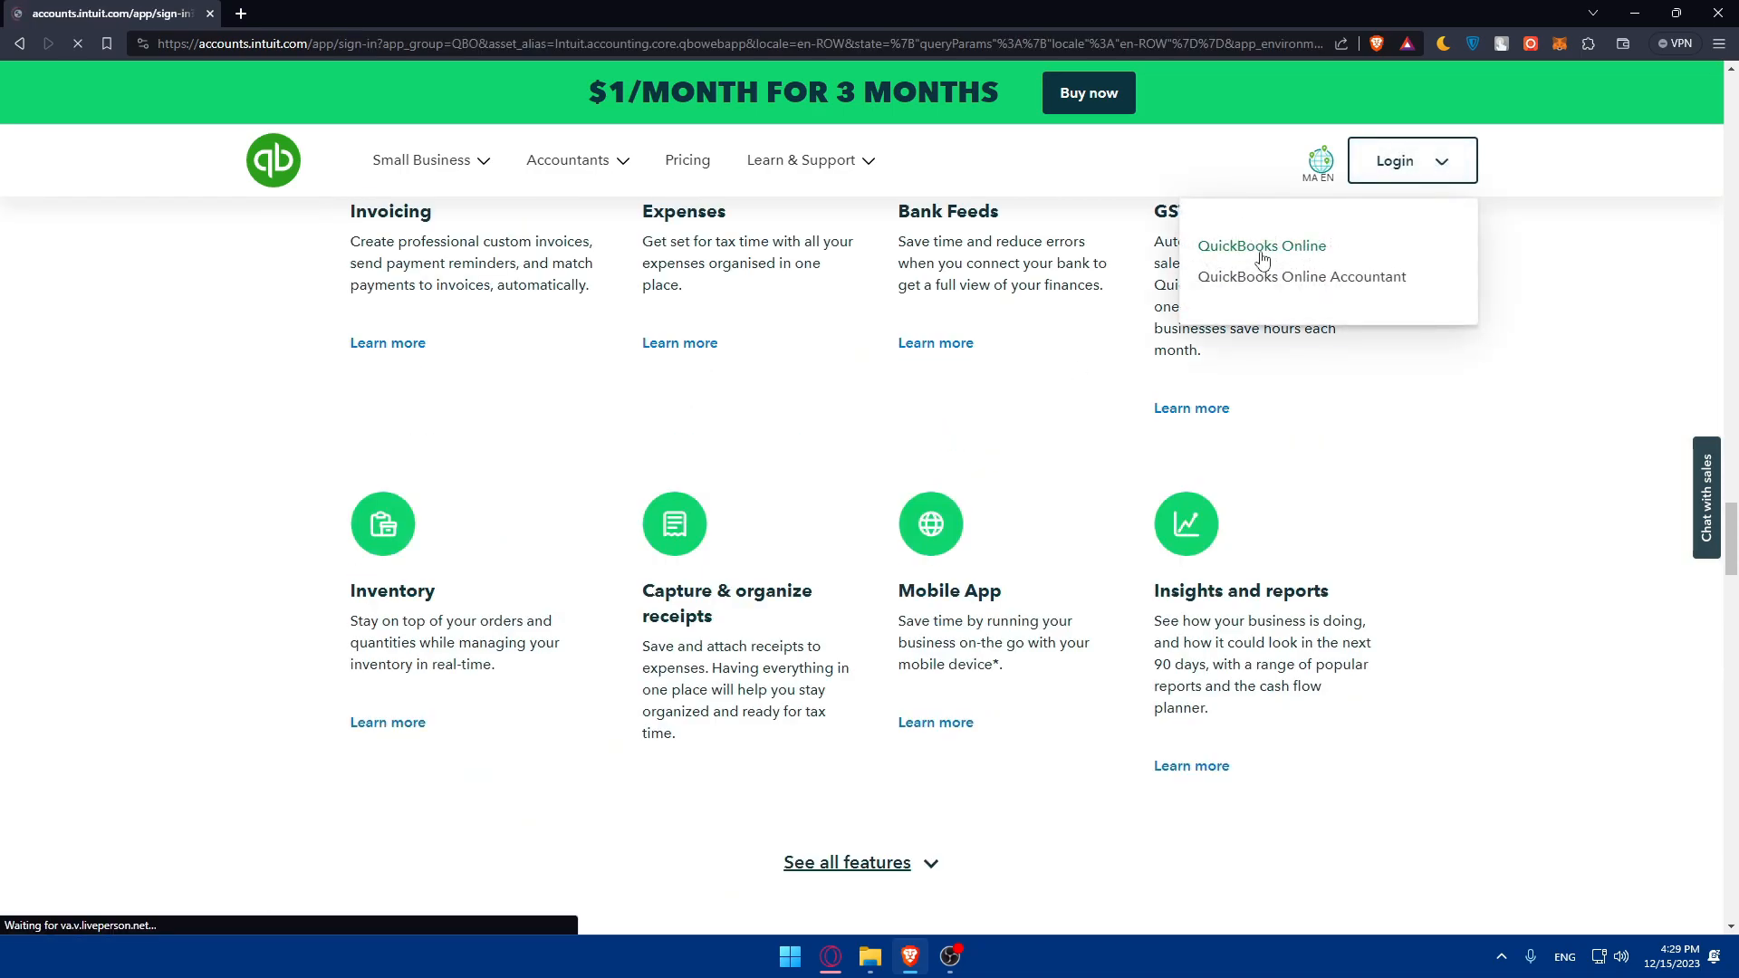
left_click(1261, 246)
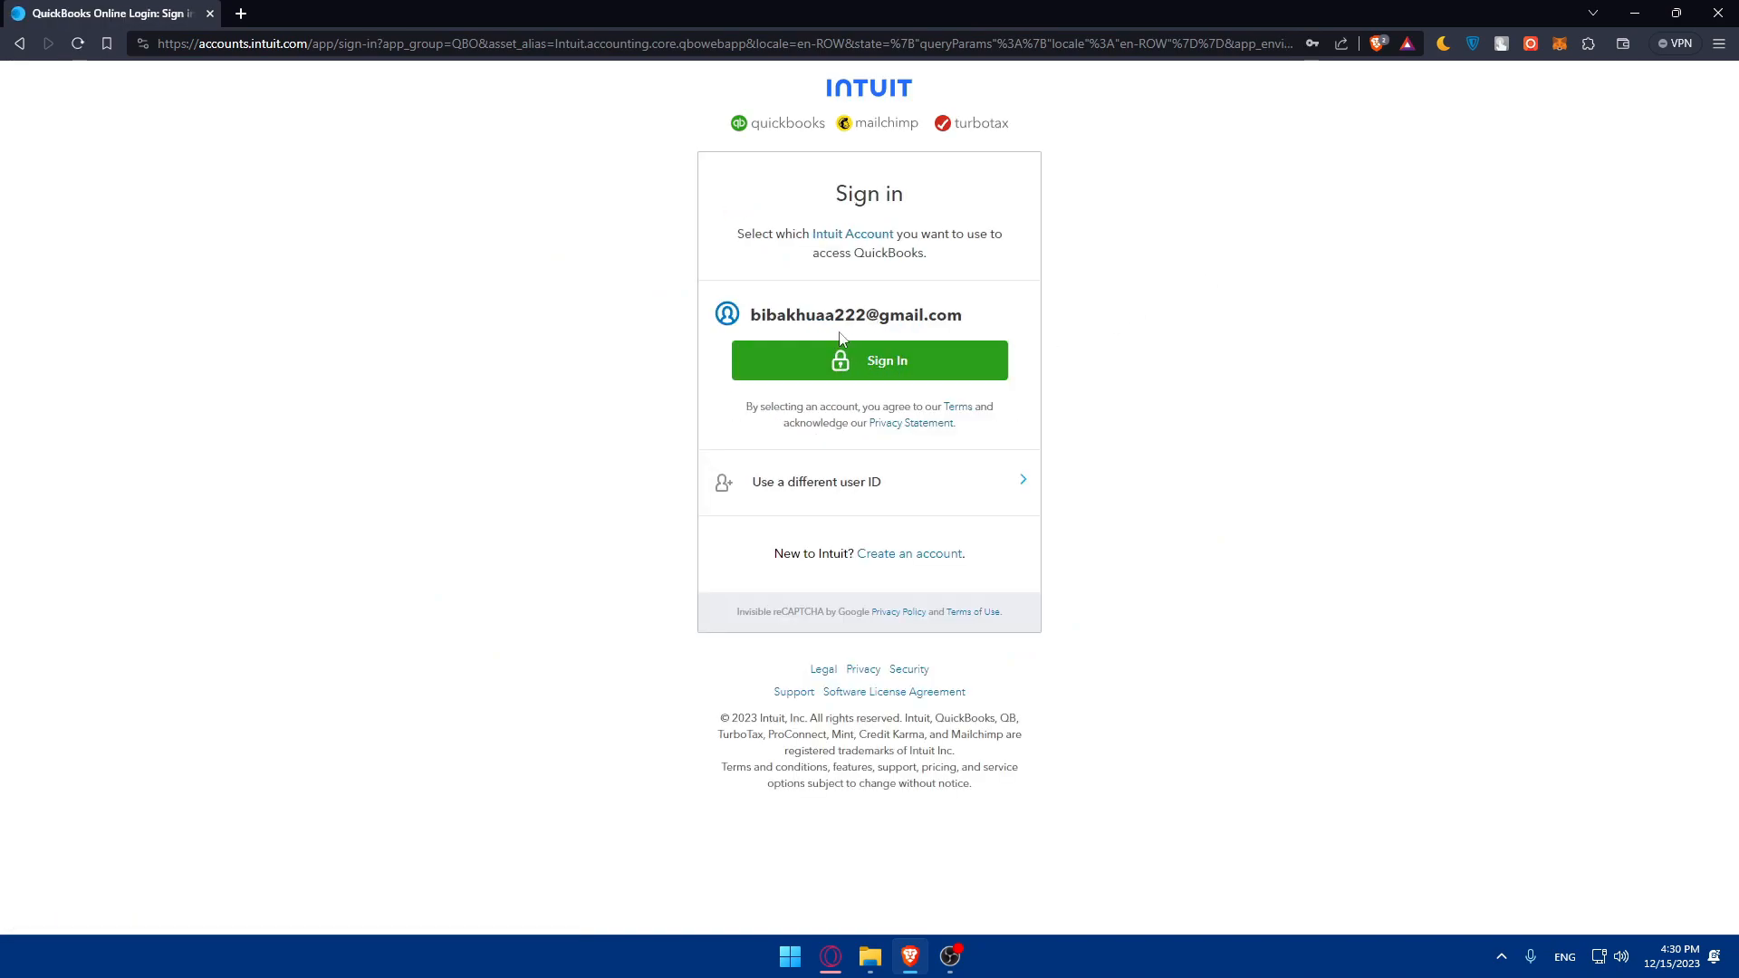
left_click(869, 361)
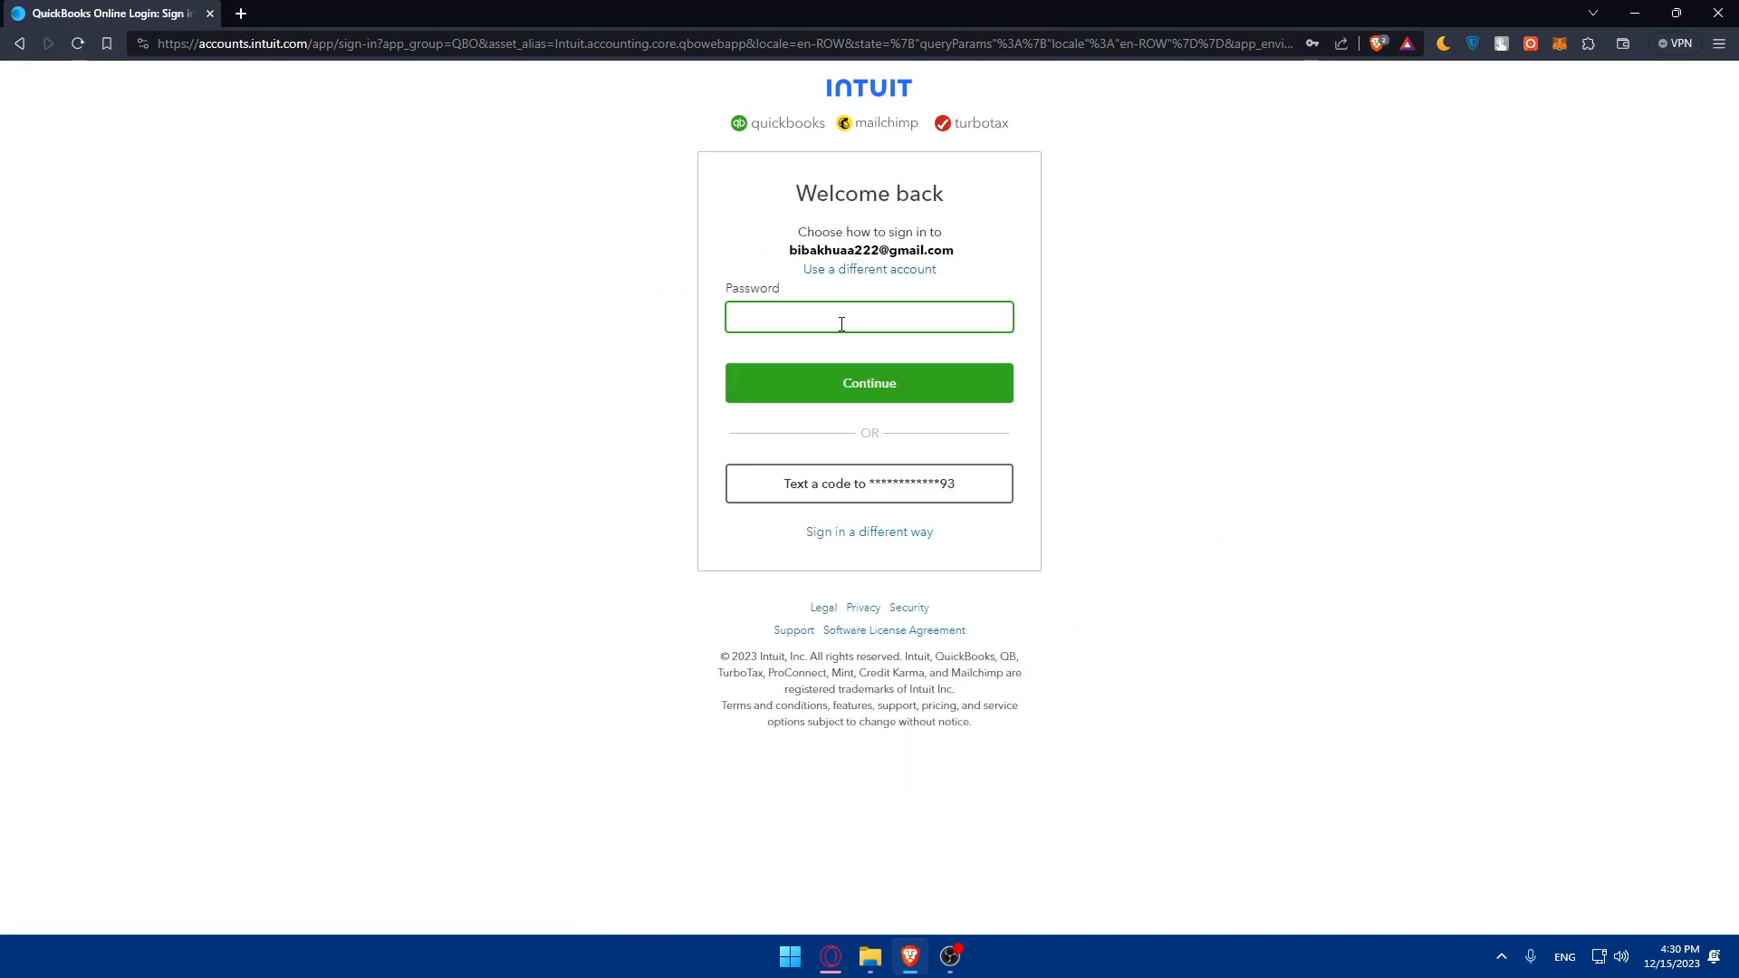
left_click(869, 382)
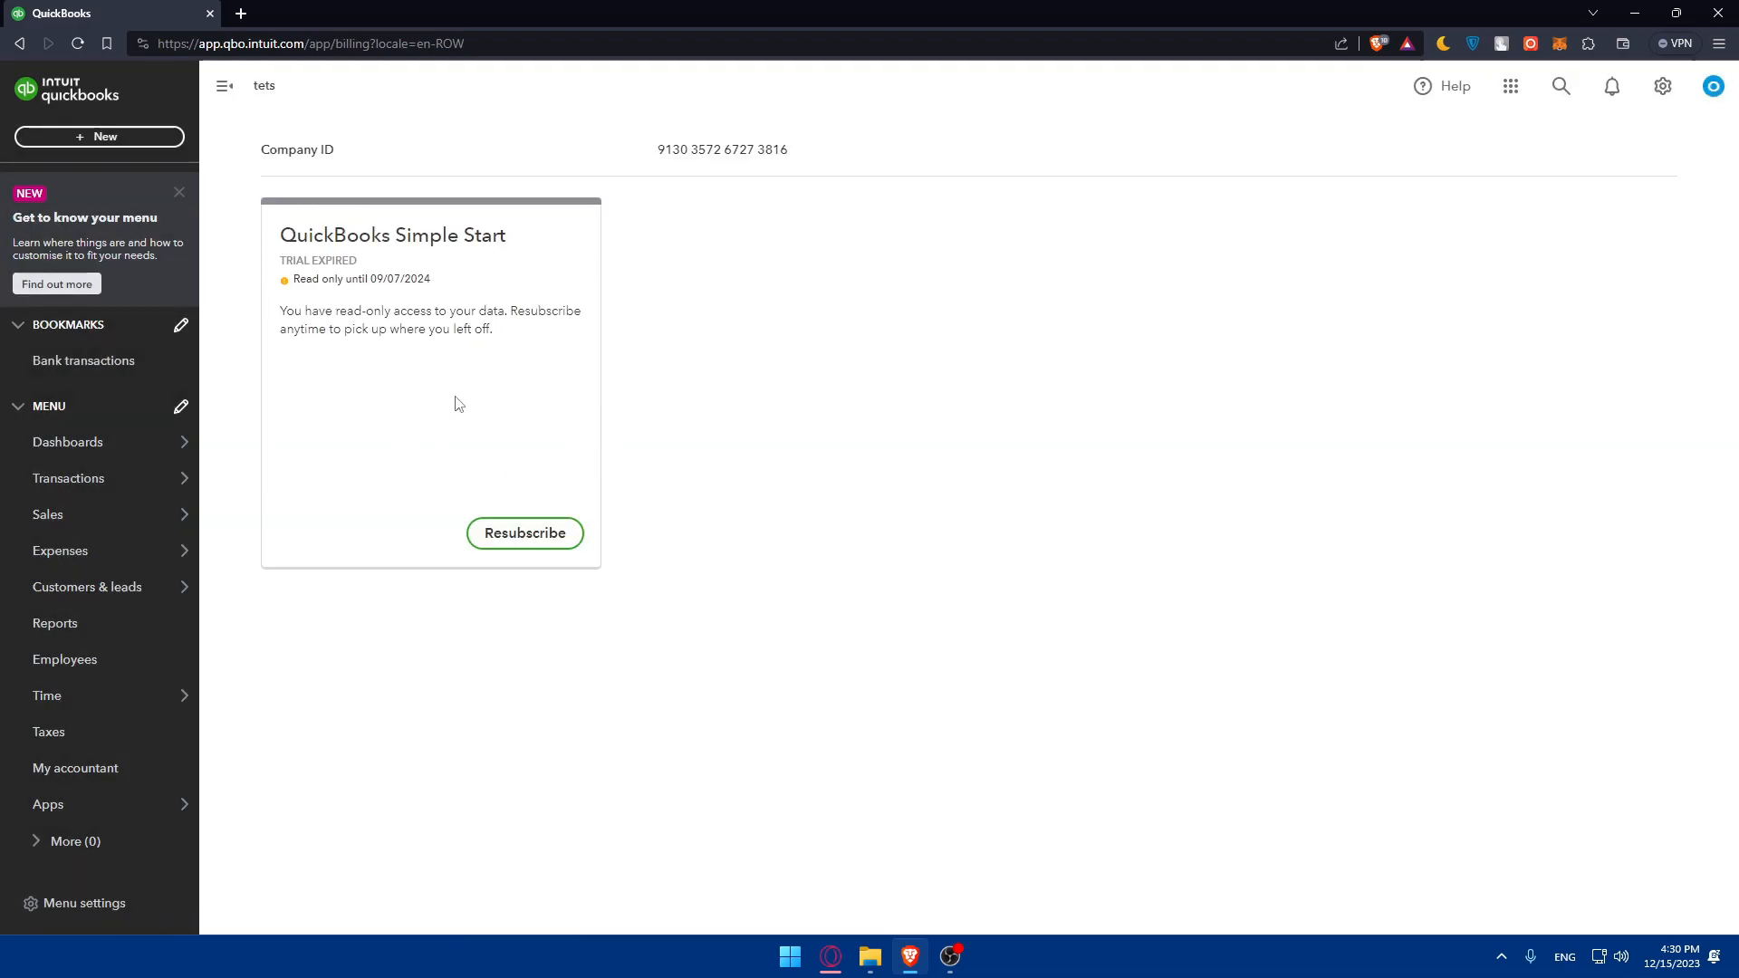
mouse_move(532, 390)
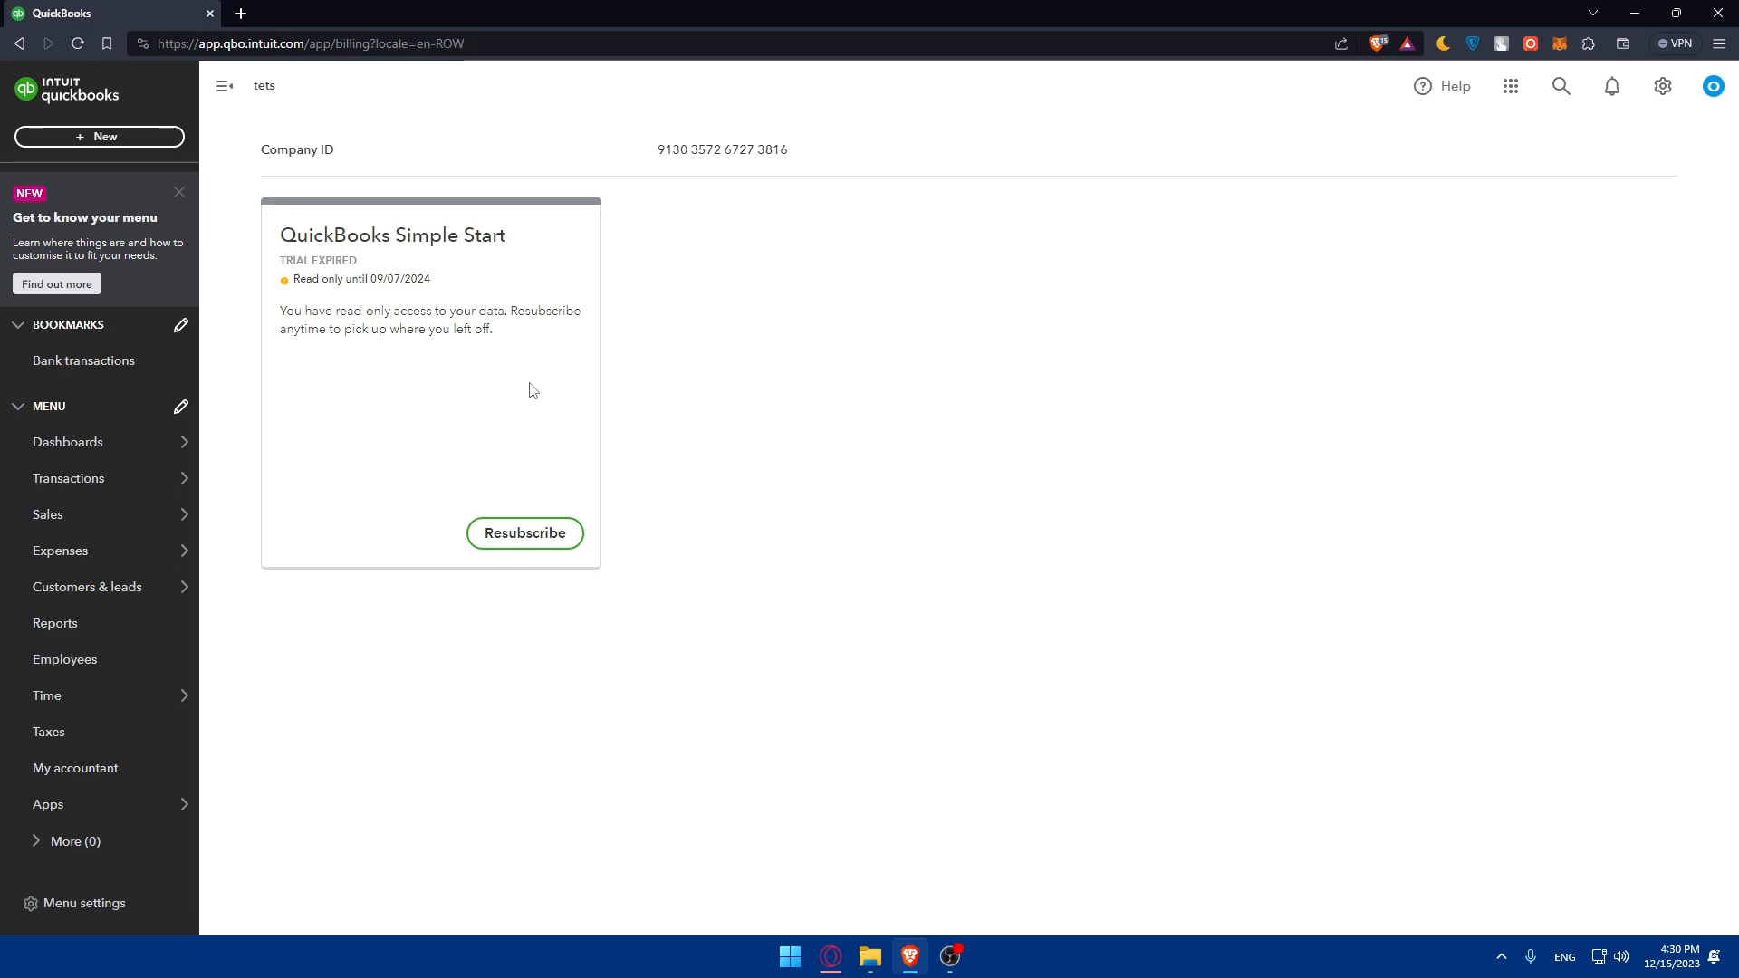
mouse_move(361, 250)
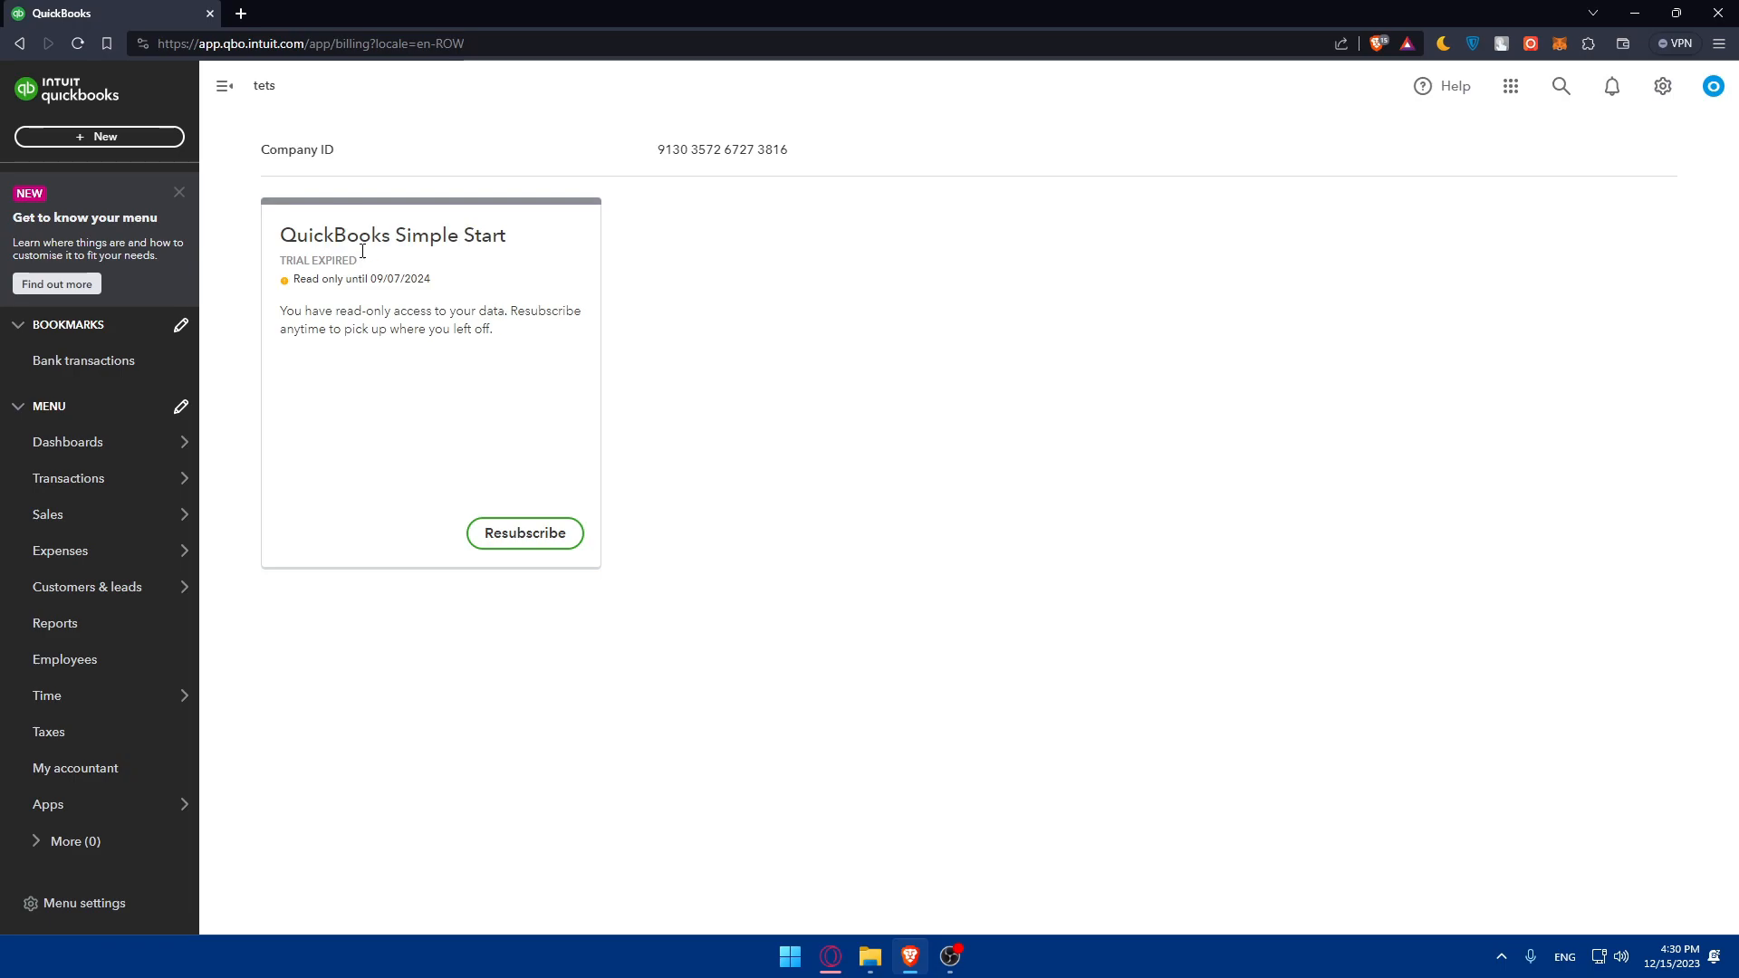
- Load woo.com in a new browser tab
type("woo.com")
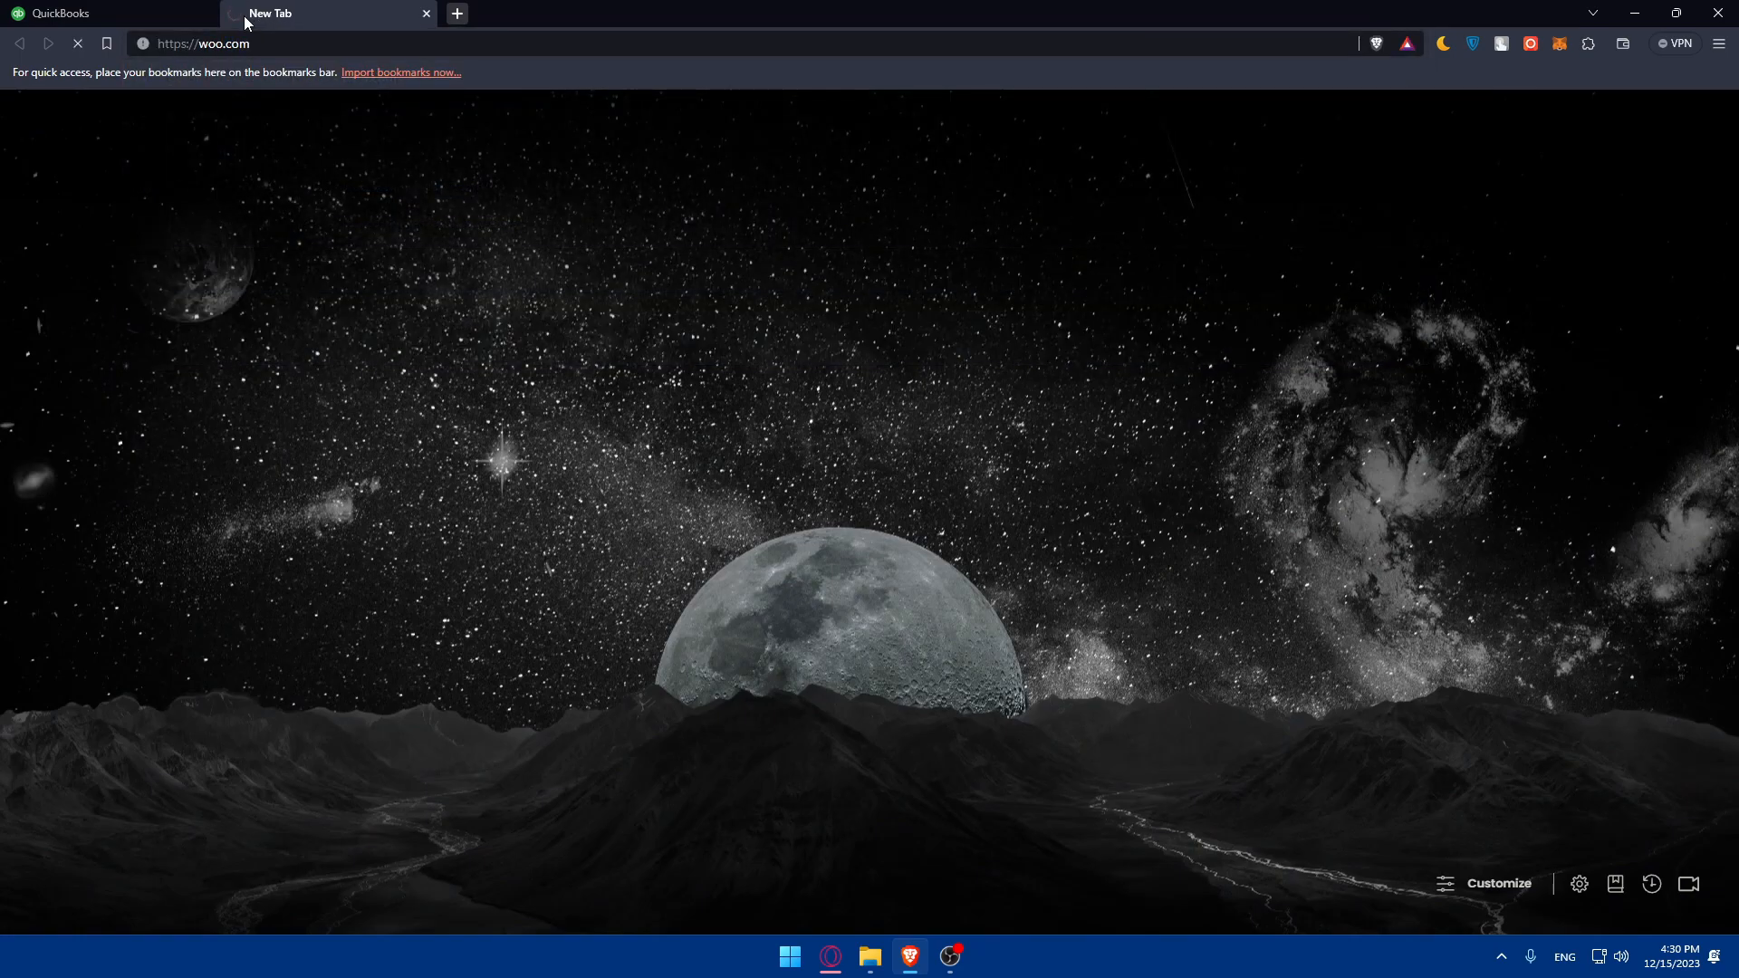
- Load localhost/wordpress/wp-admin in a tab, browse the Woo account dashboard, then return to WordPress
type("localhost/wordpress/wp-admin/")
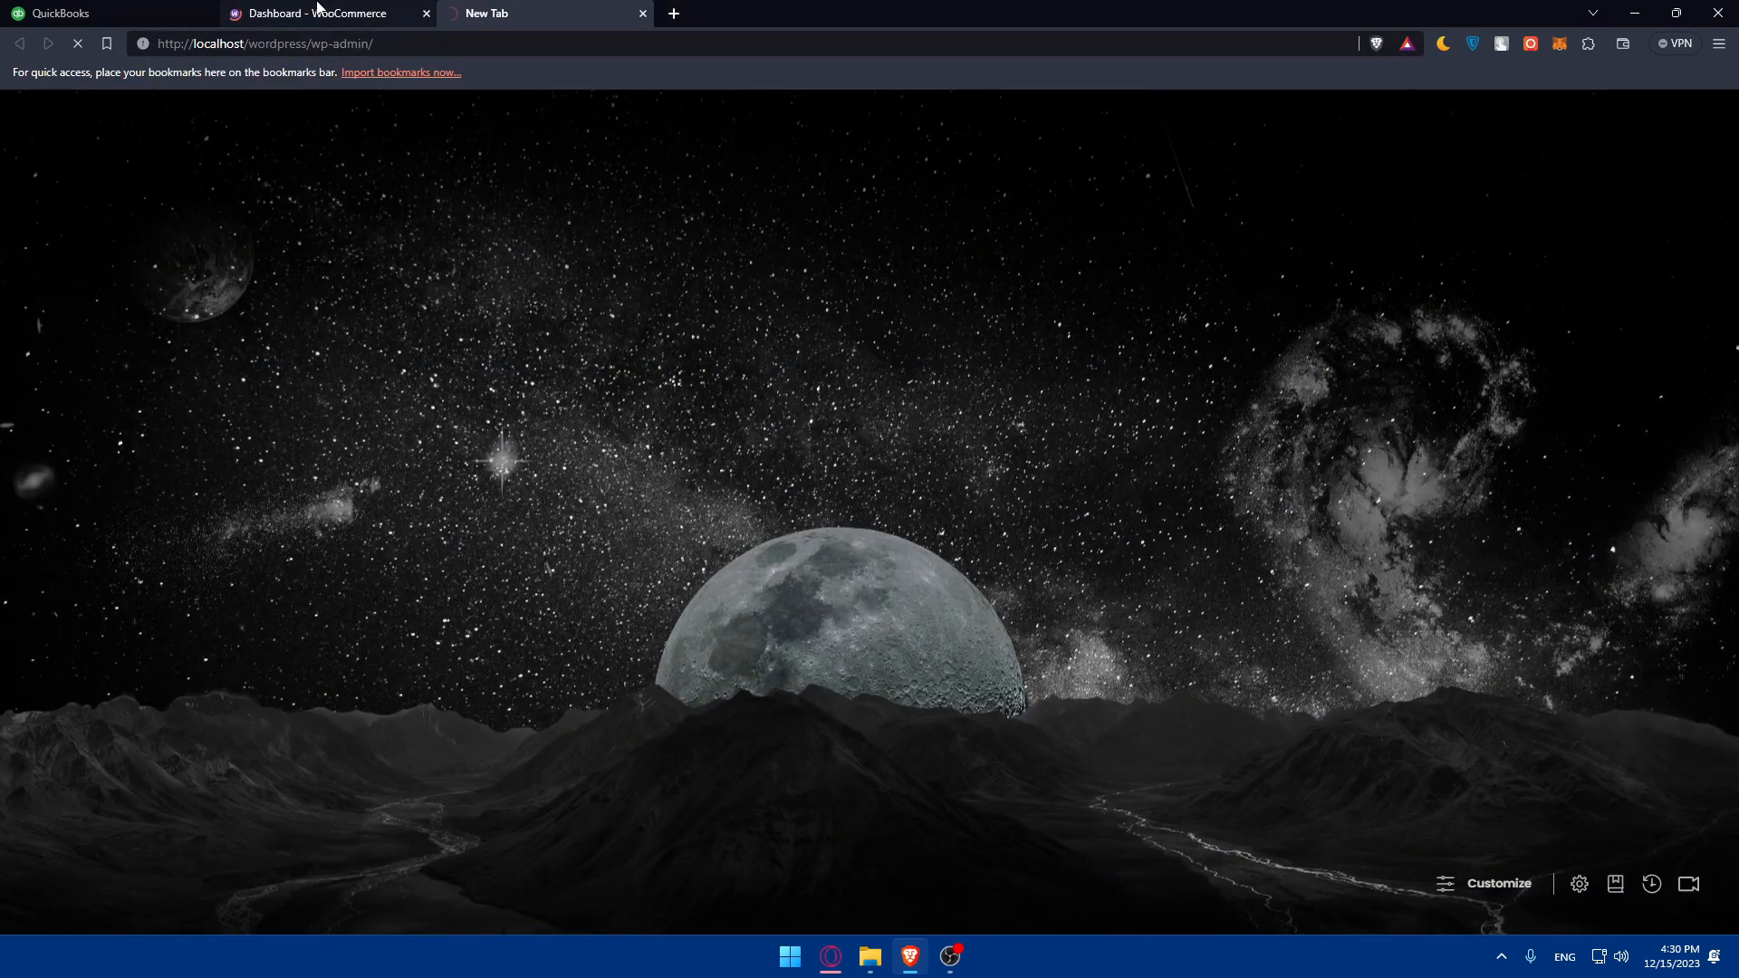
left_click(310, 14)
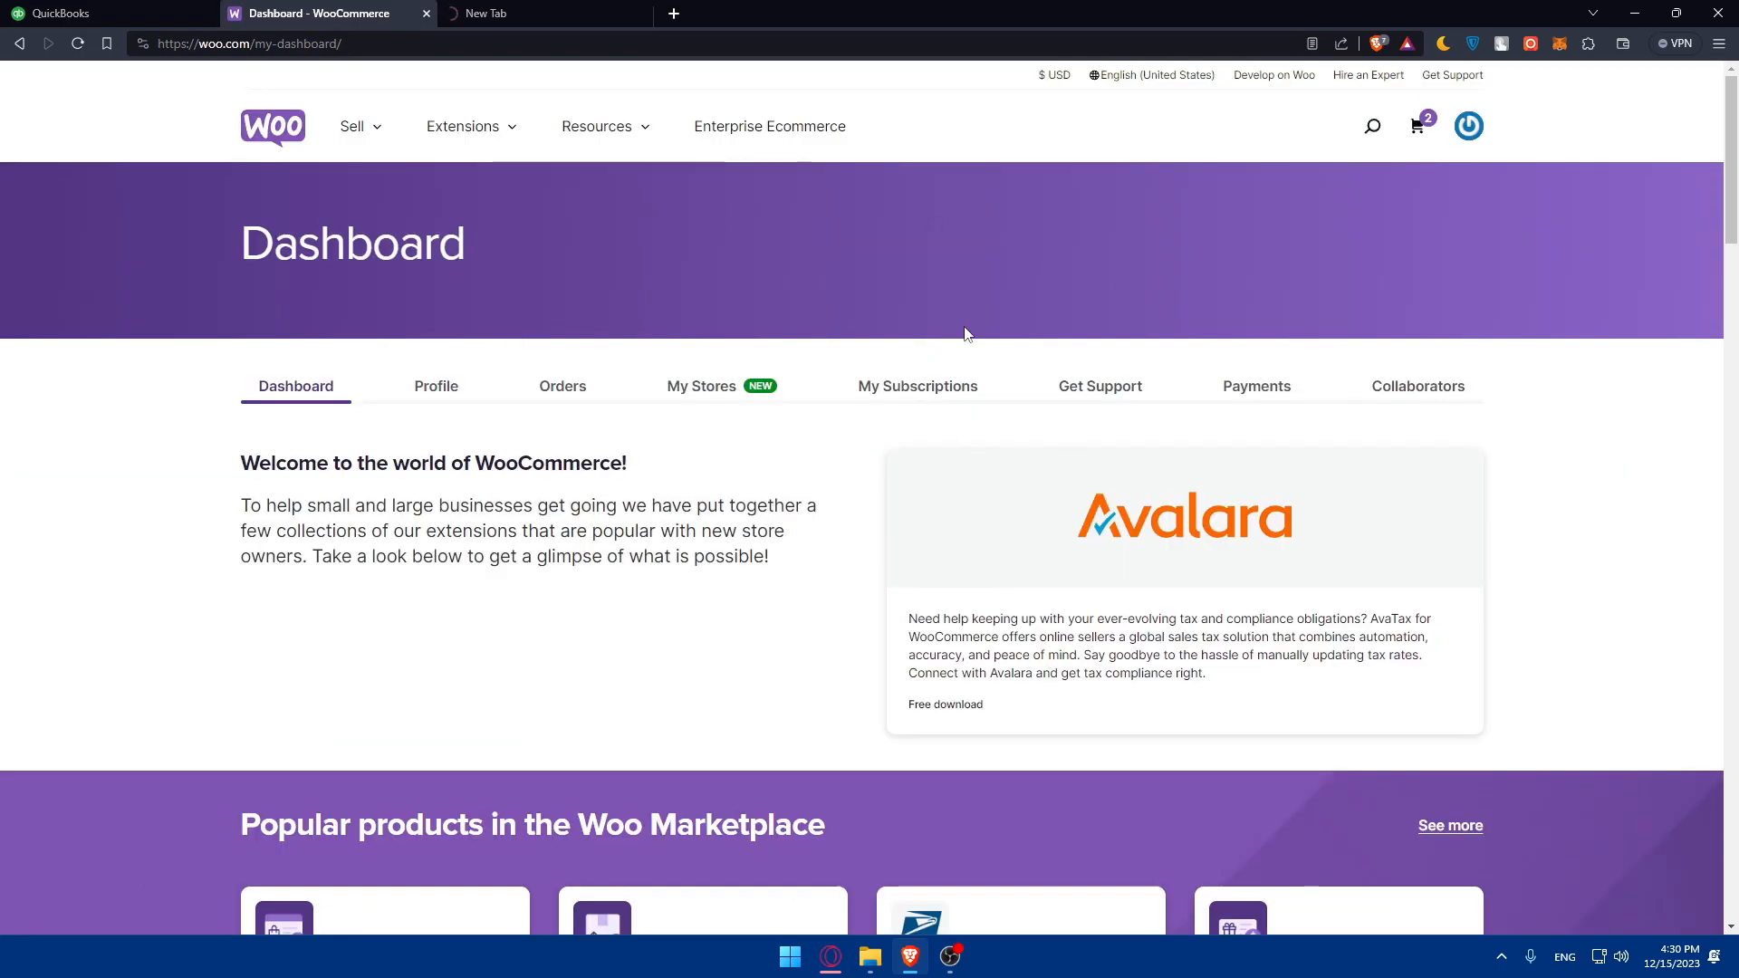
left_click(1468, 125)
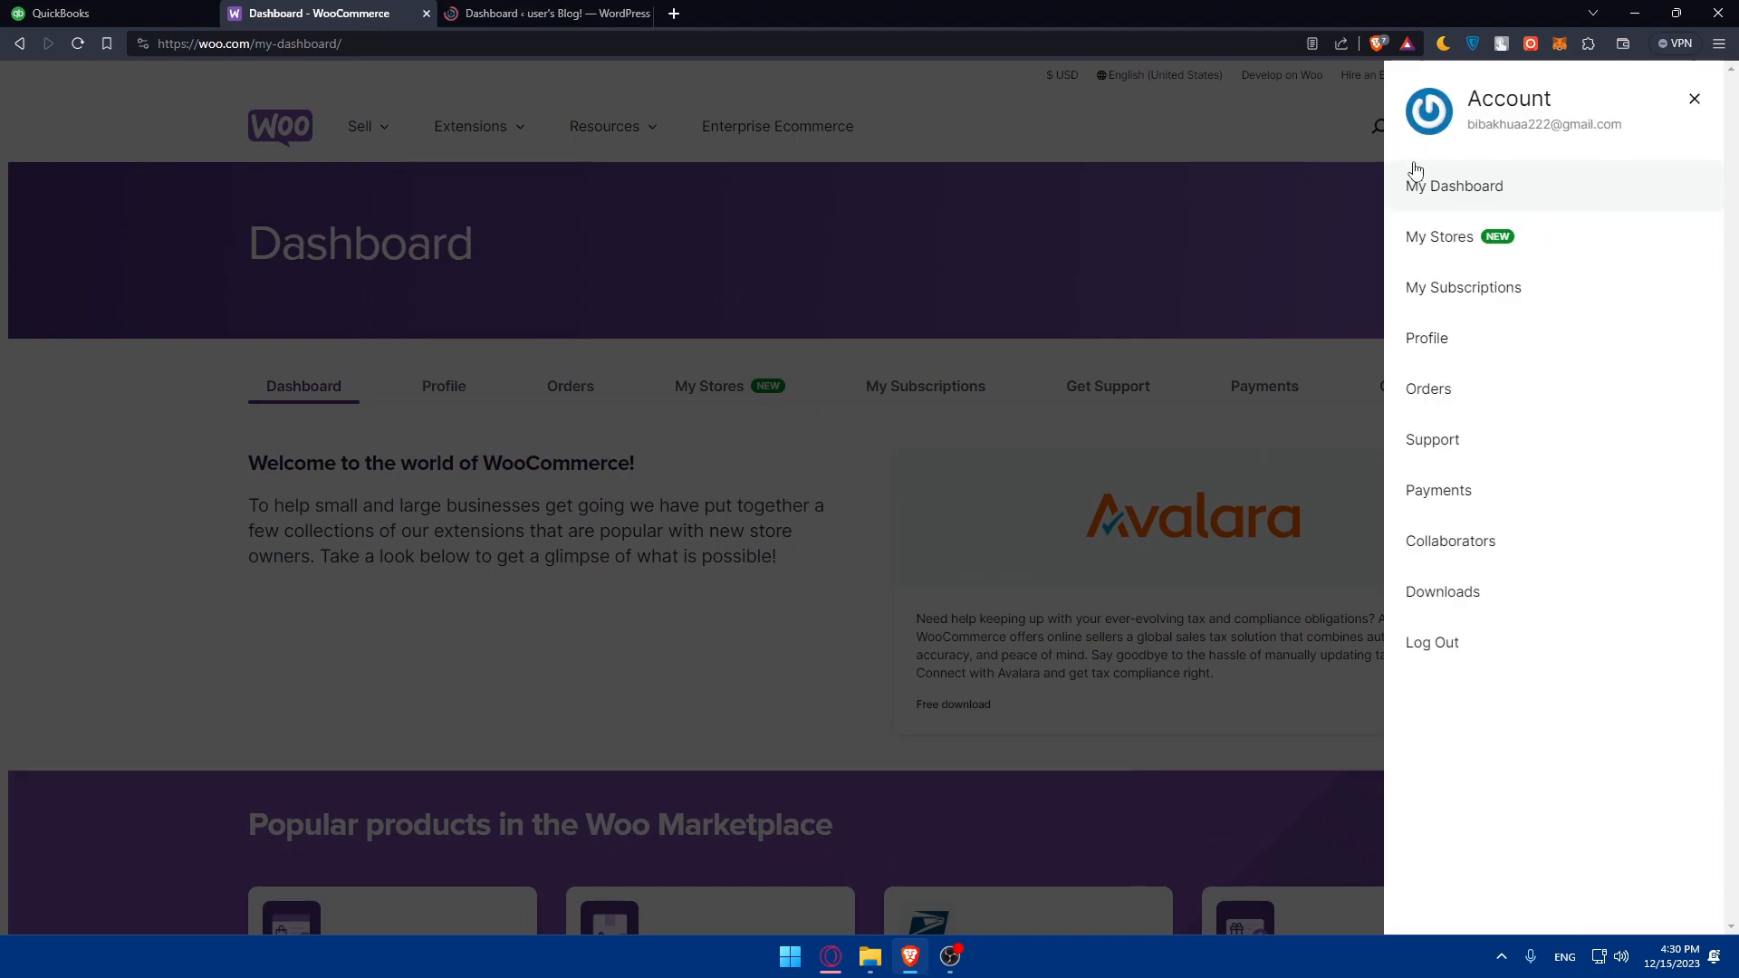
left_click(1693, 99)
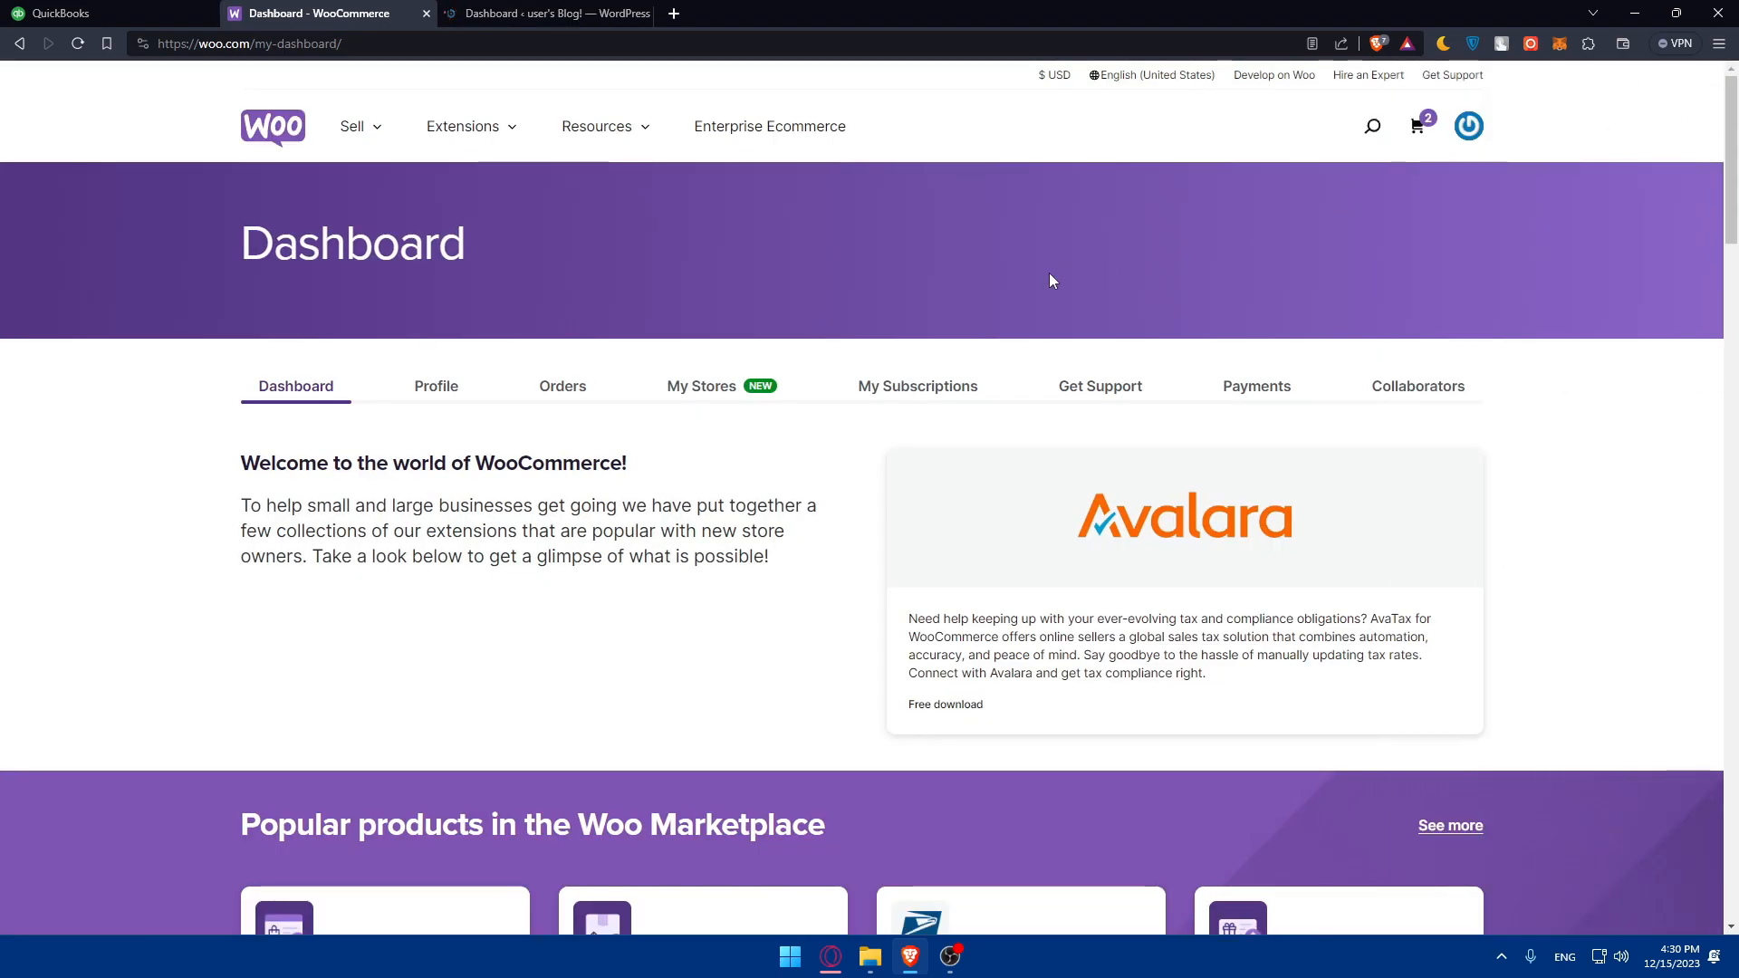
scroll("down", 3)
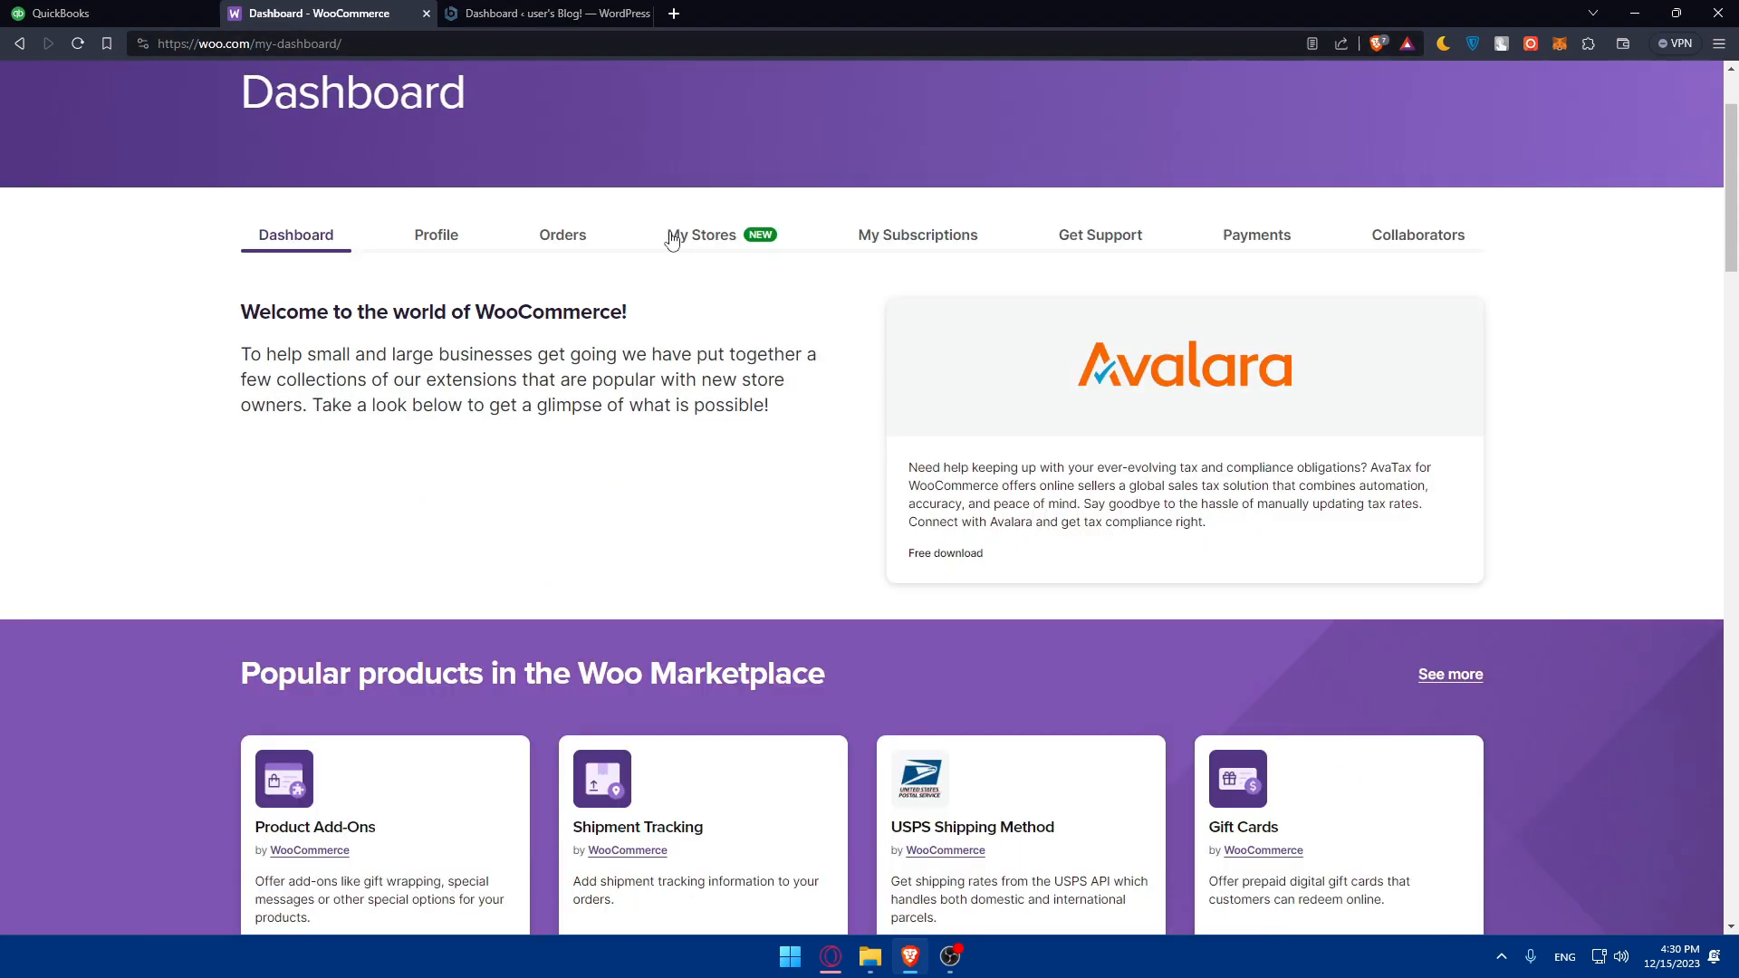
scroll("down", 3)
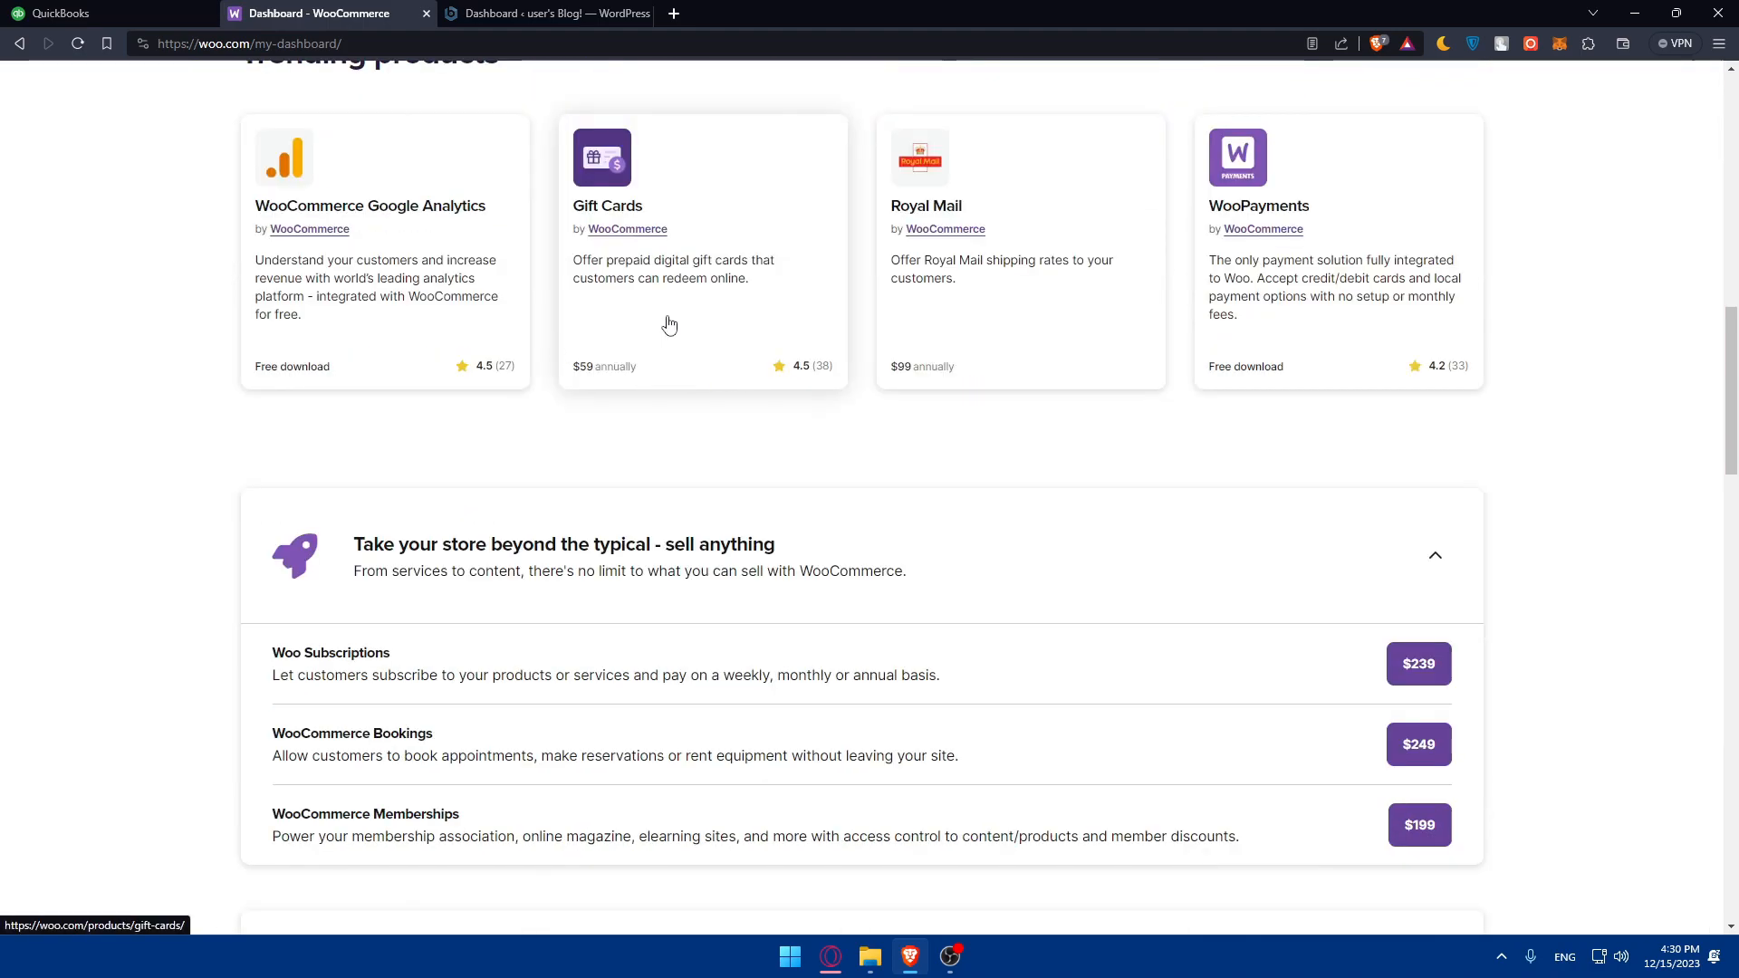
scroll("down", 3)
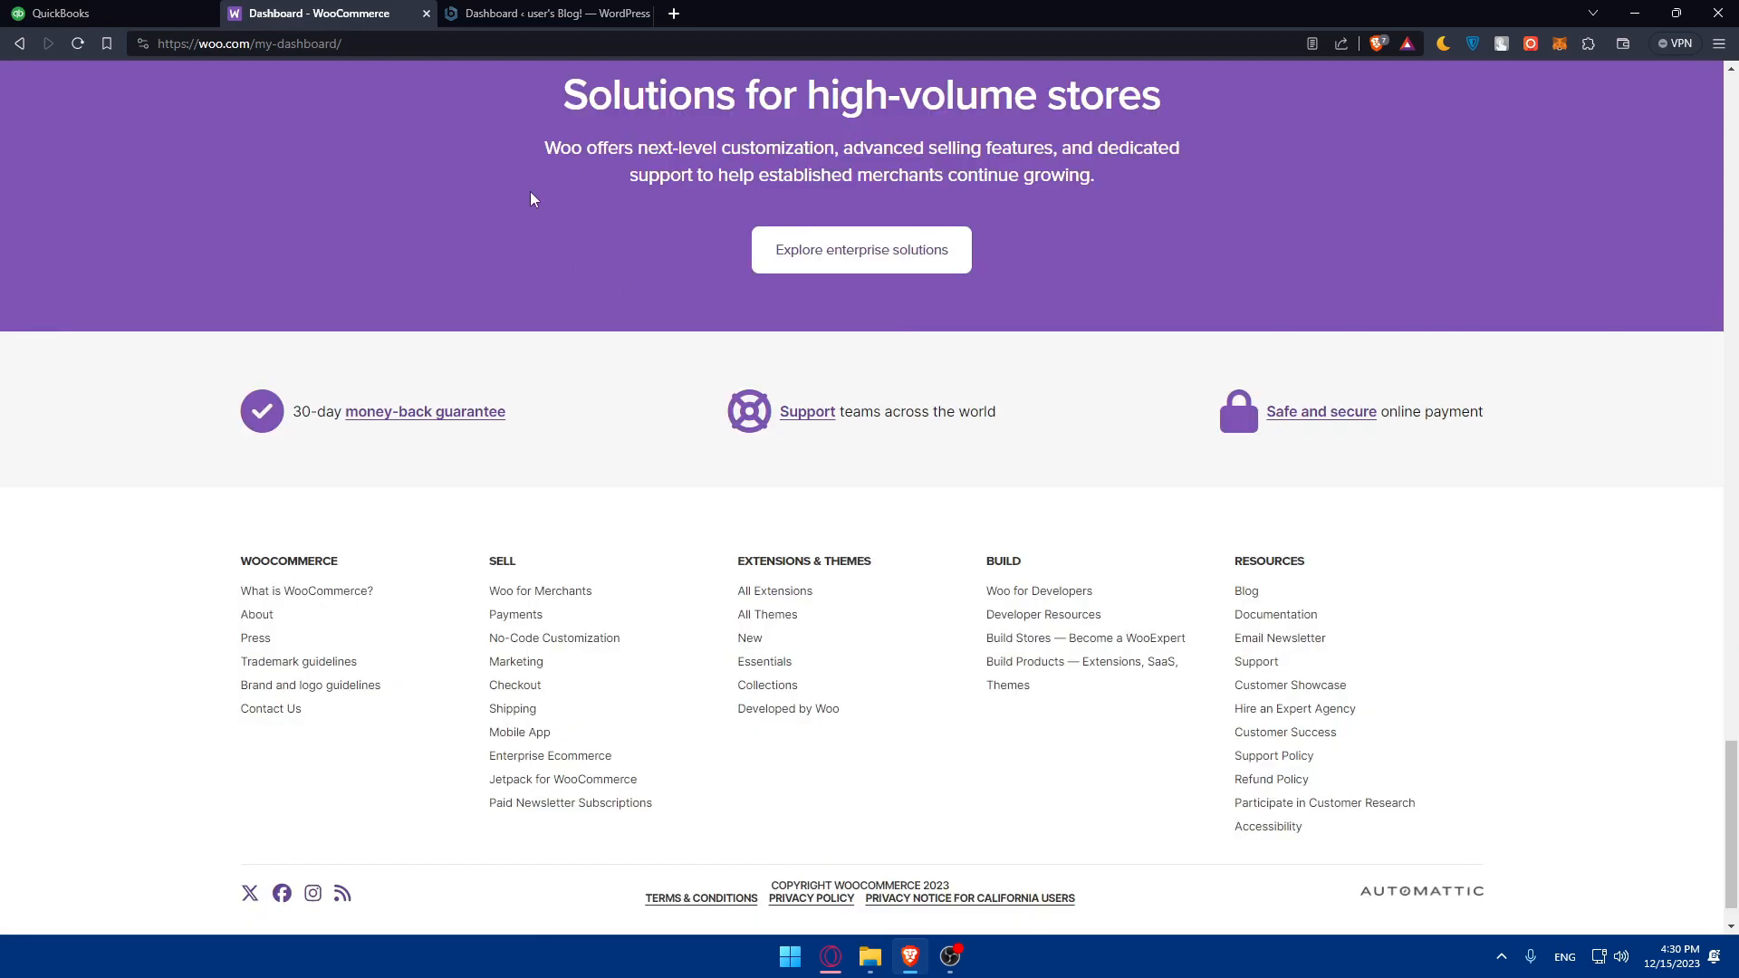
left_click(543, 13)
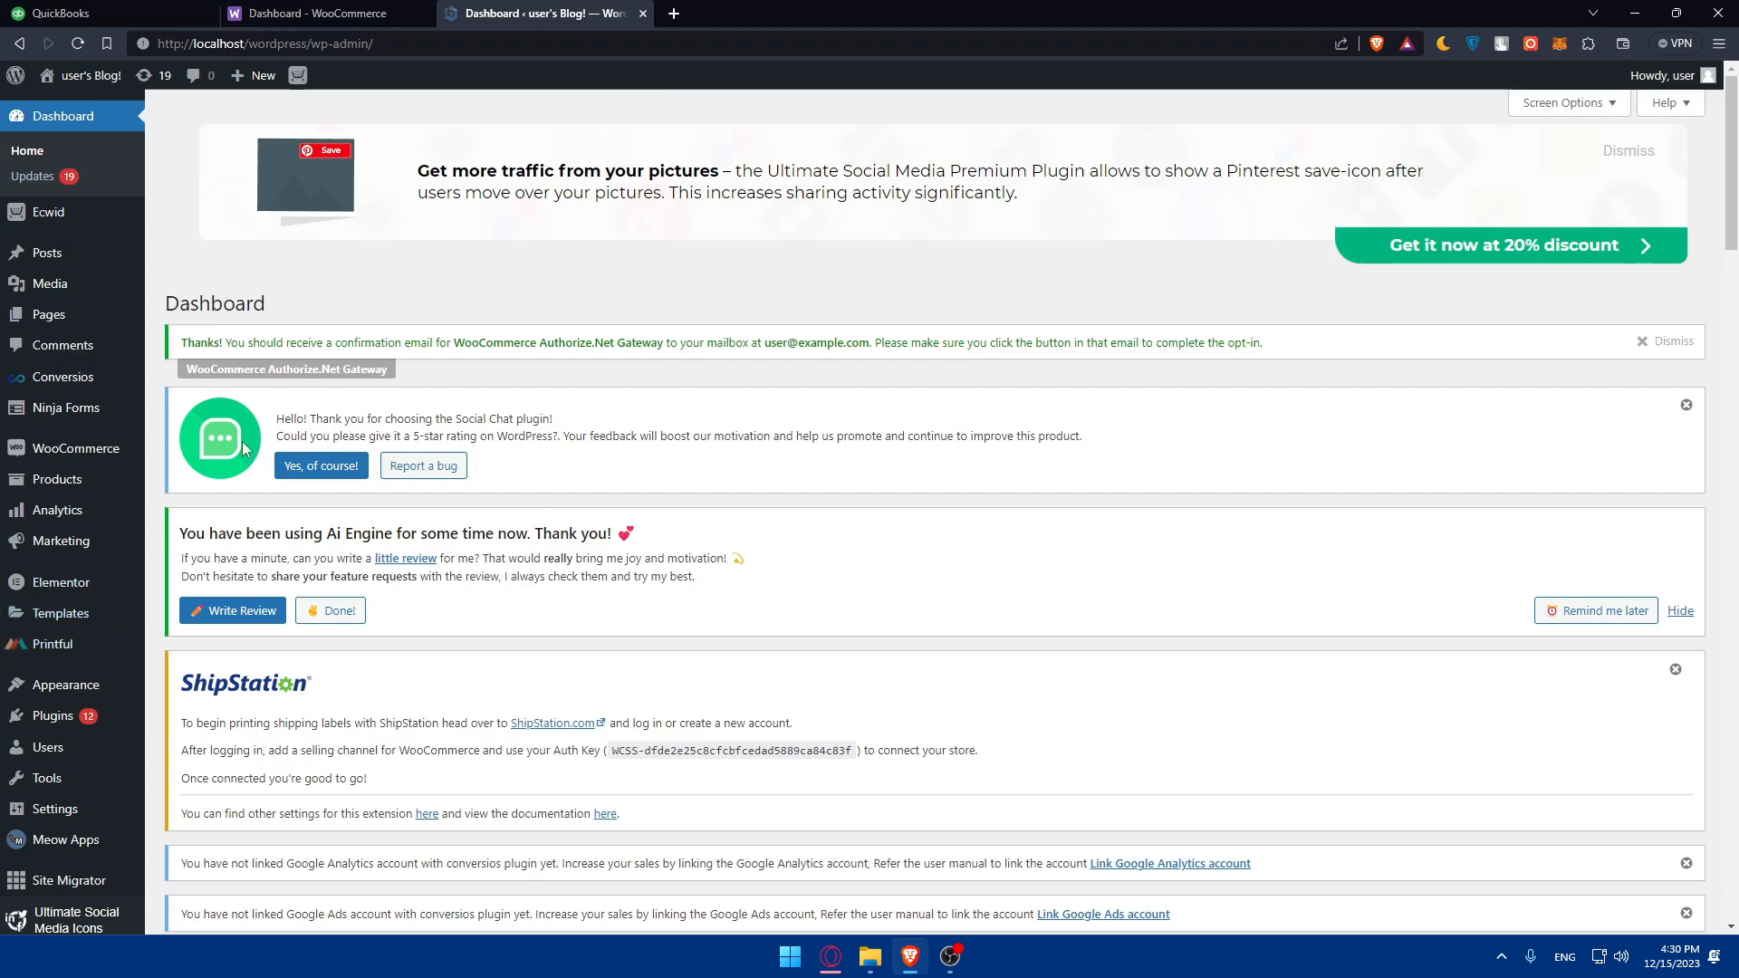
mouse_move(53, 715)
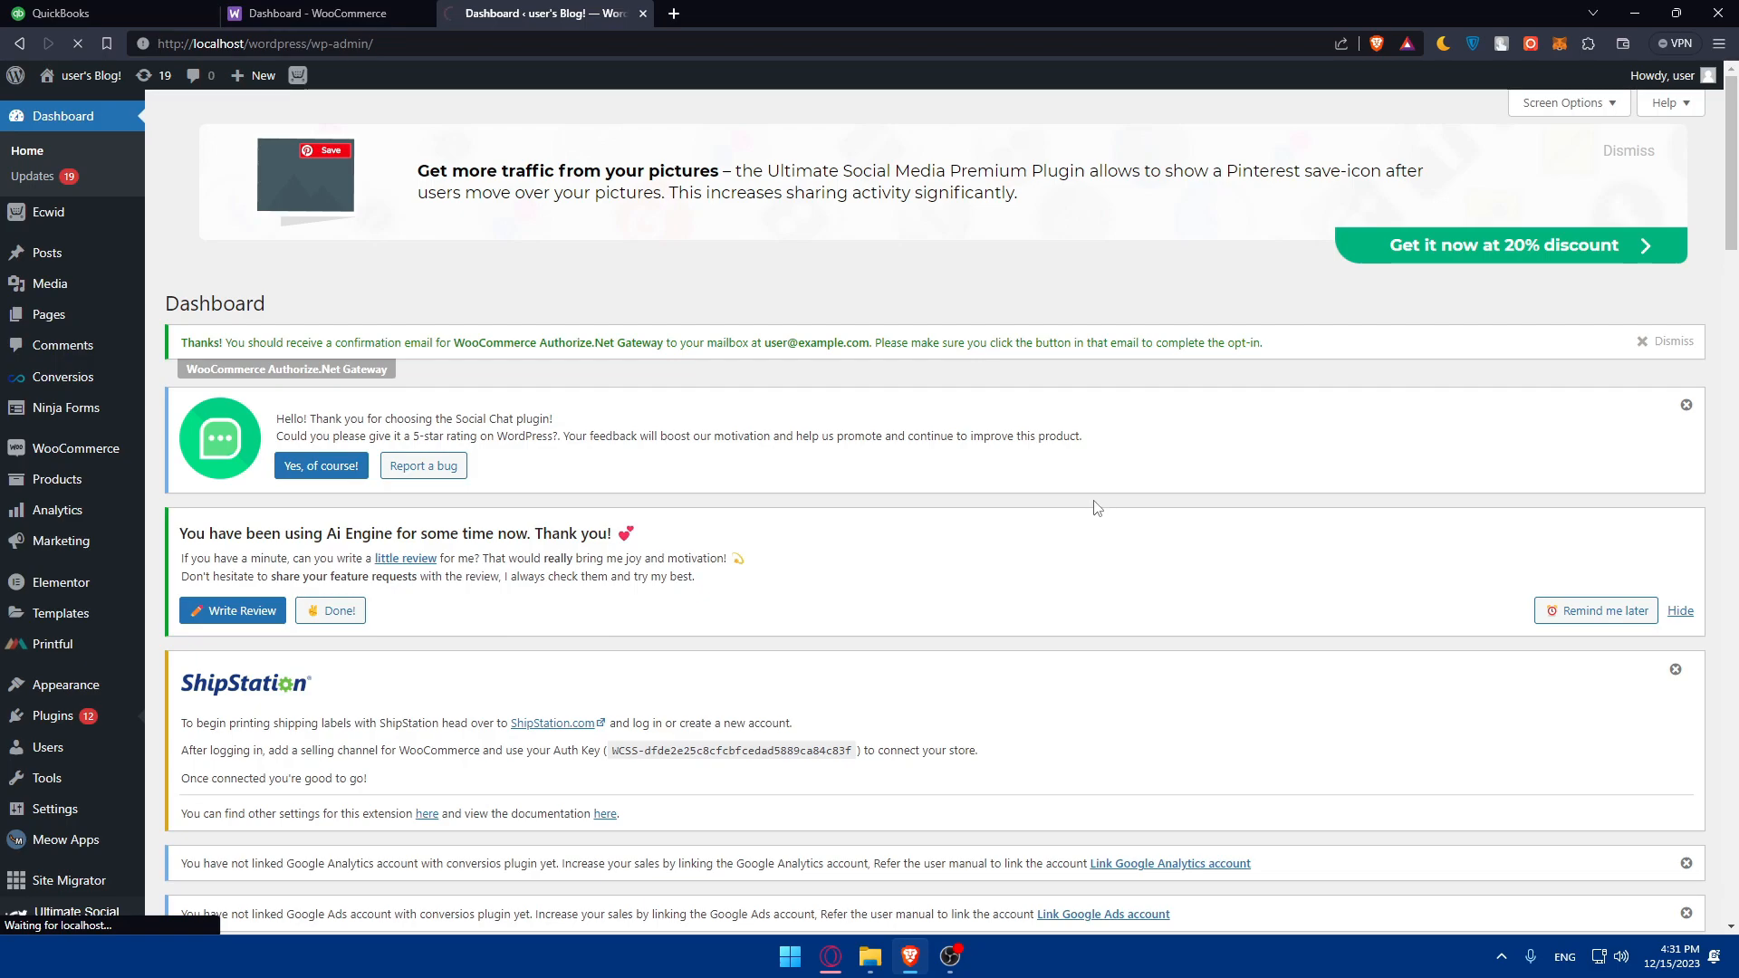
mouse_move(1116, 507)
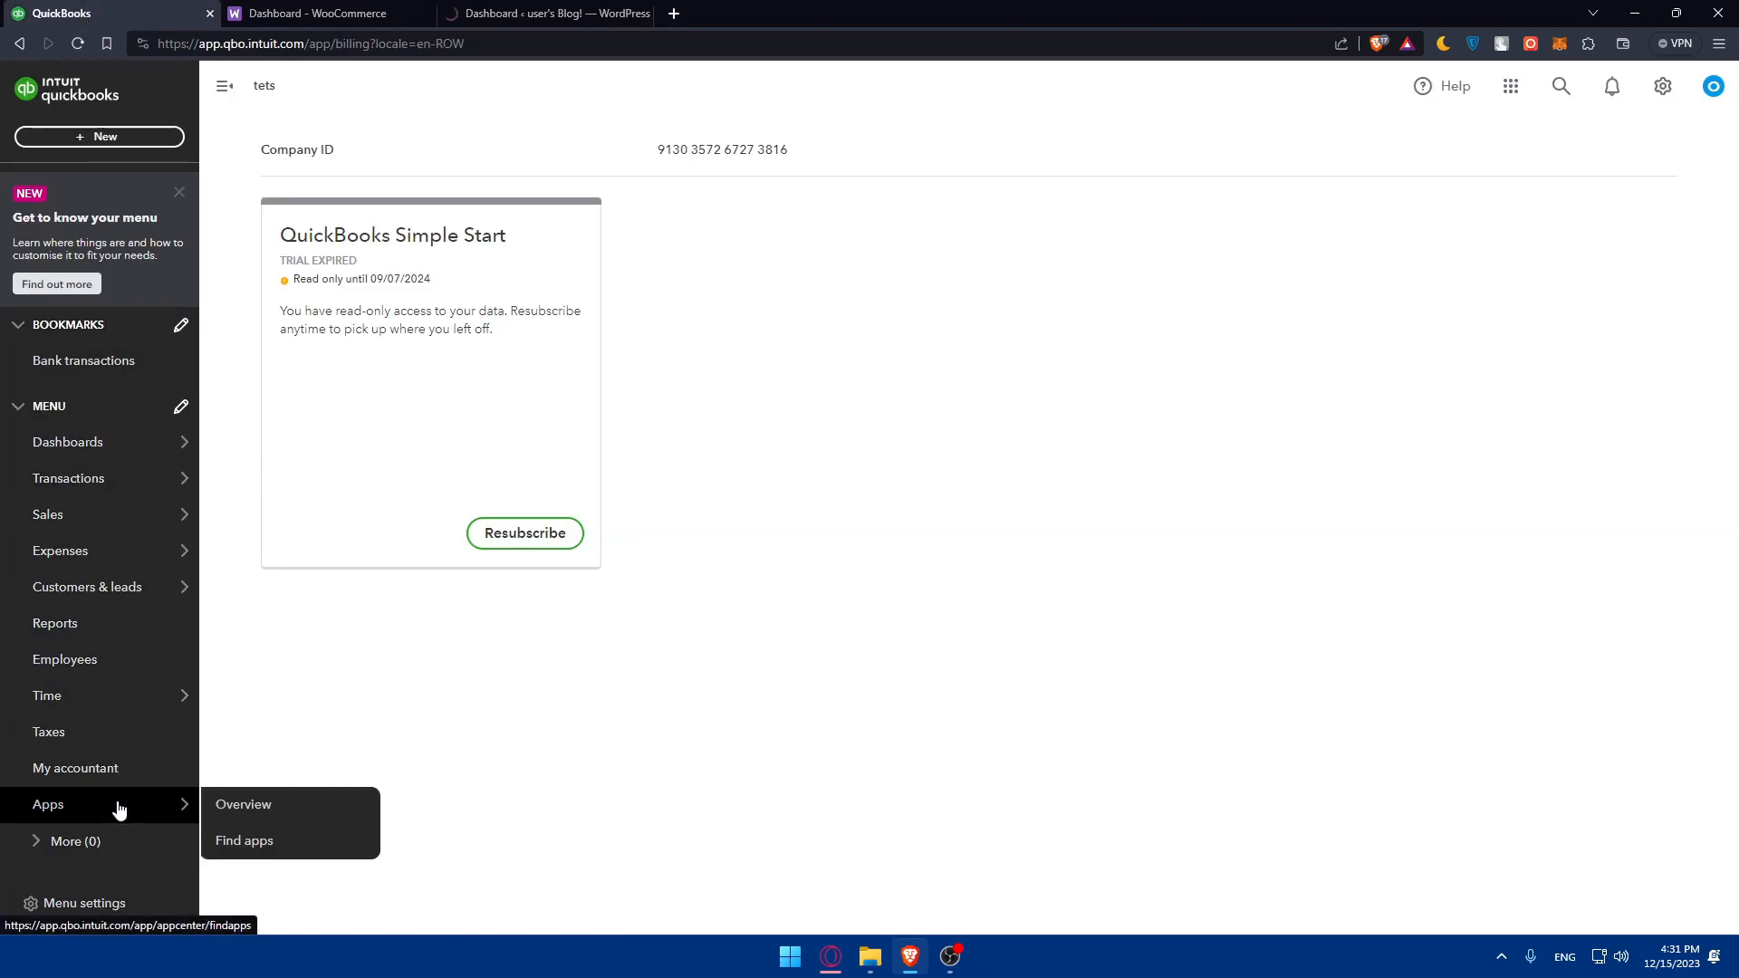
- Find 'woo' in Find apps, open WooCommerce Connector by Intuit, and prepare WordPress's Add Plugins page
left_click(244, 839)
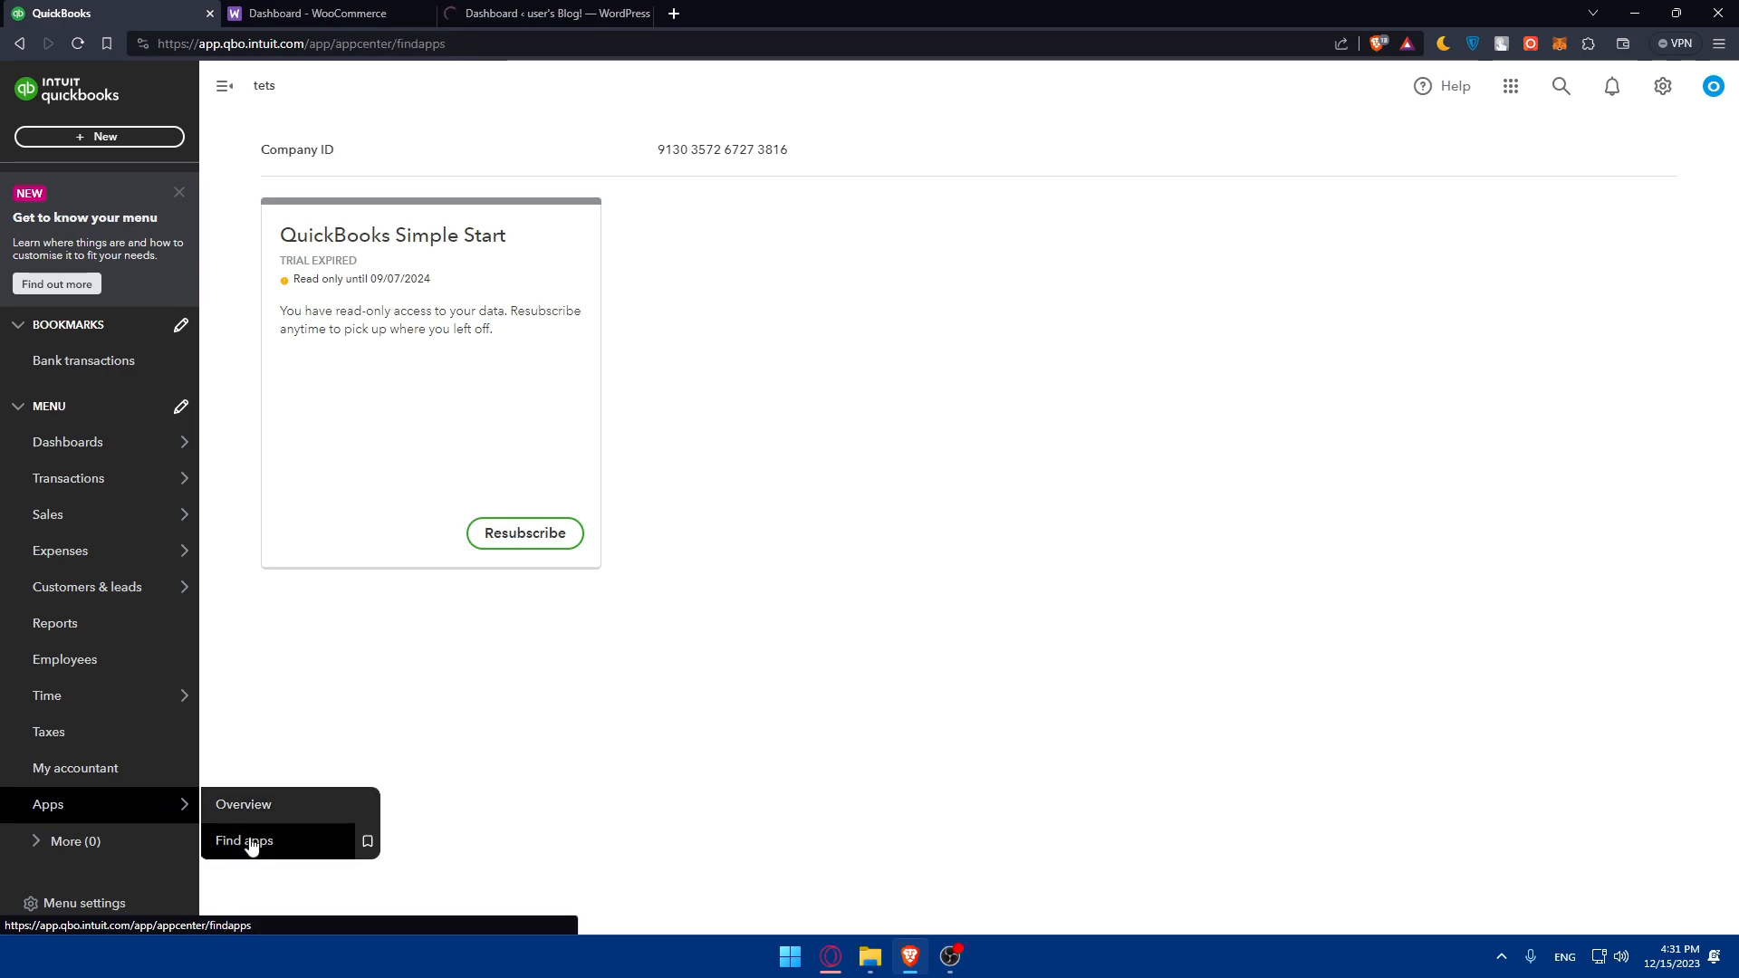
left_click(243, 841)
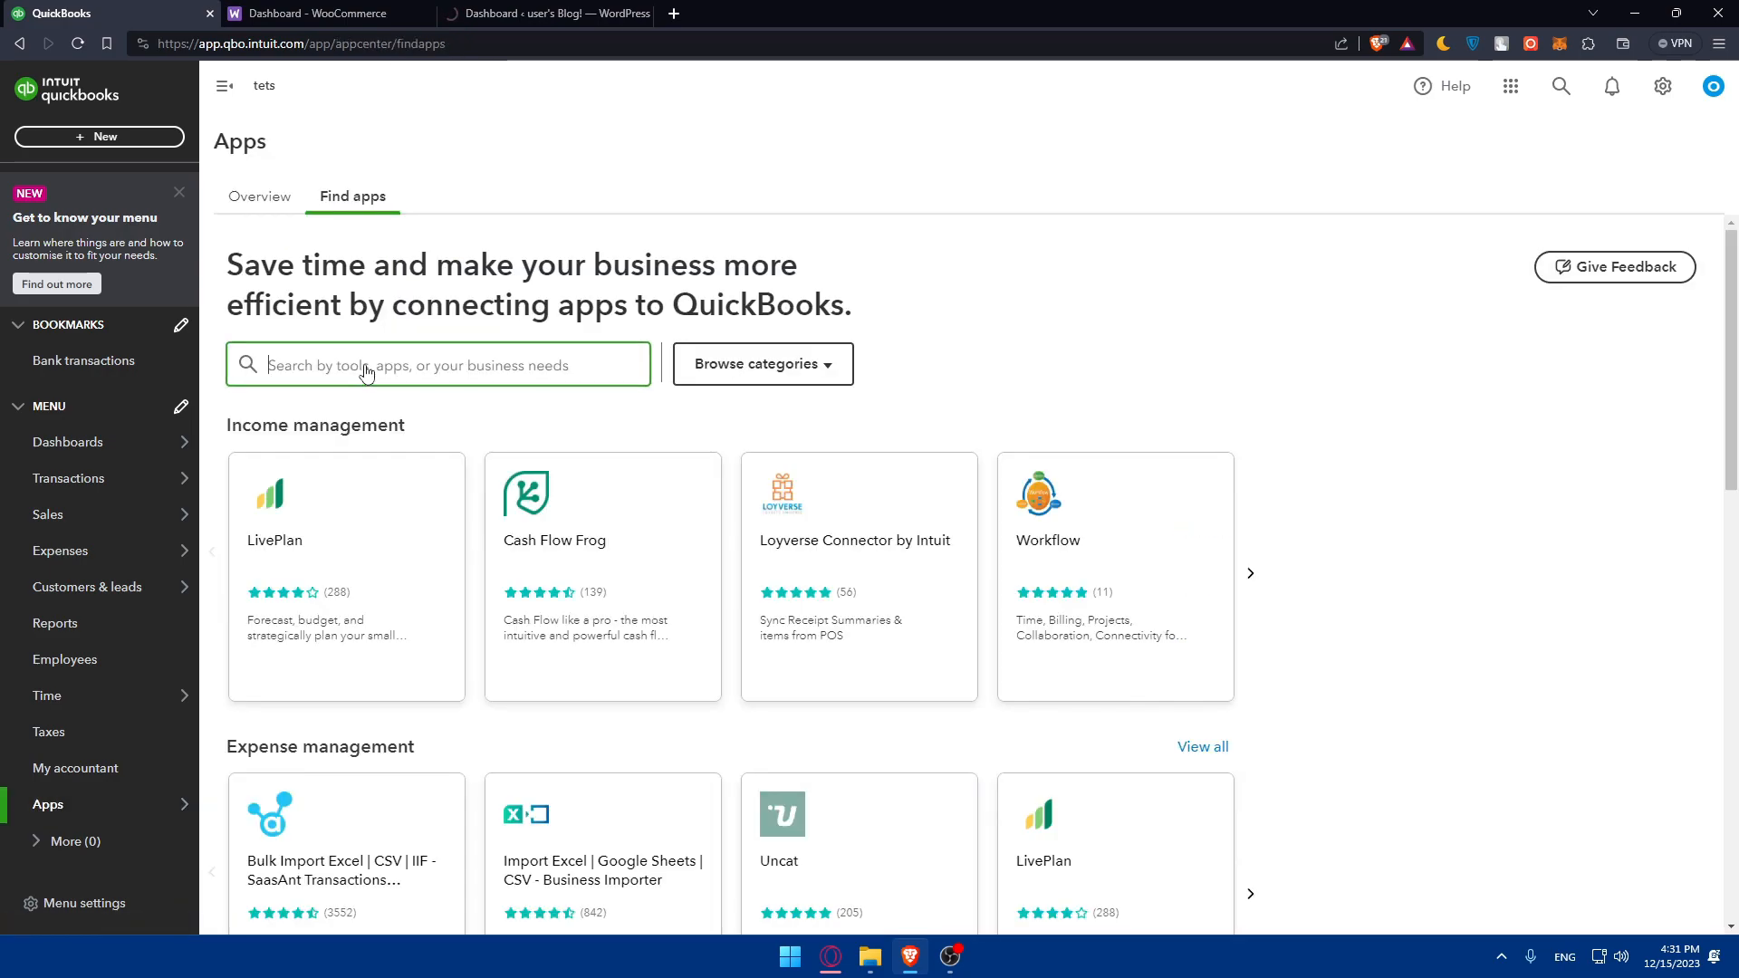
type("woo")
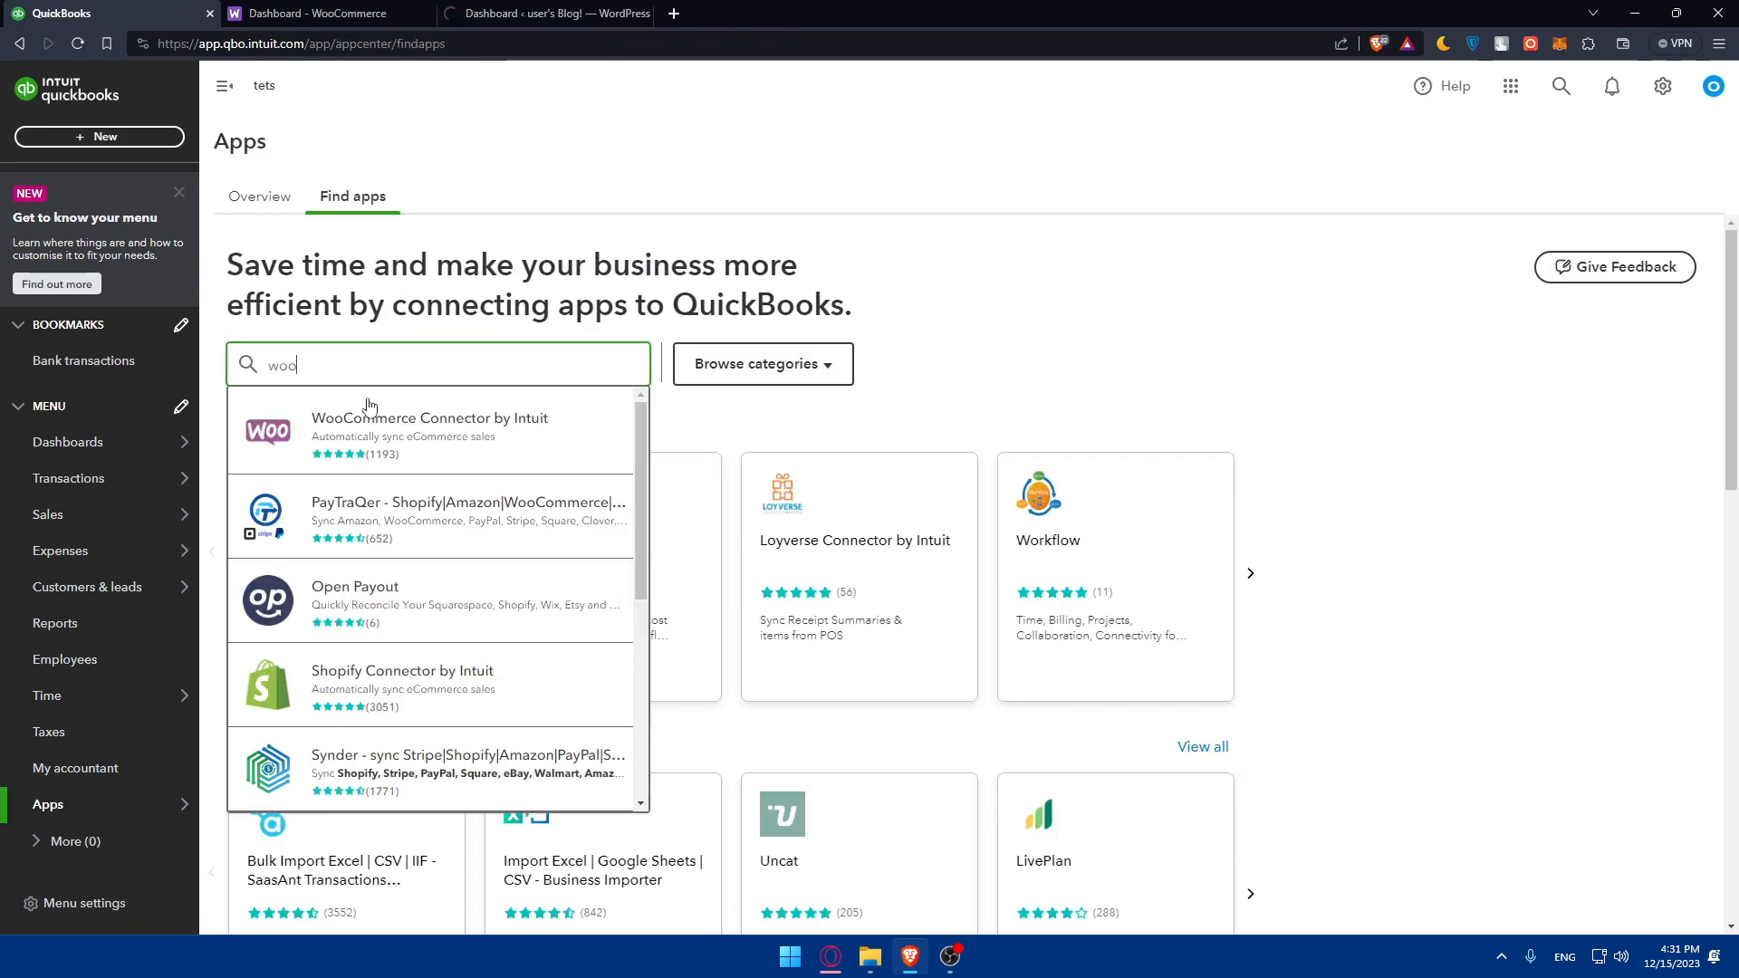
left_click(428, 433)
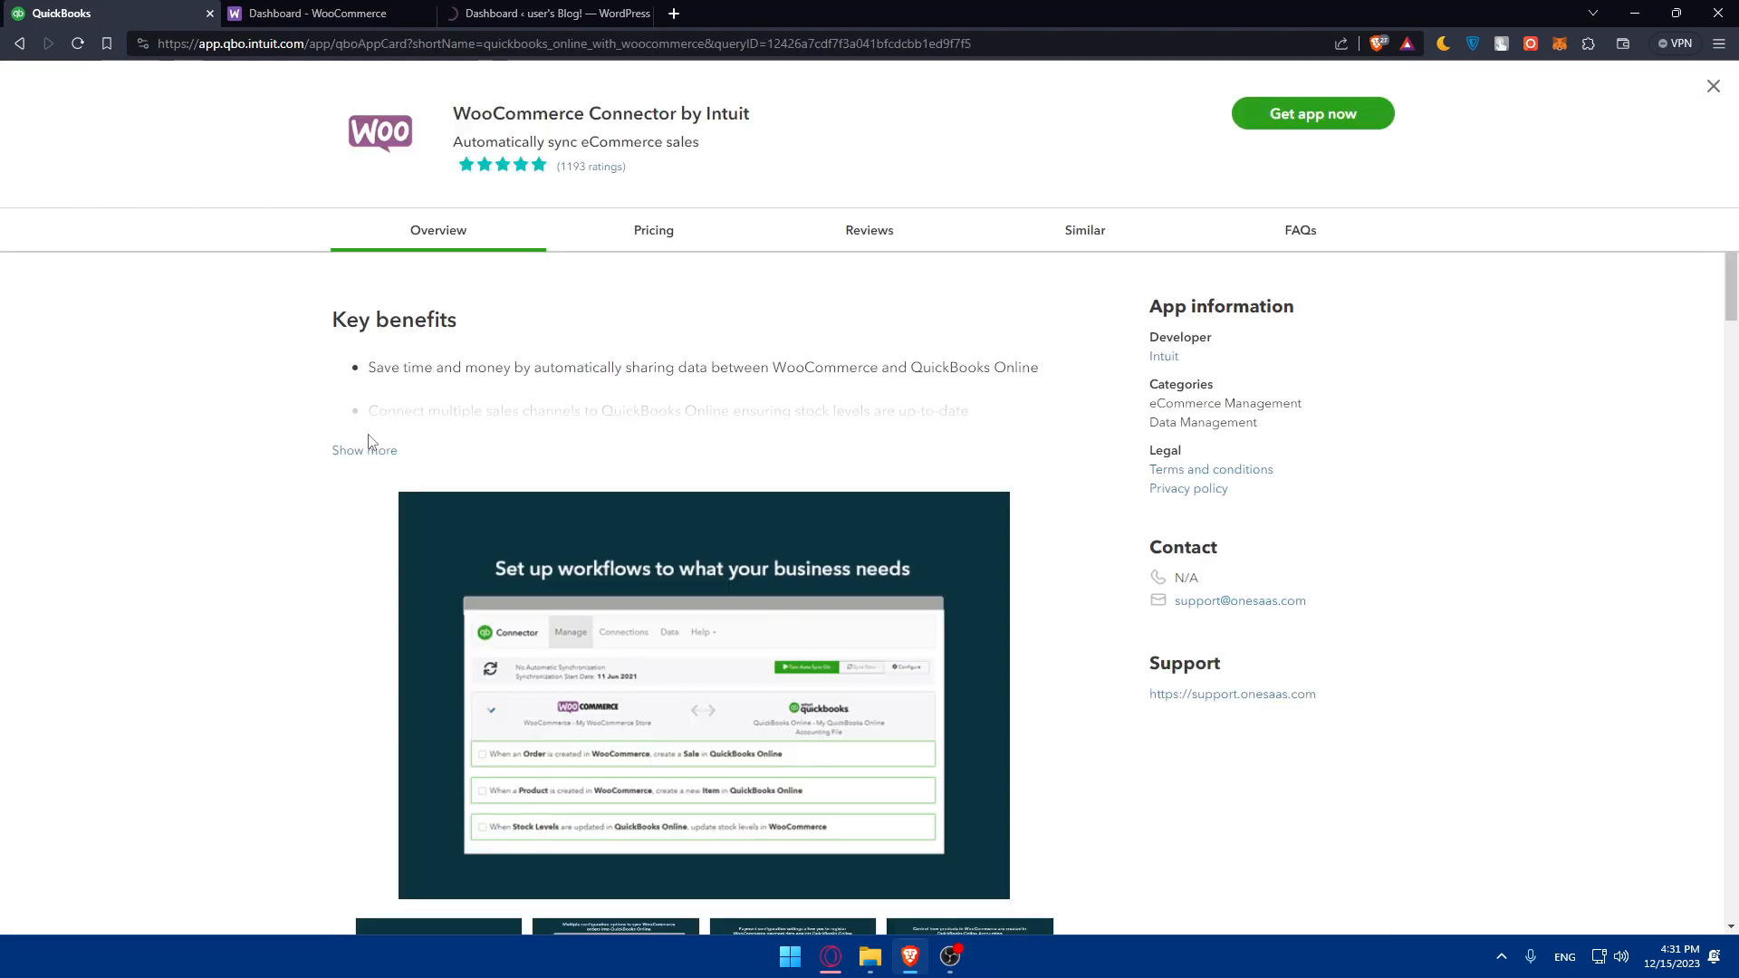
mouse_move(501, 164)
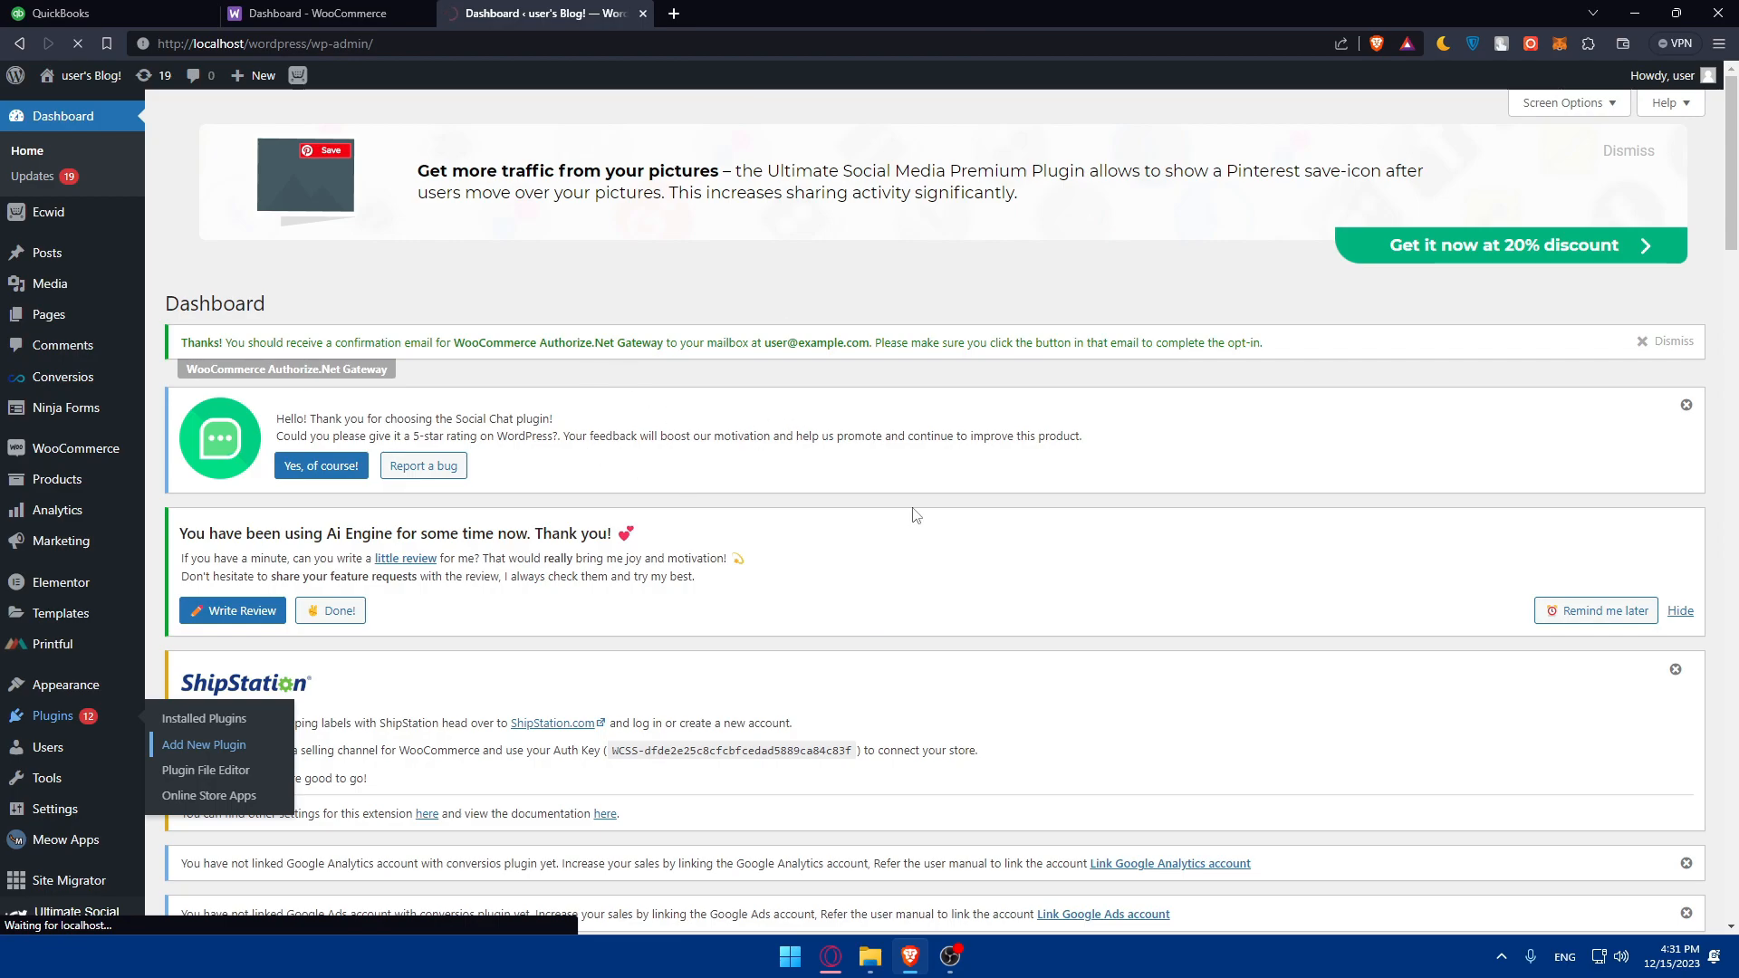
left_click(203, 745)
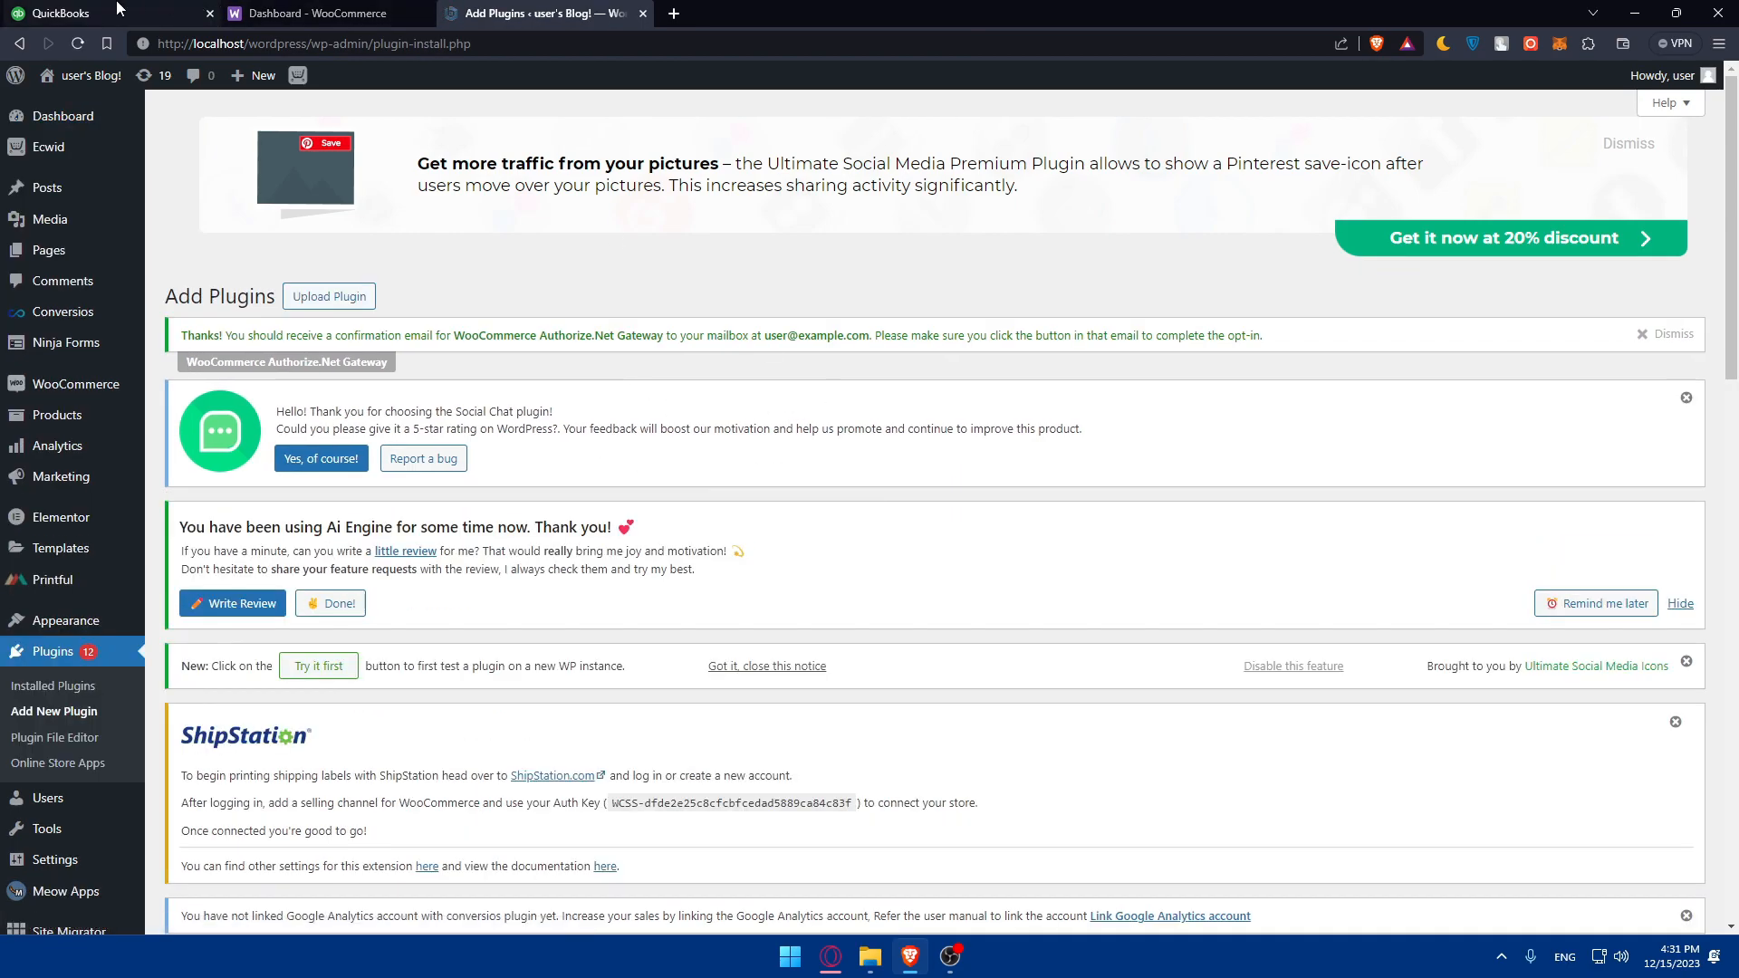
left_click(61, 13)
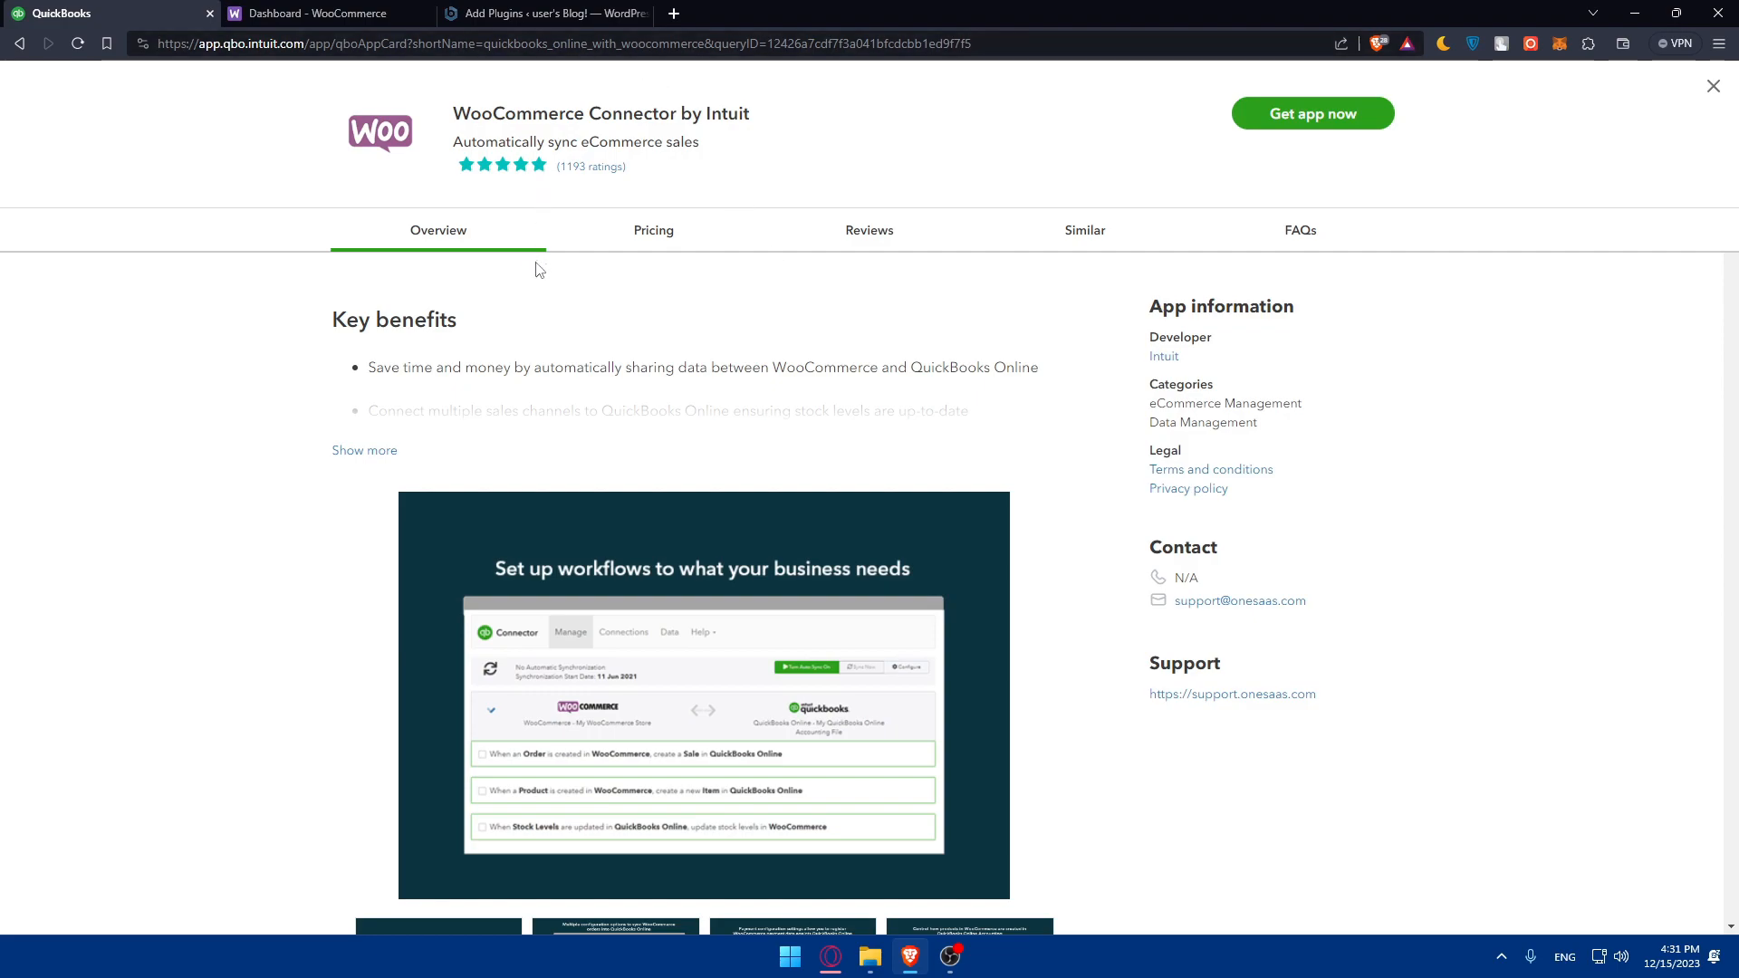
- Get the WooCommerce Connector app, opening a QuickBooks App Store tab
left_click_drag(453, 113, 643, 114)
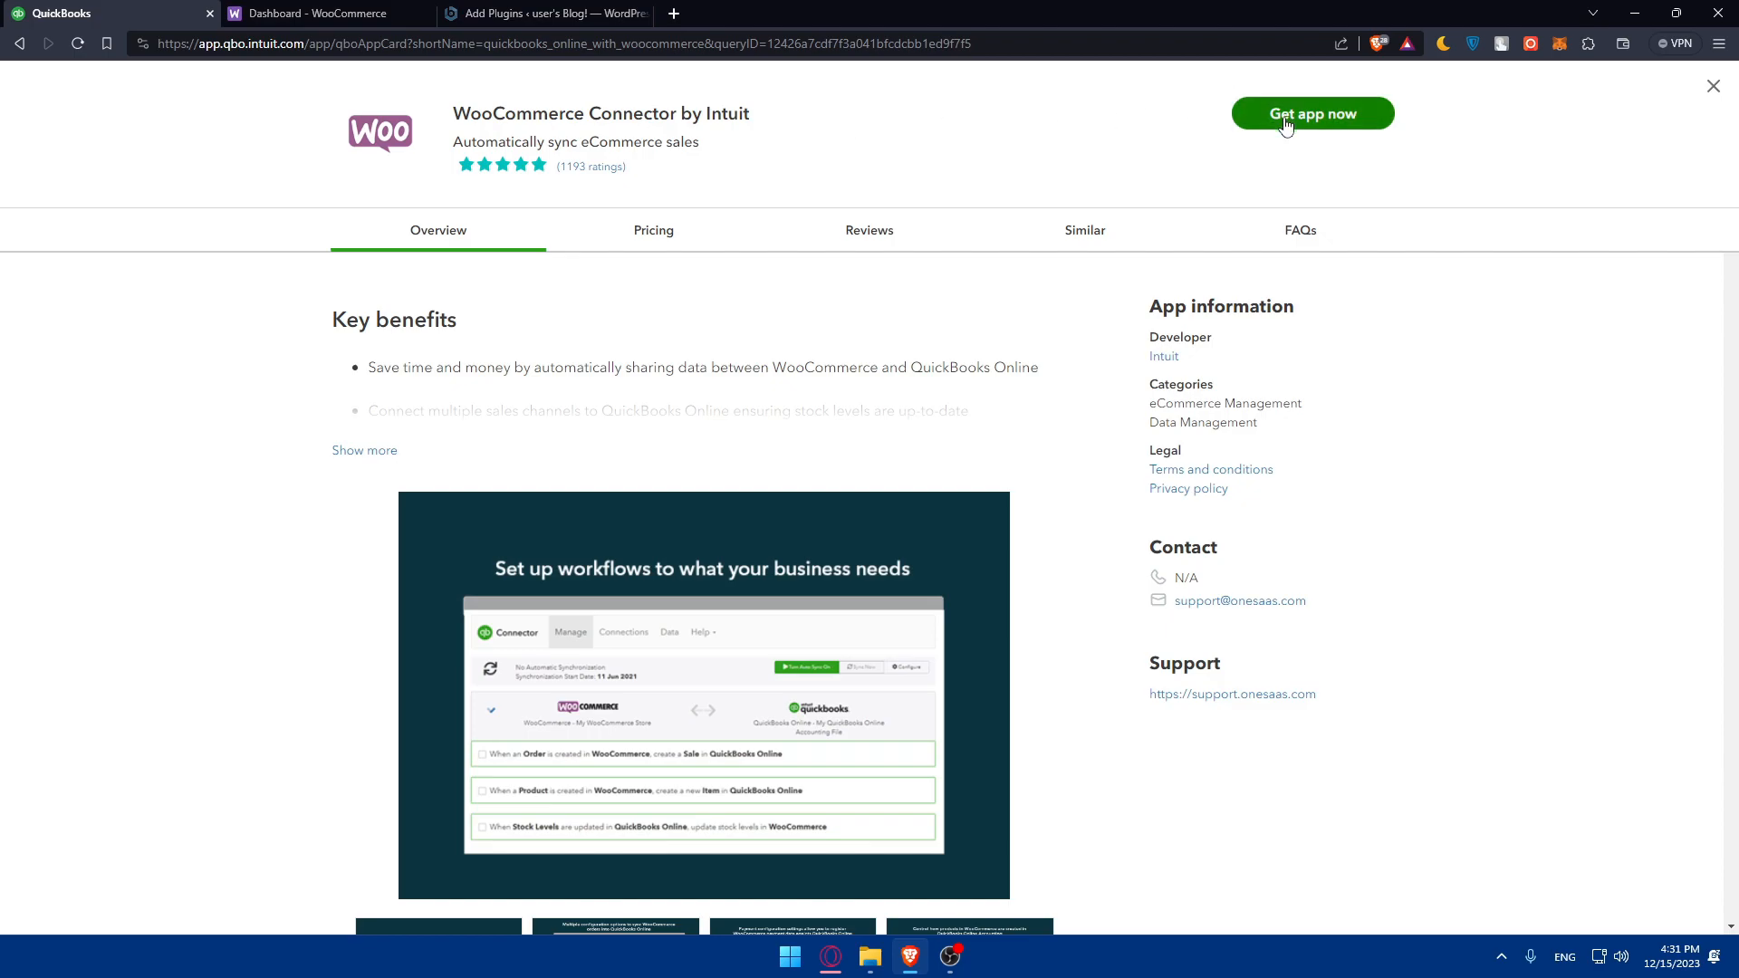
left_click(760, 11)
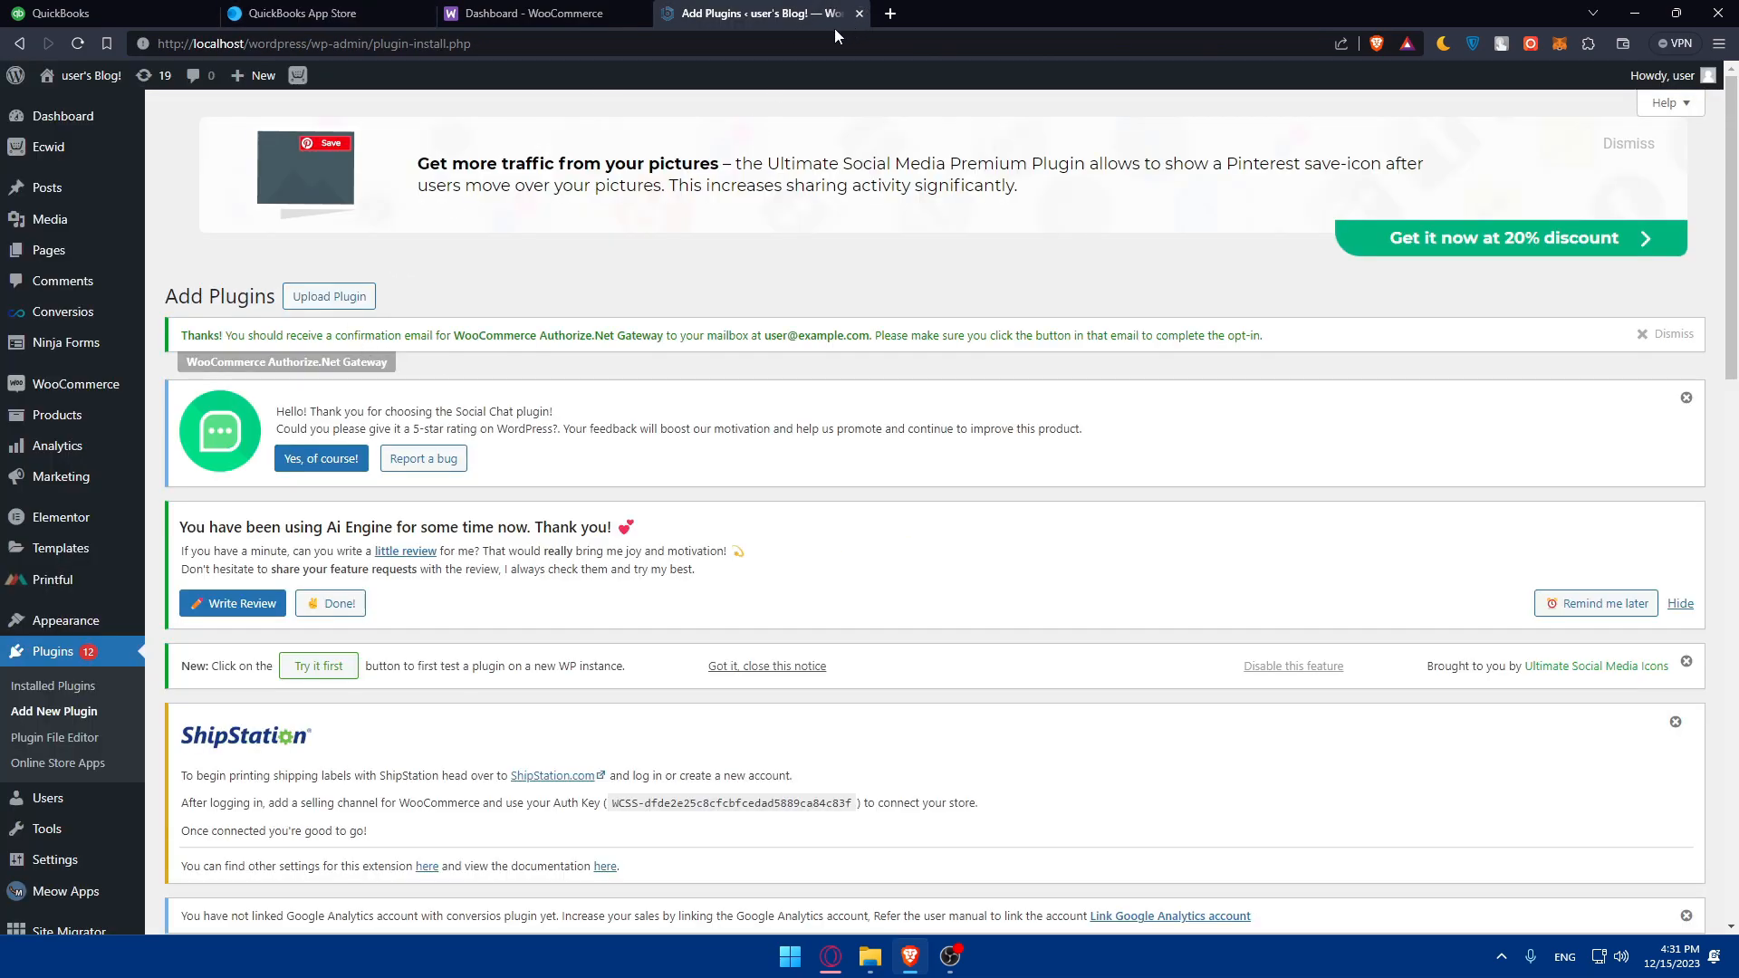
- Search the WordPress plugin directory for 'quickbooks', returning 46 results
scroll("down", 3)
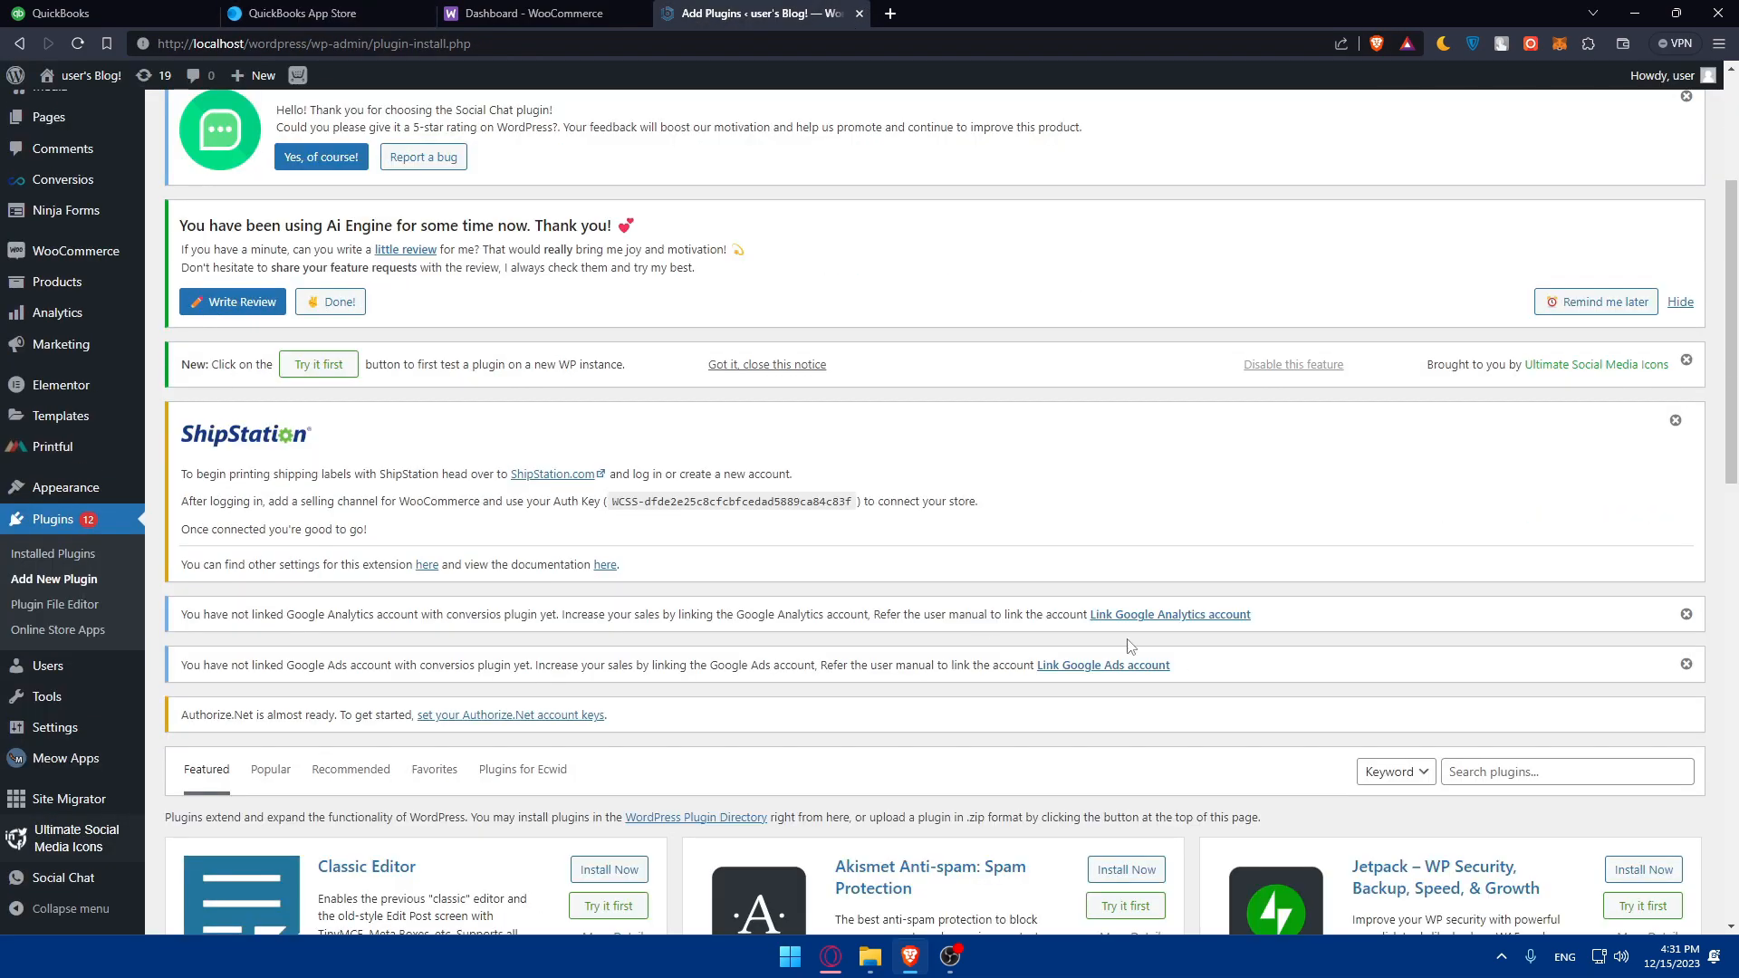
left_click(1564, 619)
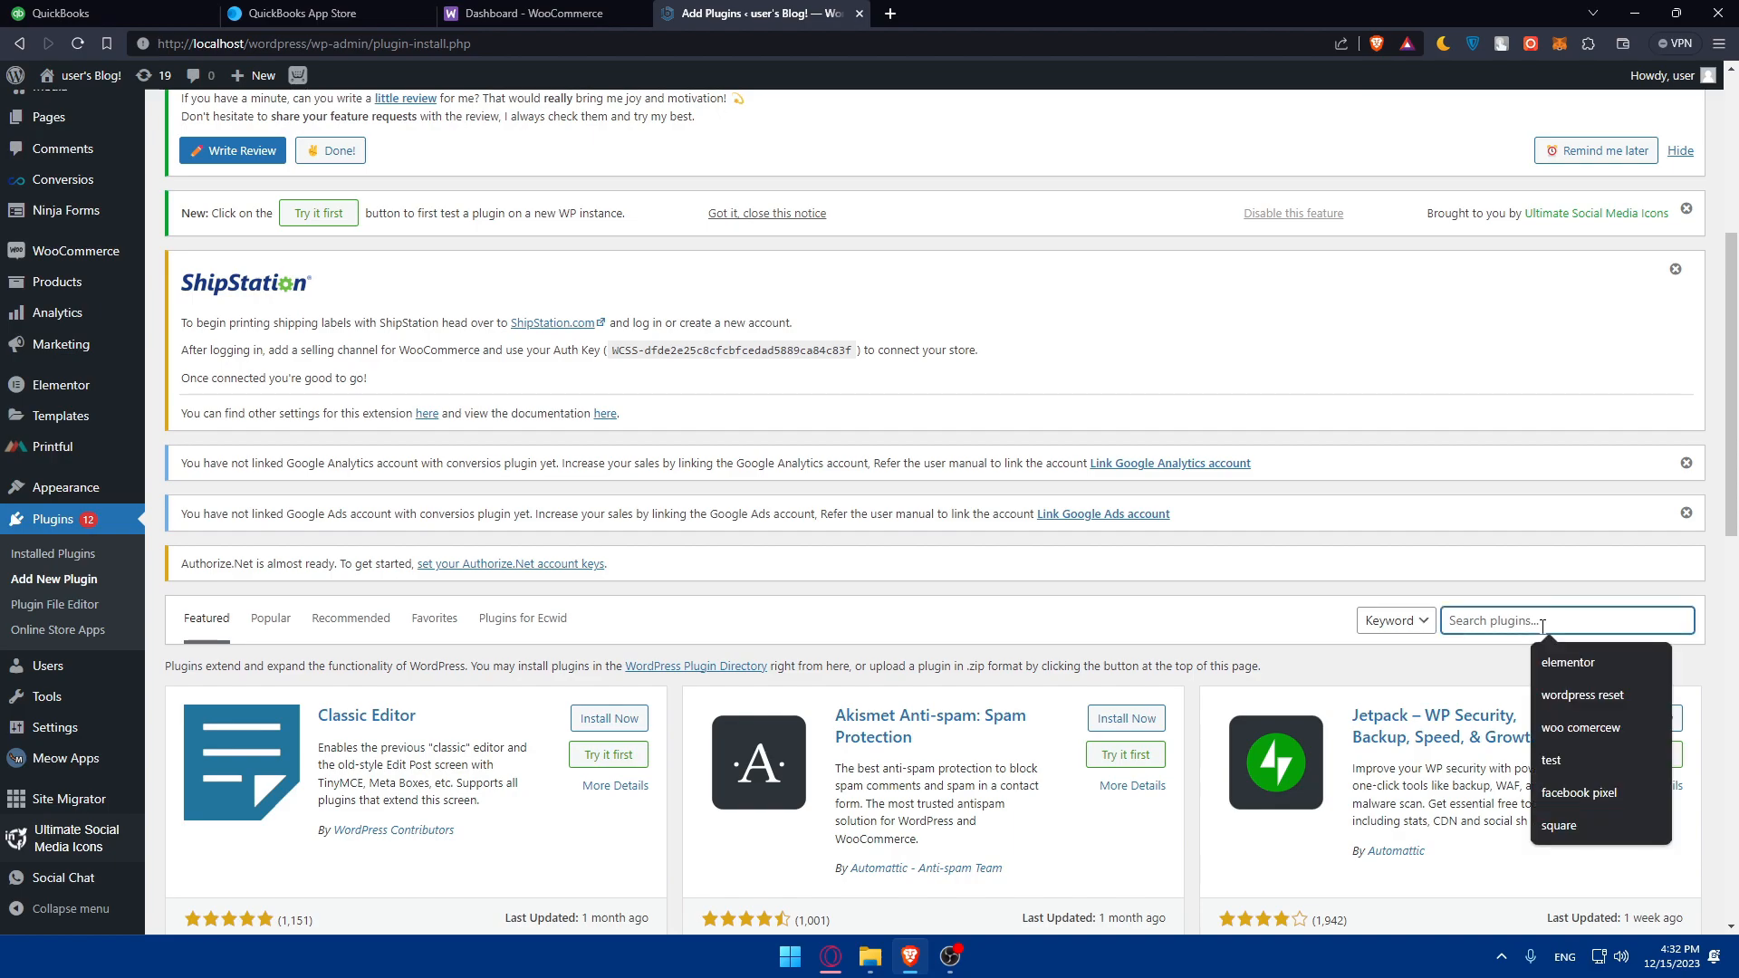
type("quickbooks")
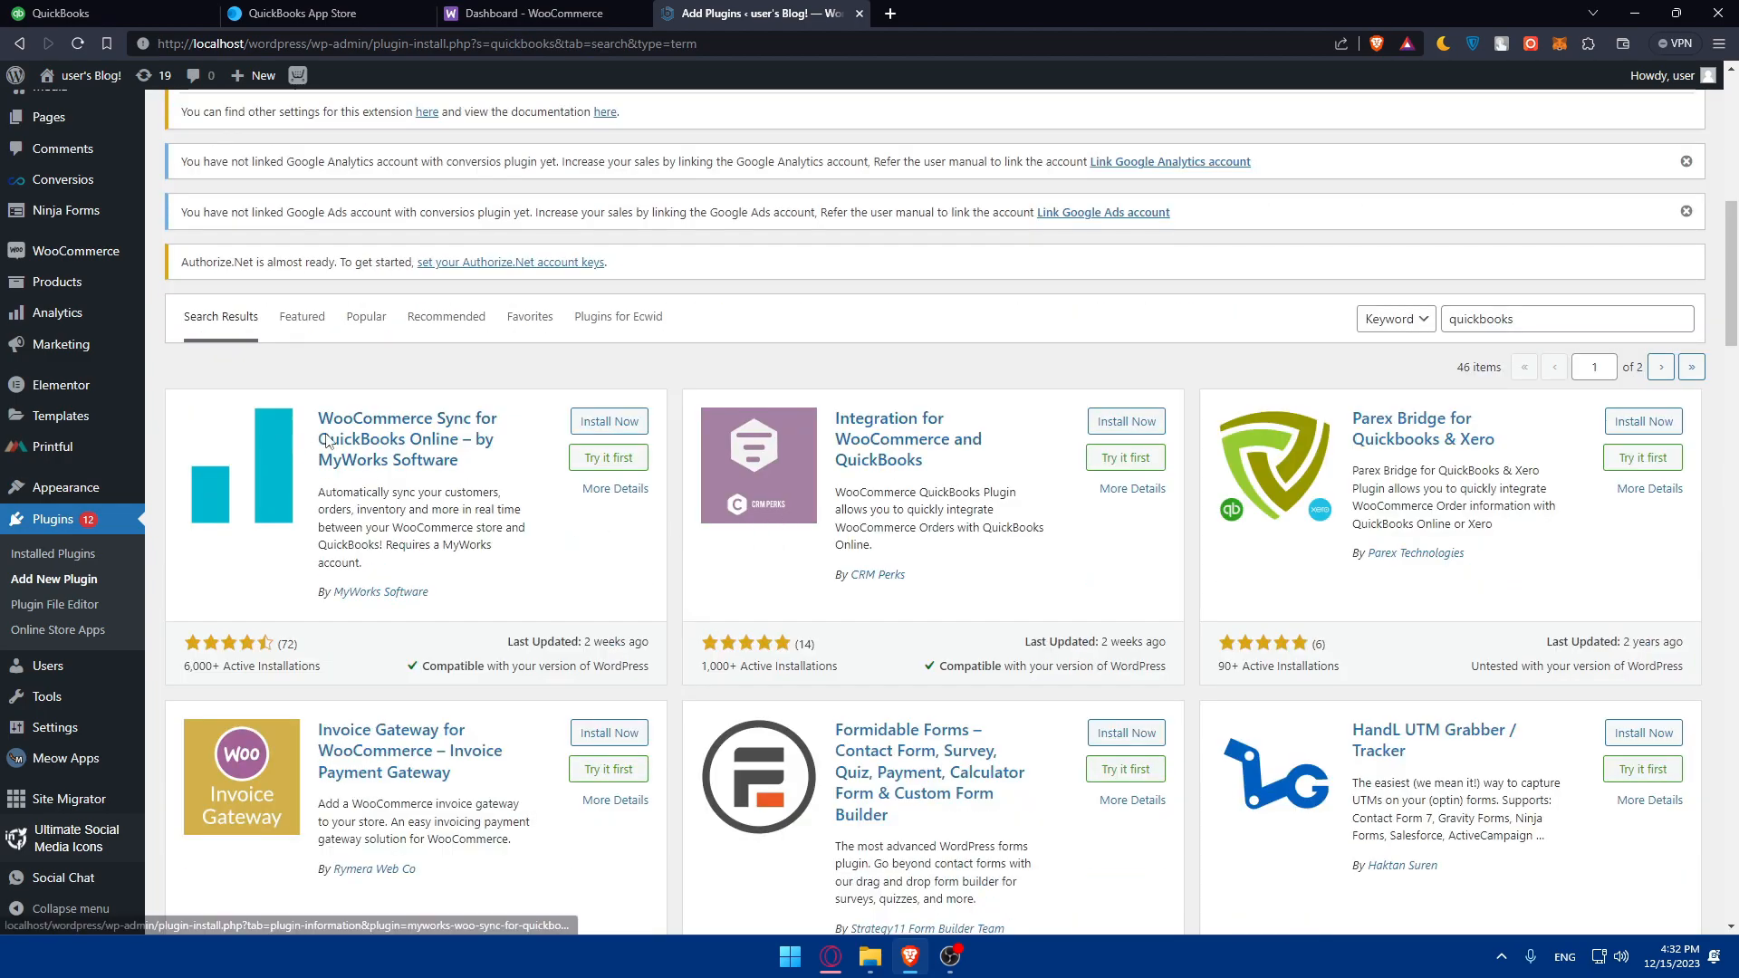
mouse_move(322, 484)
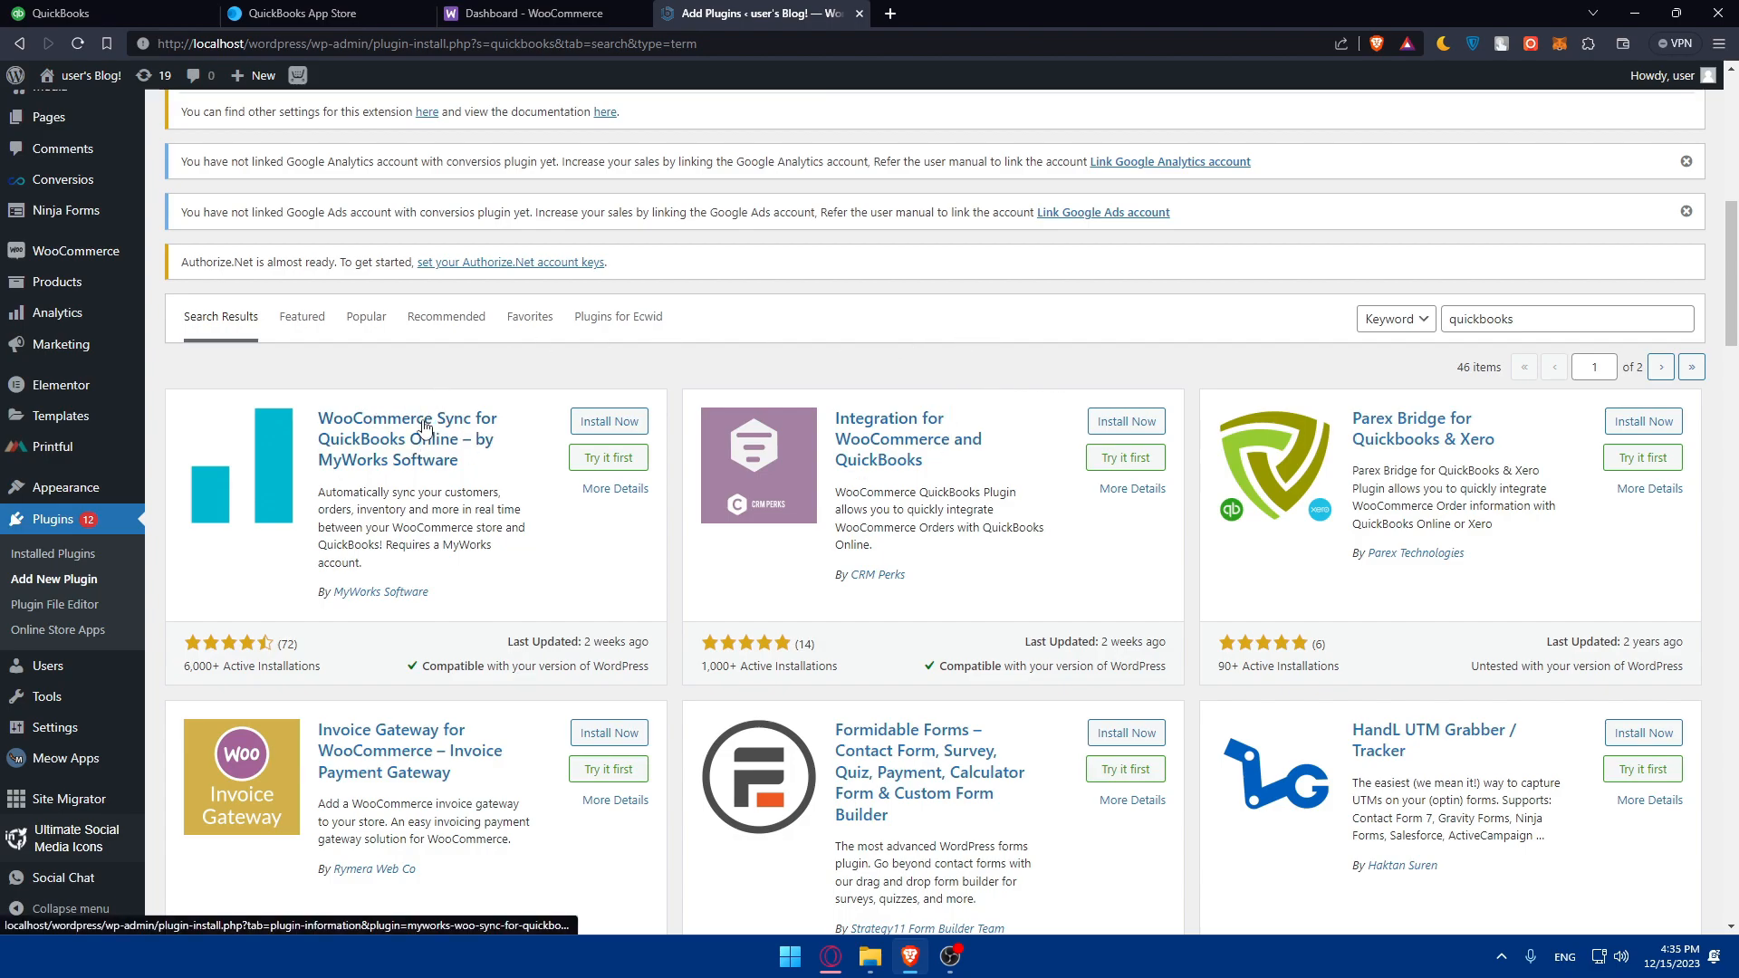
- Install WooCommerce Sync for QuickBooks Online and browse its More Details screenshots
left_click(608, 421)
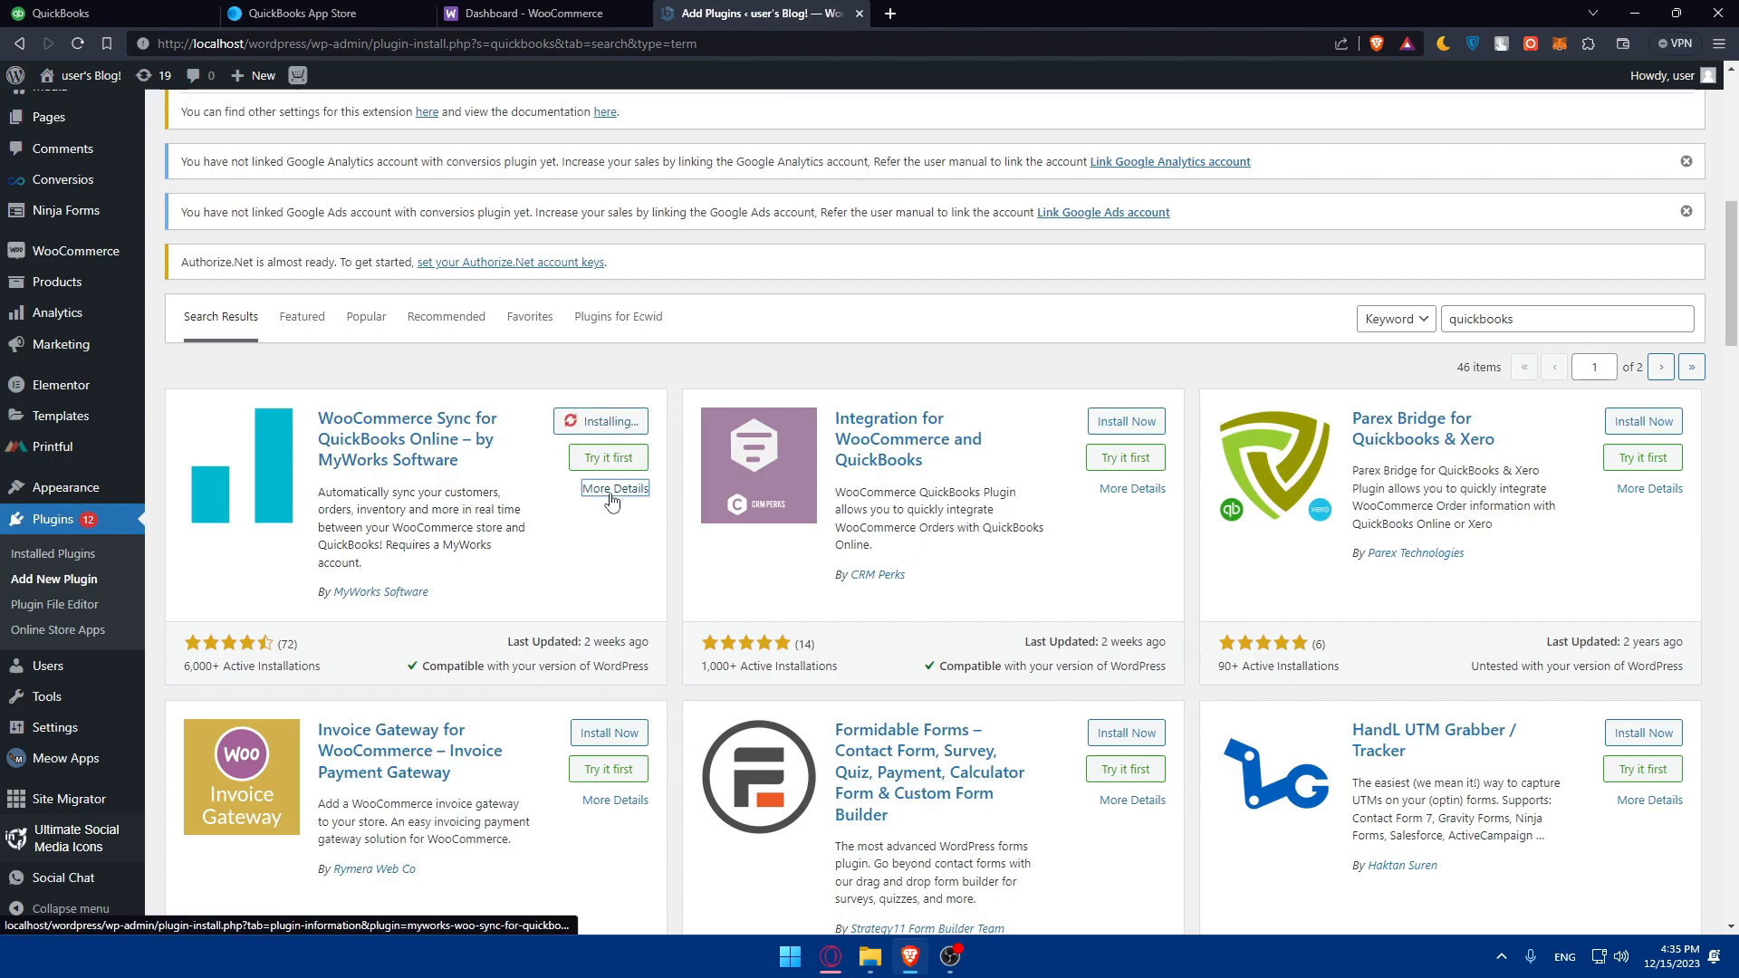
left_click(613, 488)
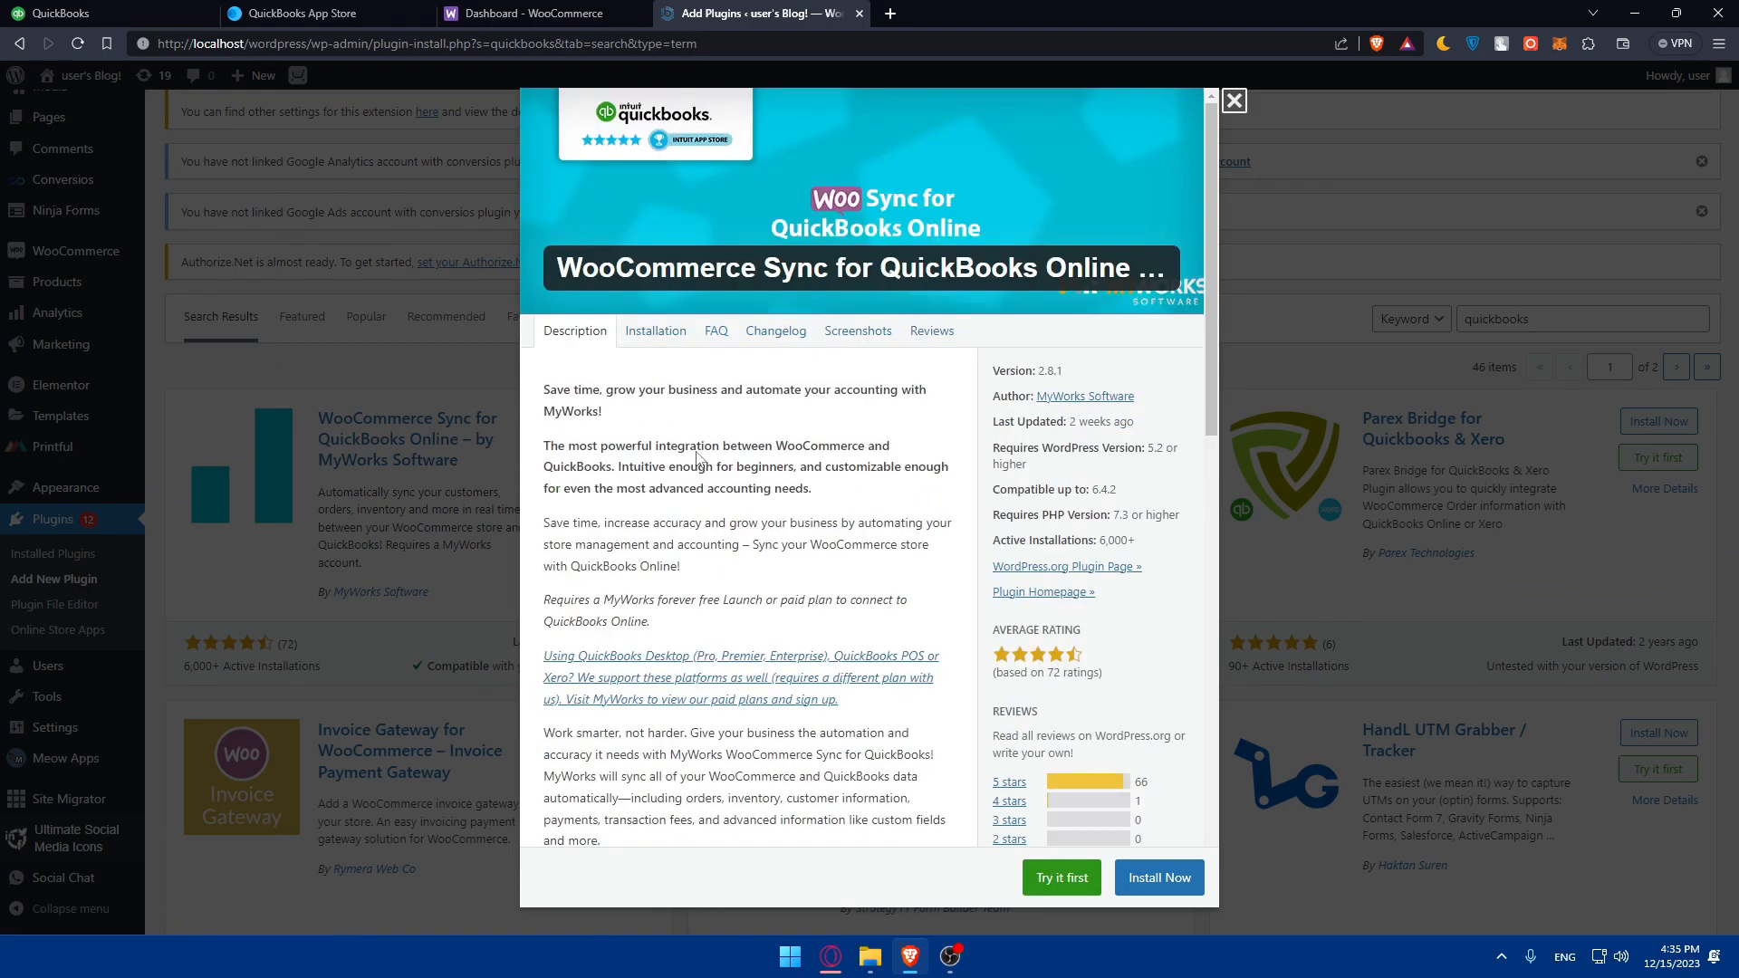
left_click(716, 331)
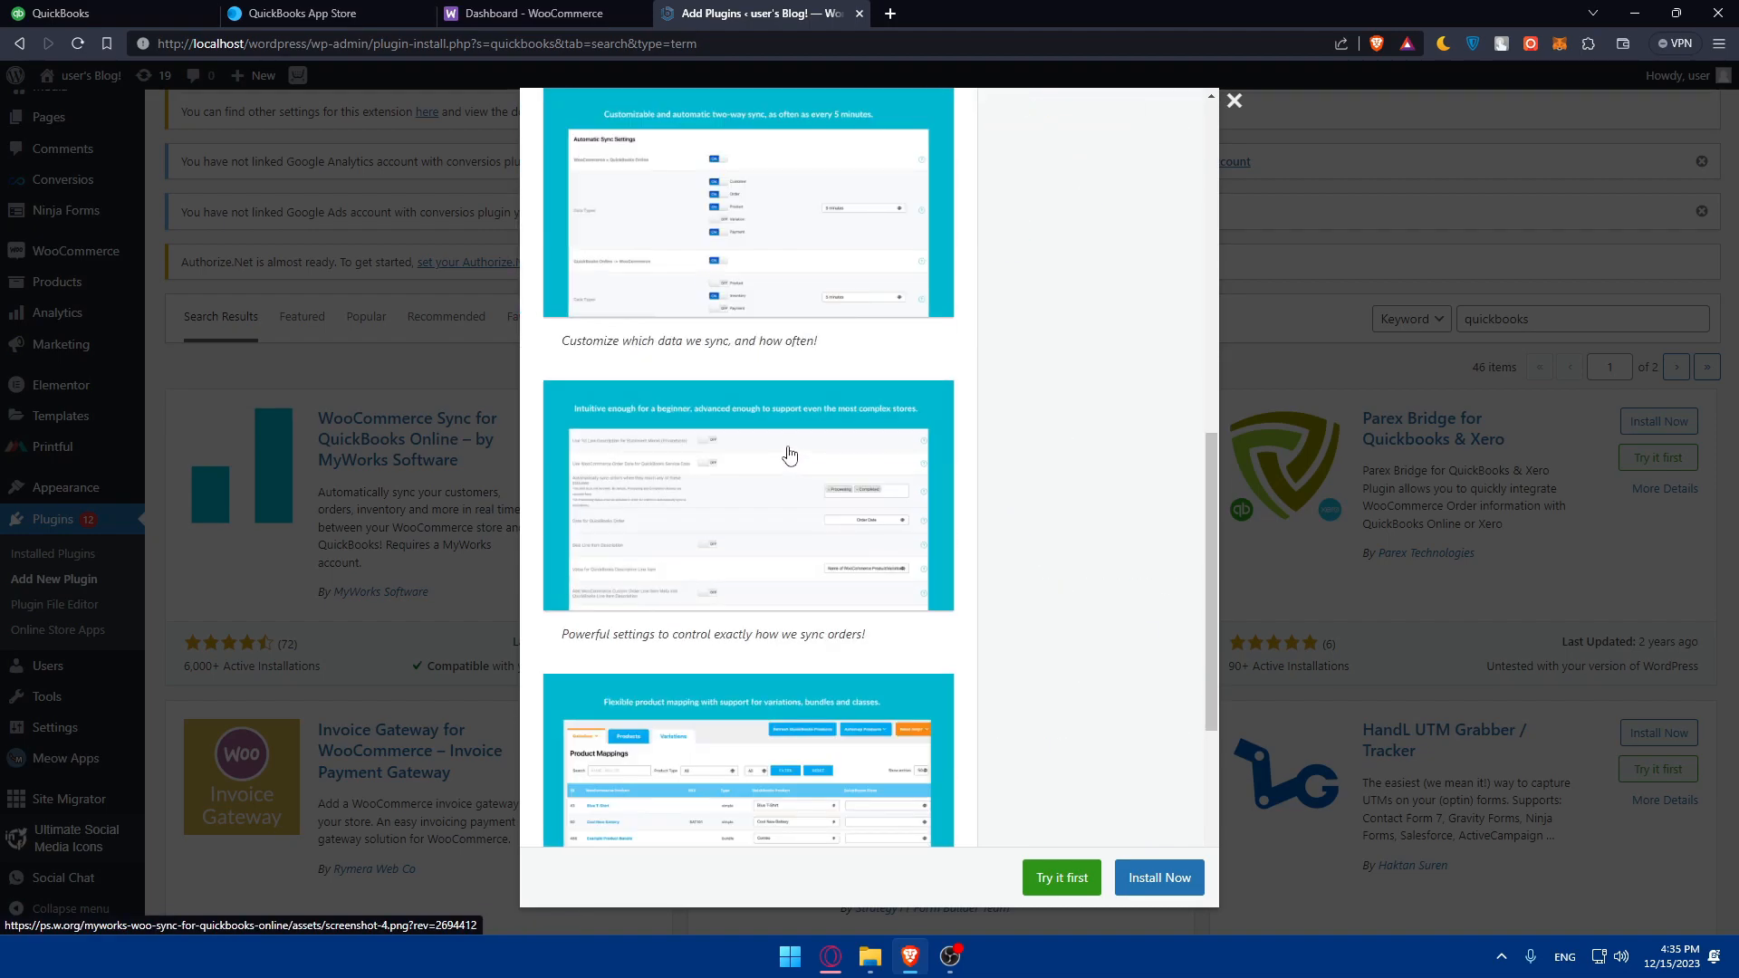
scroll("down", 3)
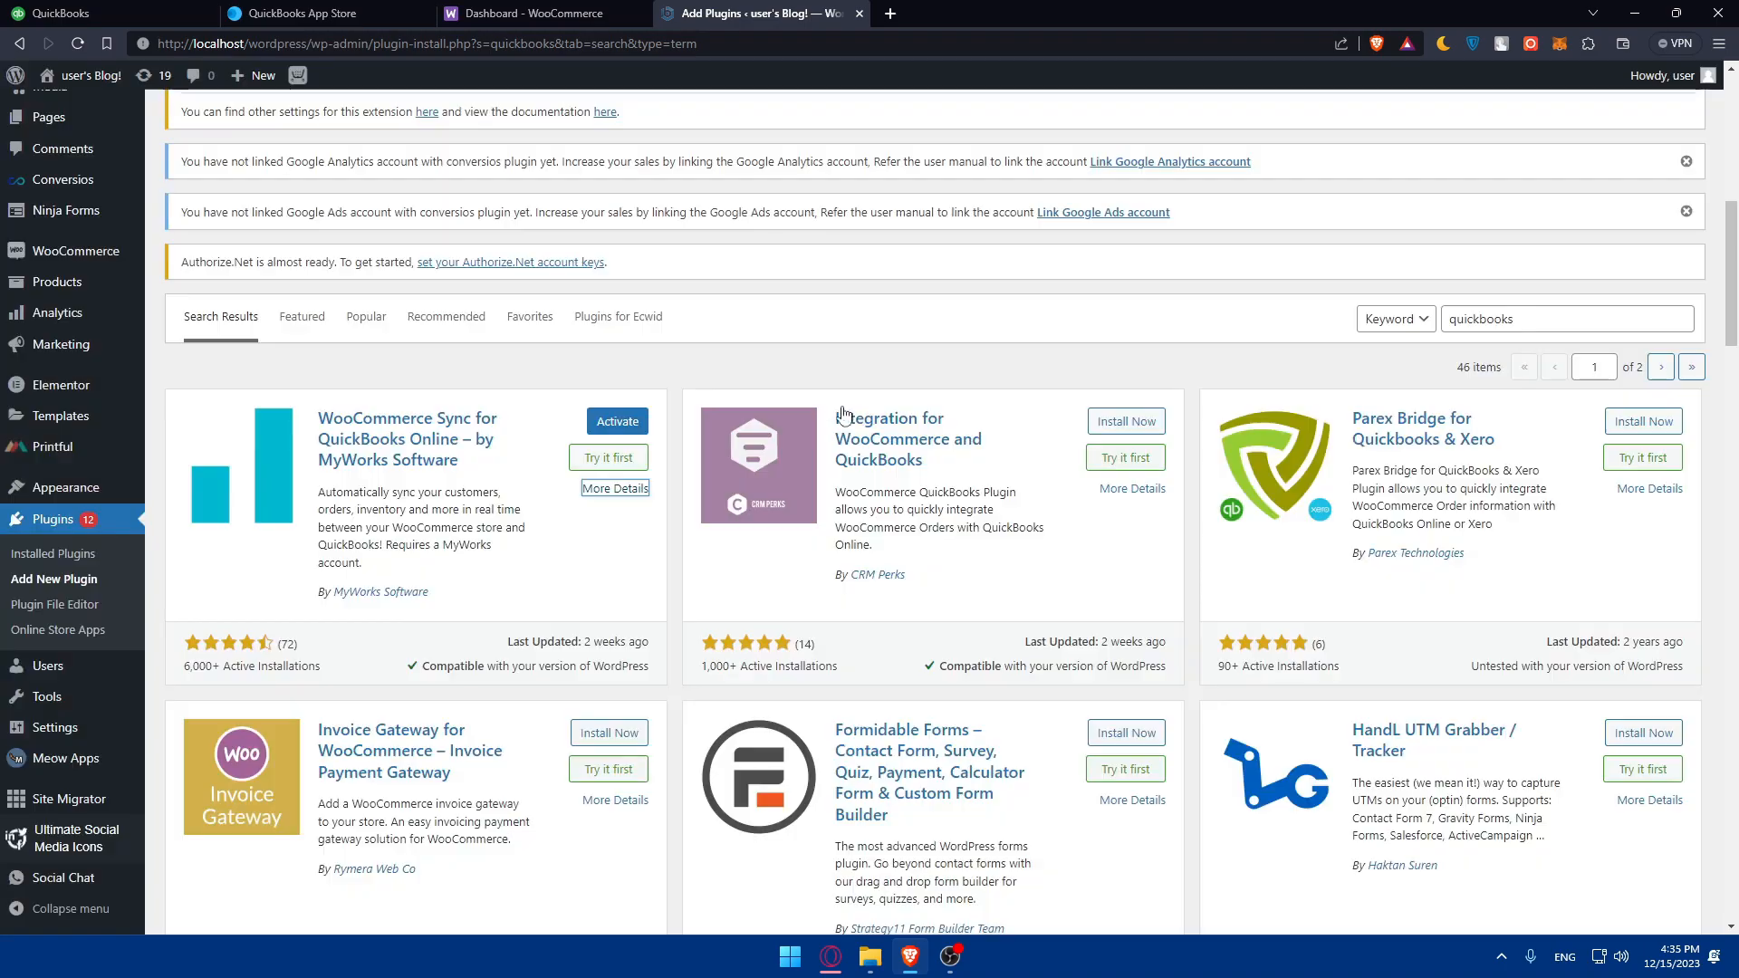
- Activate the MyWorks WooCommerce Sync for QuickBooks Online plugin from its card
left_click(616, 420)
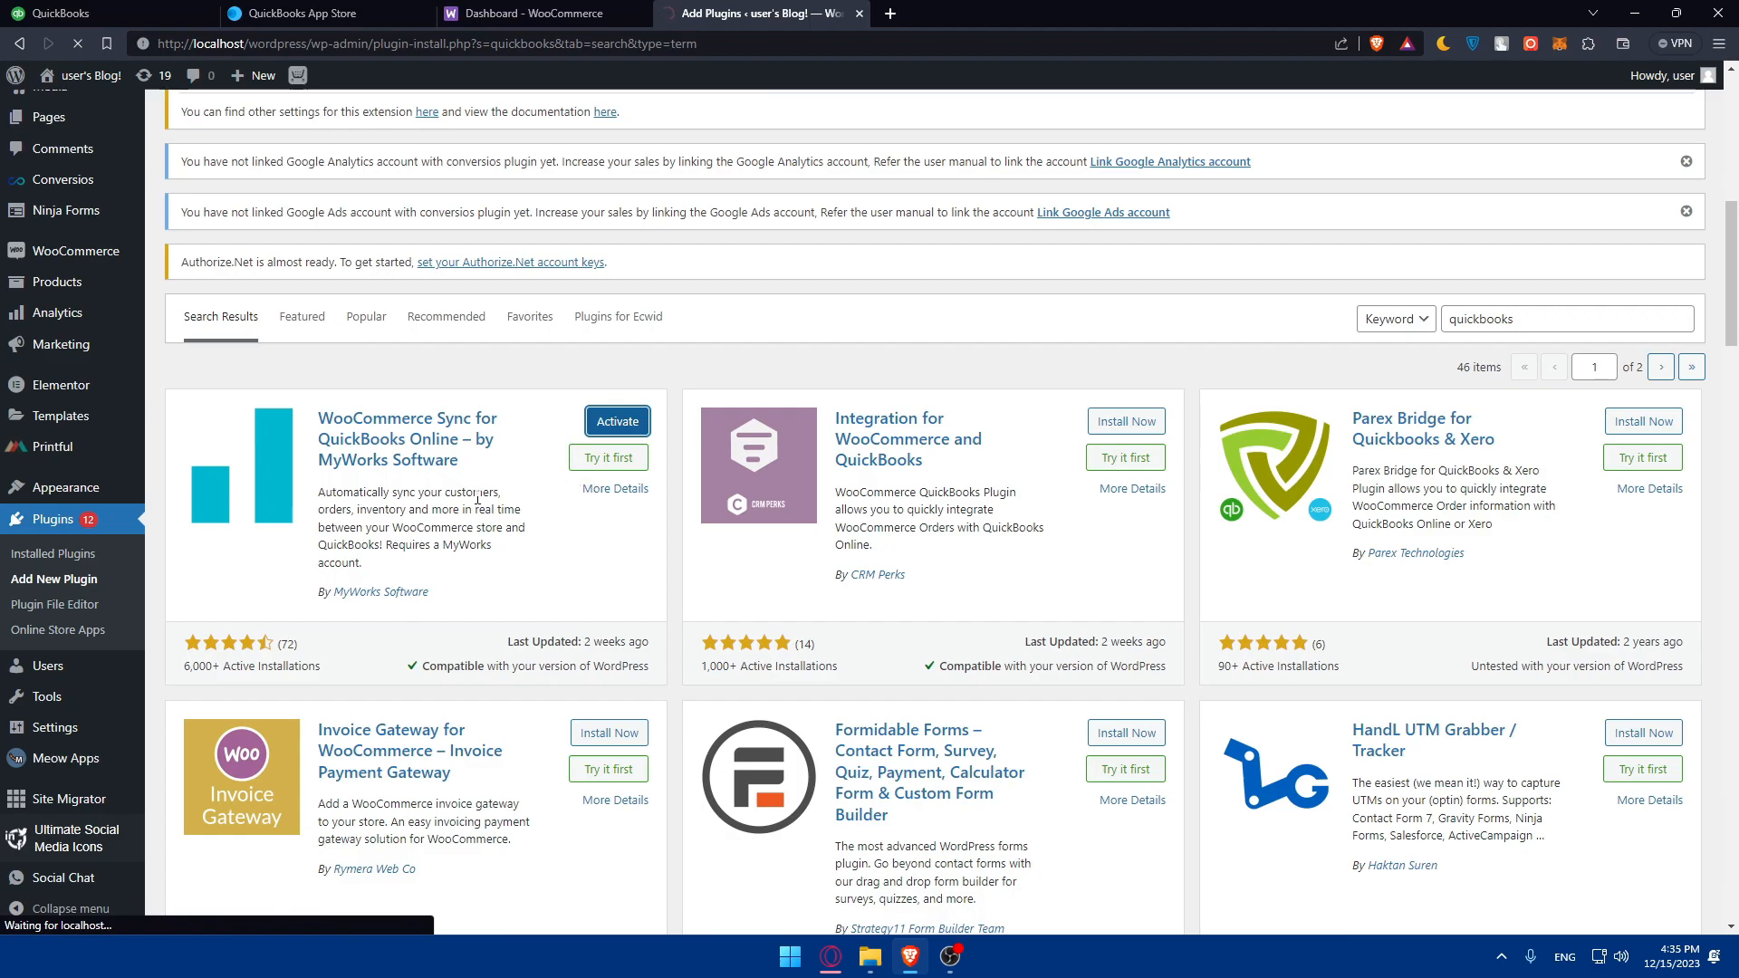
left_click(617, 421)
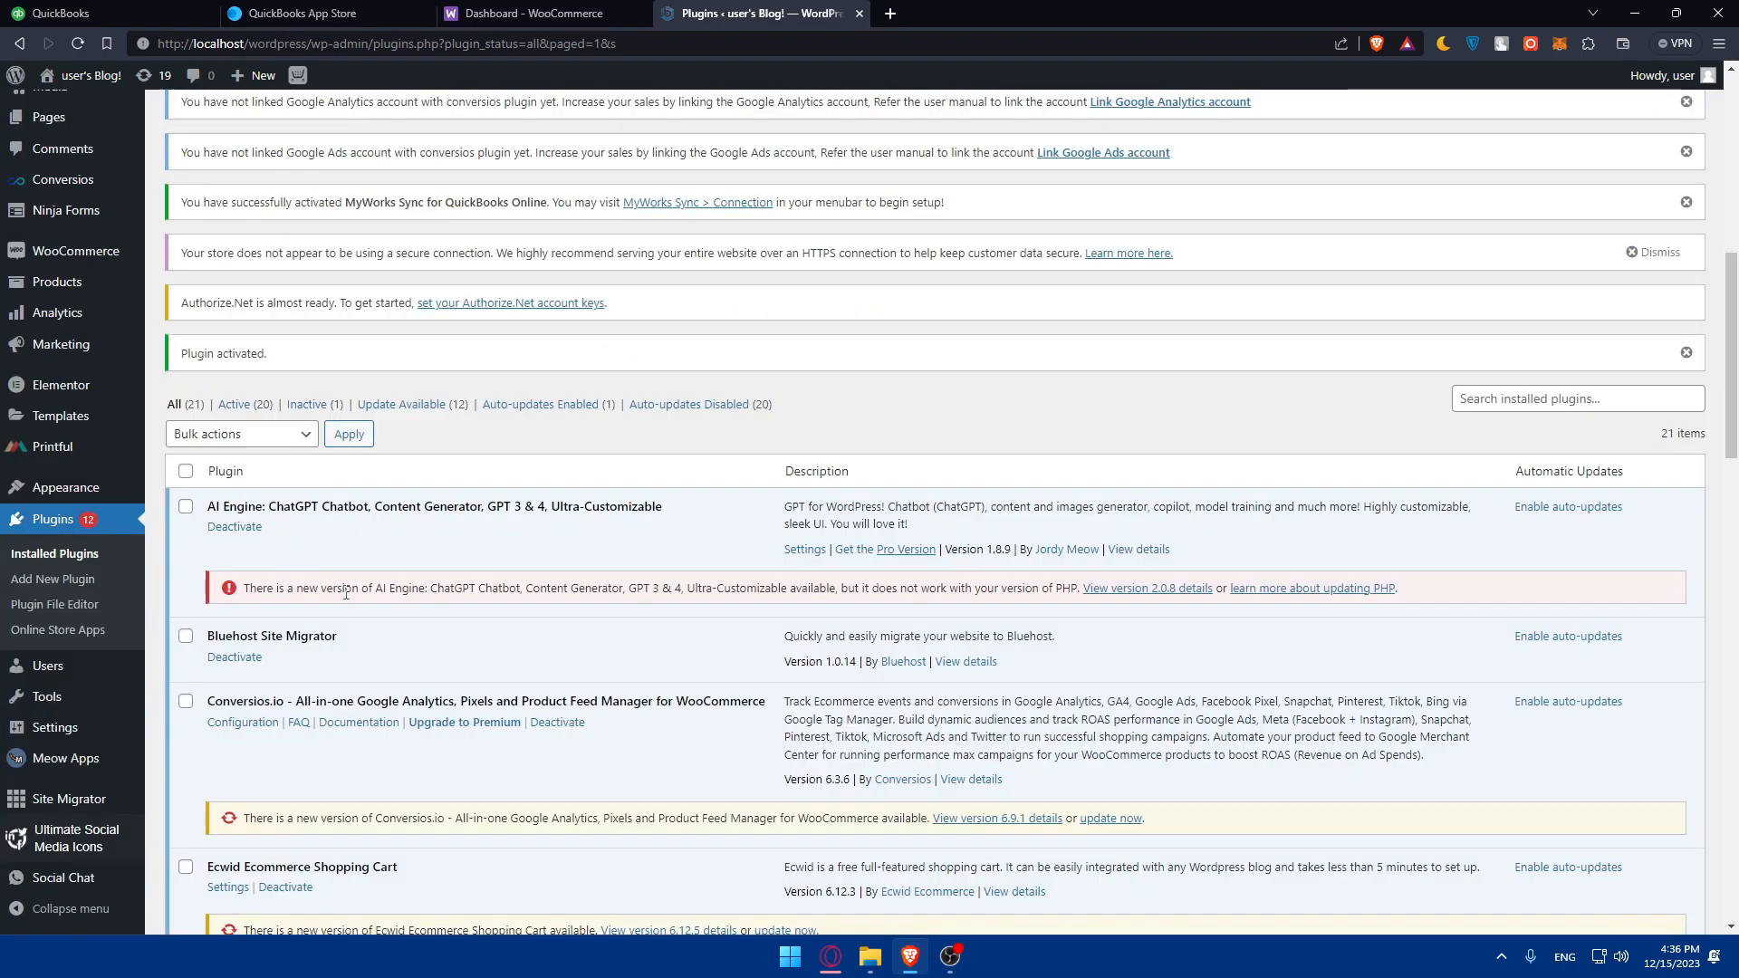
- Scroll to WooCommerce Sync for QuickBooks Online and open its Connection setup page
scroll("down", 3)
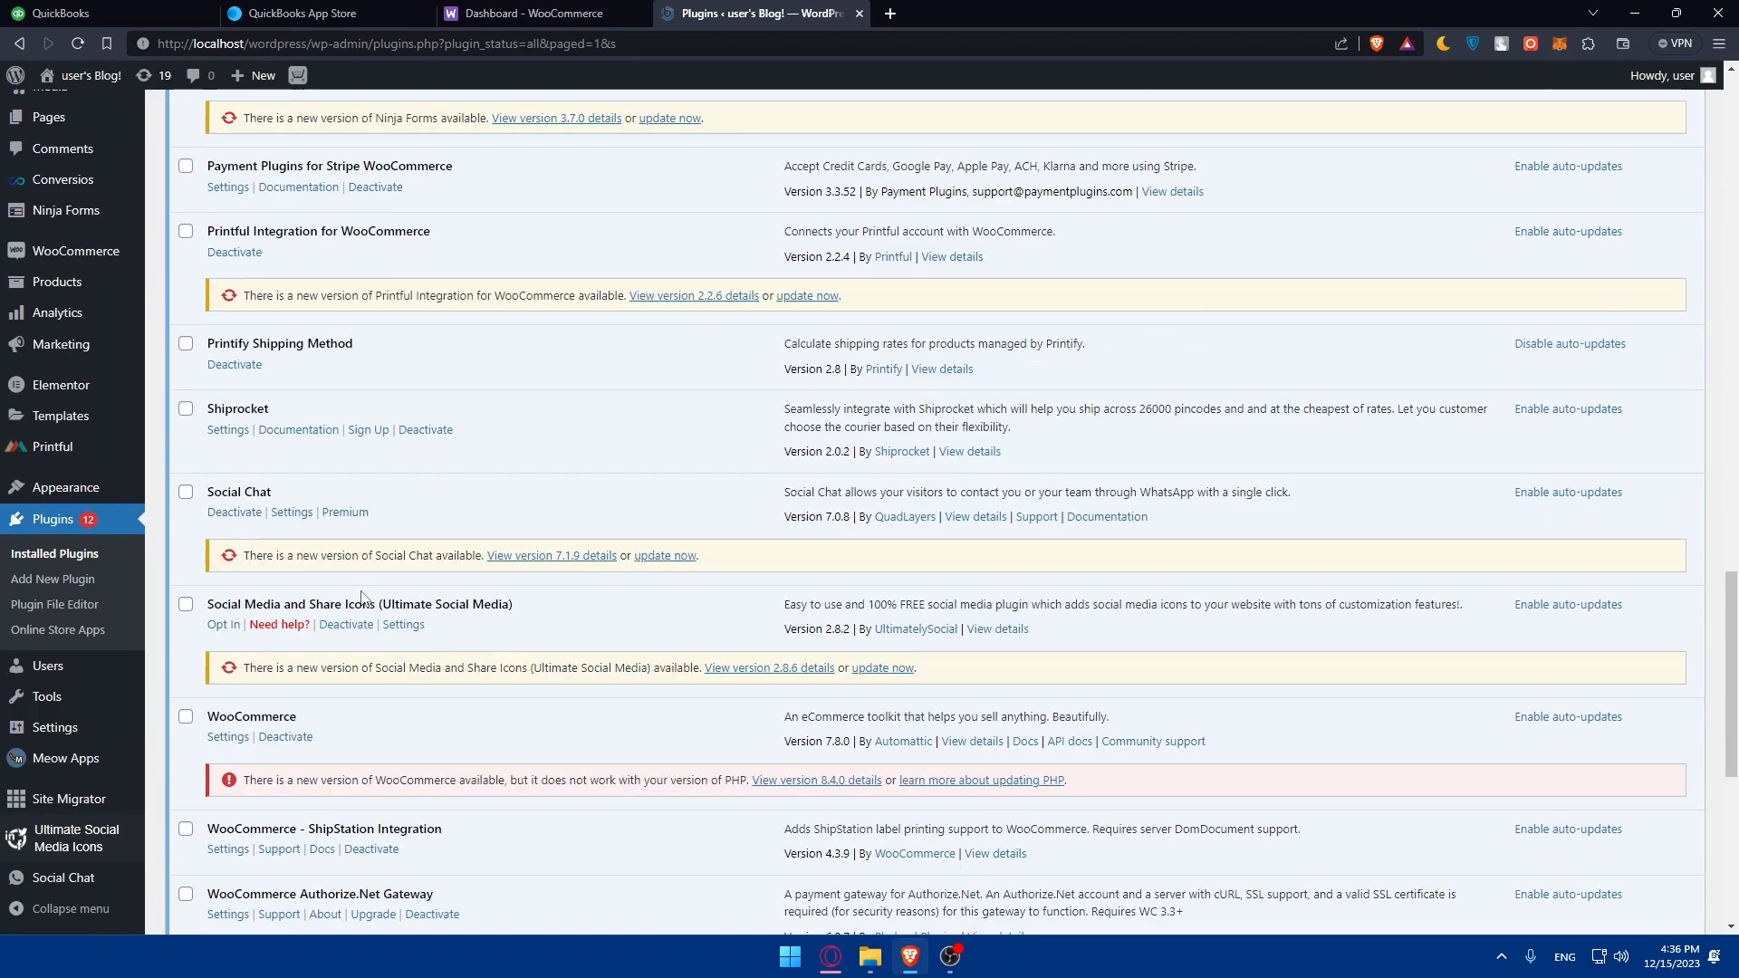
scroll("down", 3)
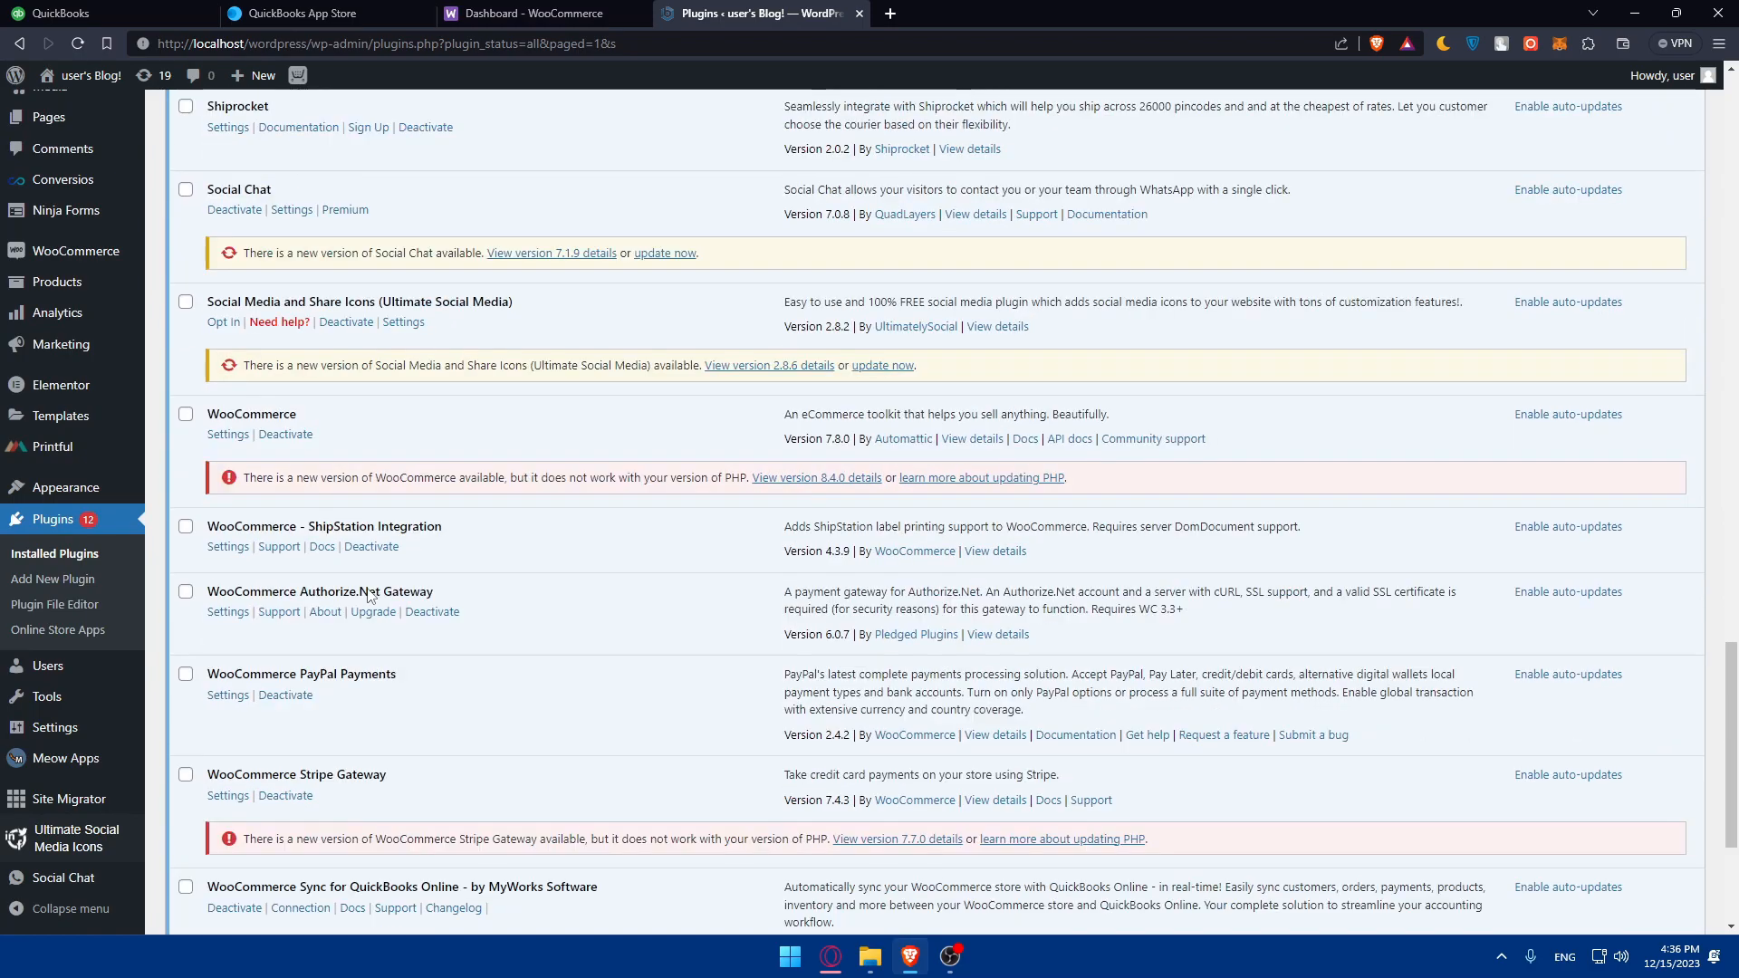
scroll("down", 3)
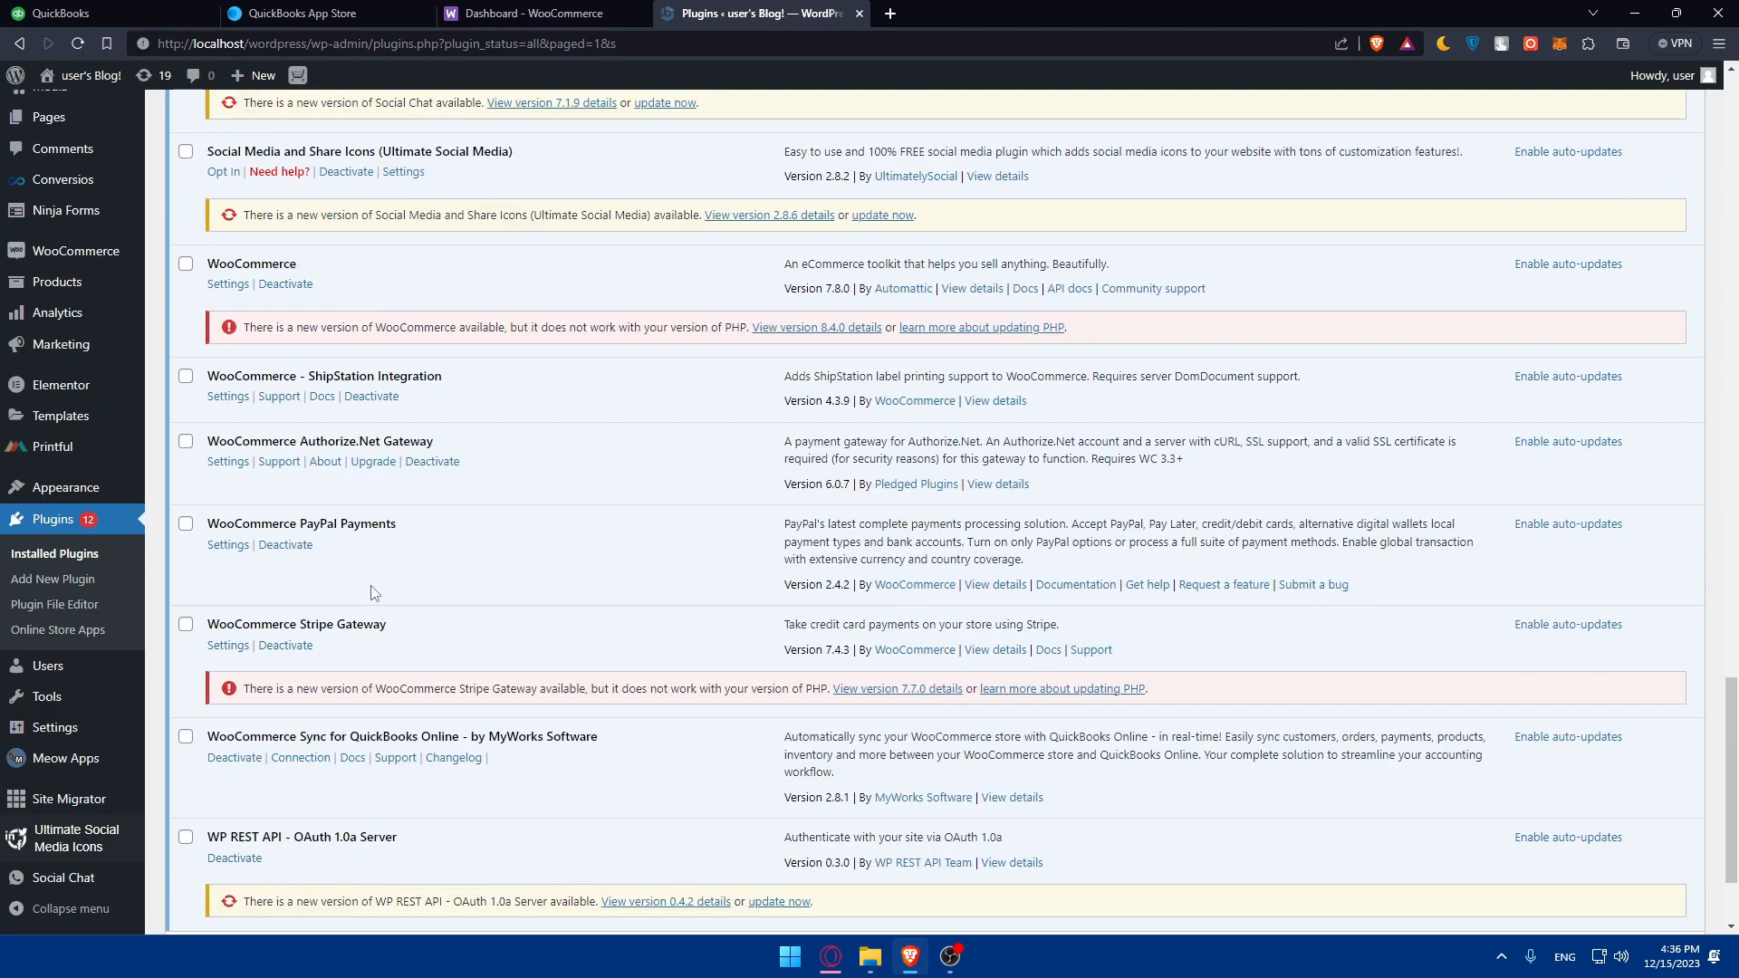
mouse_move(451, 767)
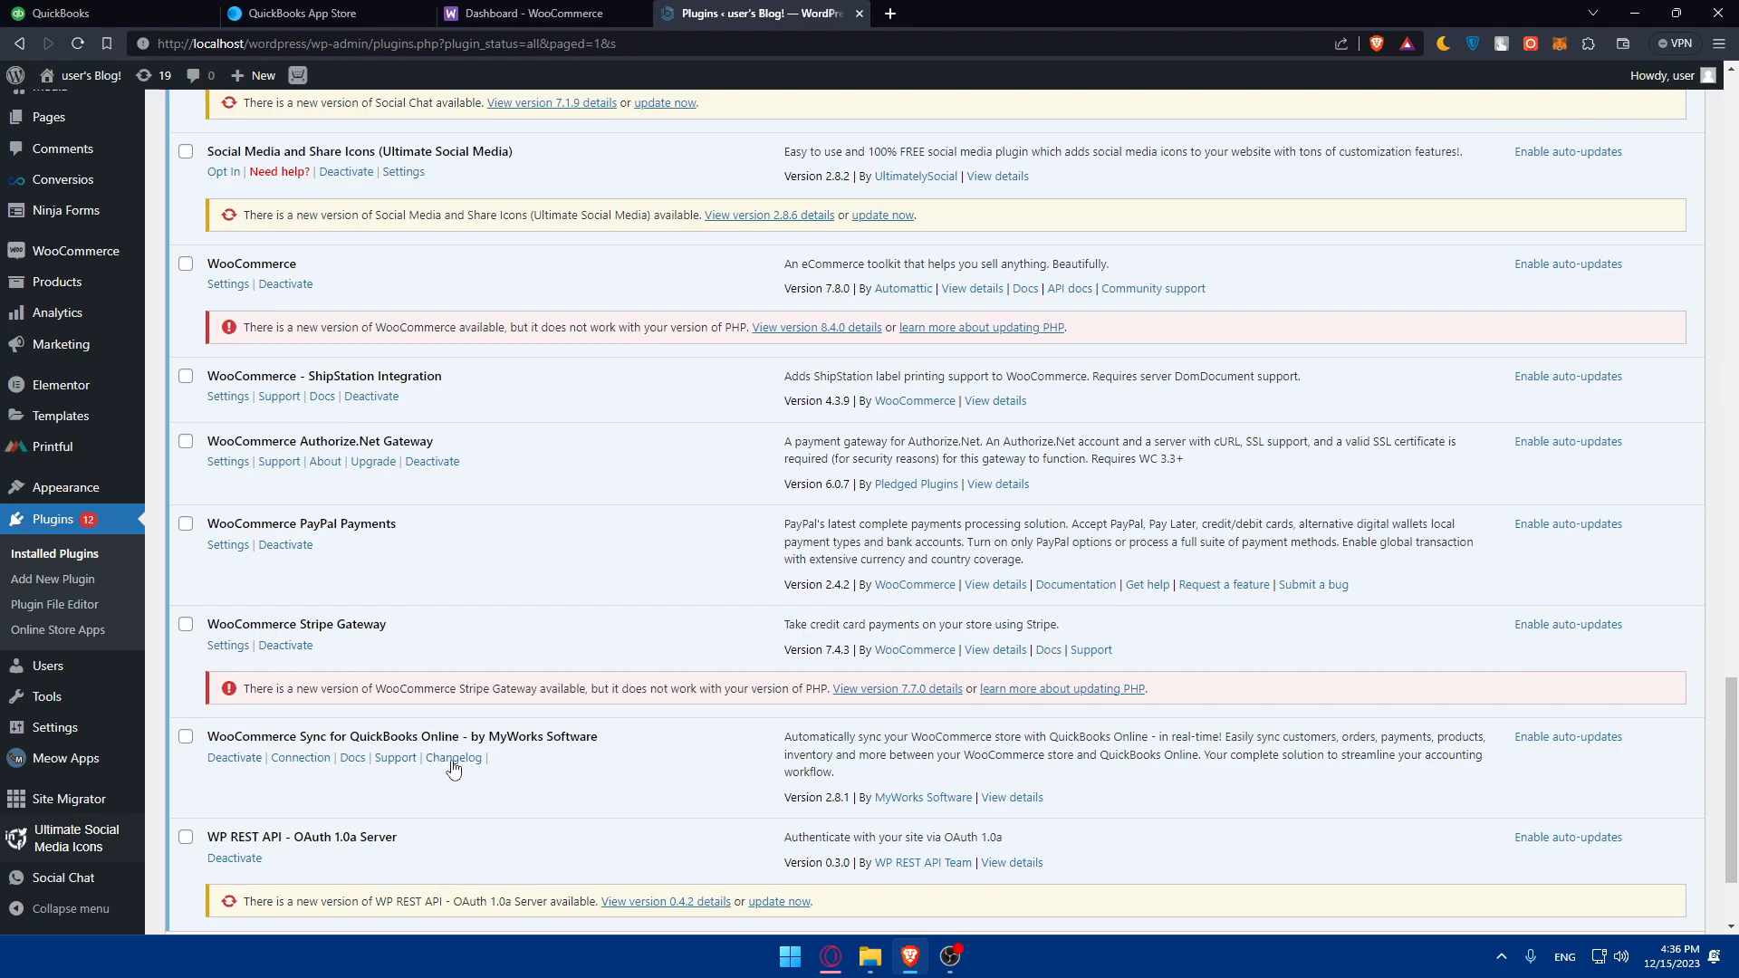
left_click(300, 757)
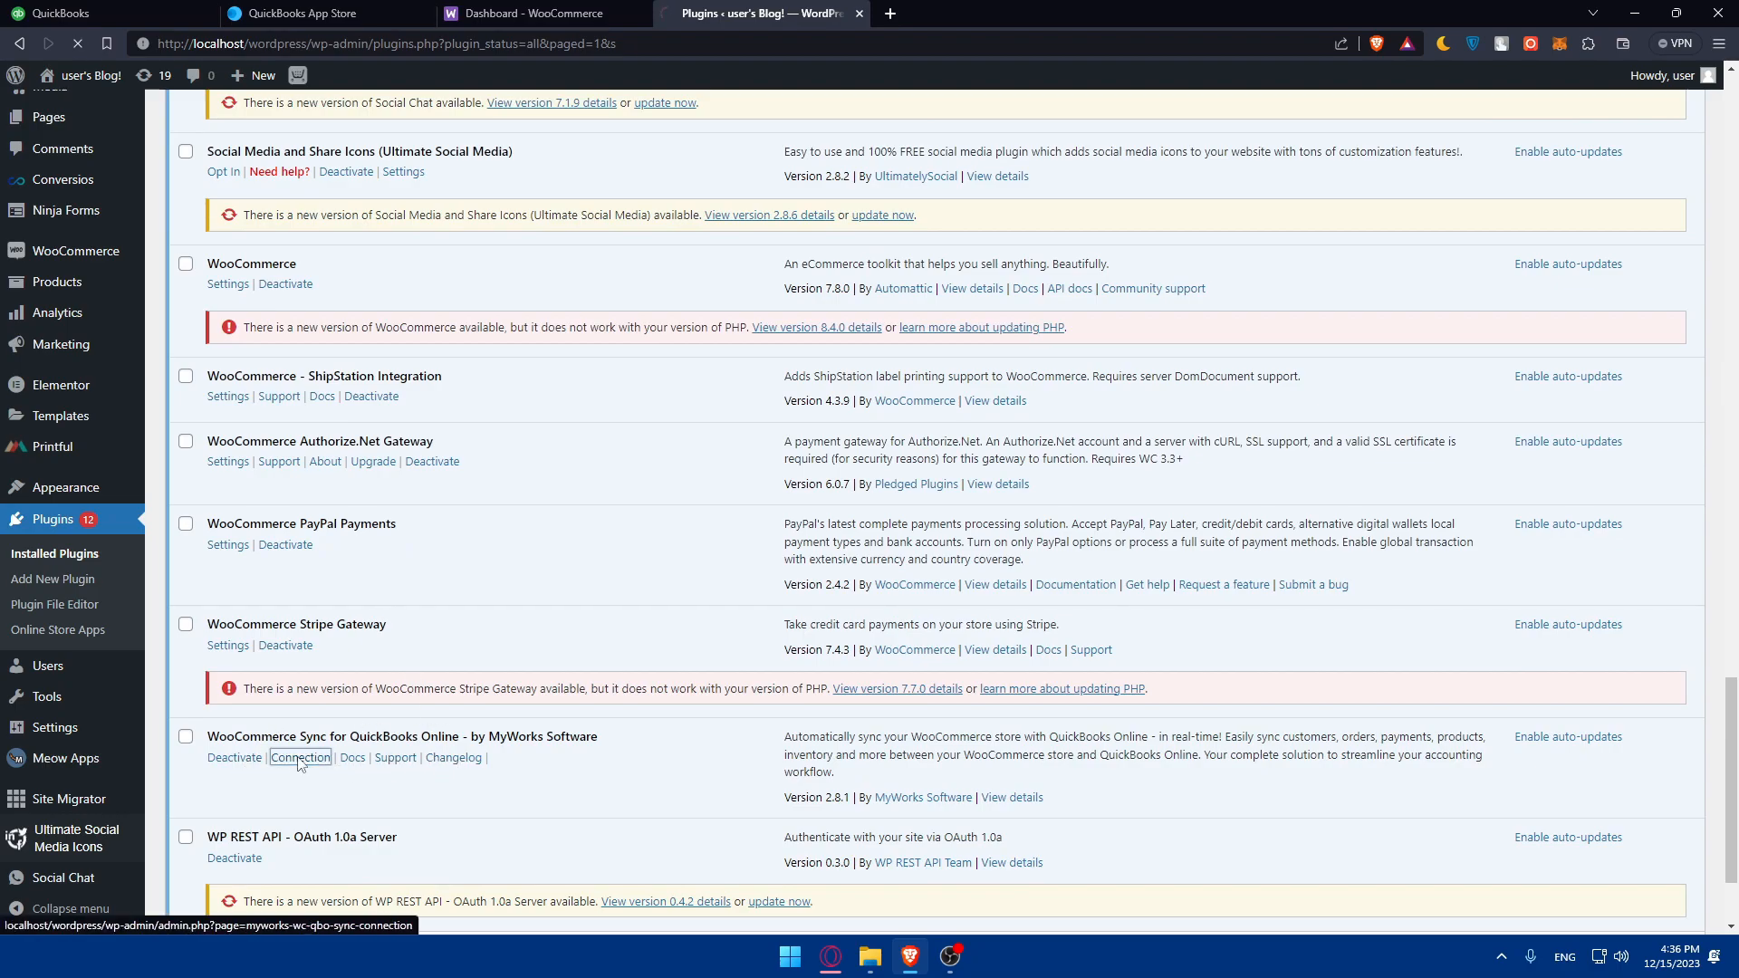
left_click(300, 758)
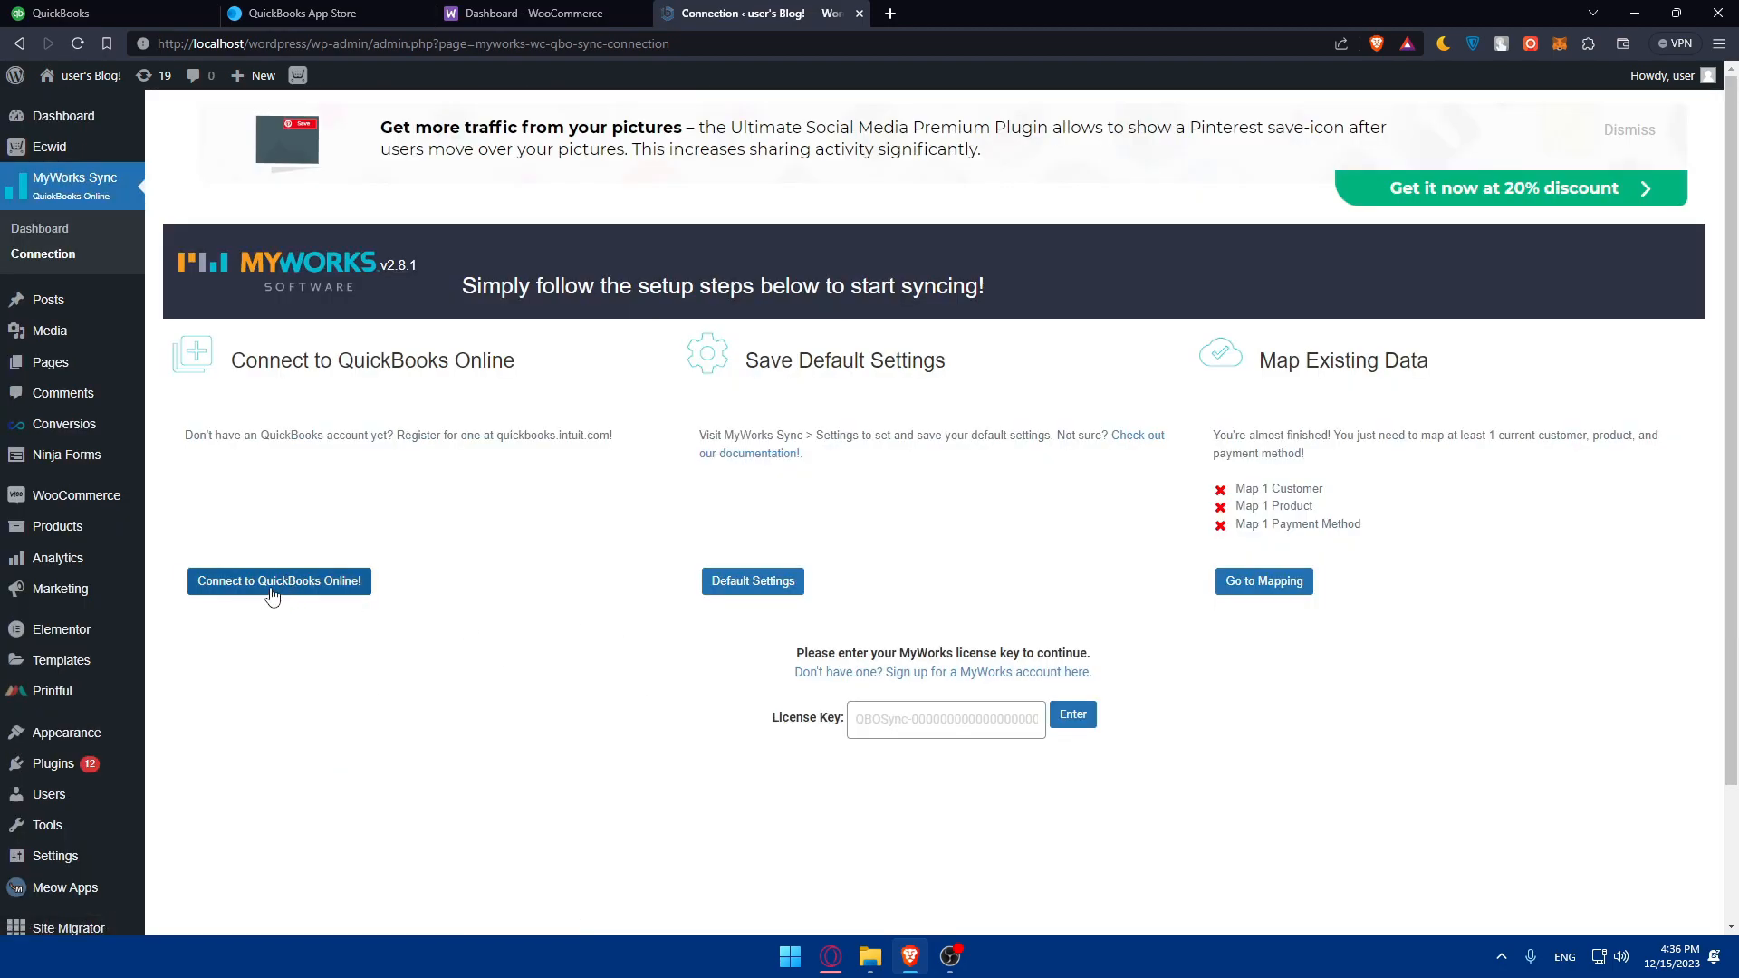
- Review the MyWorks Sync Connection page's three setup steps and its License Key request
left_click(278, 582)
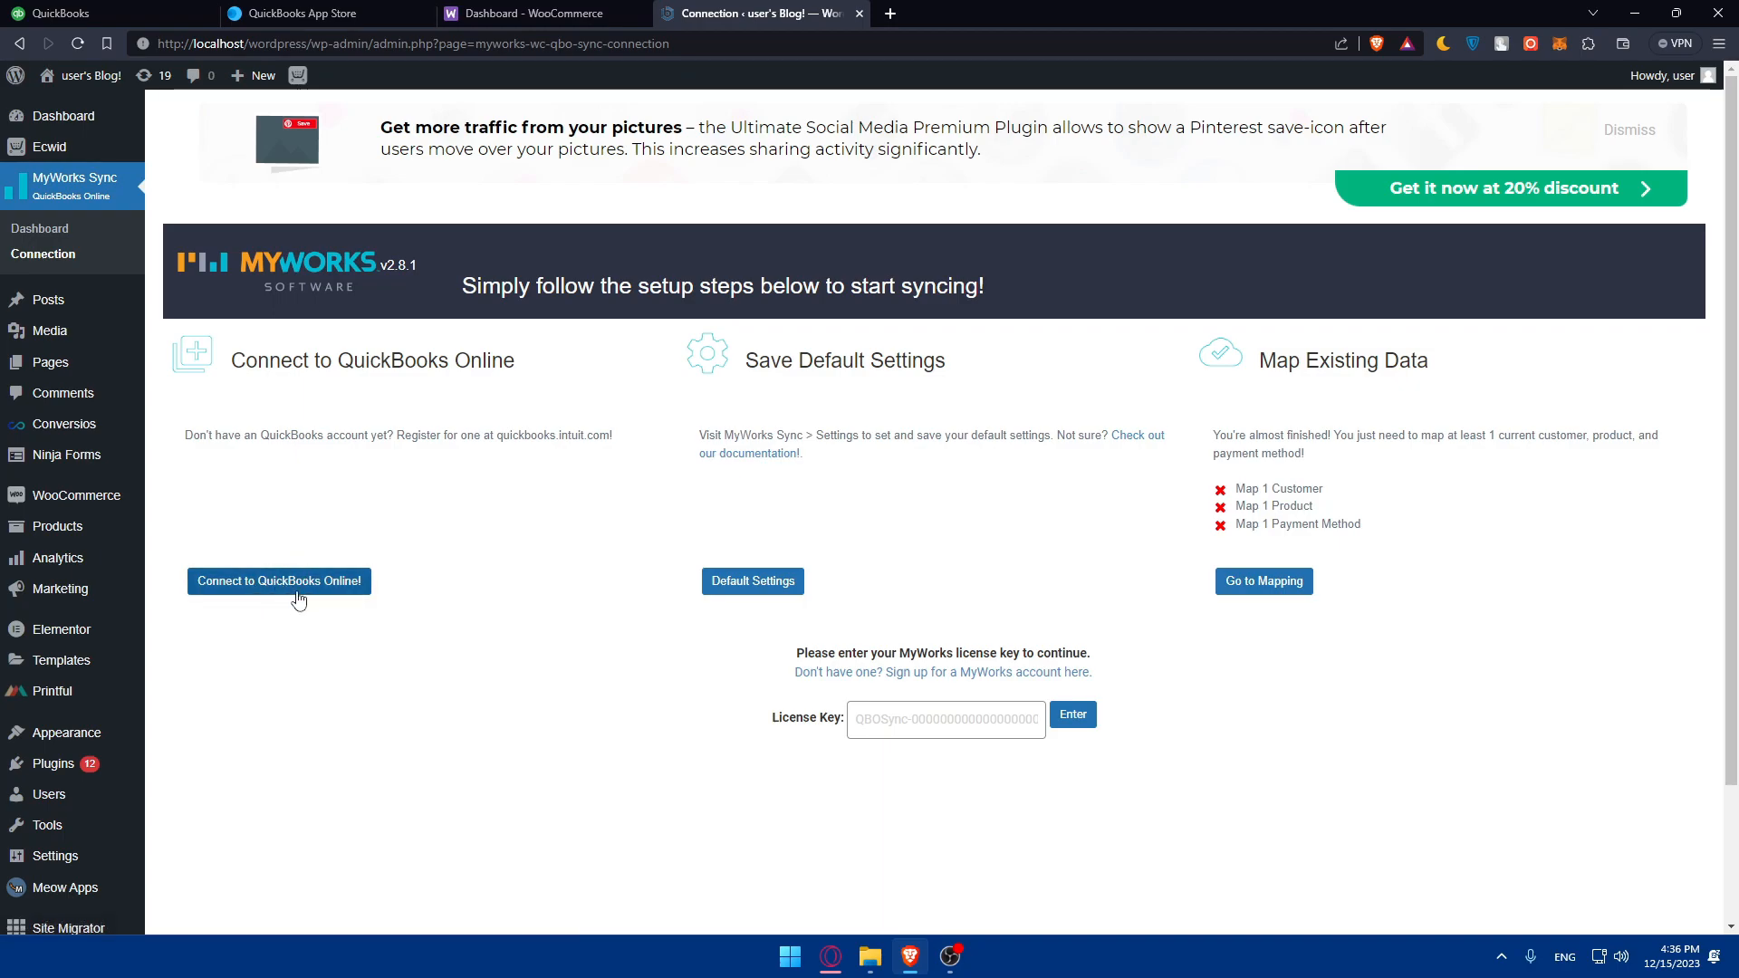
left_click(278, 582)
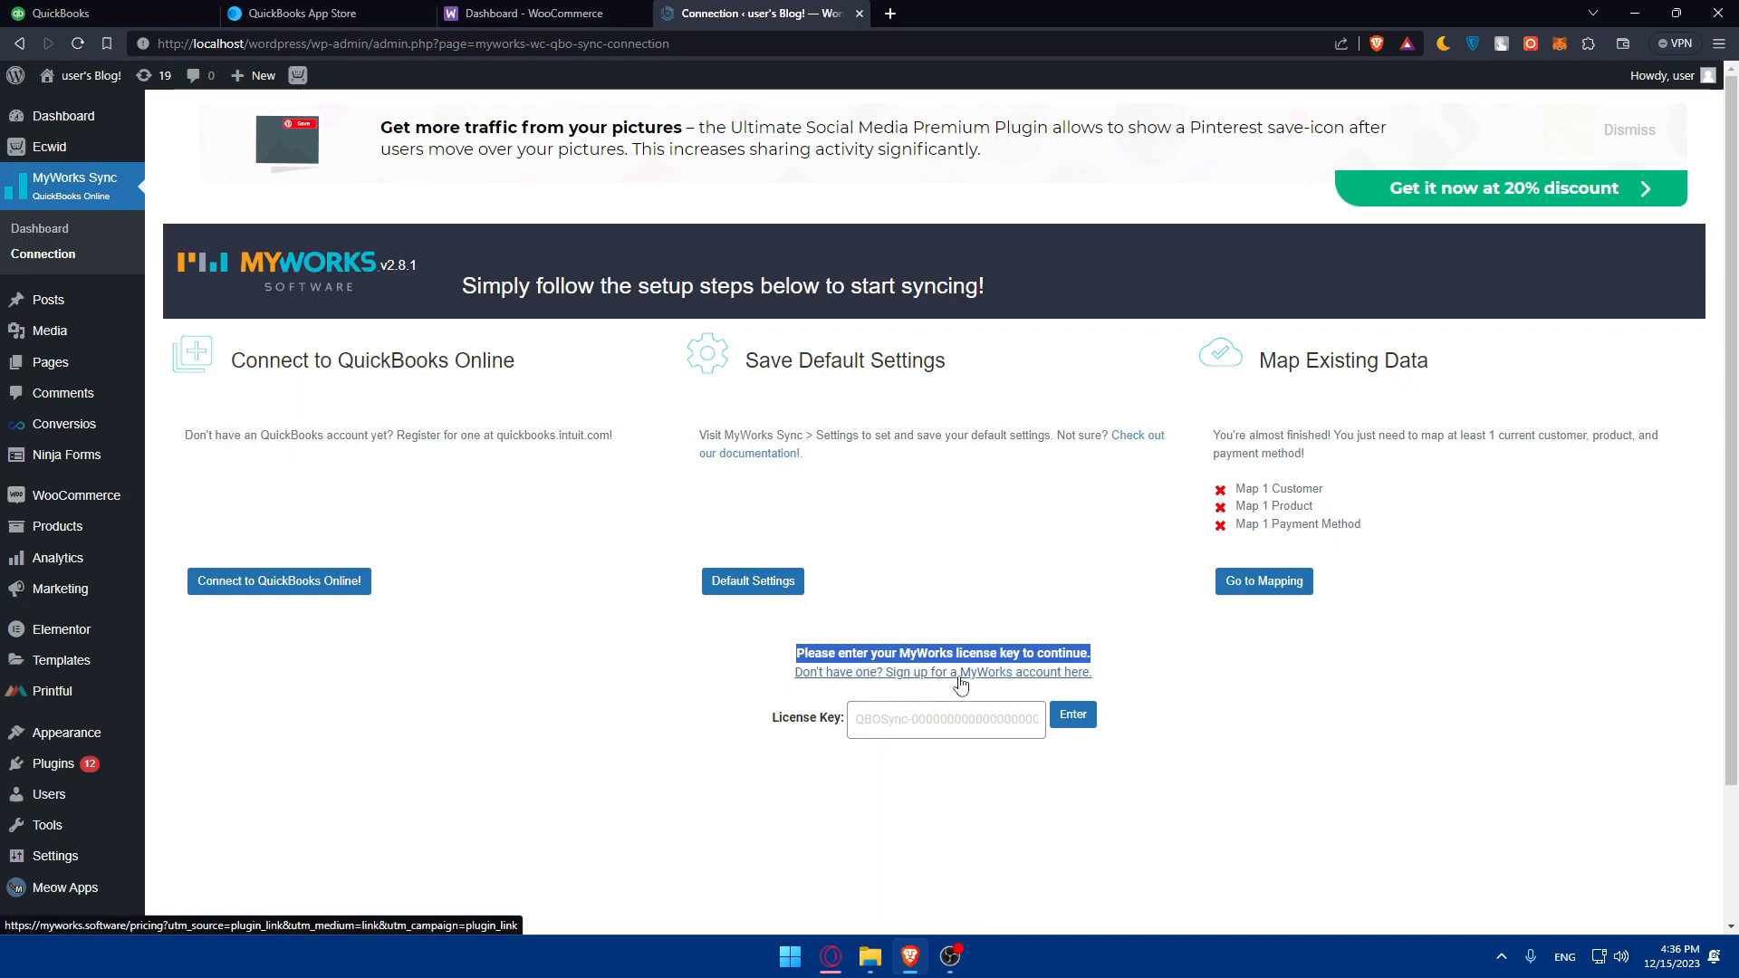
mouse_move(719, 701)
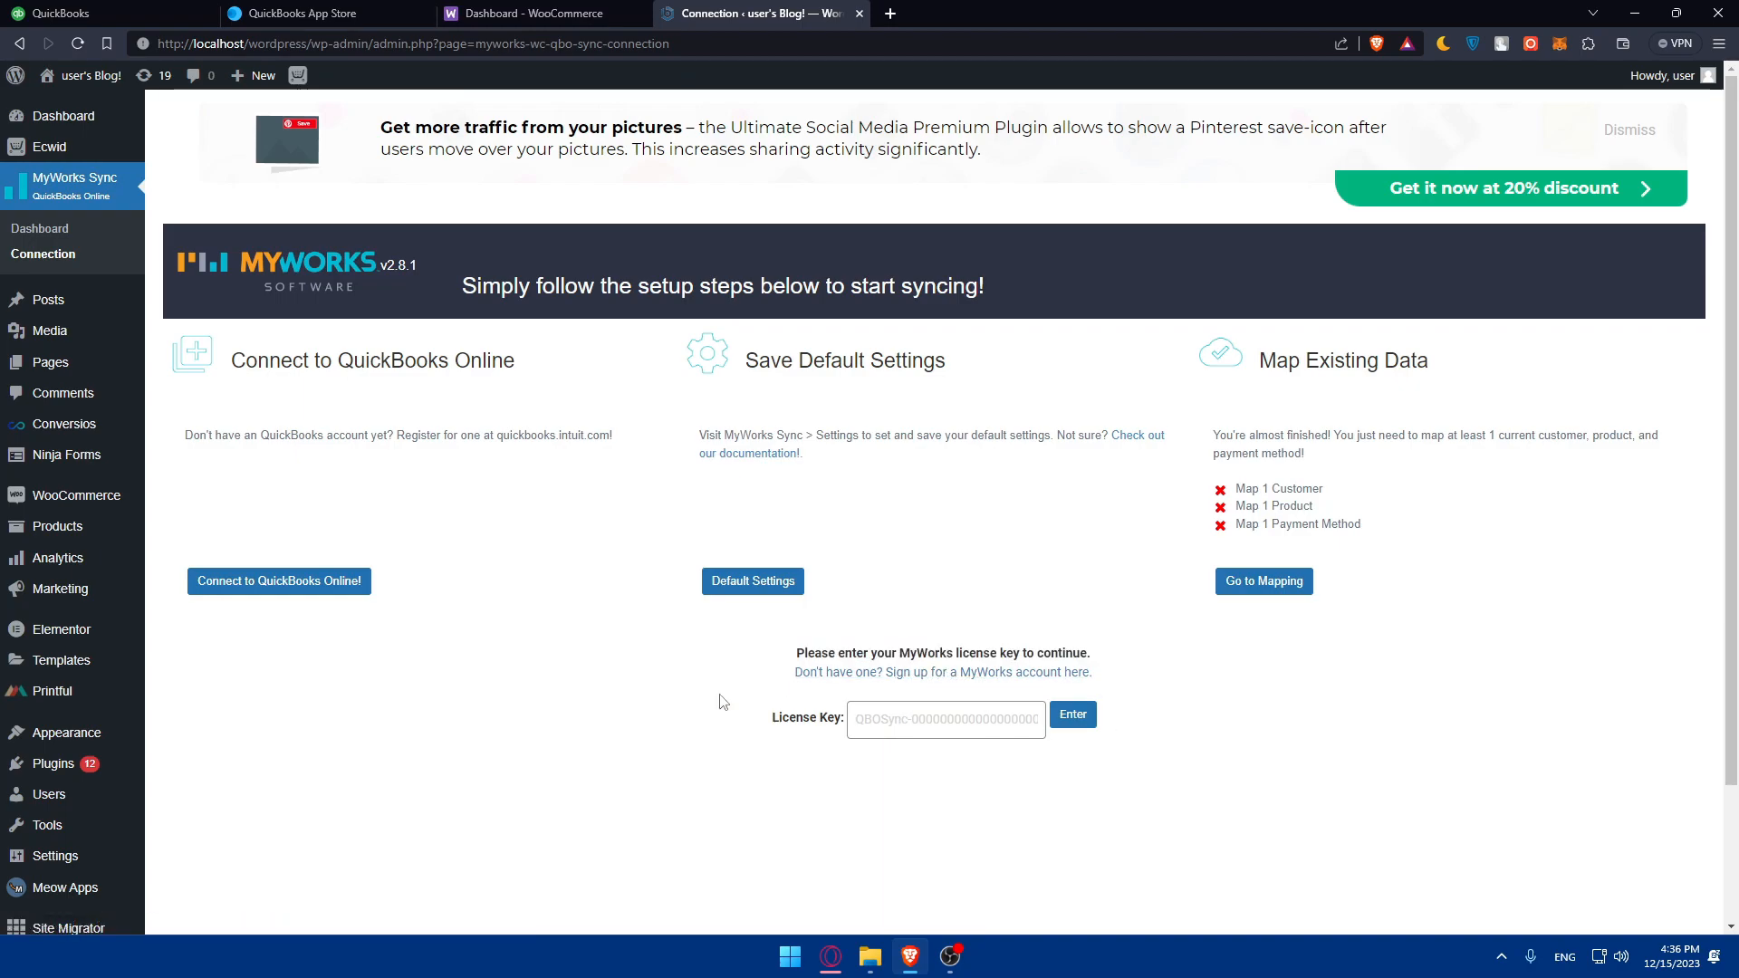
left_click_drag(186, 435, 347, 435)
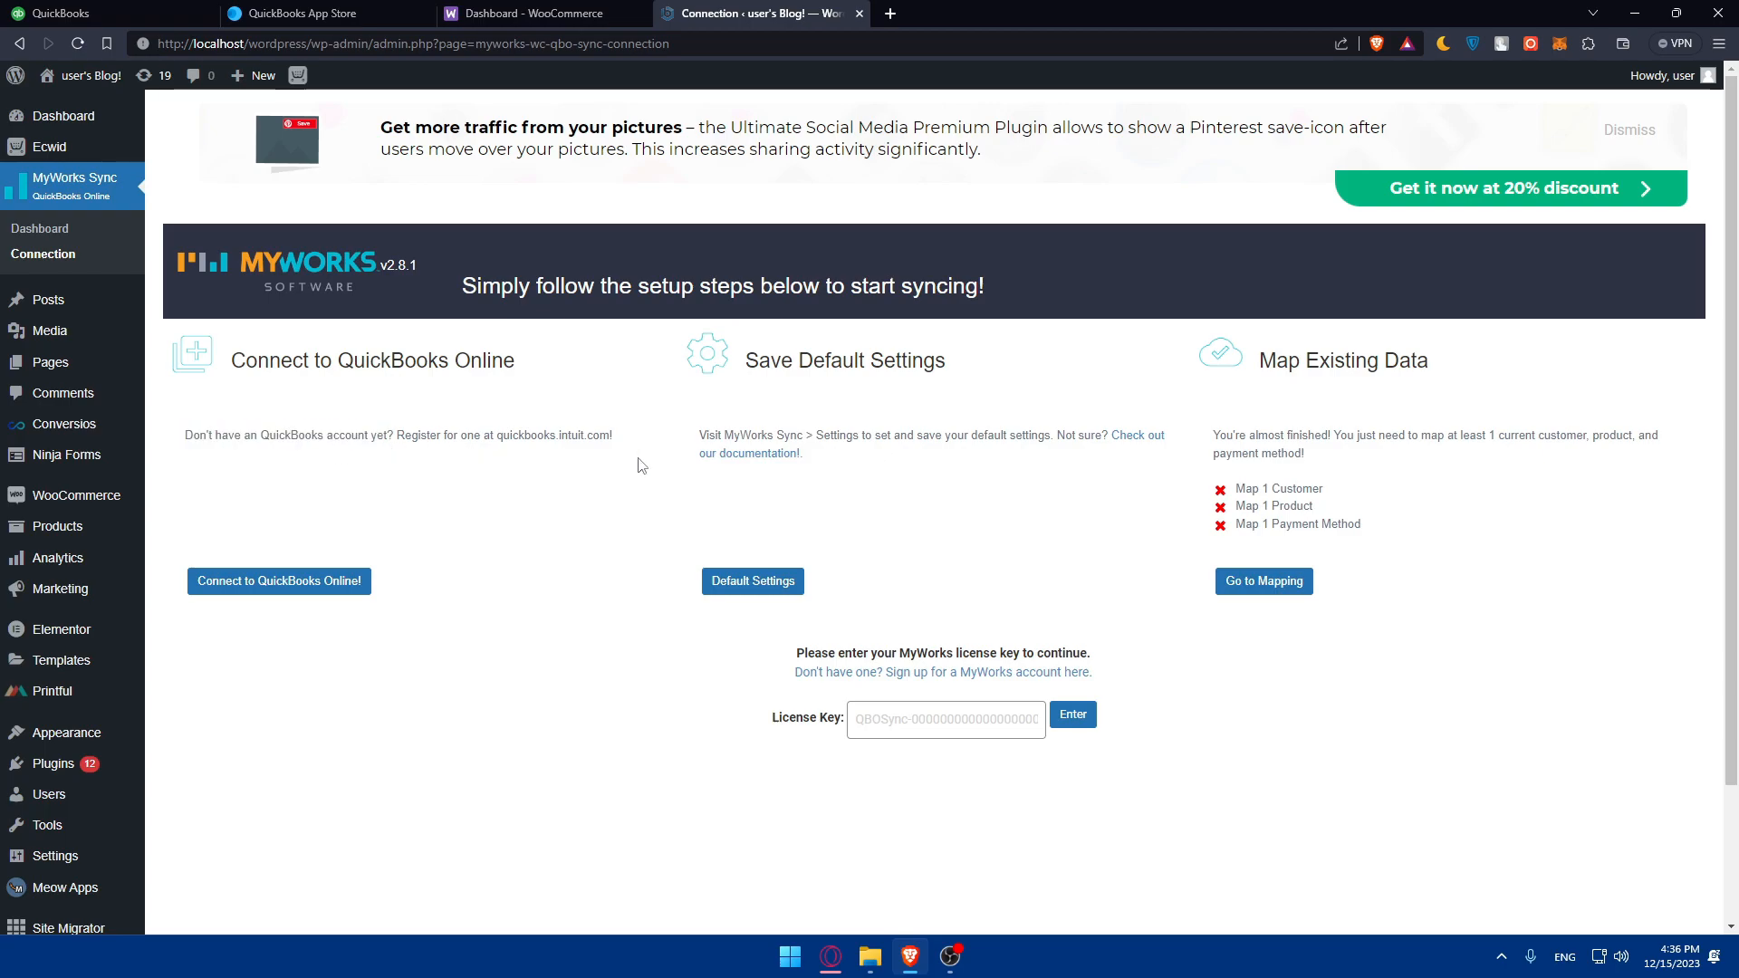
mouse_move(607, 510)
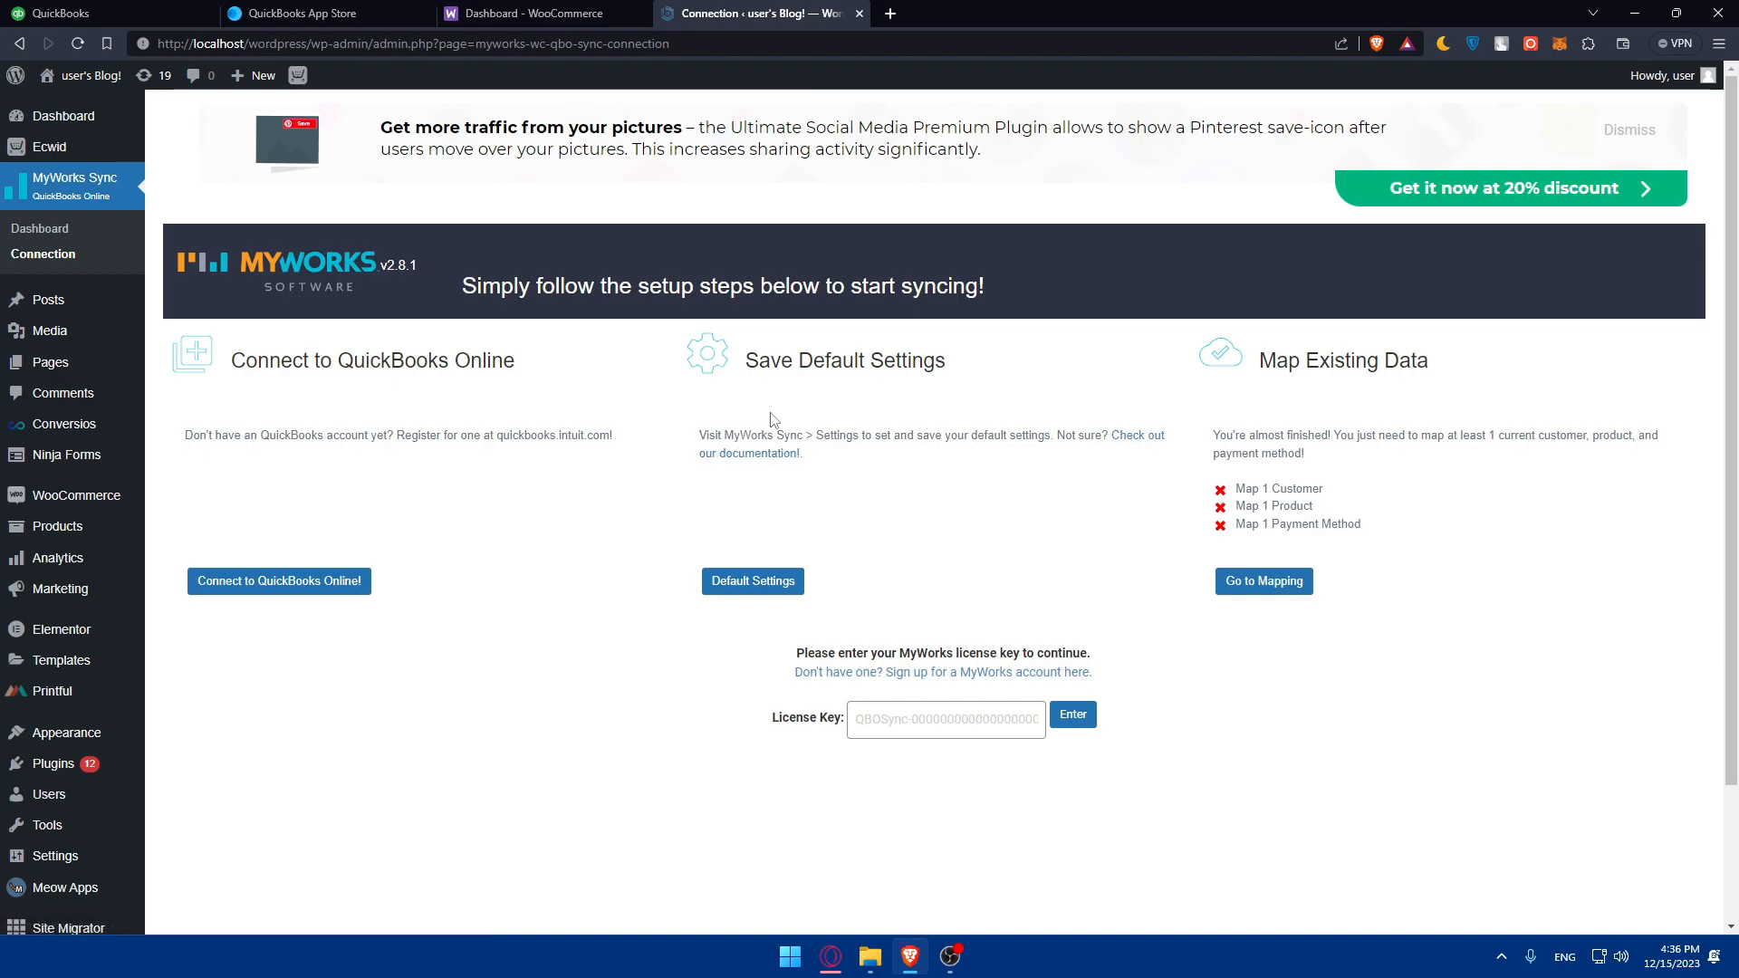
mouse_move(836, 430)
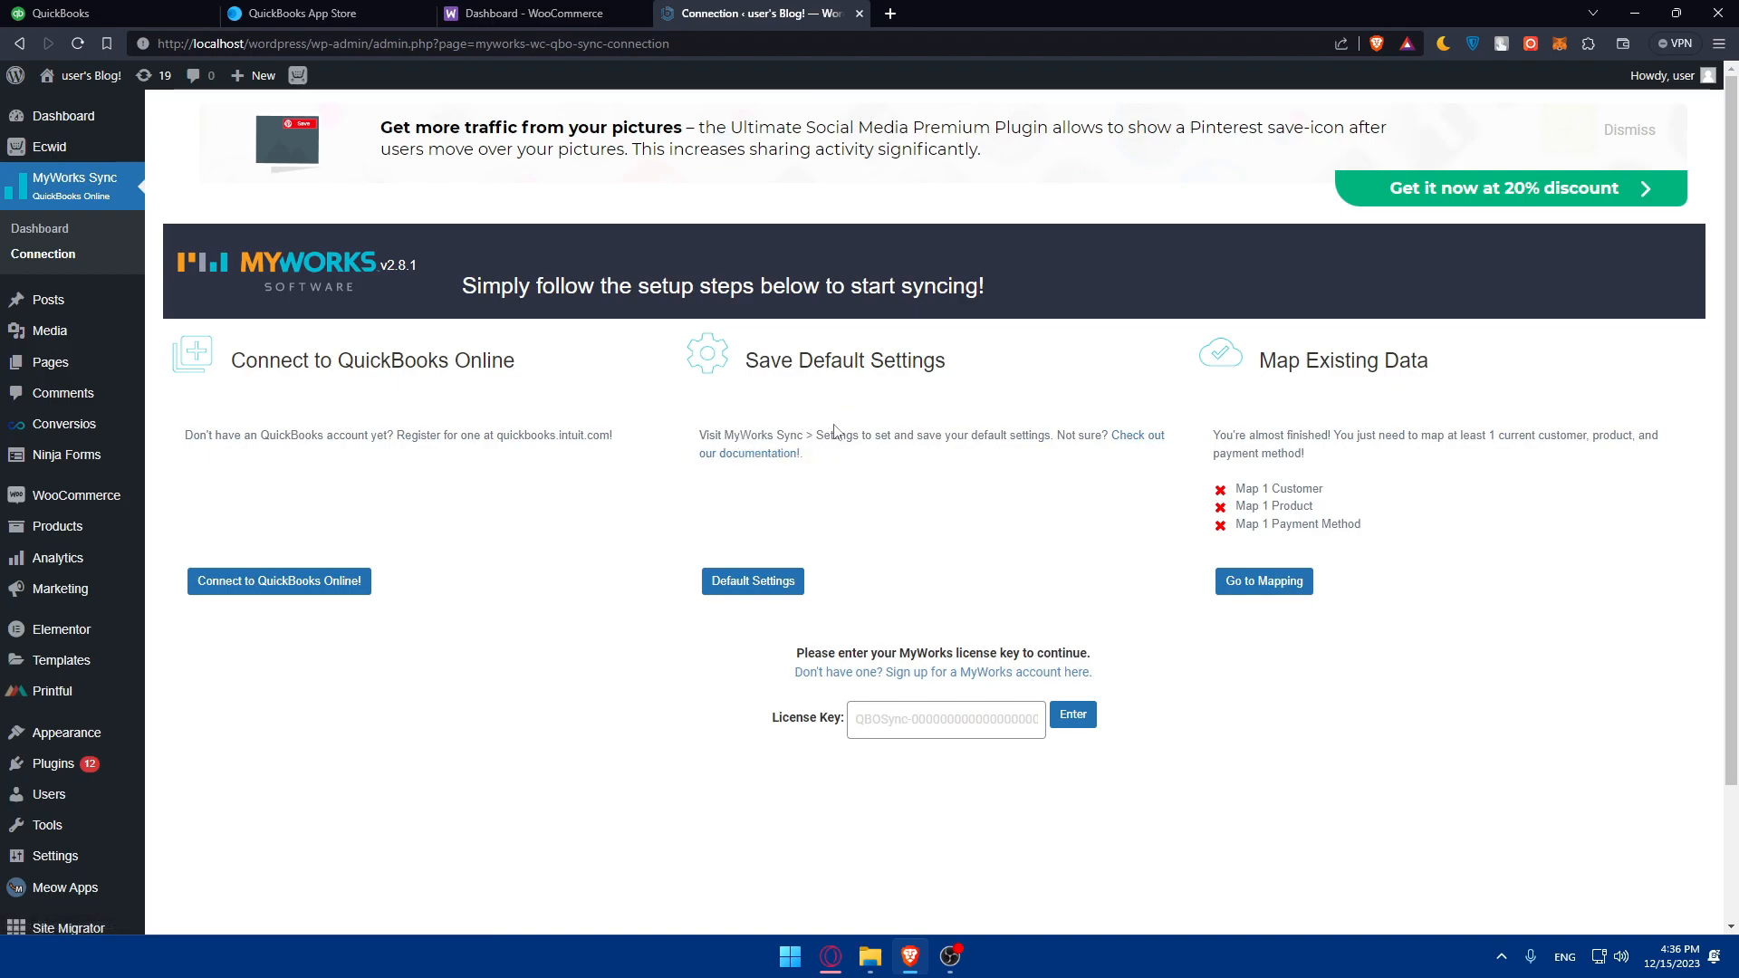
mouse_move(915, 455)
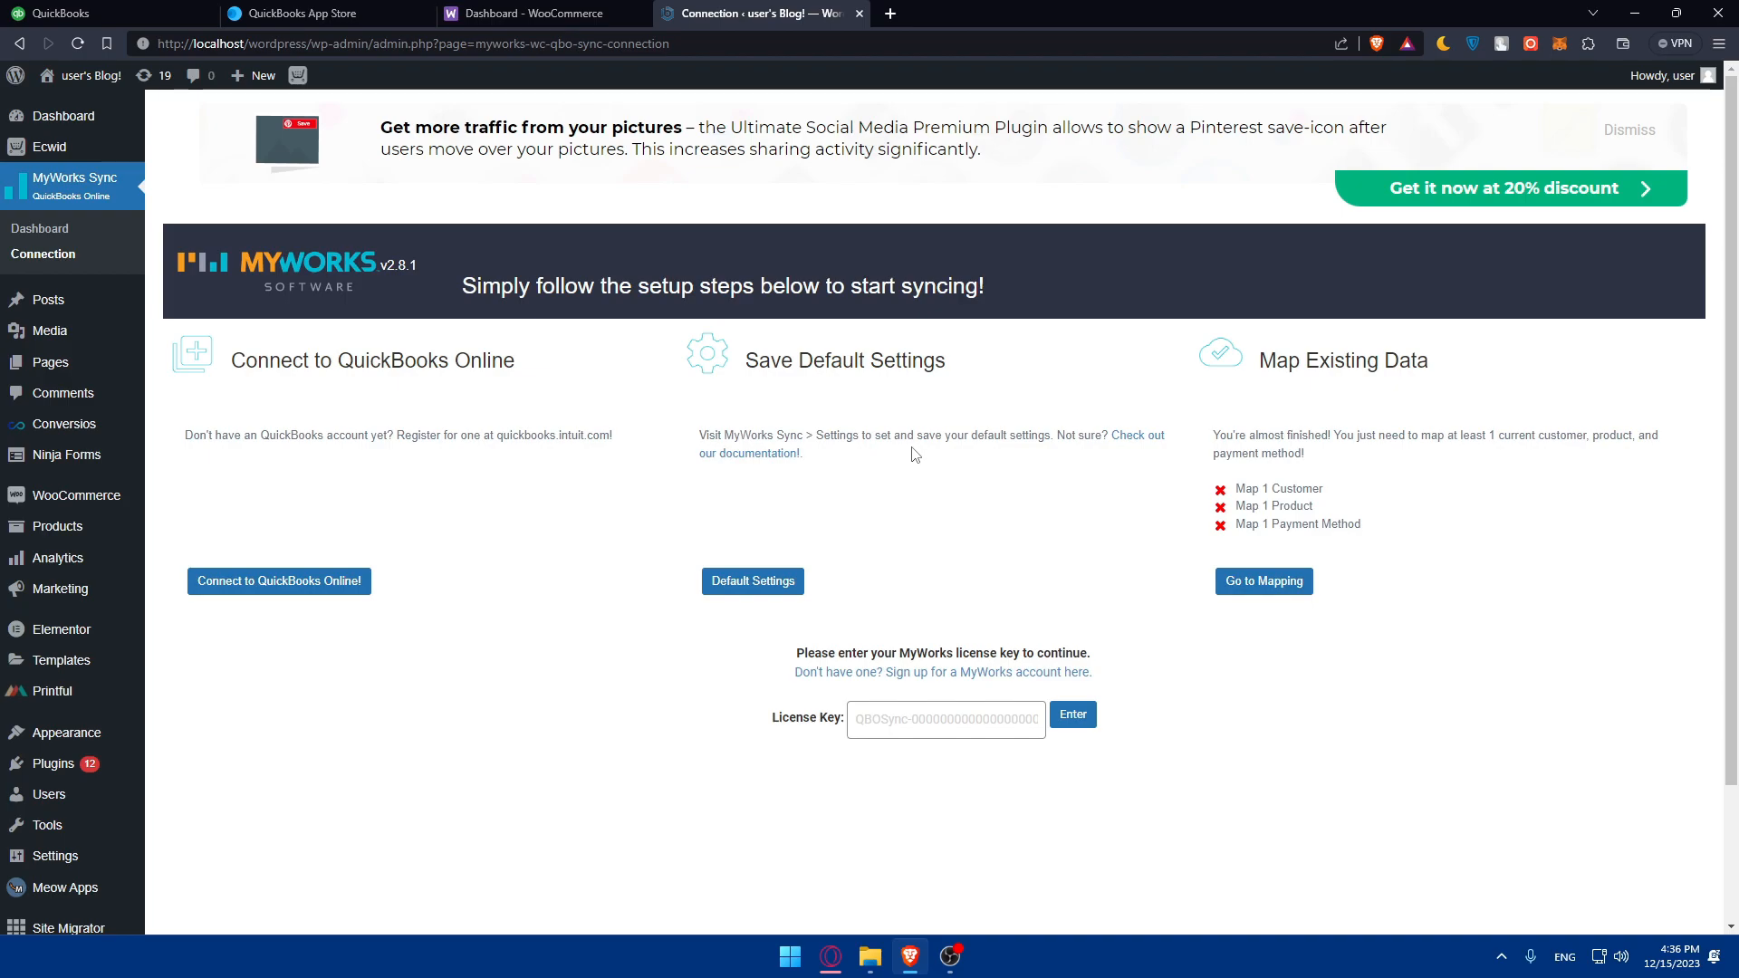
mouse_move(1048, 451)
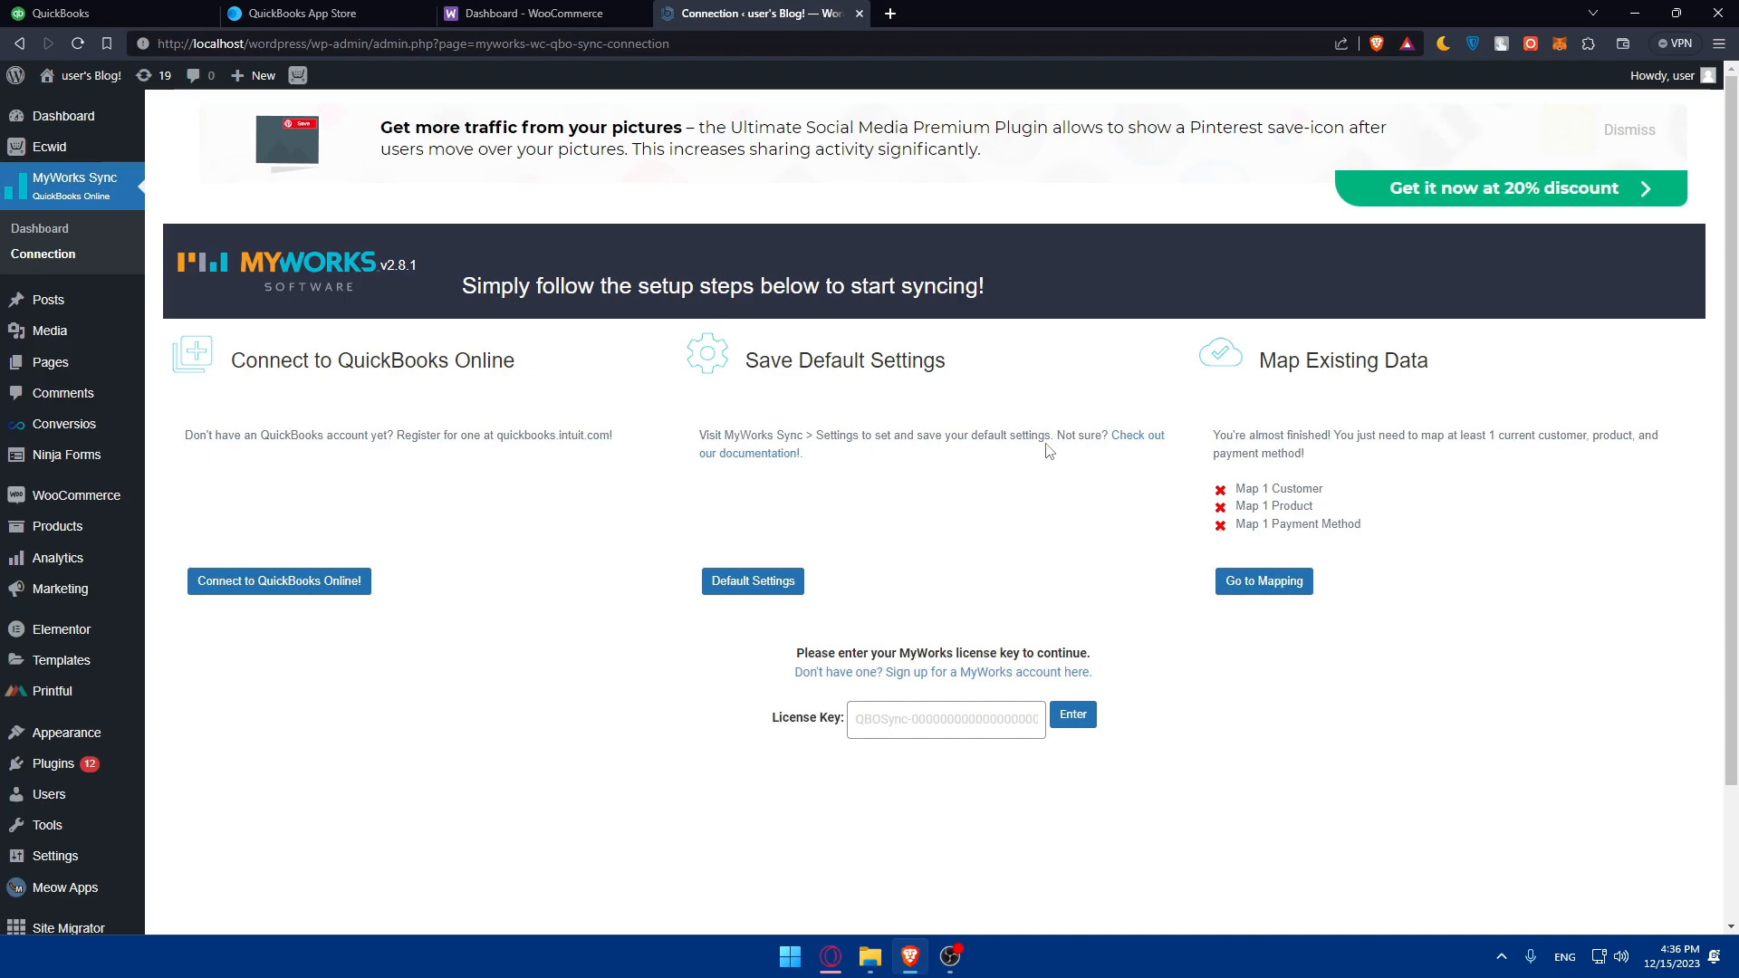
mouse_move(1370, 464)
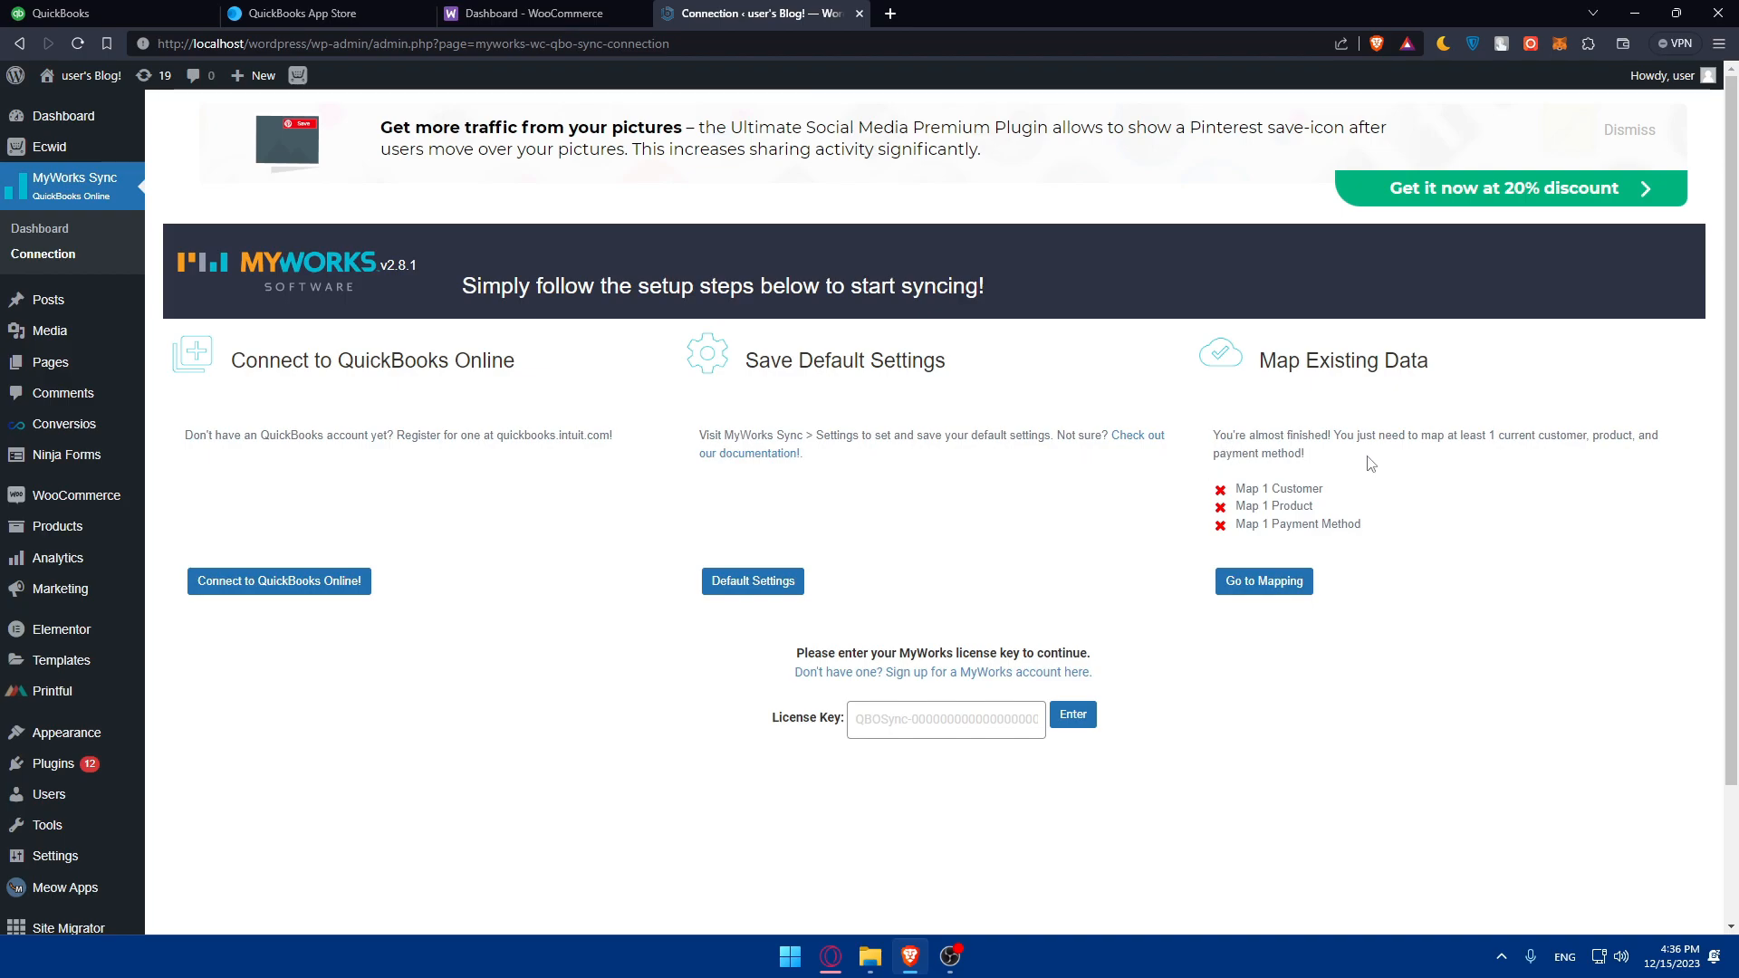
mouse_move(1487, 463)
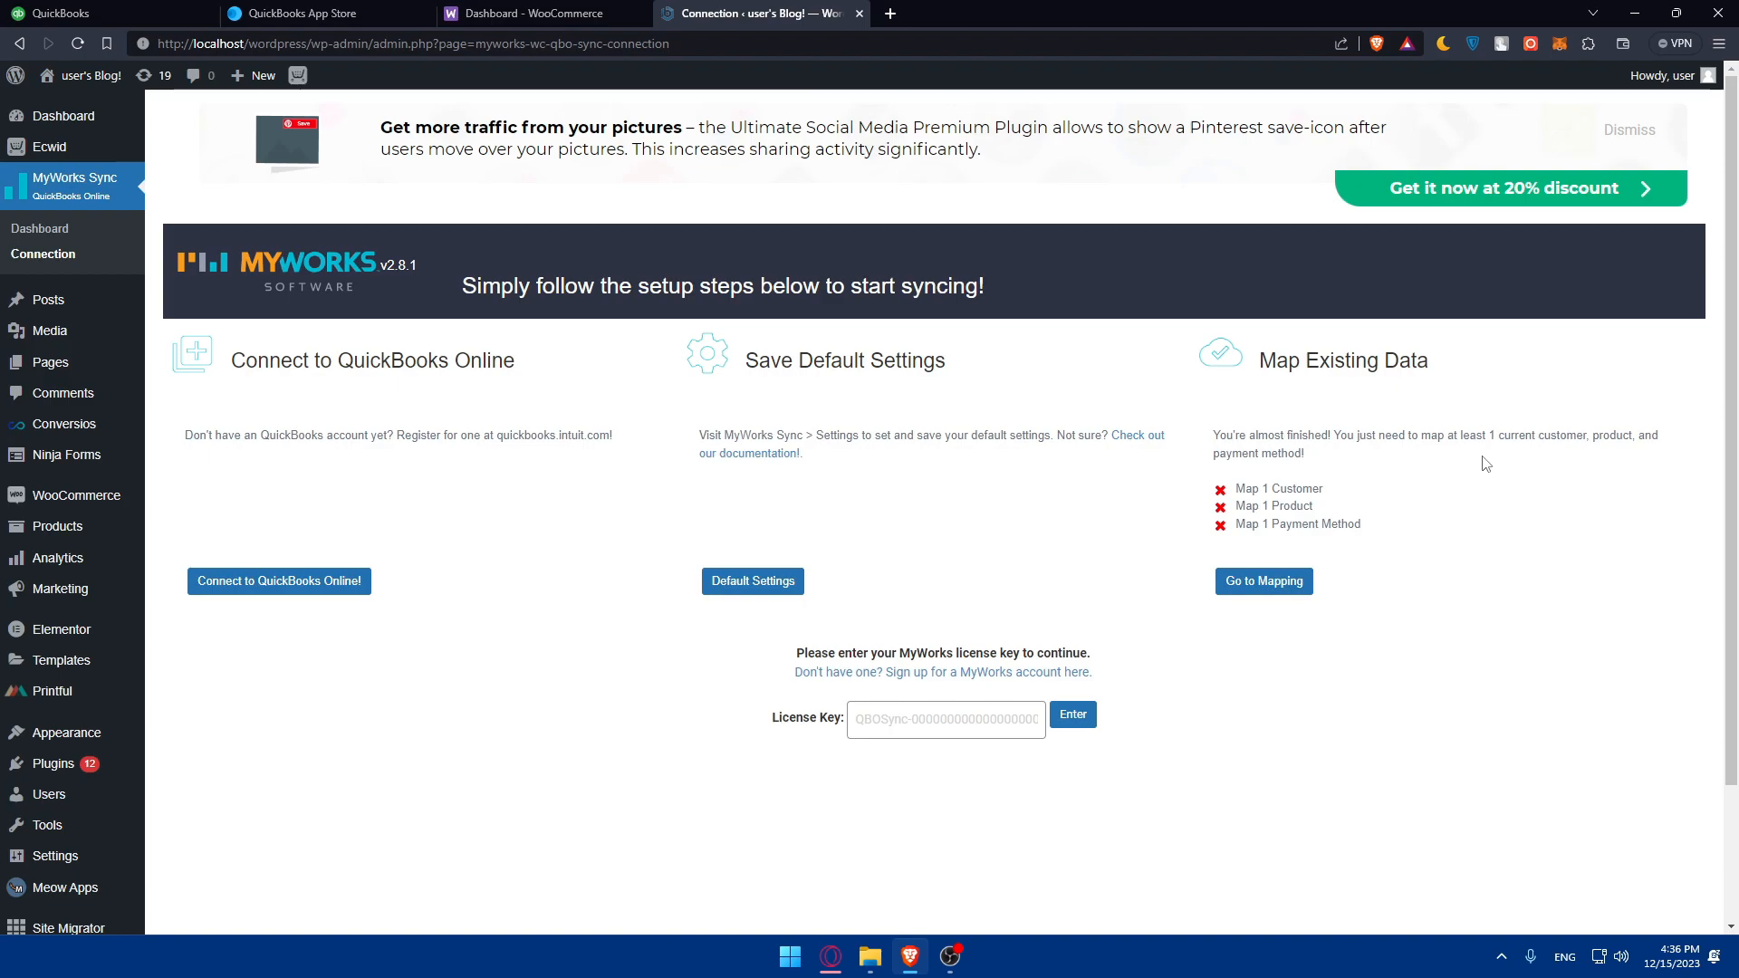
mouse_move(1318, 488)
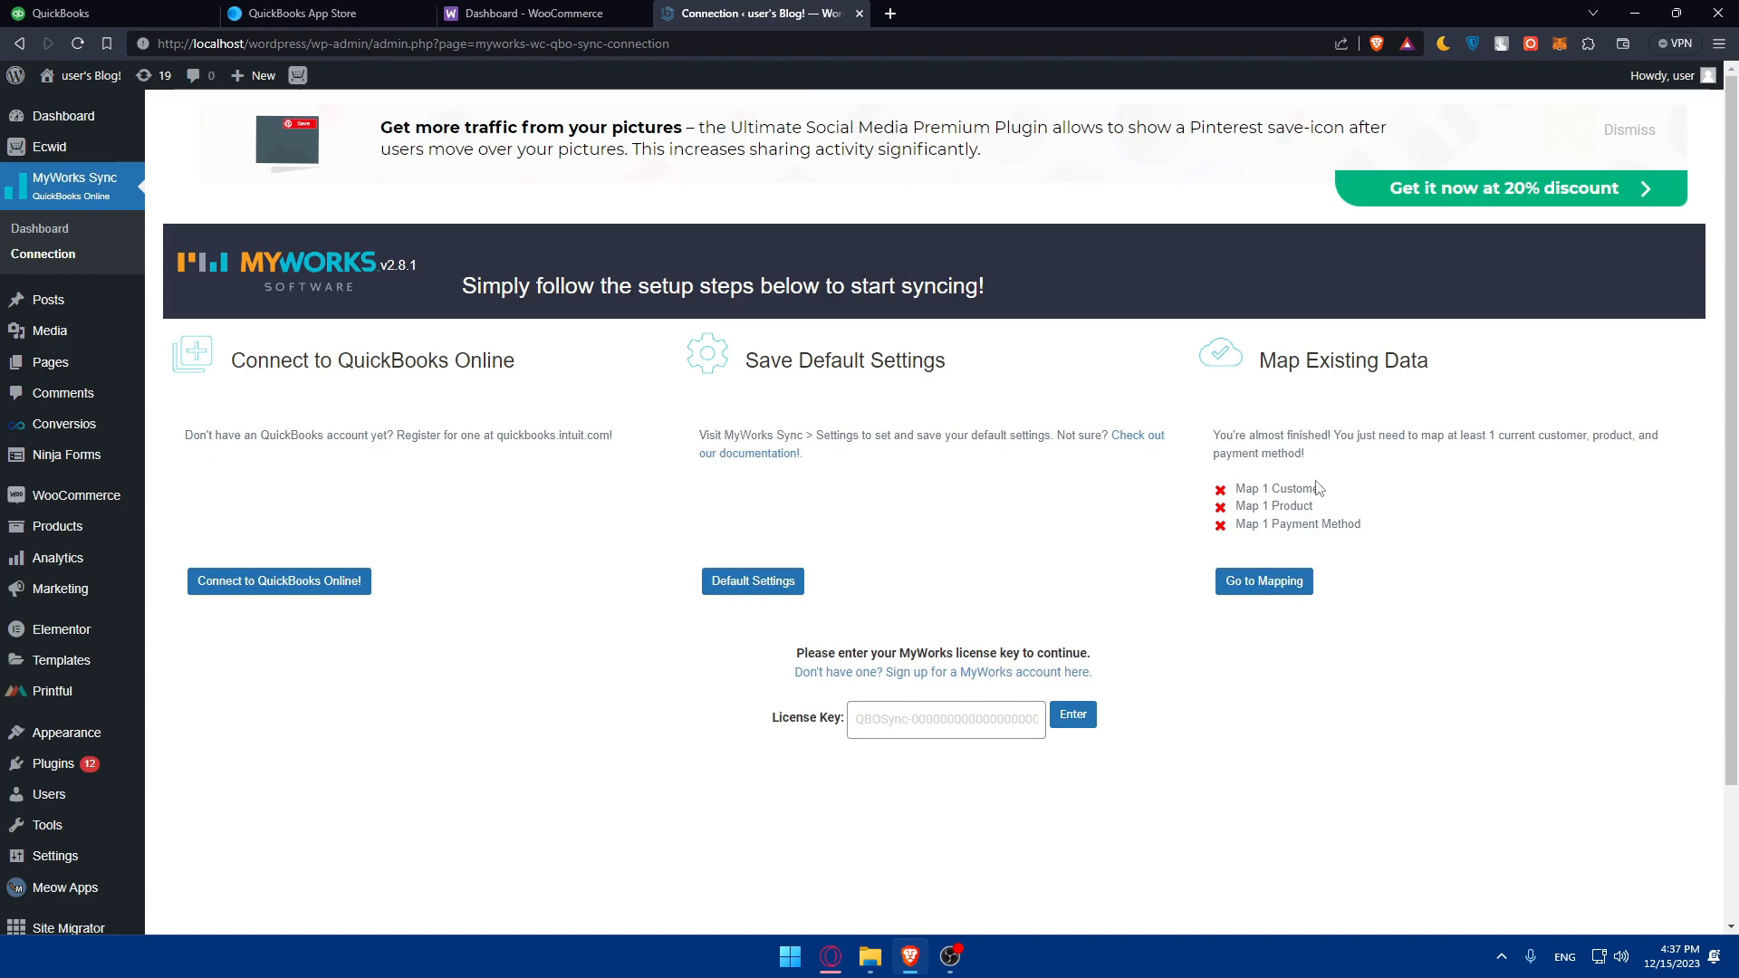
mouse_move(1328, 525)
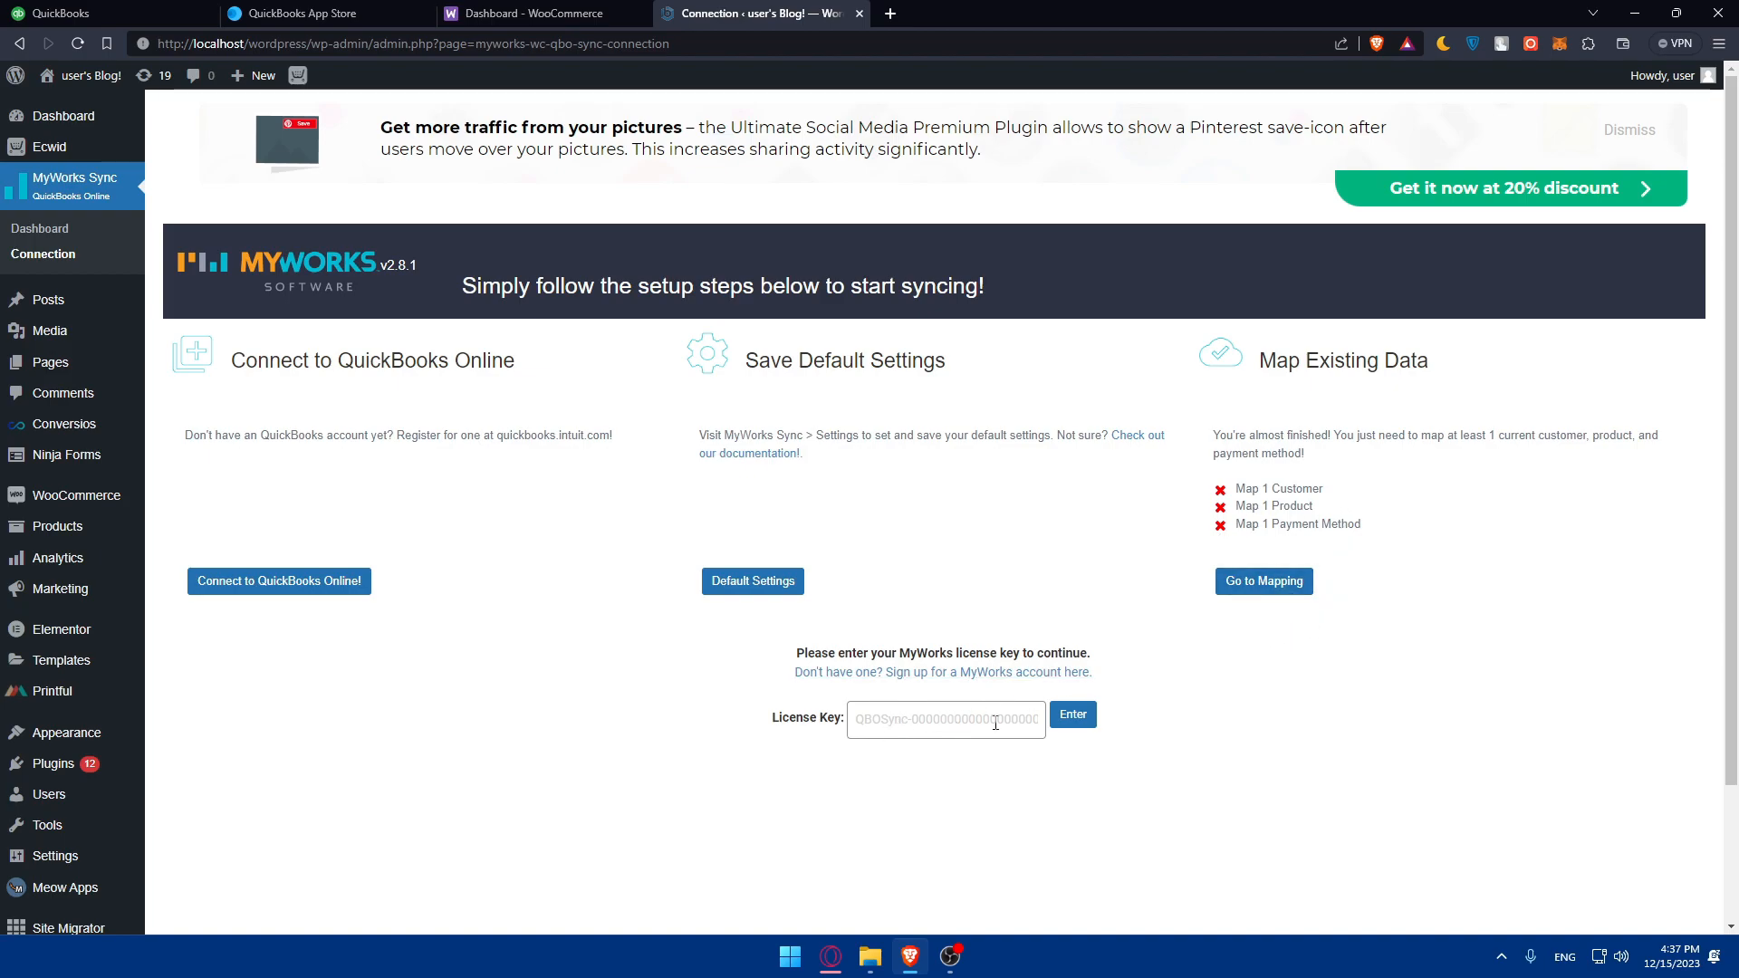
mouse_move(522, 518)
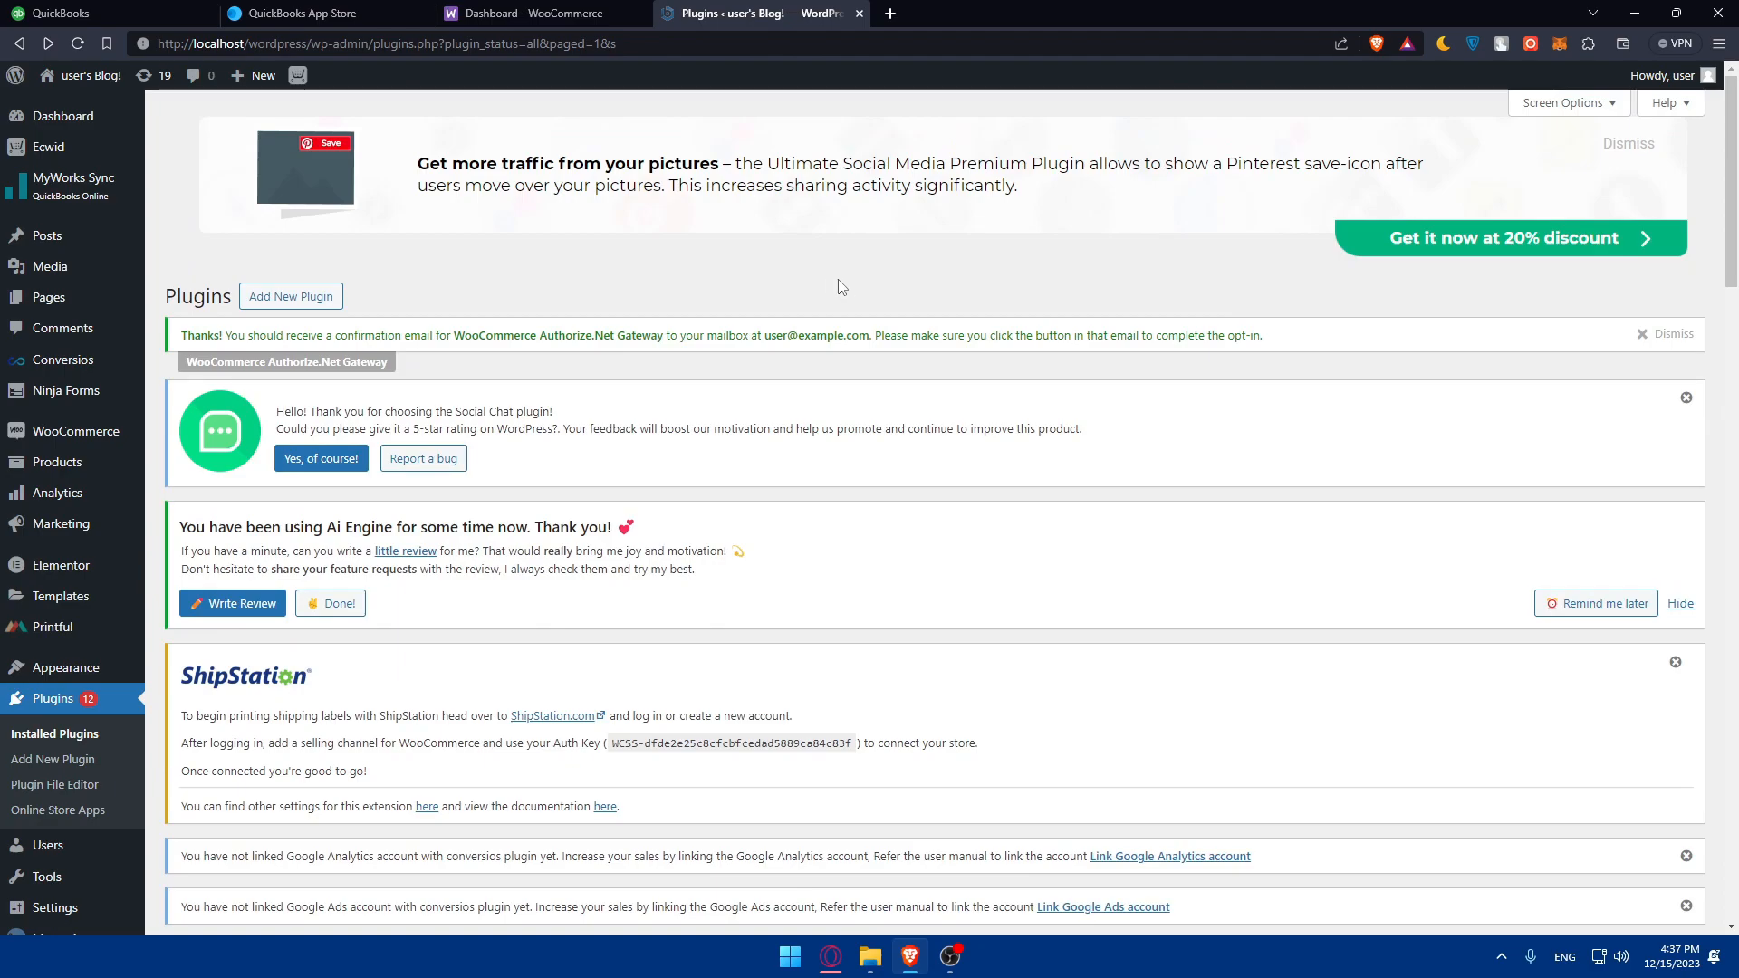
mouse_move(278, 209)
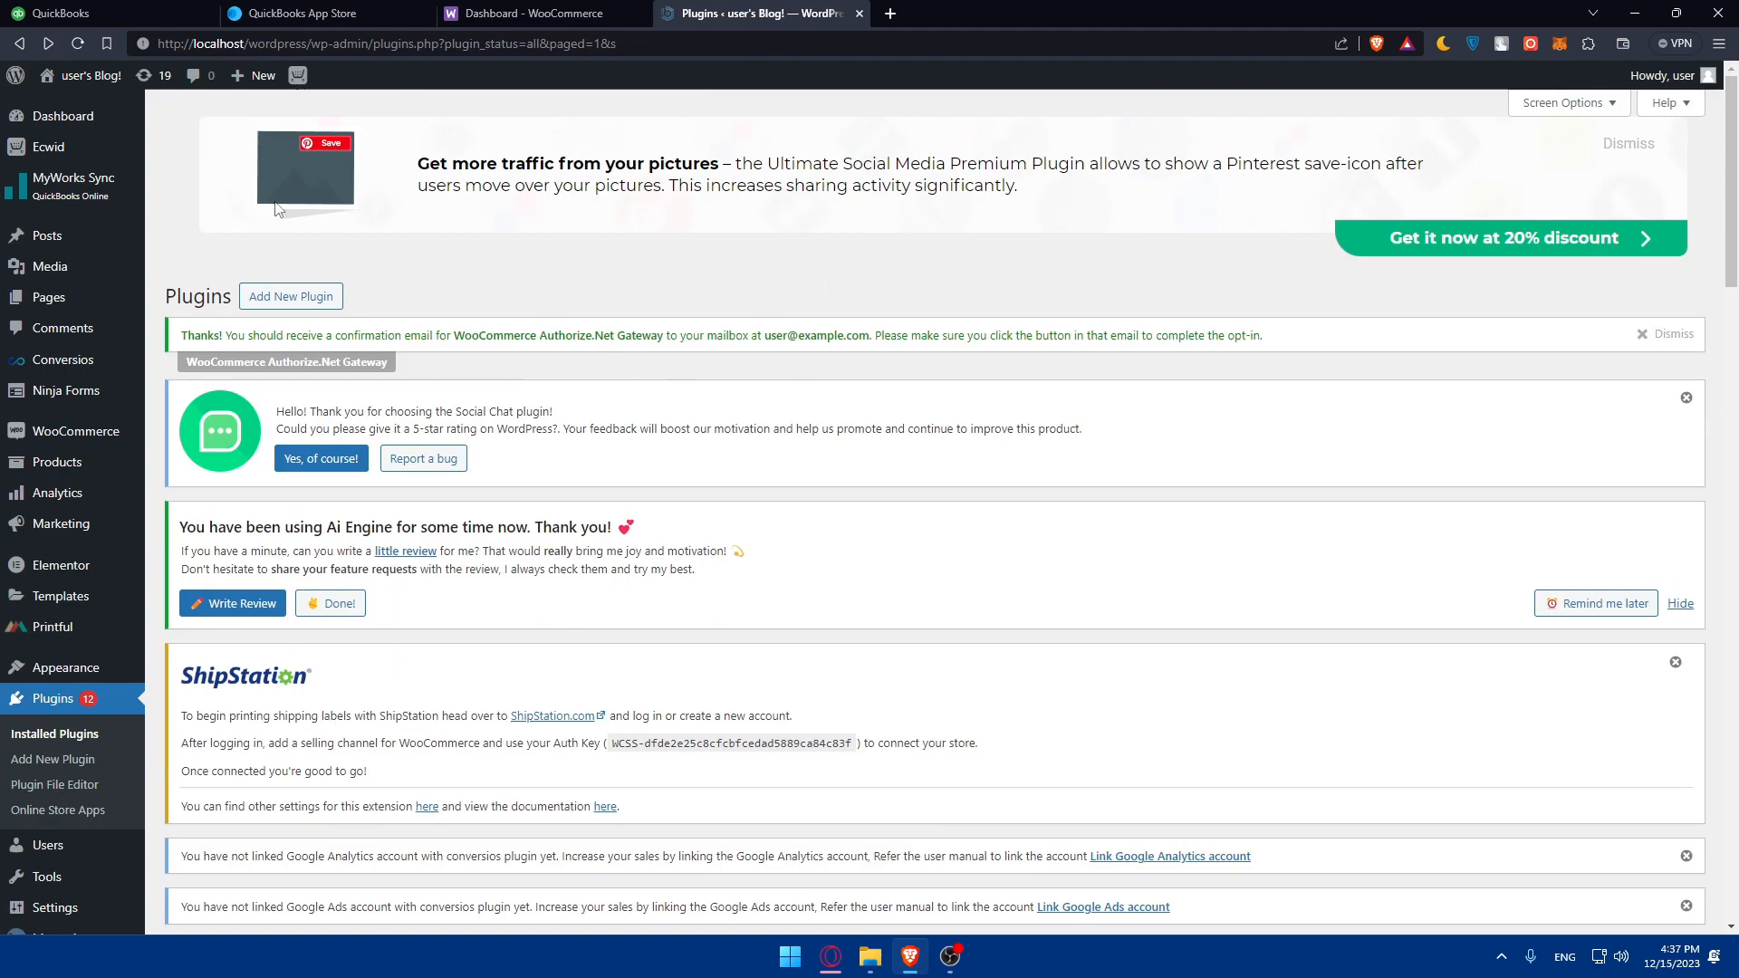
- Try twice to get the WooCommerce Connector app, hitting the 'Uh oh, there's a connection problem' error
left_click(100, 14)
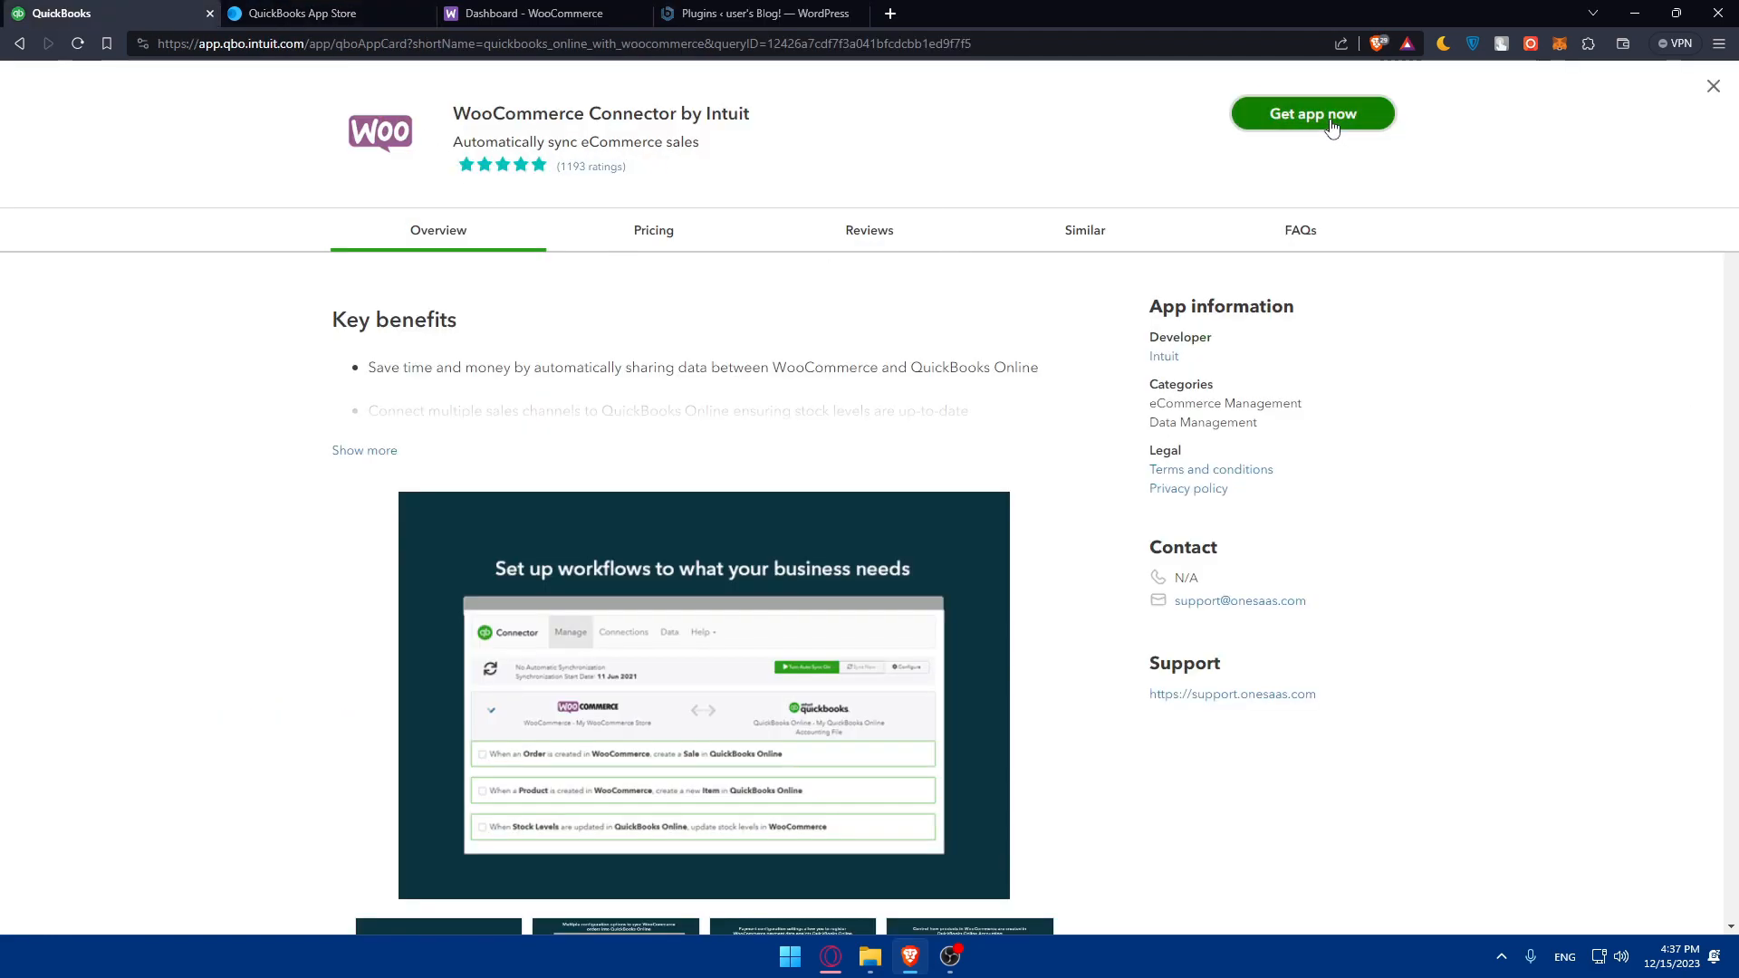
left_click(1311, 114)
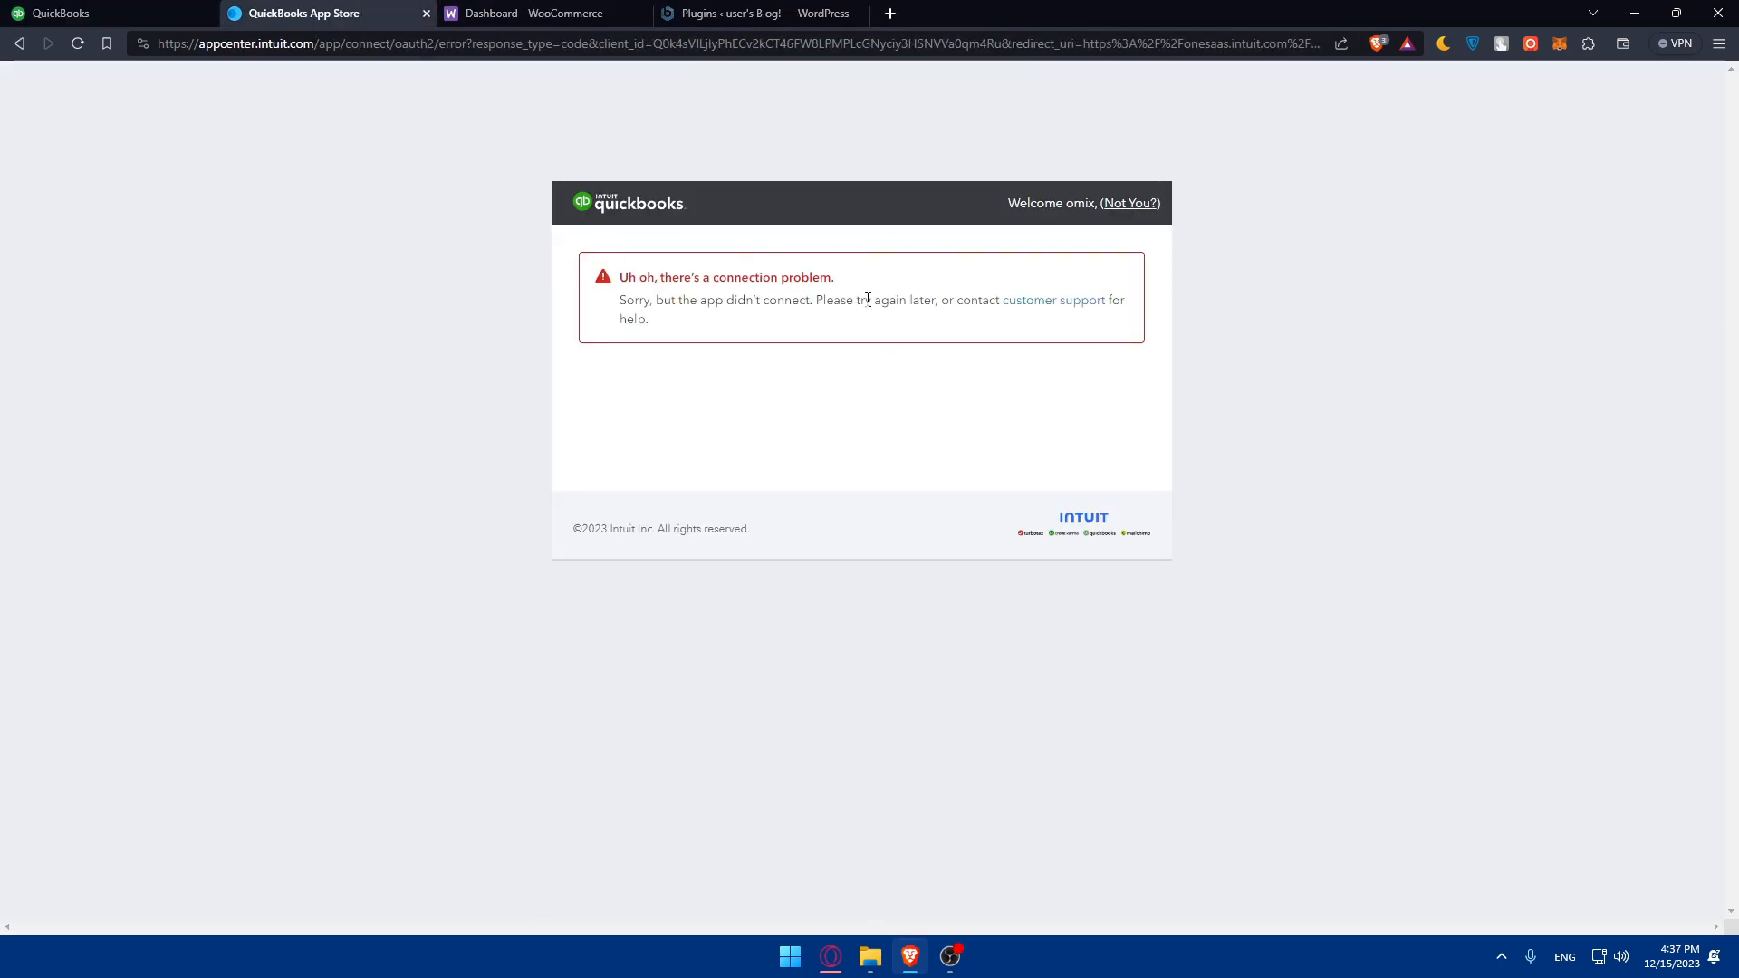
left_click_drag(869, 300, 676, 300)
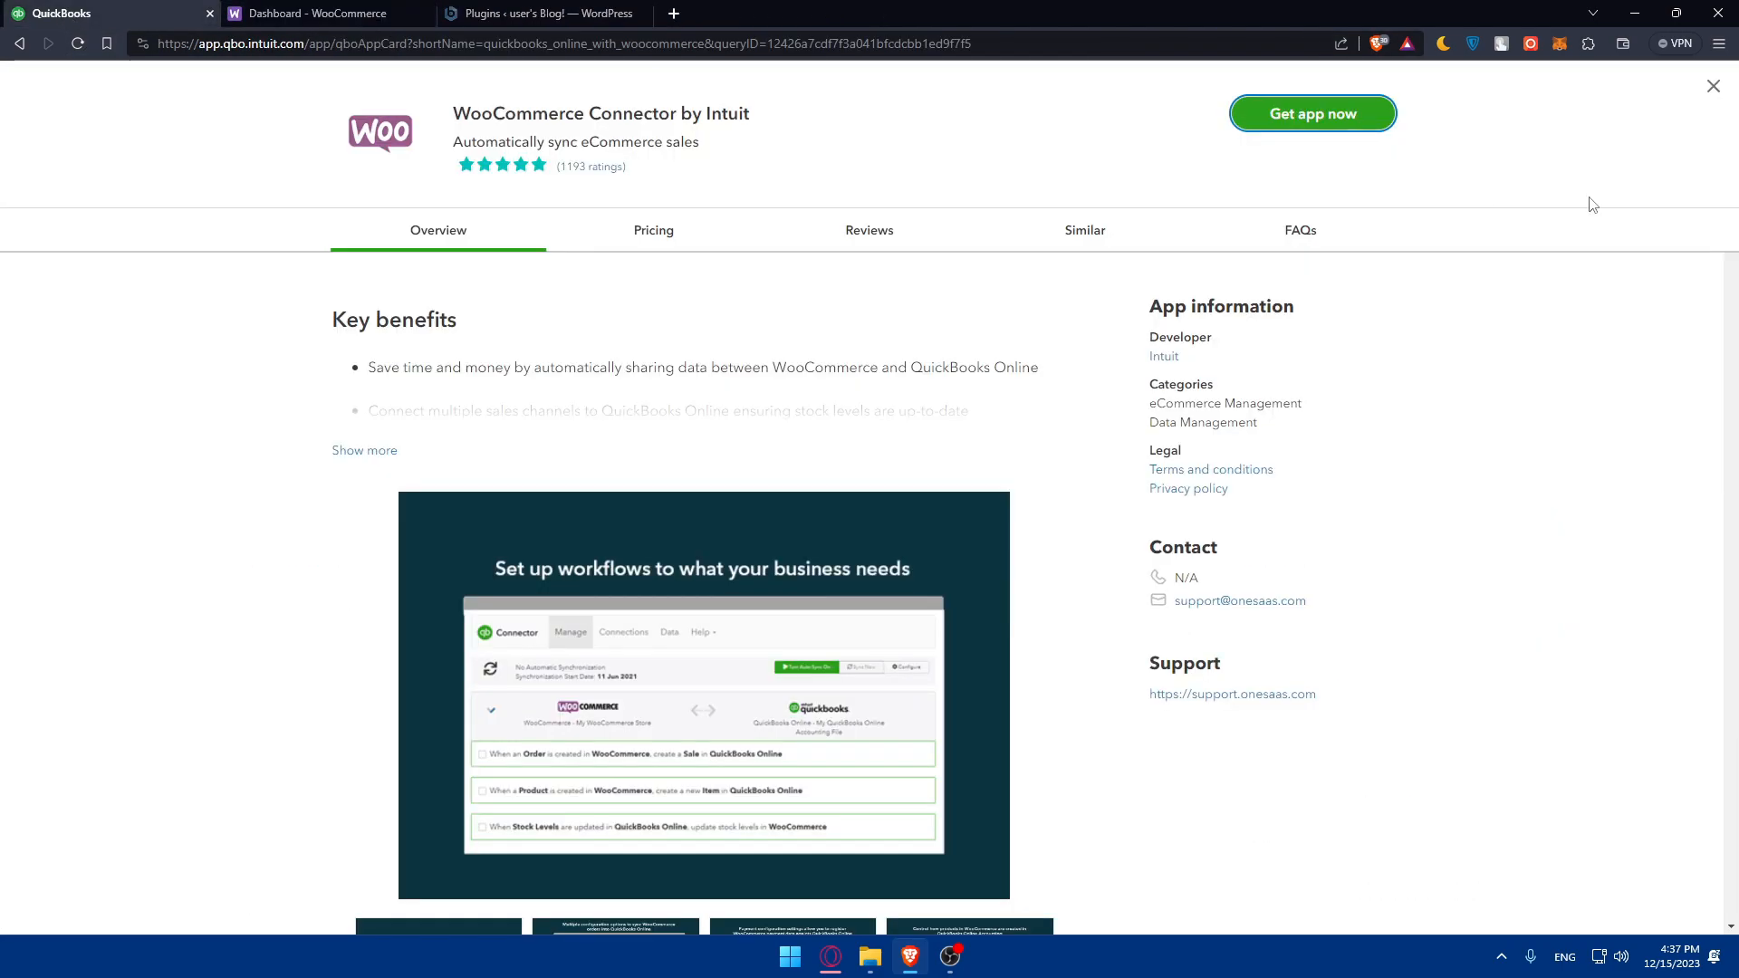
left_click(1311, 113)
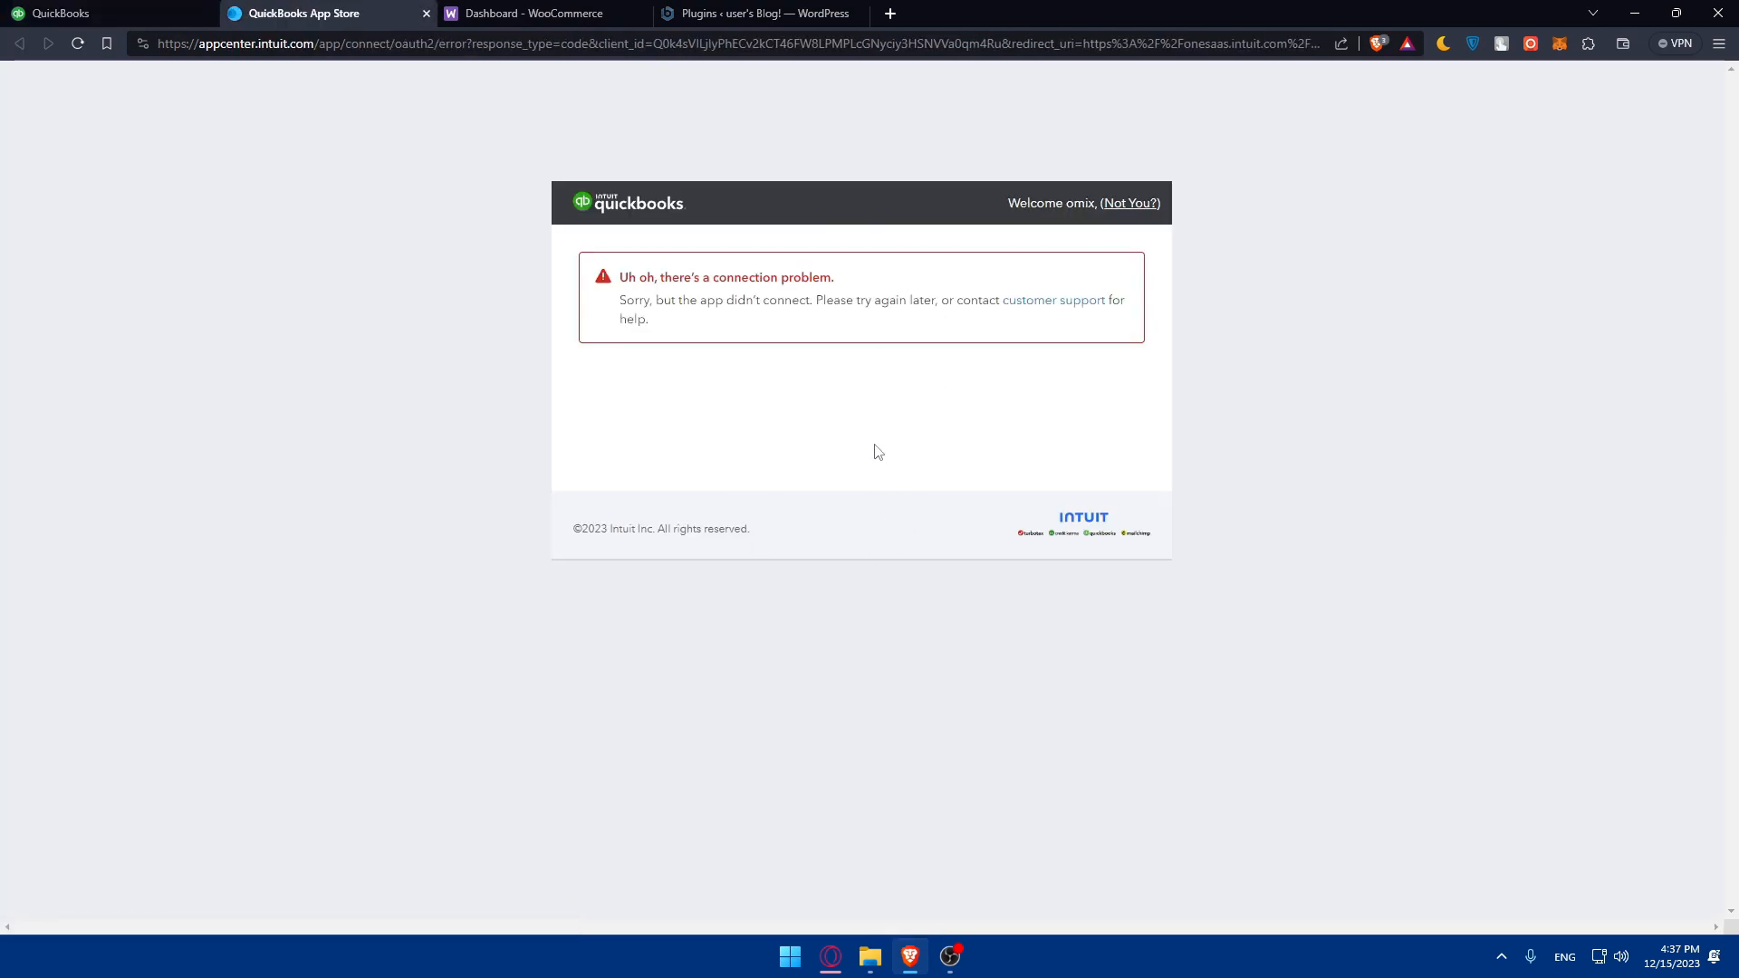
mouse_move(910, 330)
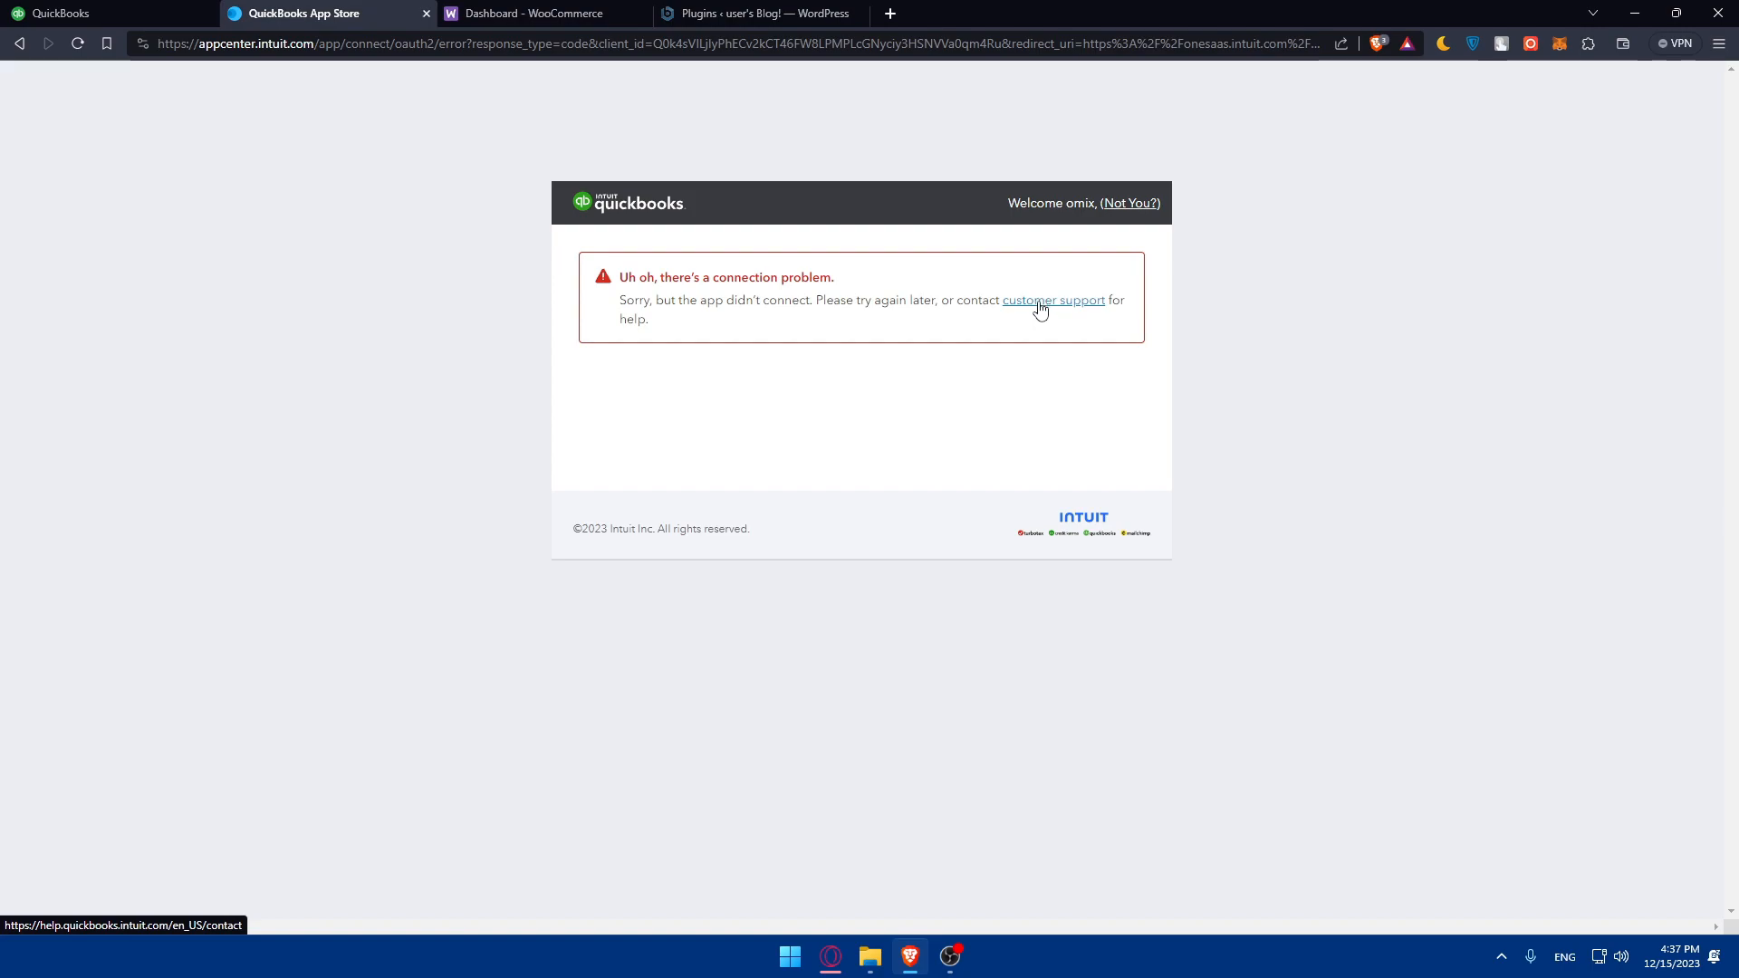
mouse_move(1034, 322)
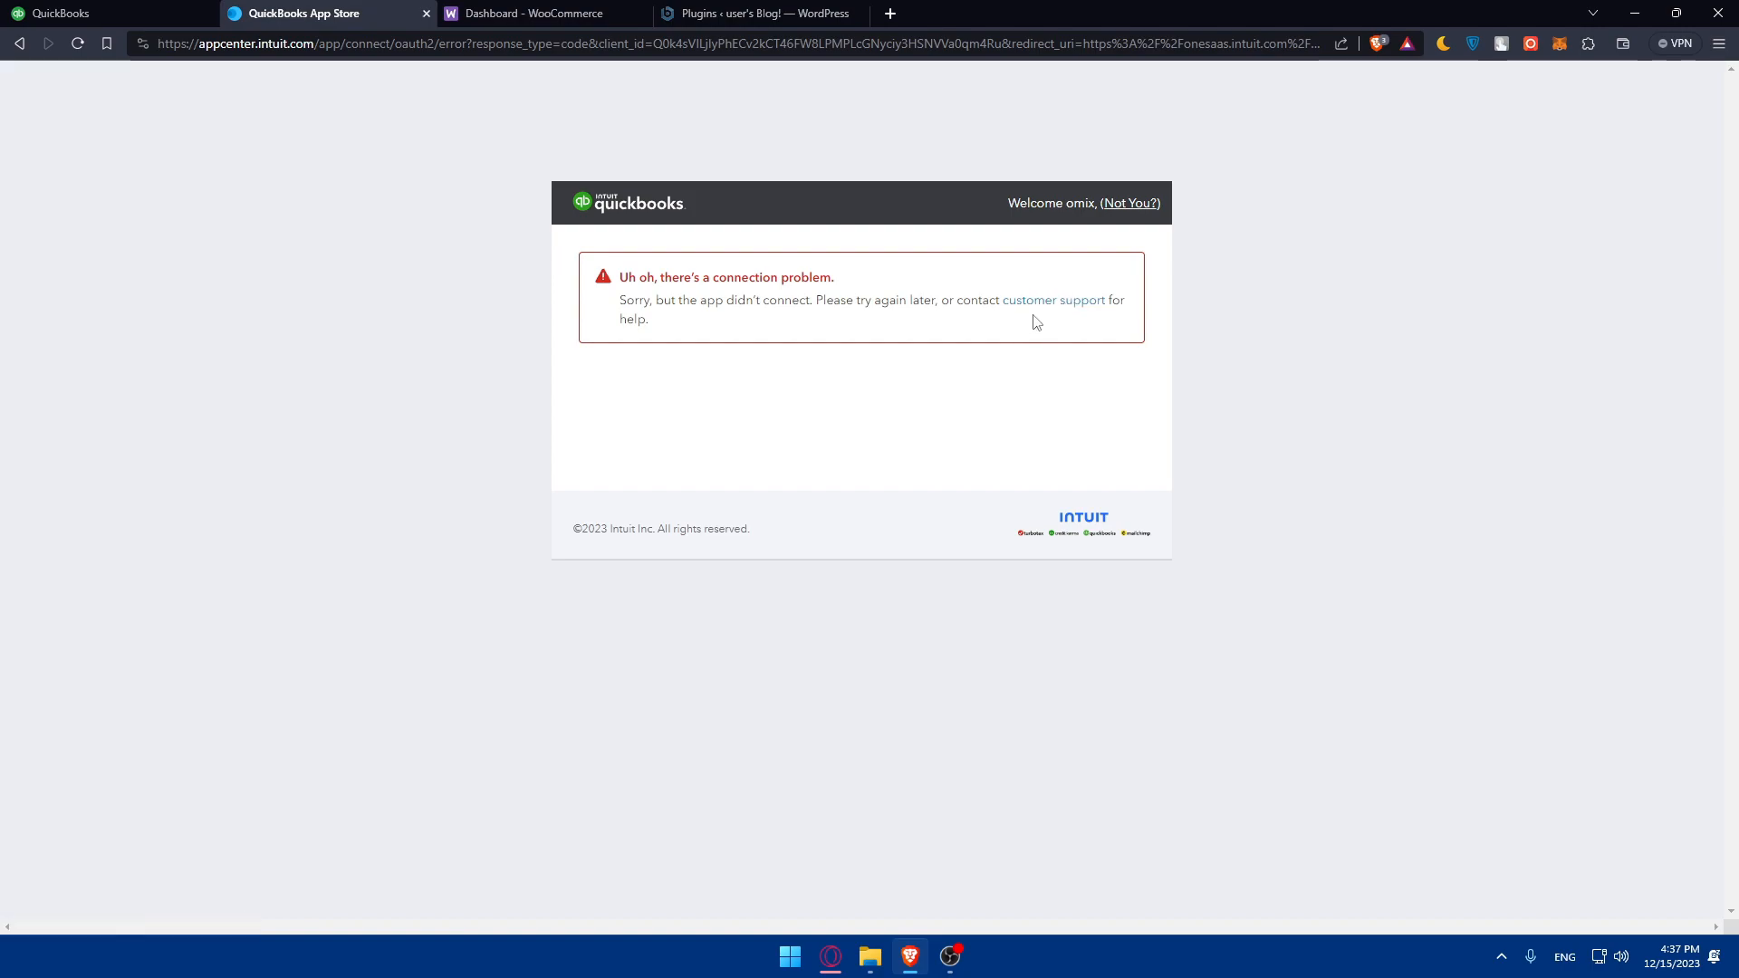
mouse_move(939, 415)
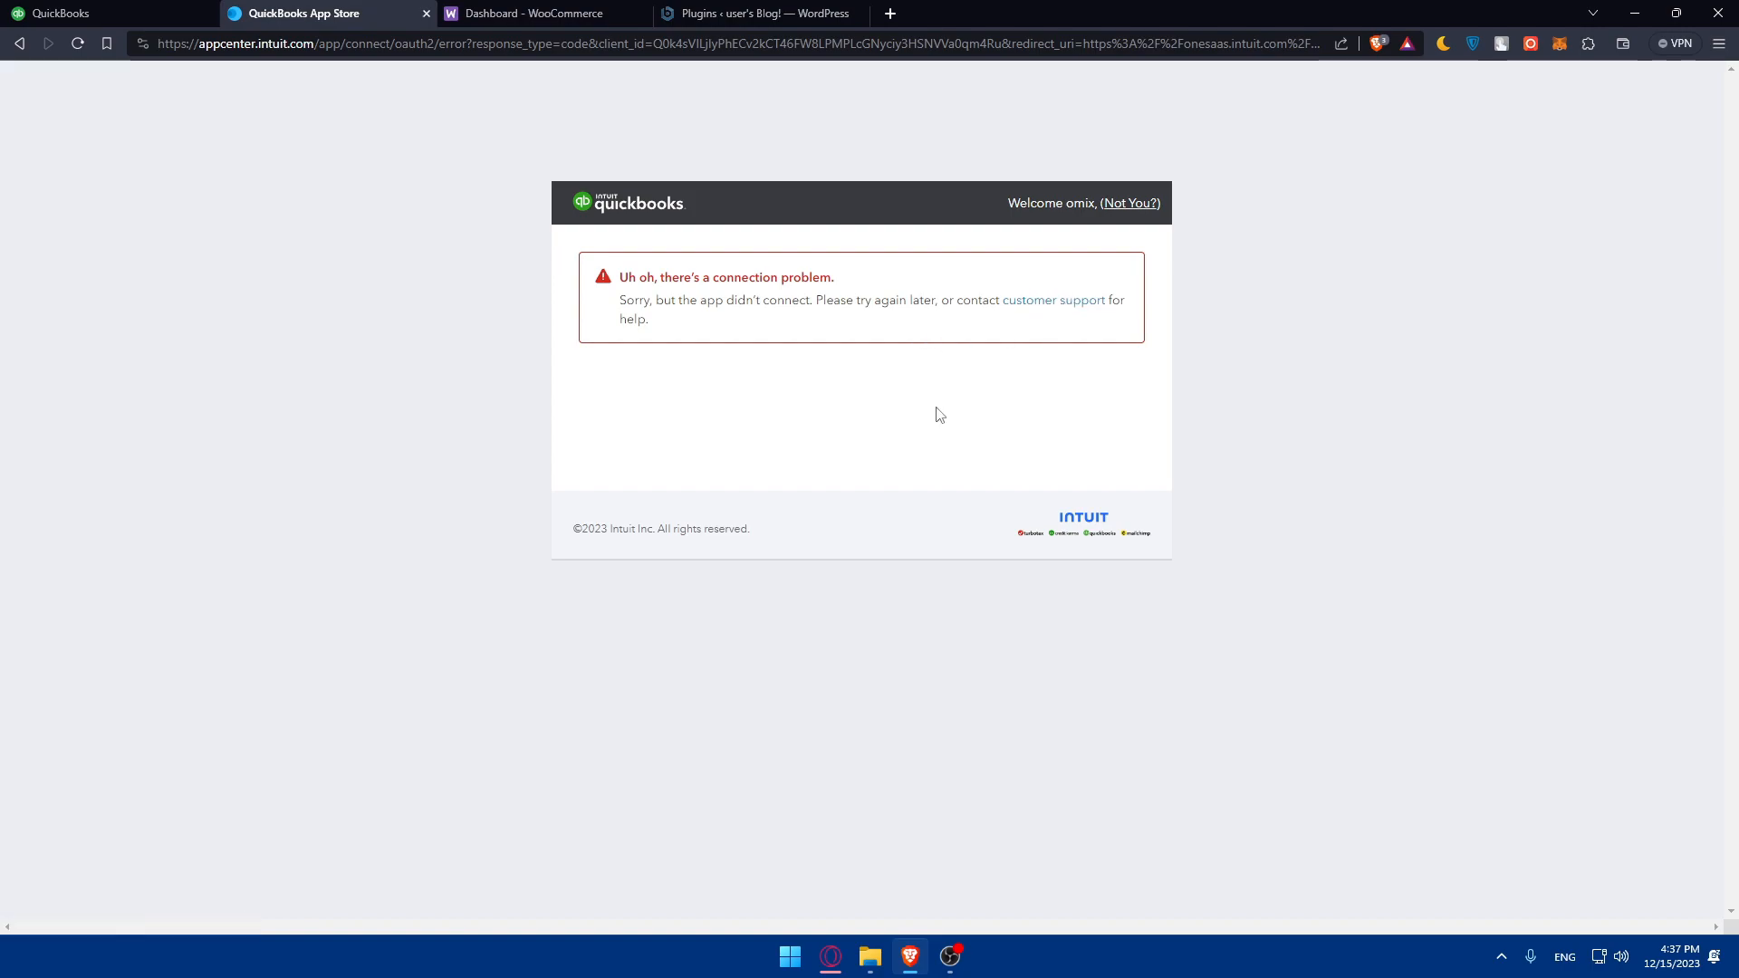
mouse_move(1068, 369)
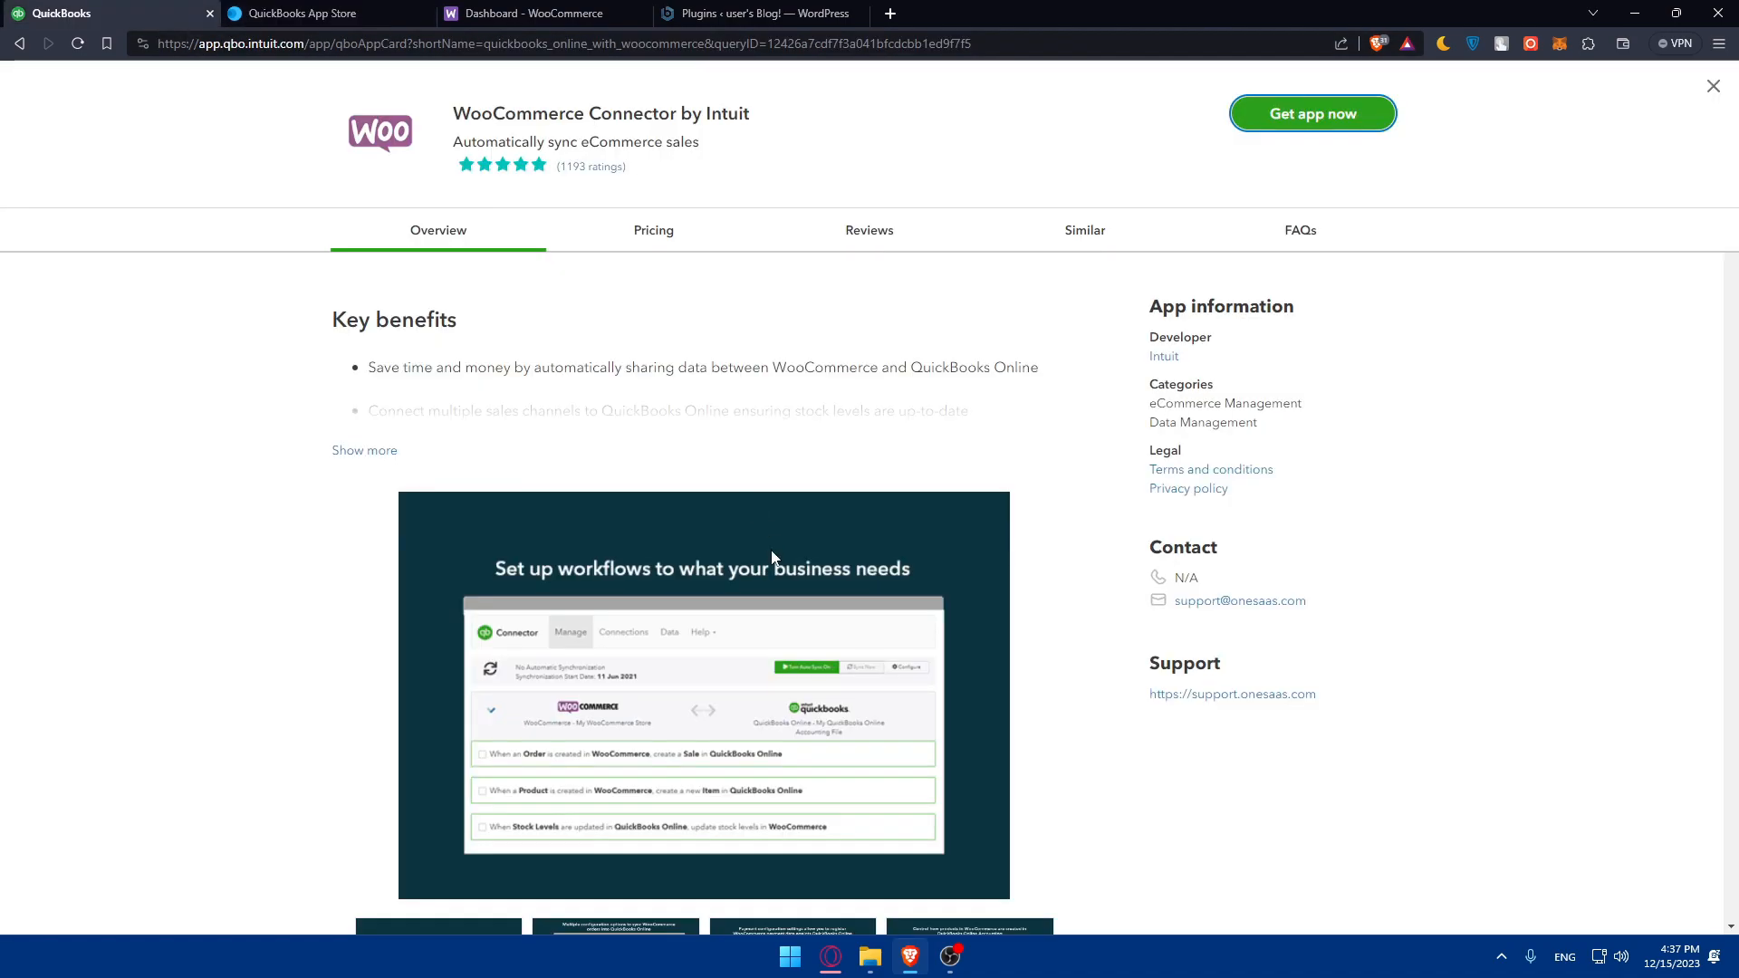
mouse_move(1059, 301)
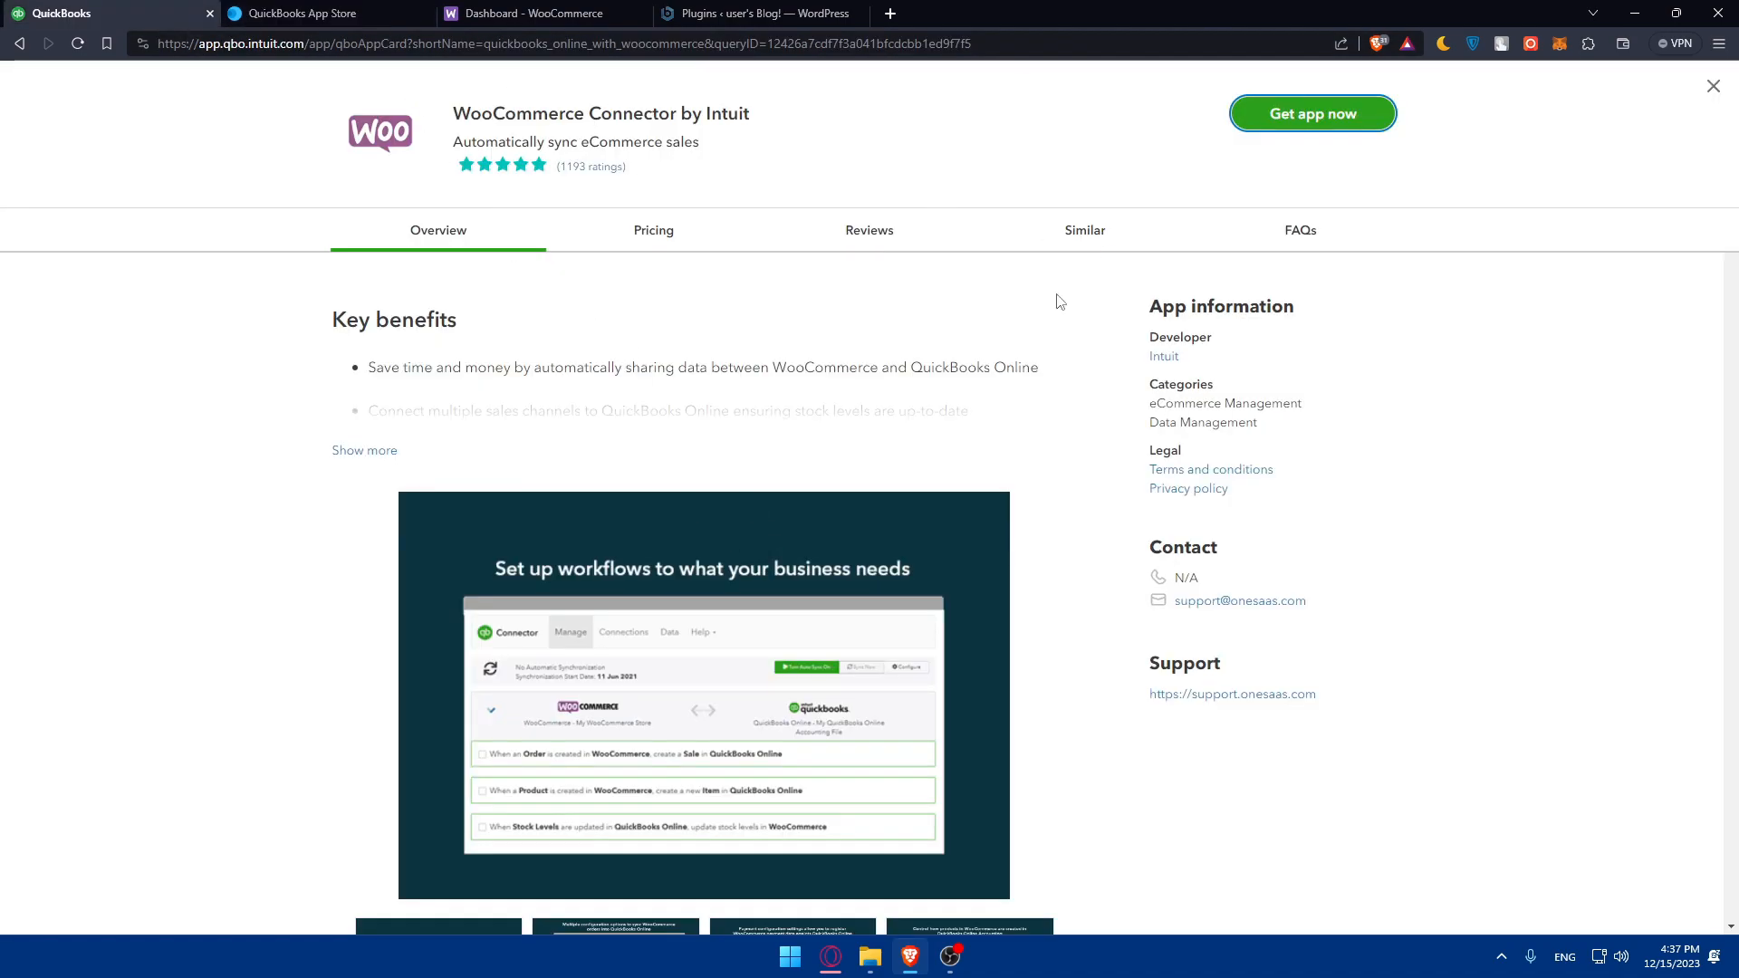
- Browse the connector's free pricing, reviews and similar apps, then return to Overview
left_click(652, 229)
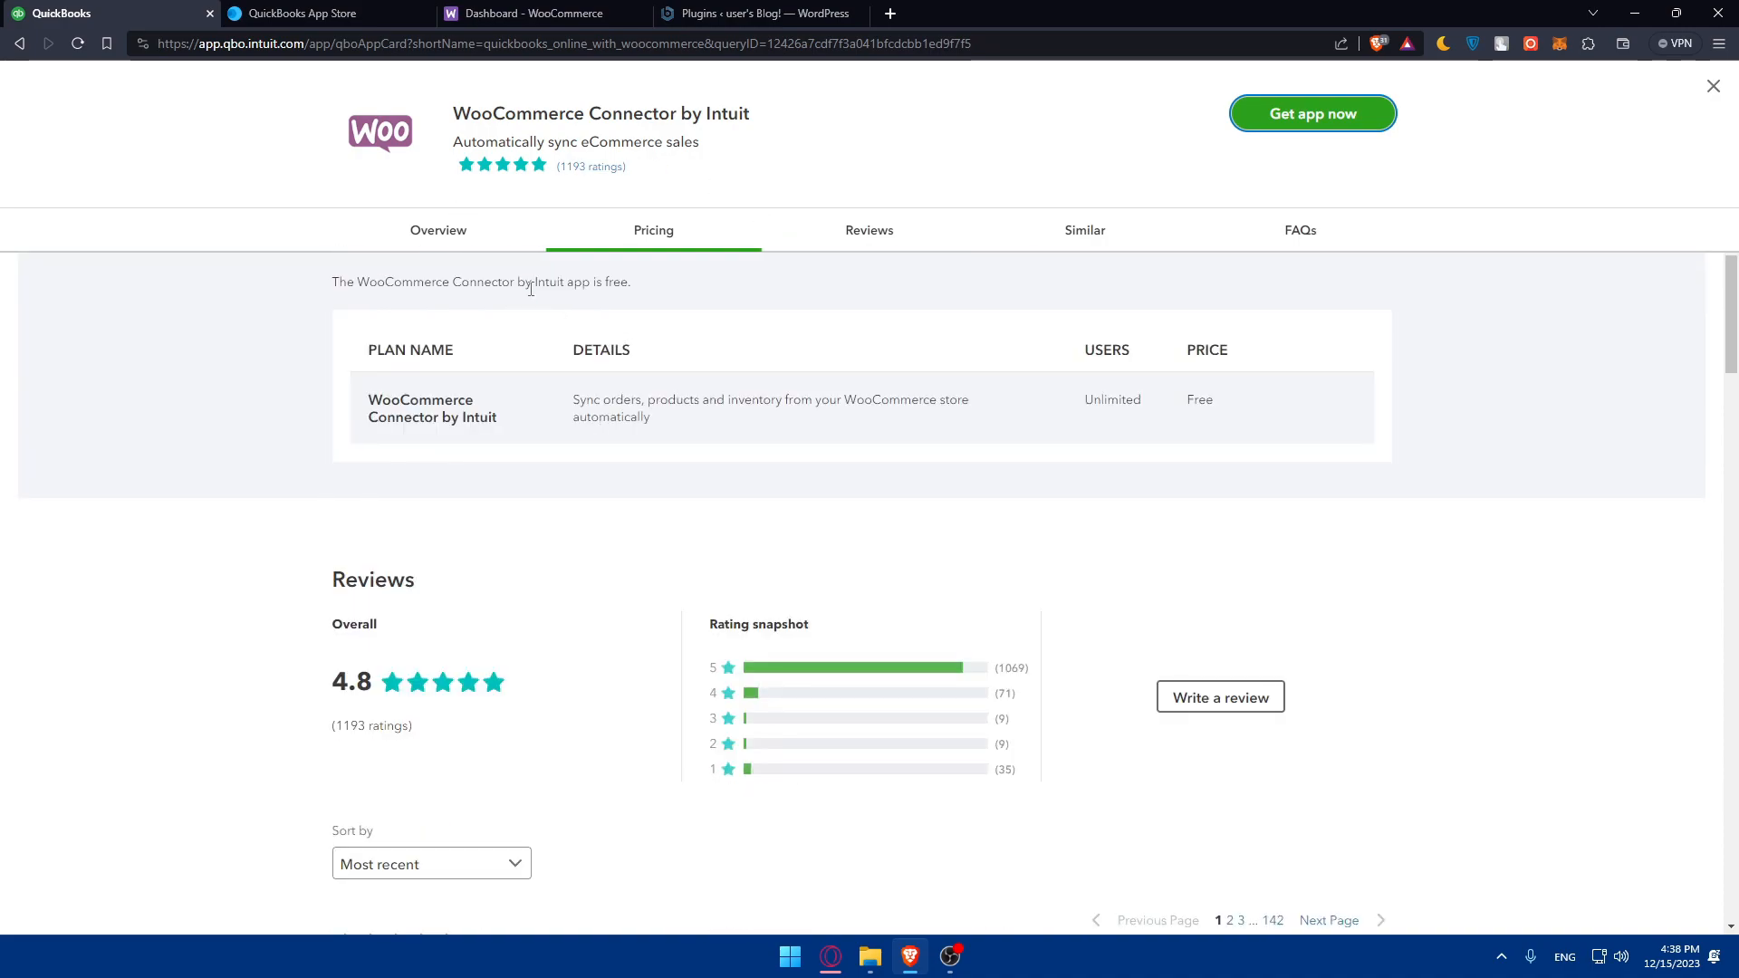
left_click(437, 229)
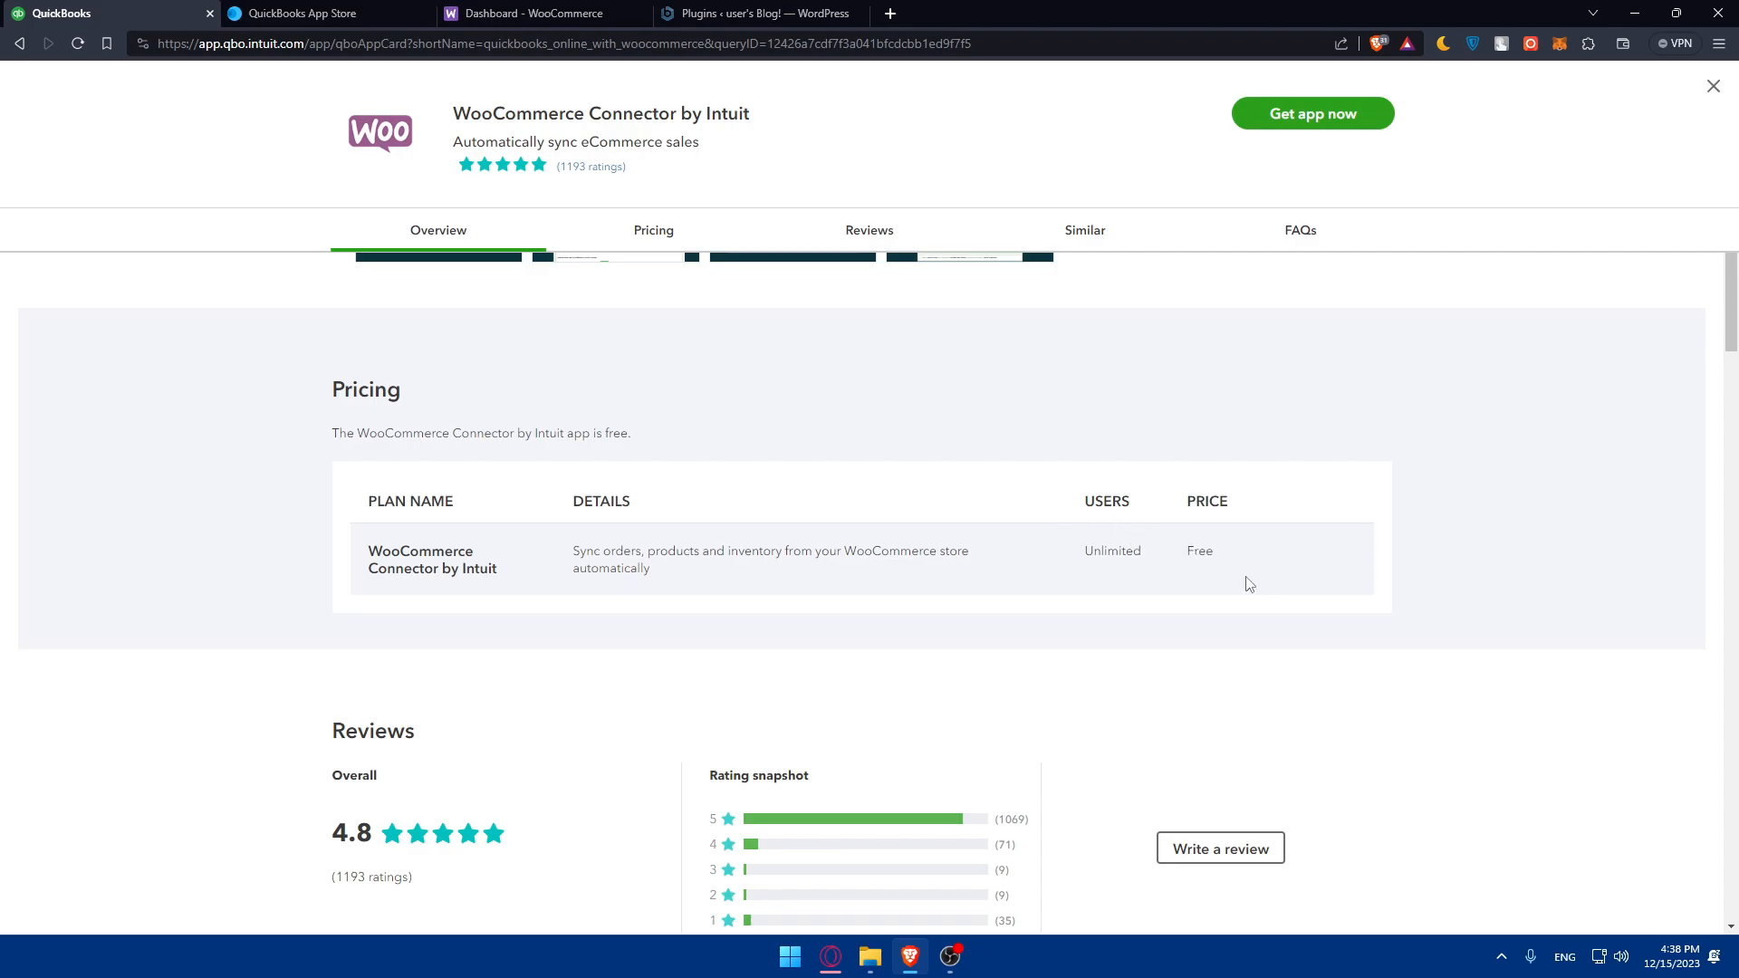
left_click(869, 229)
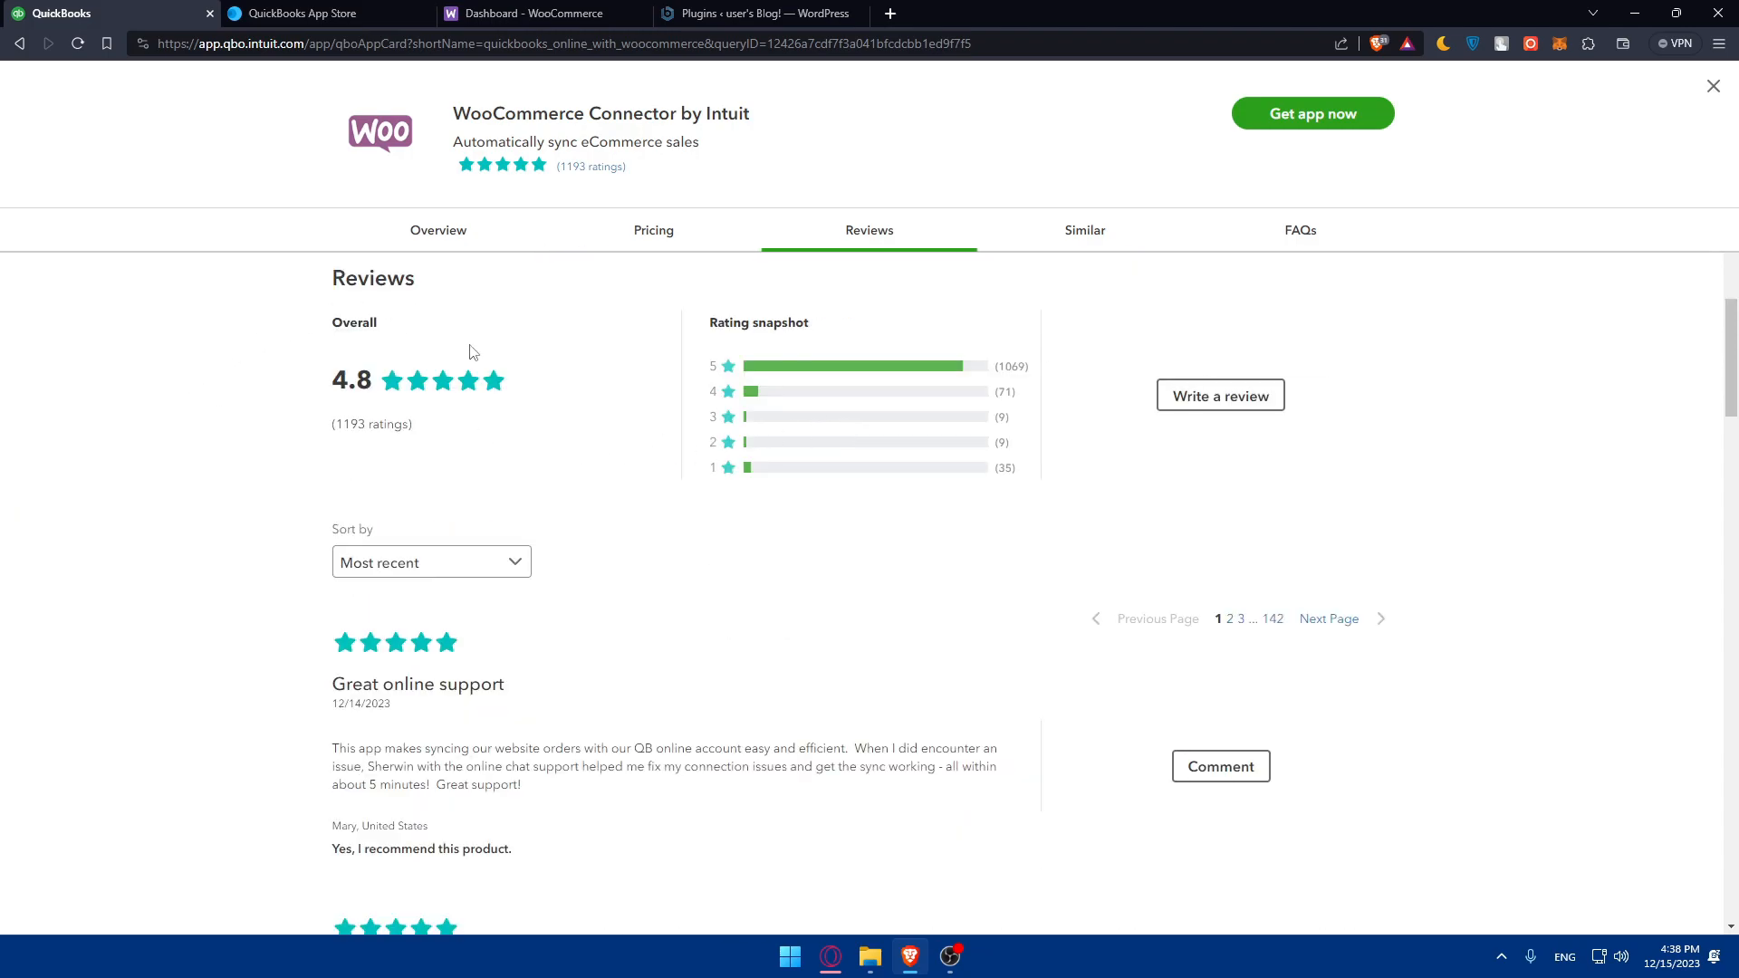
mouse_move(622, 545)
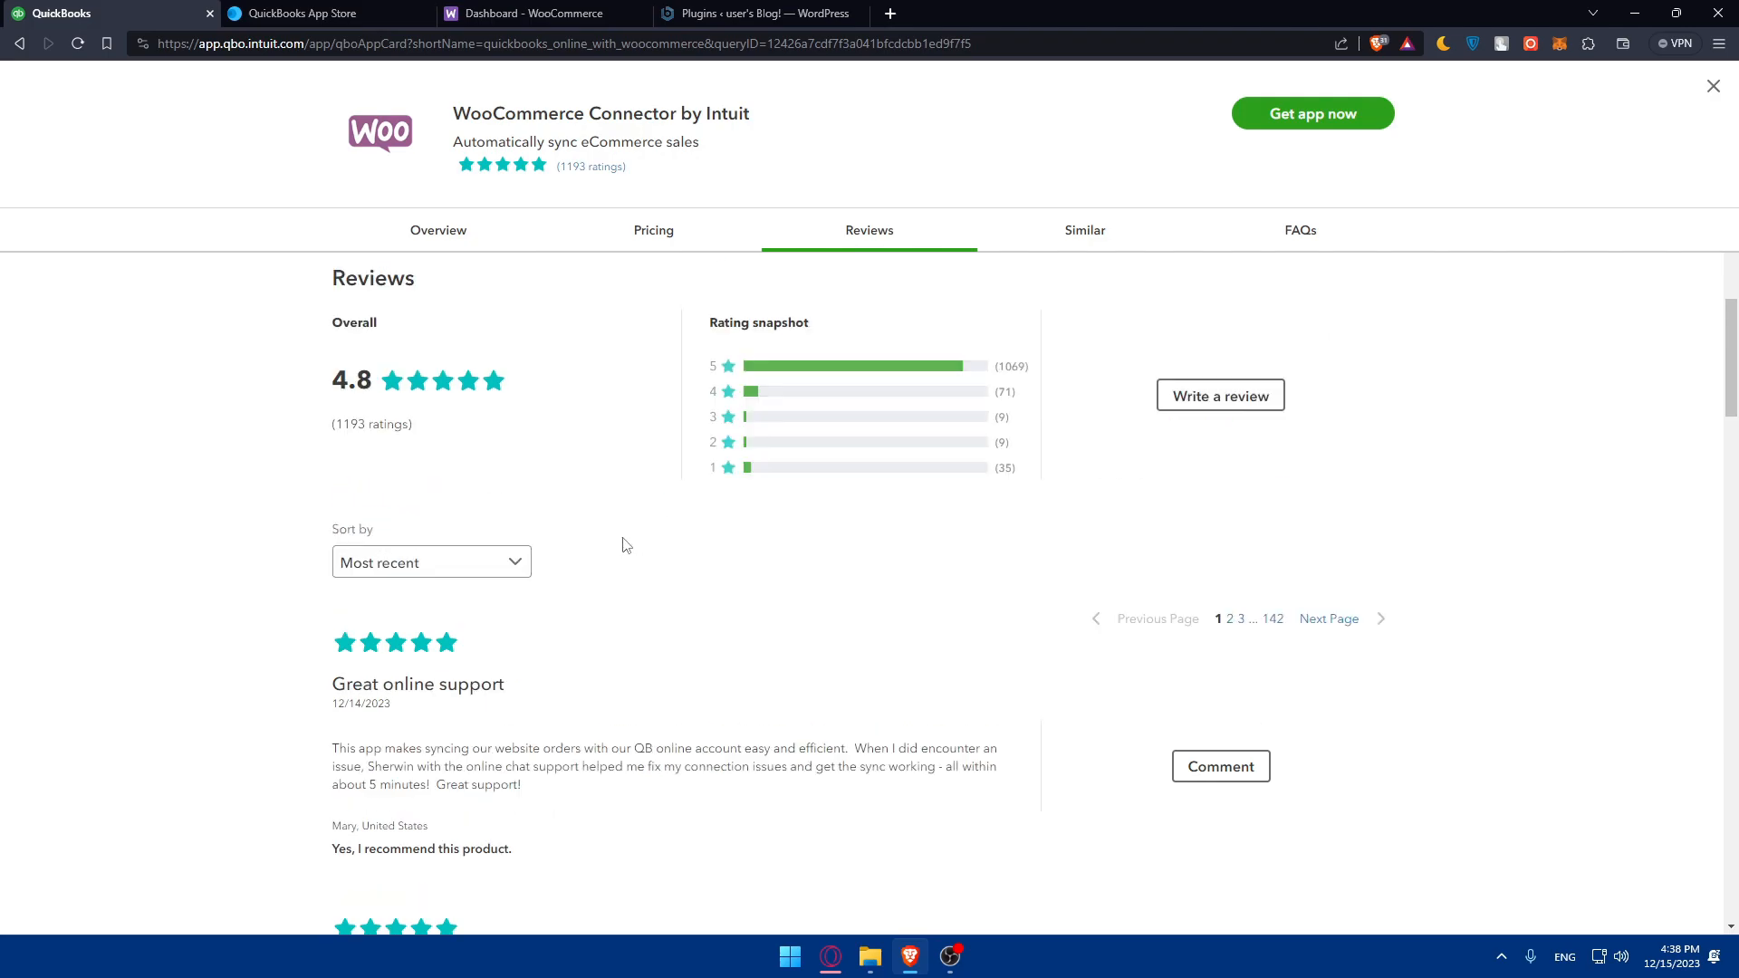
scroll("down", 3)
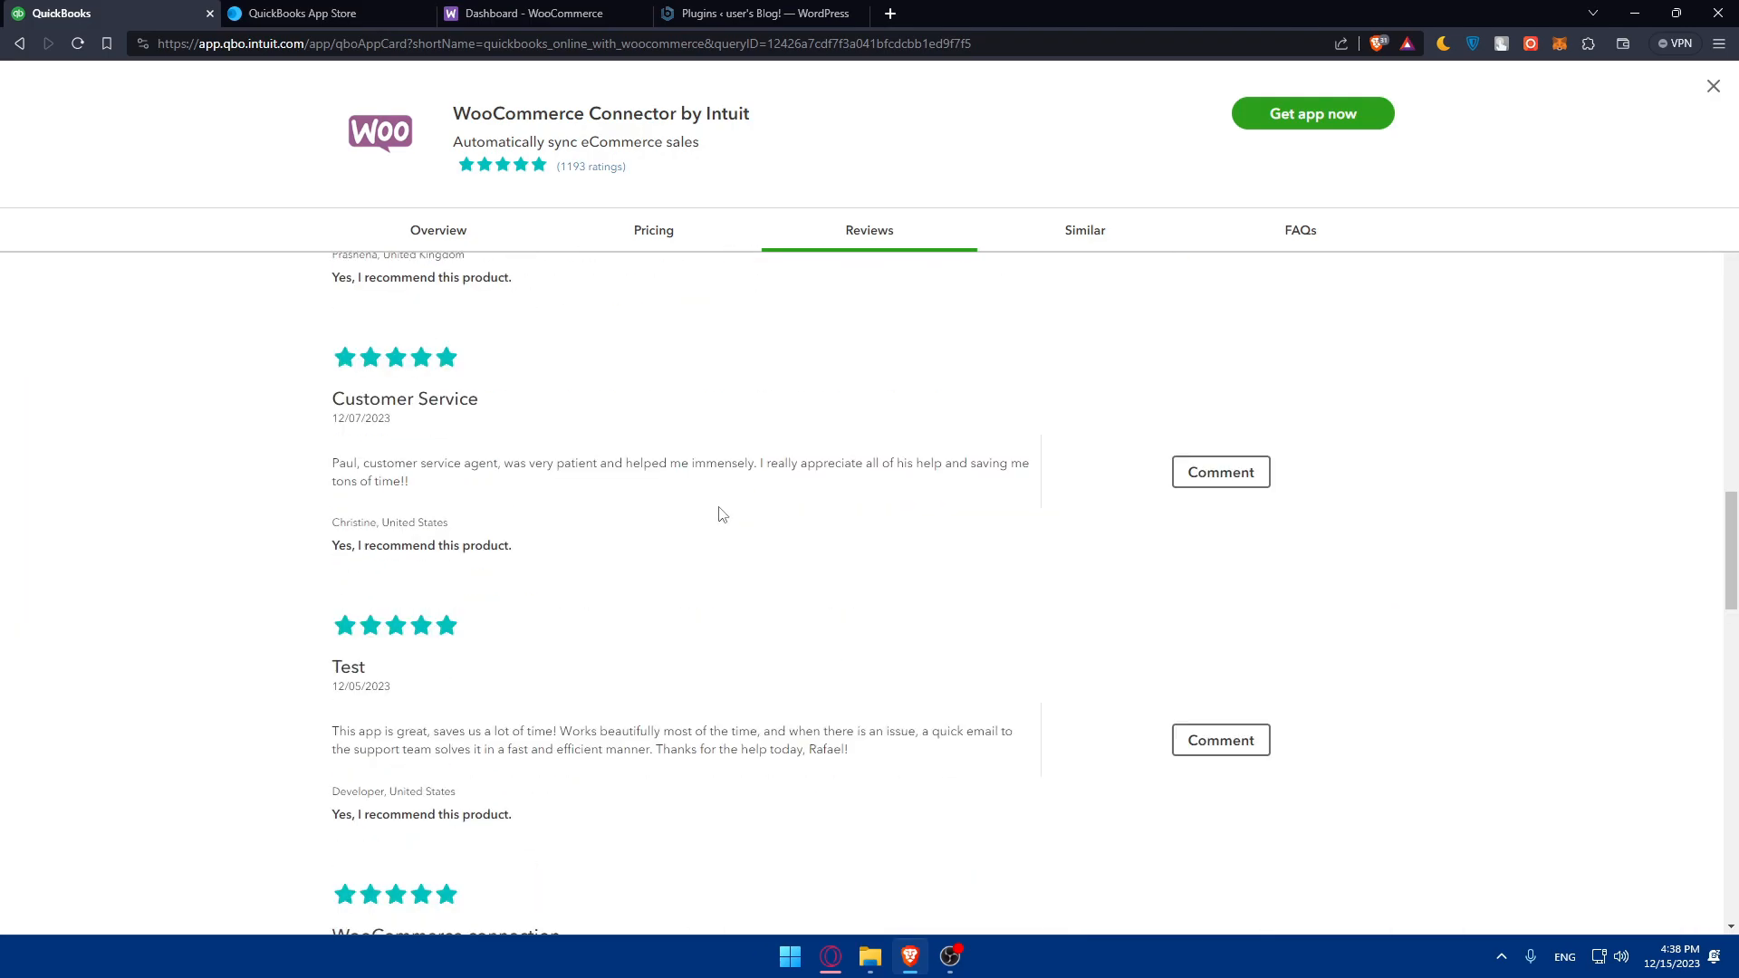
left_click(1083, 229)
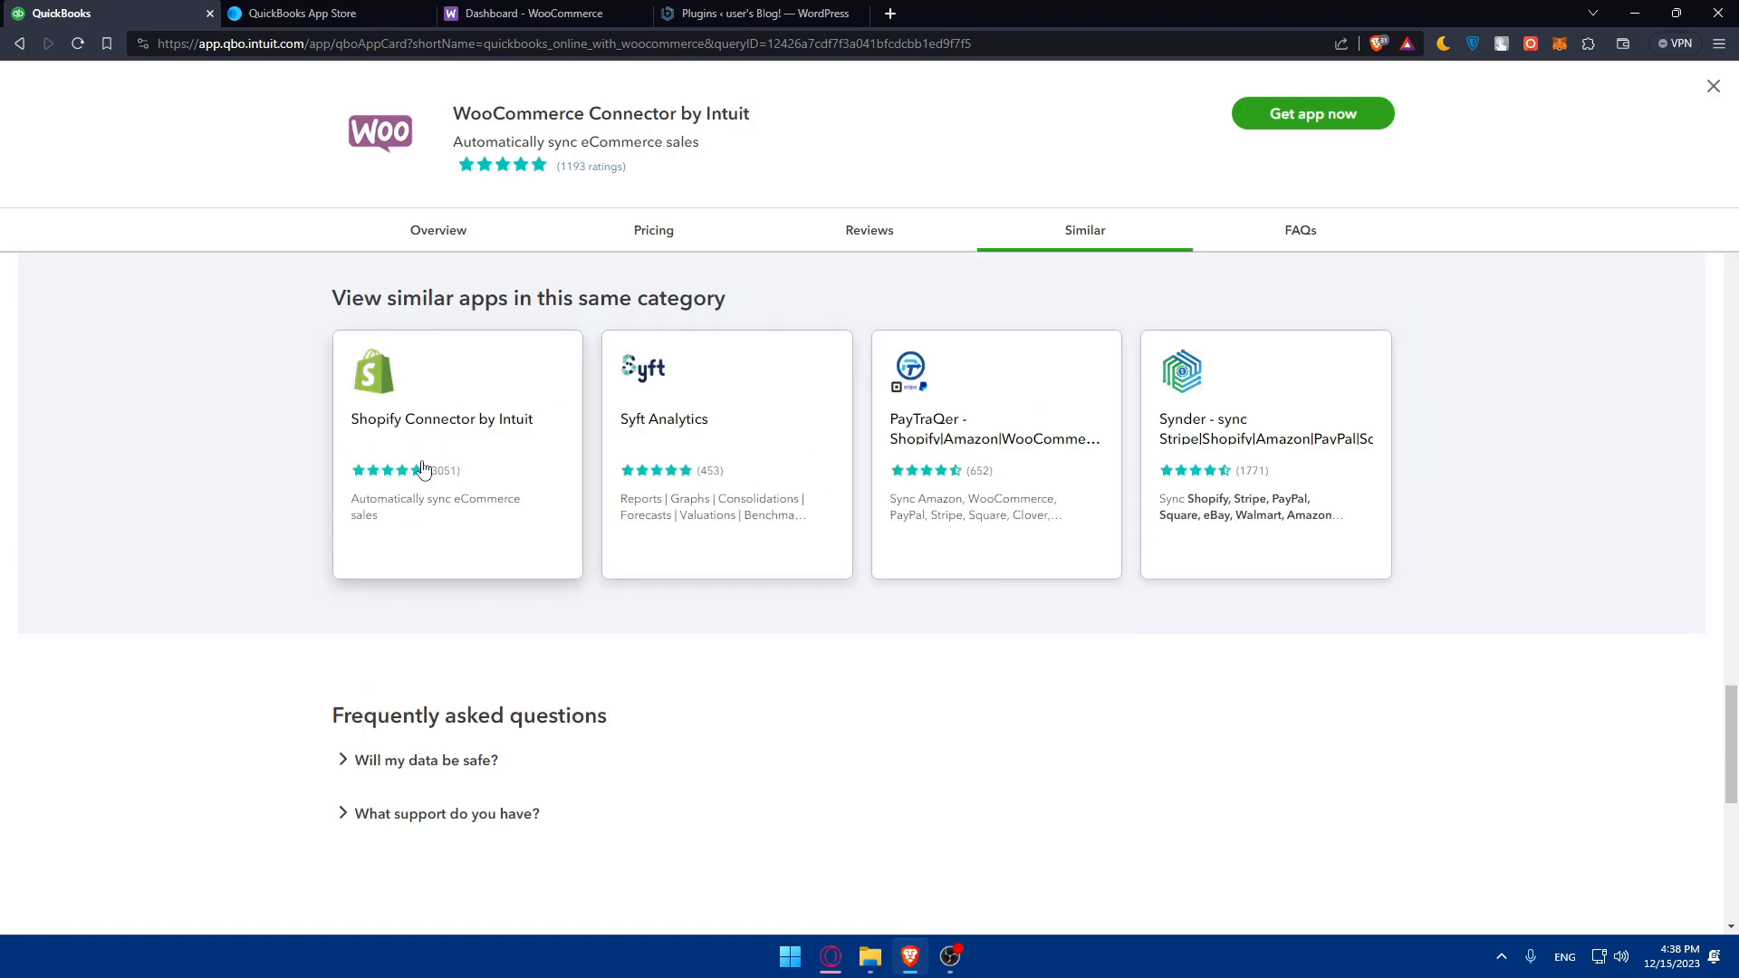
scroll("down", 3)
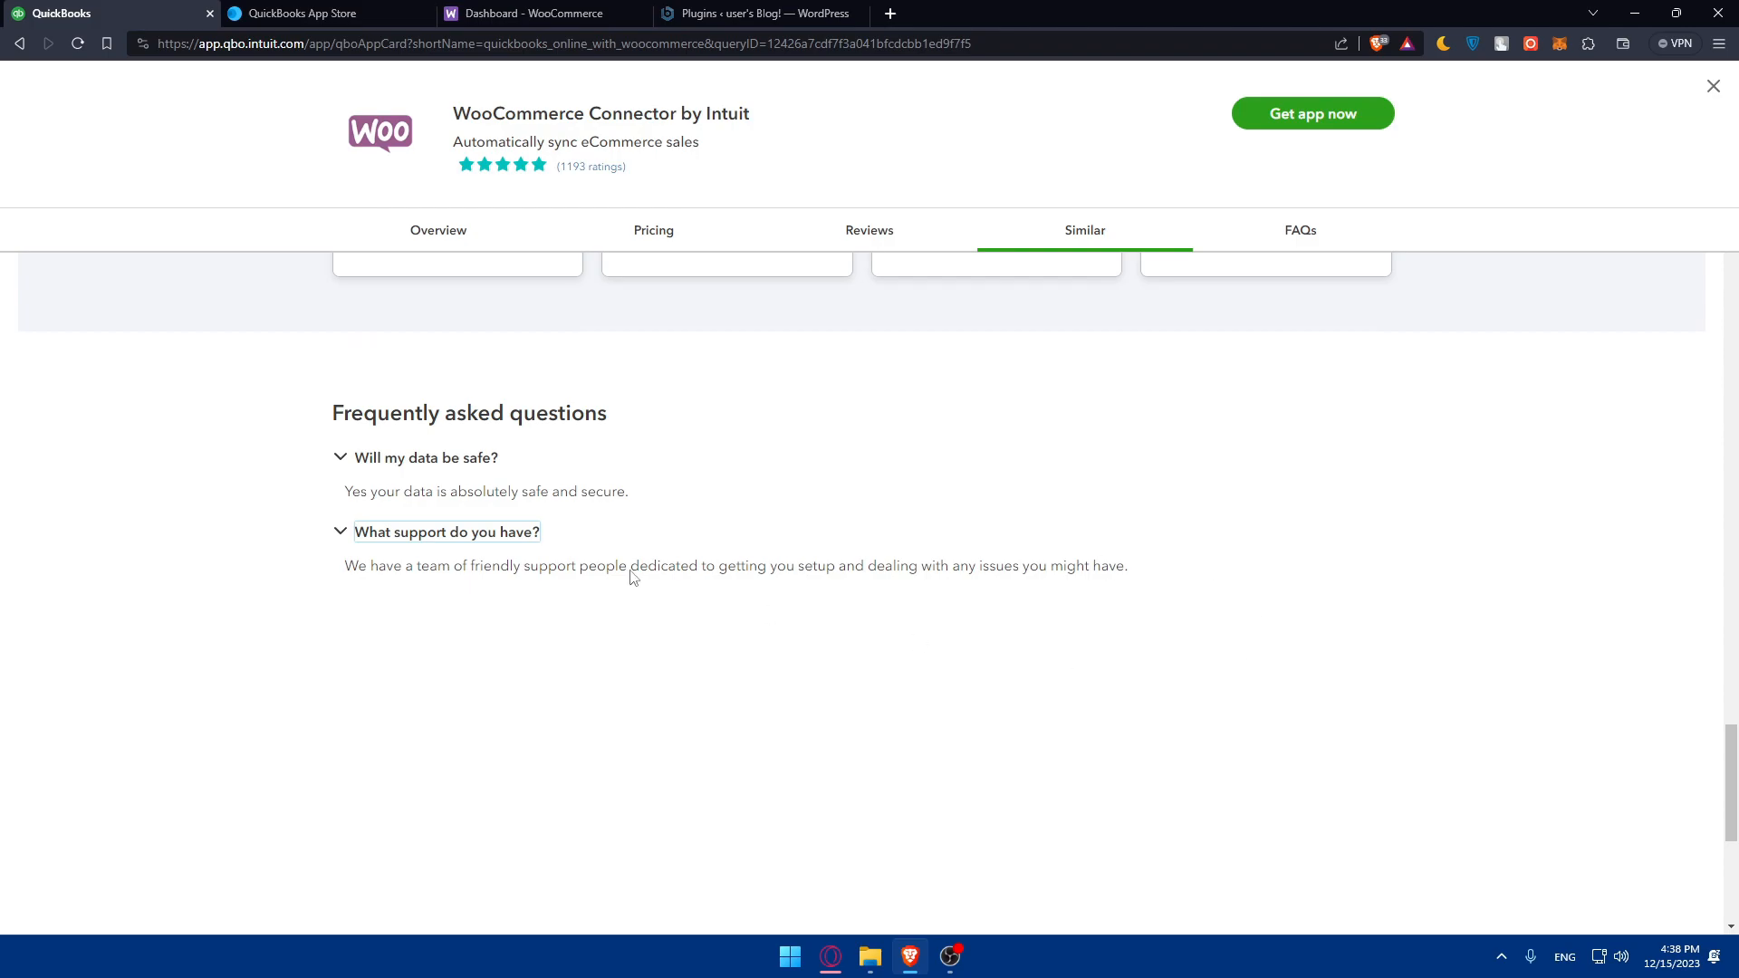
left_click(869, 229)
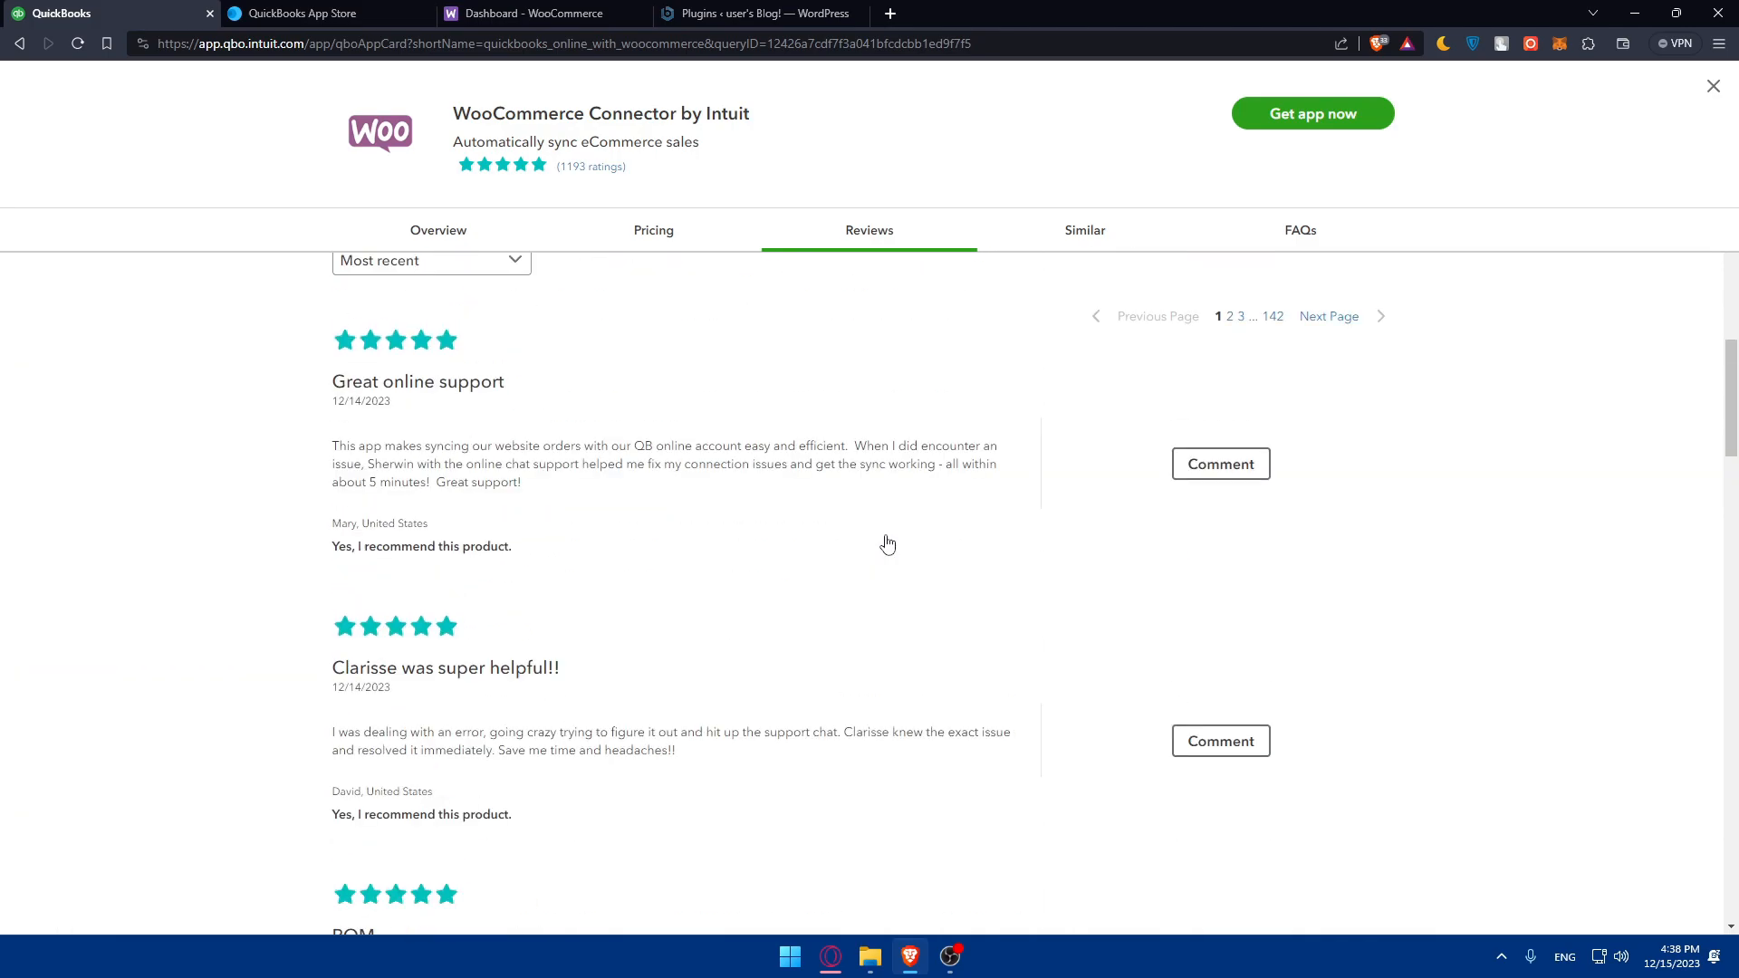
left_click(436, 229)
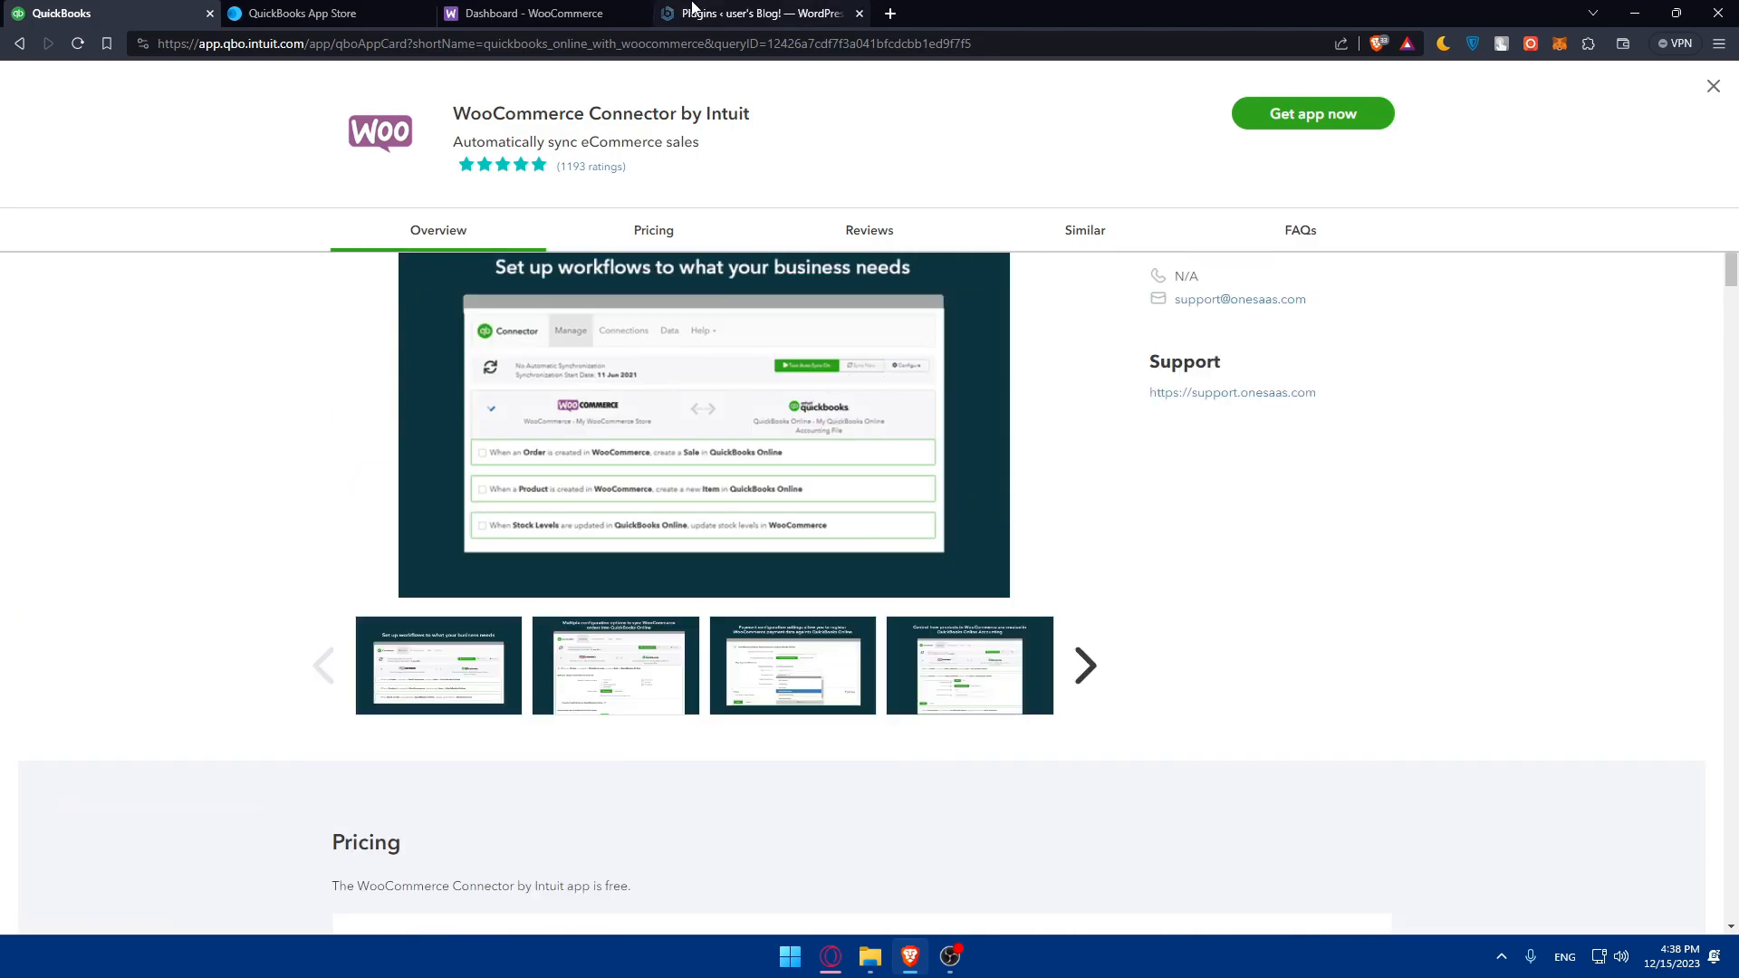
- Glance back at the connector listing, then bring WordPress's Installed Plugins page to the front
left_click(760, 14)
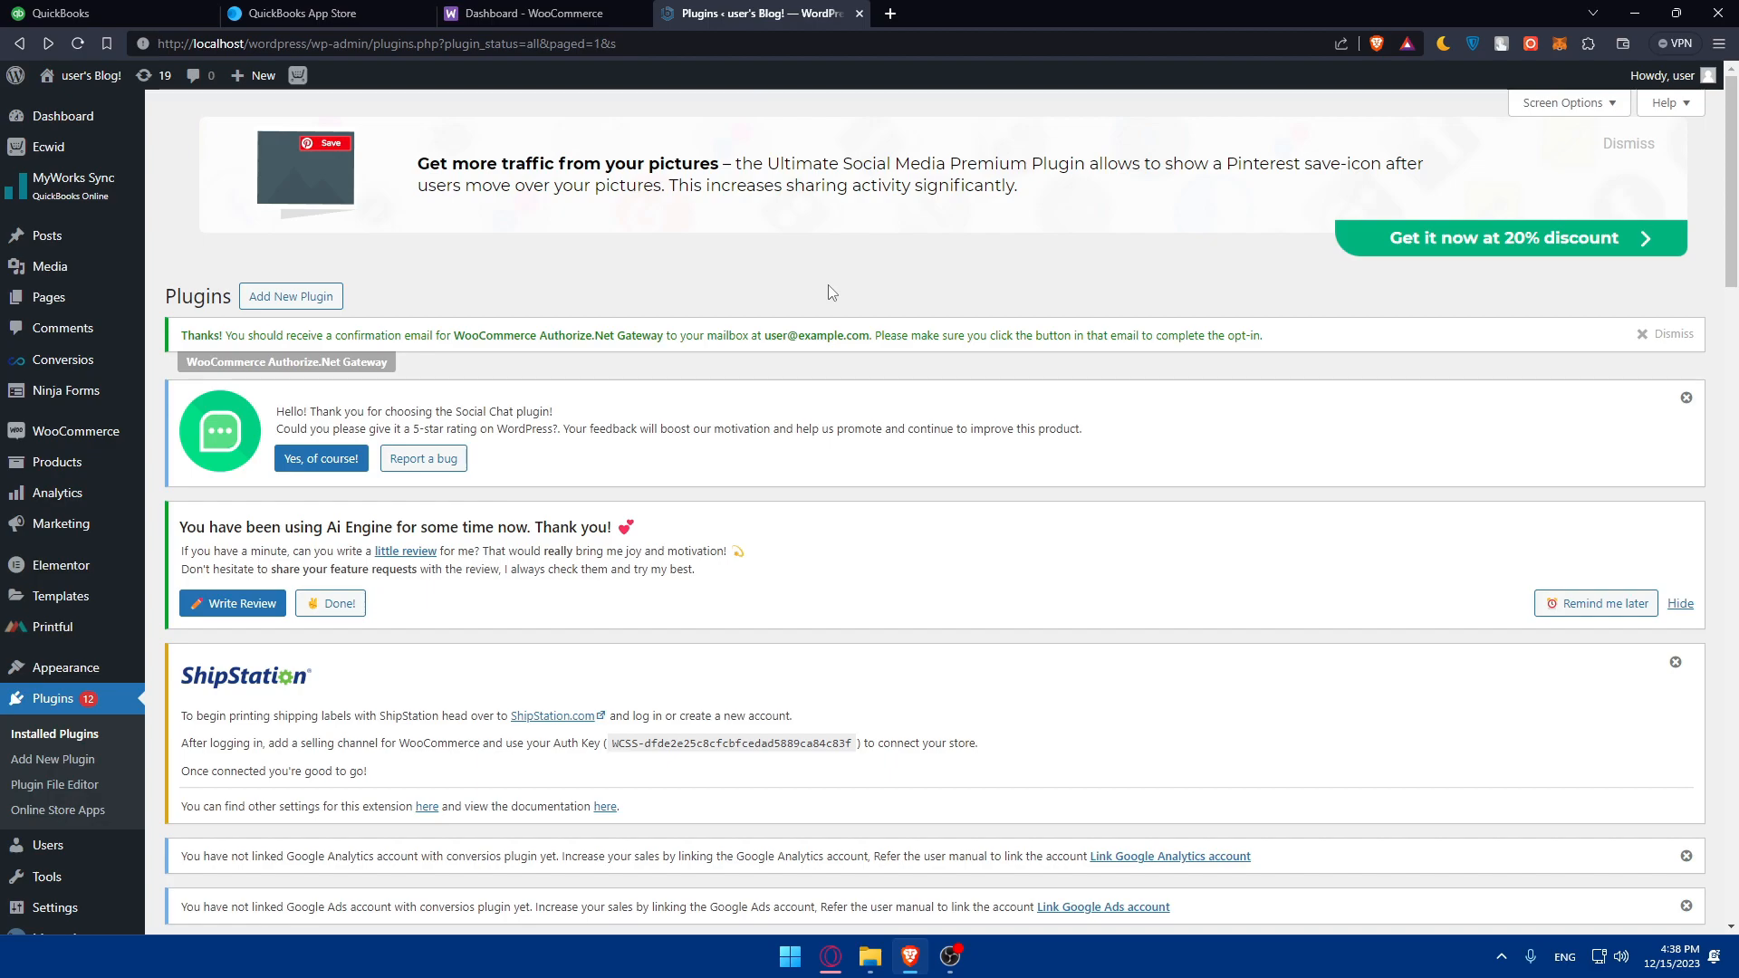
left_click(99, 12)
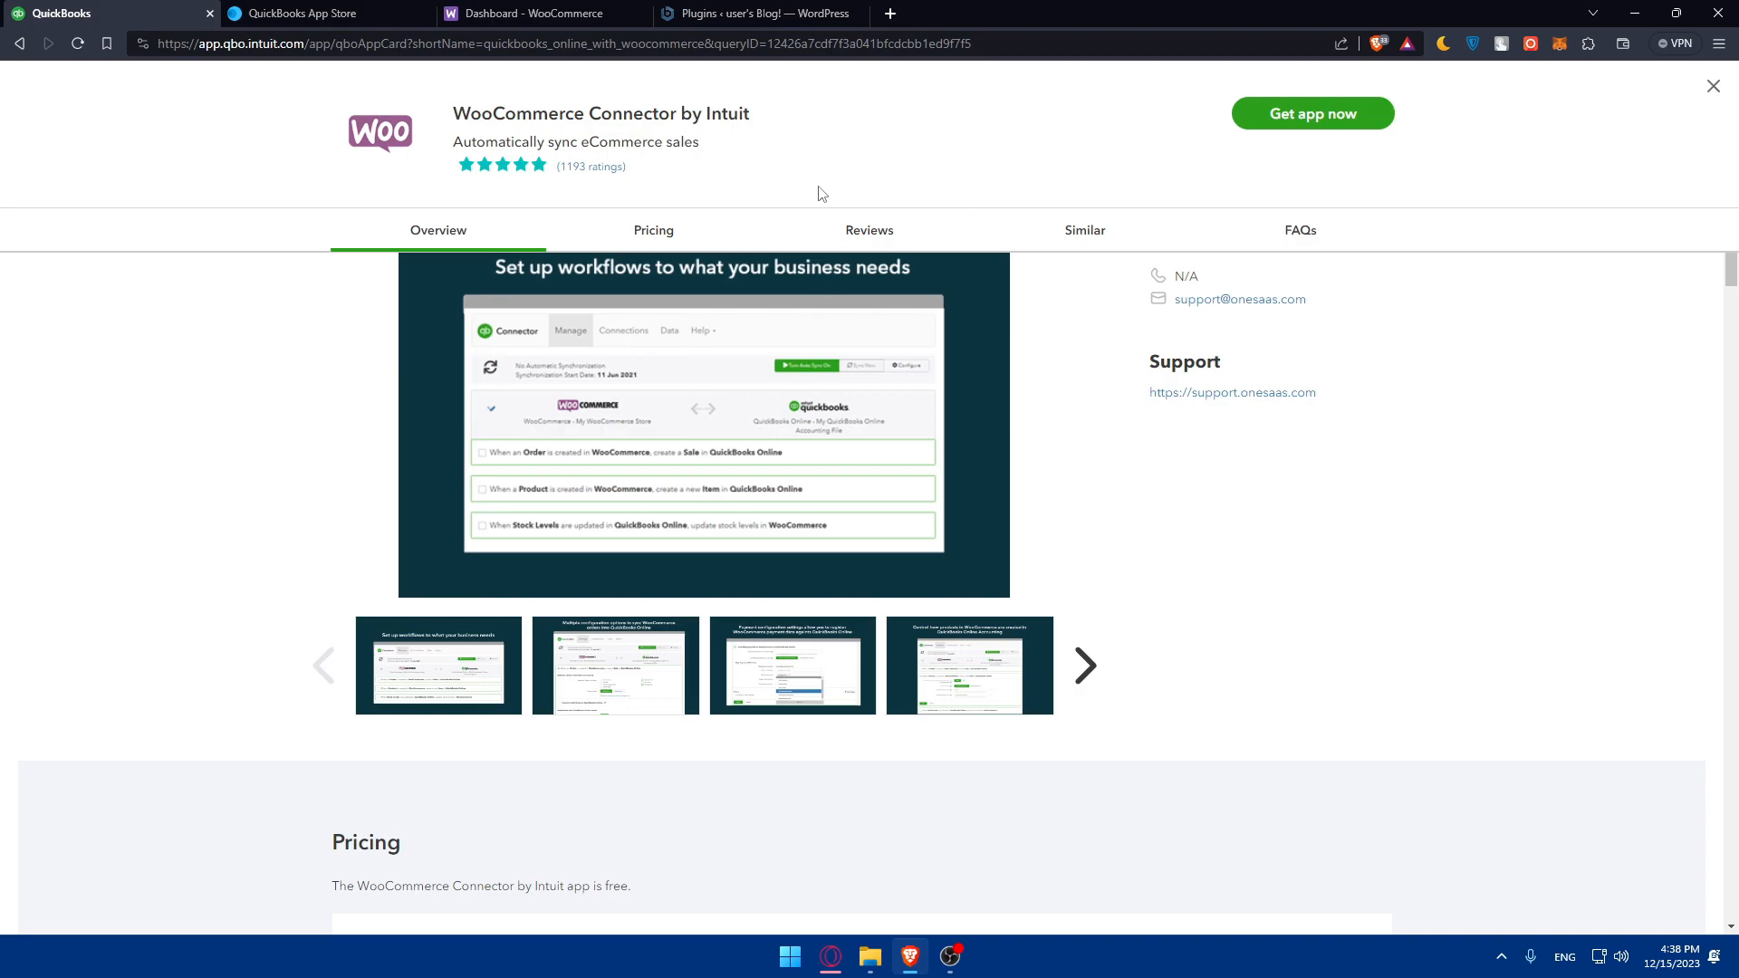
left_click(760, 13)
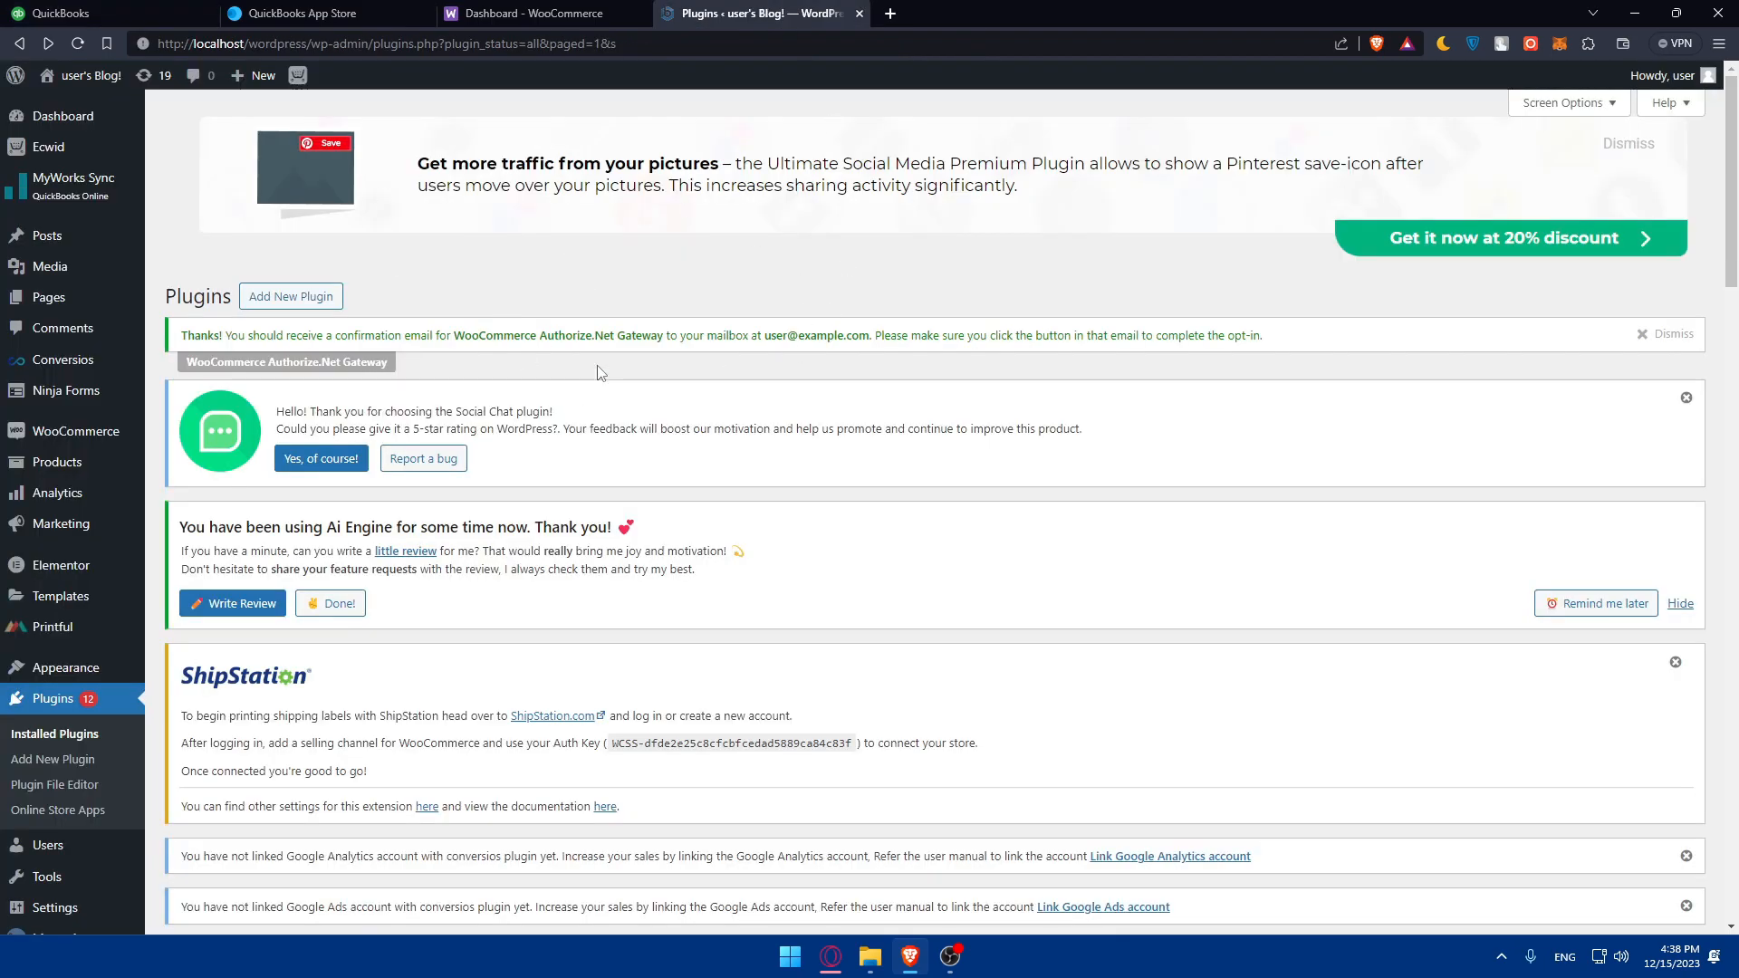